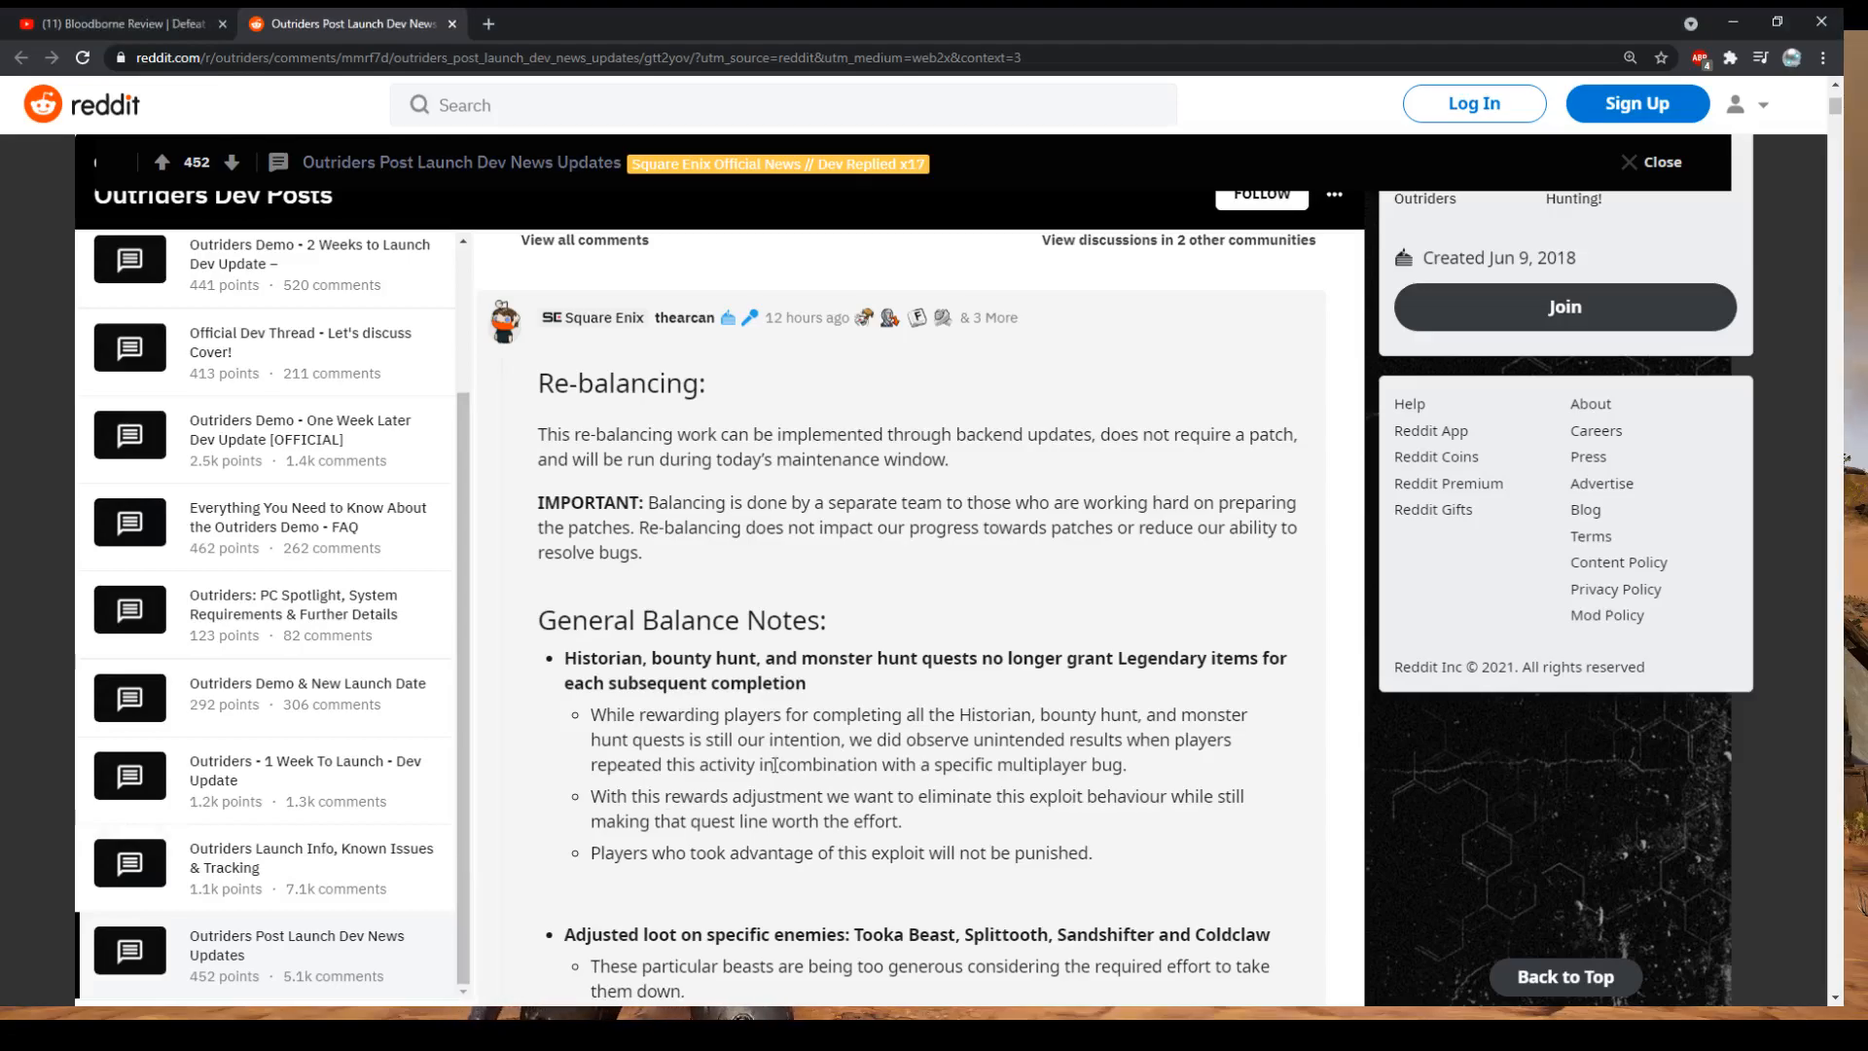
pyautogui.moveTo(772, 599)
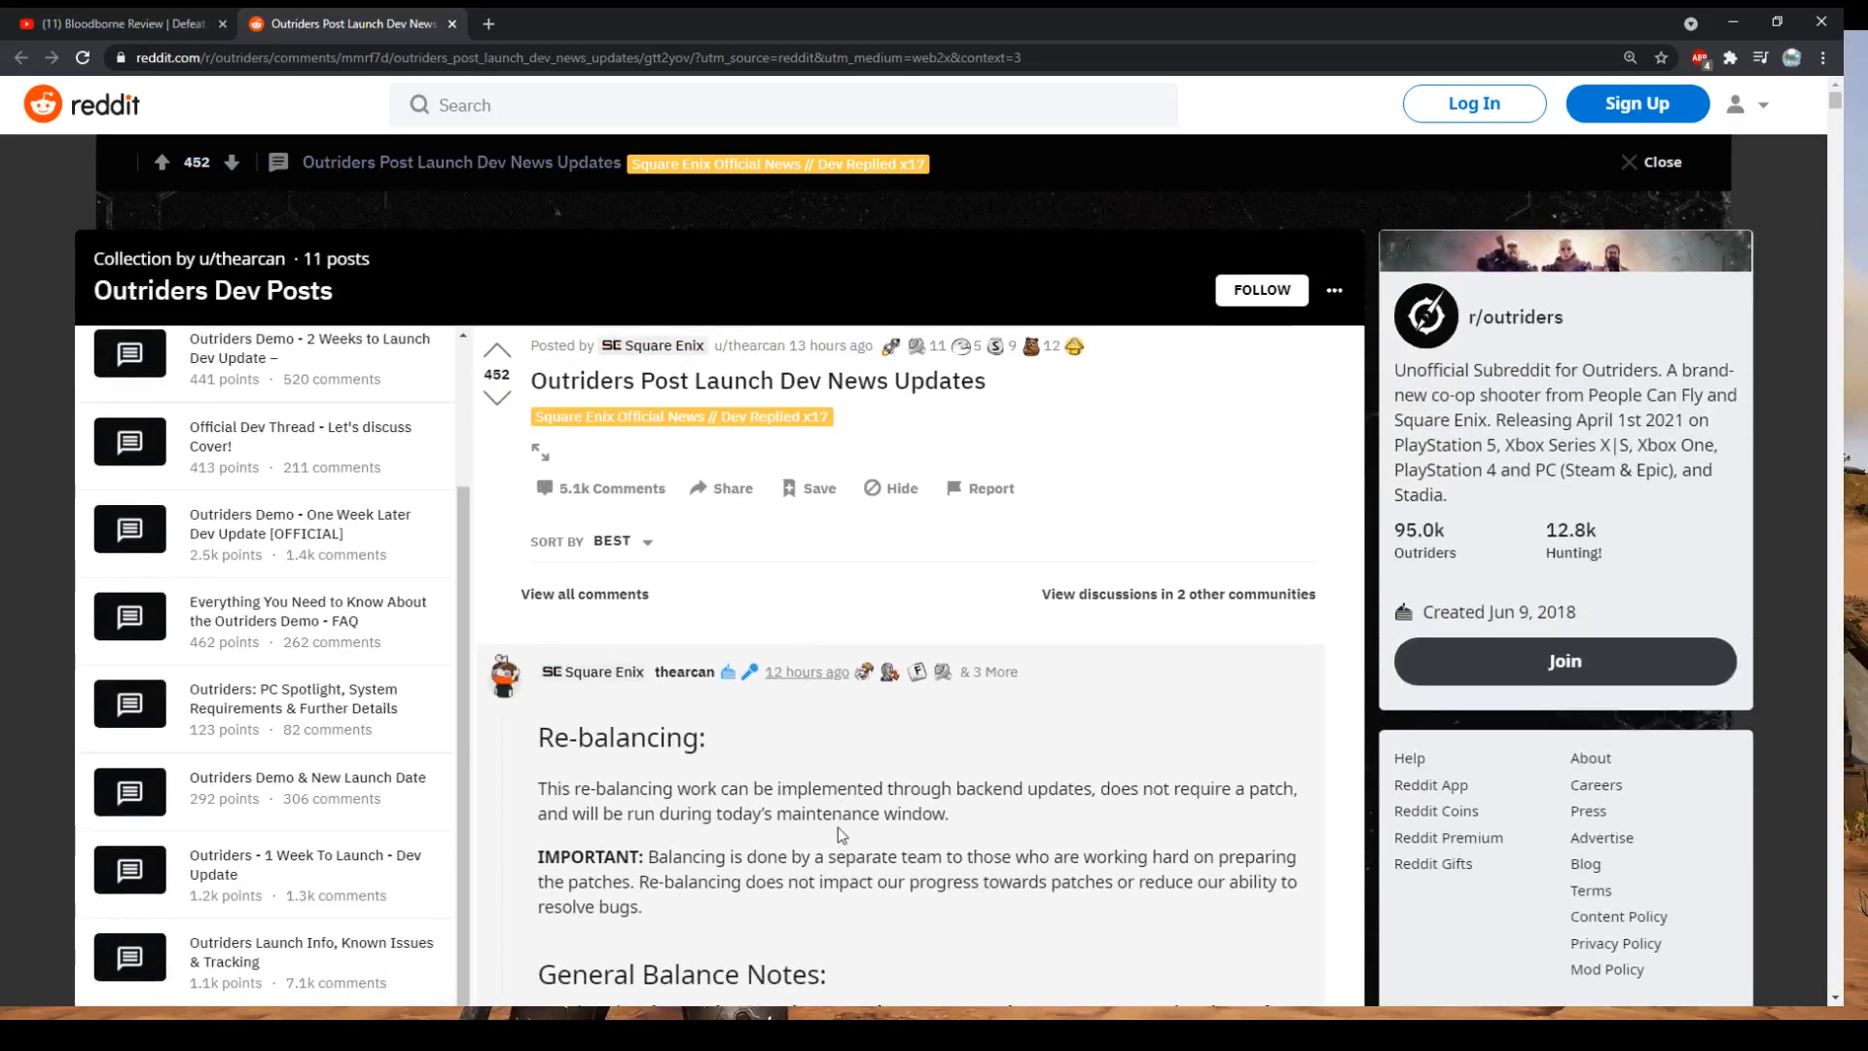
# Scroll past General Balance Notes to the expedition time and rifle Critical Rating changes, highlighting the first note
pyautogui.scroll(-3)
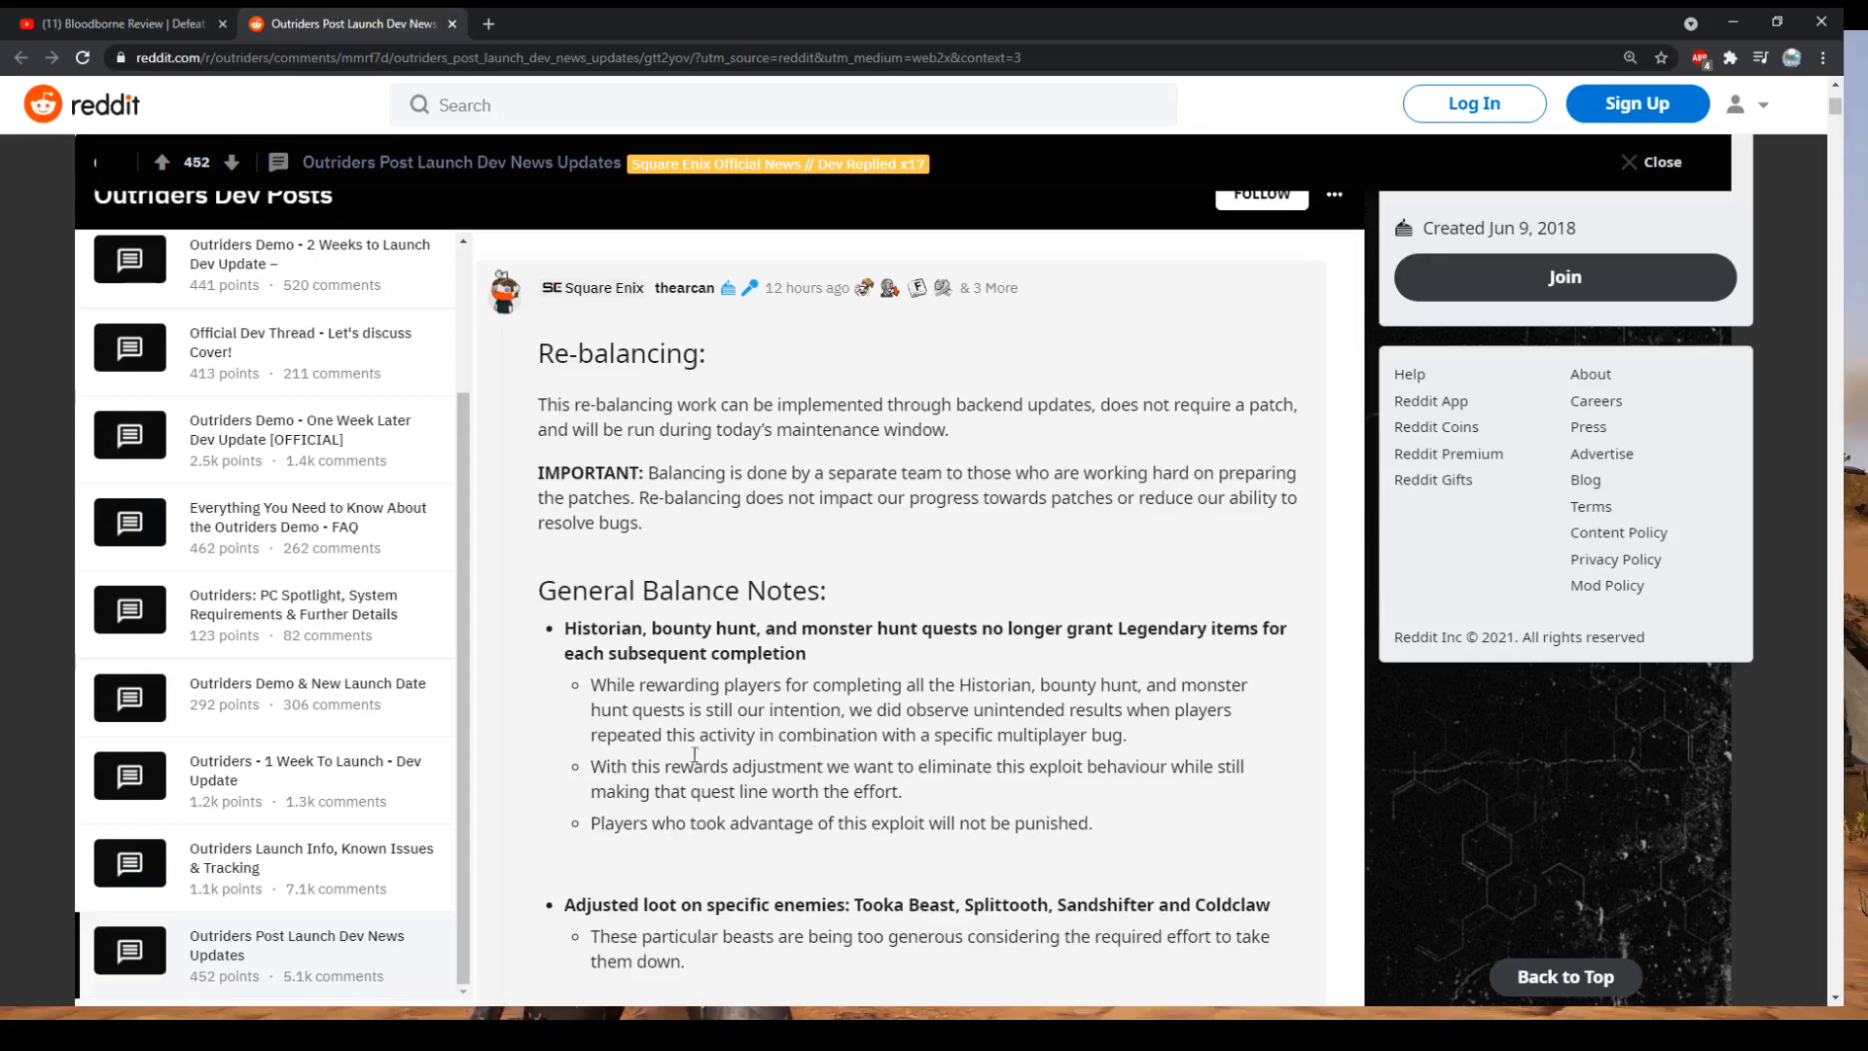
pyautogui.scroll(-3)
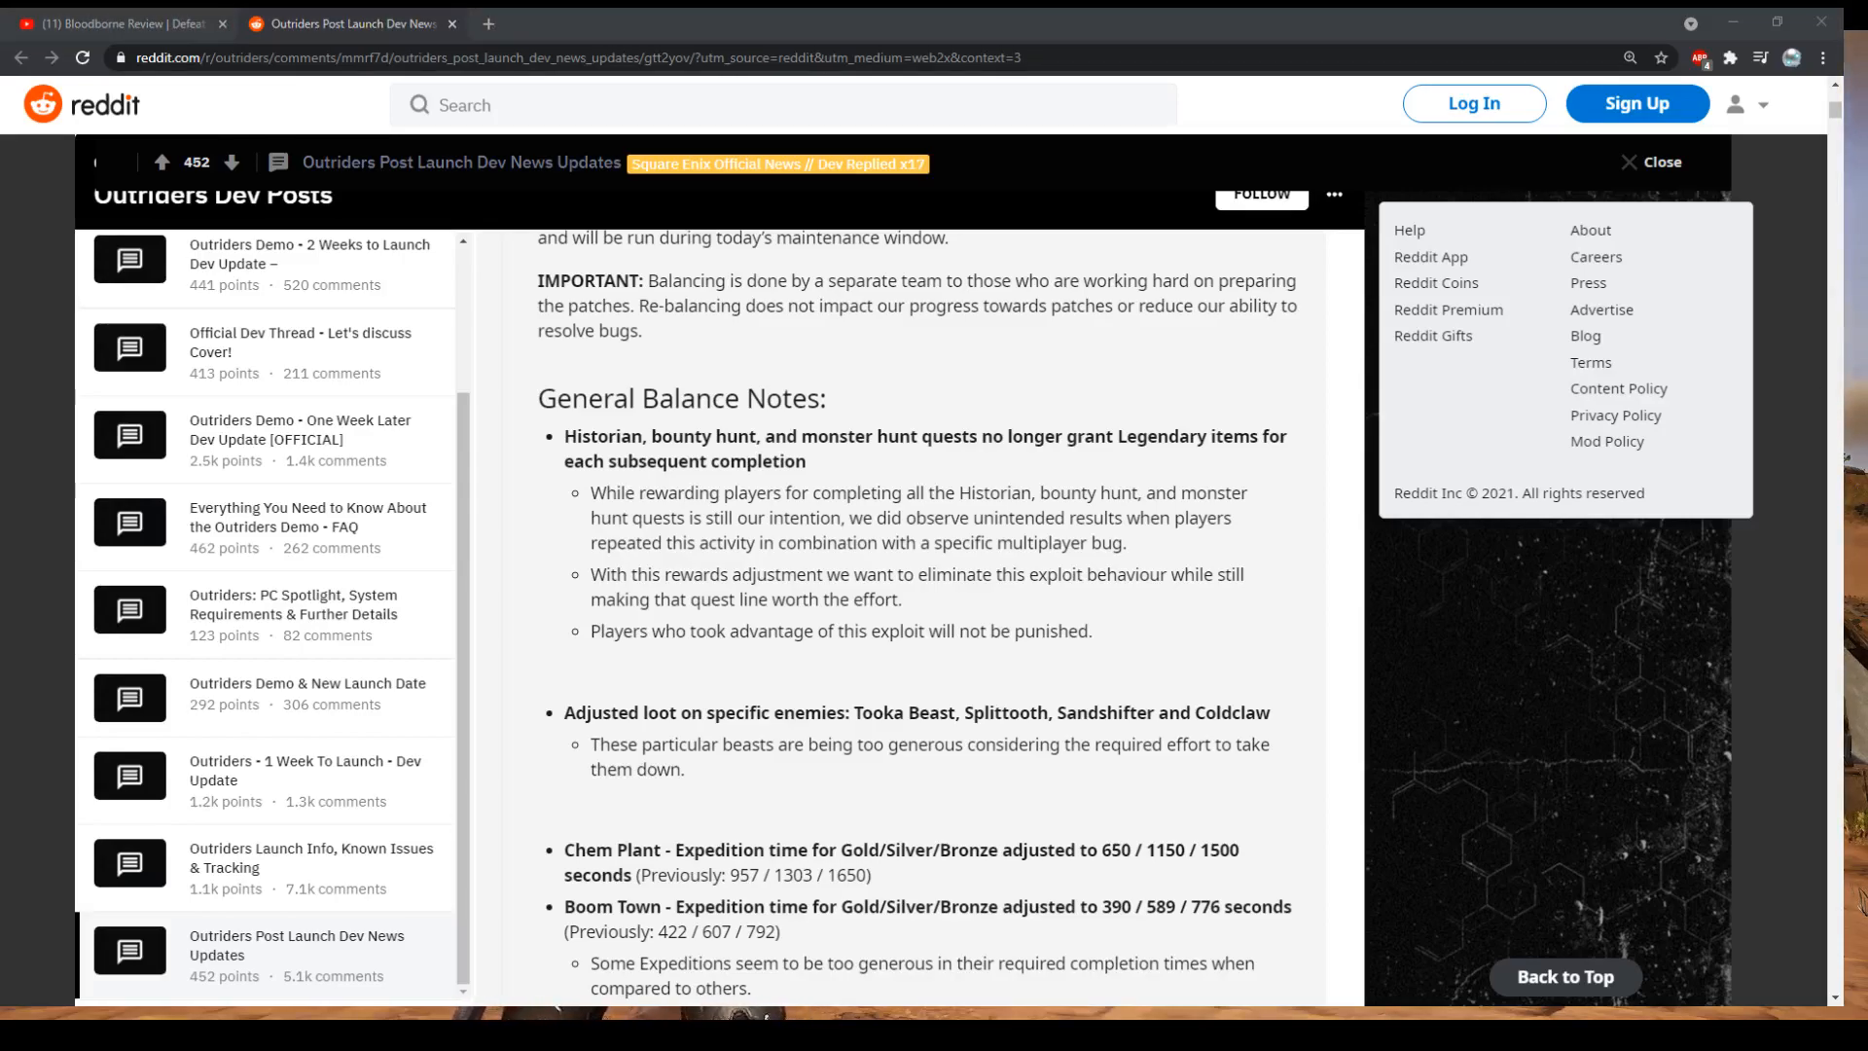
pyautogui.moveTo(700, 679)
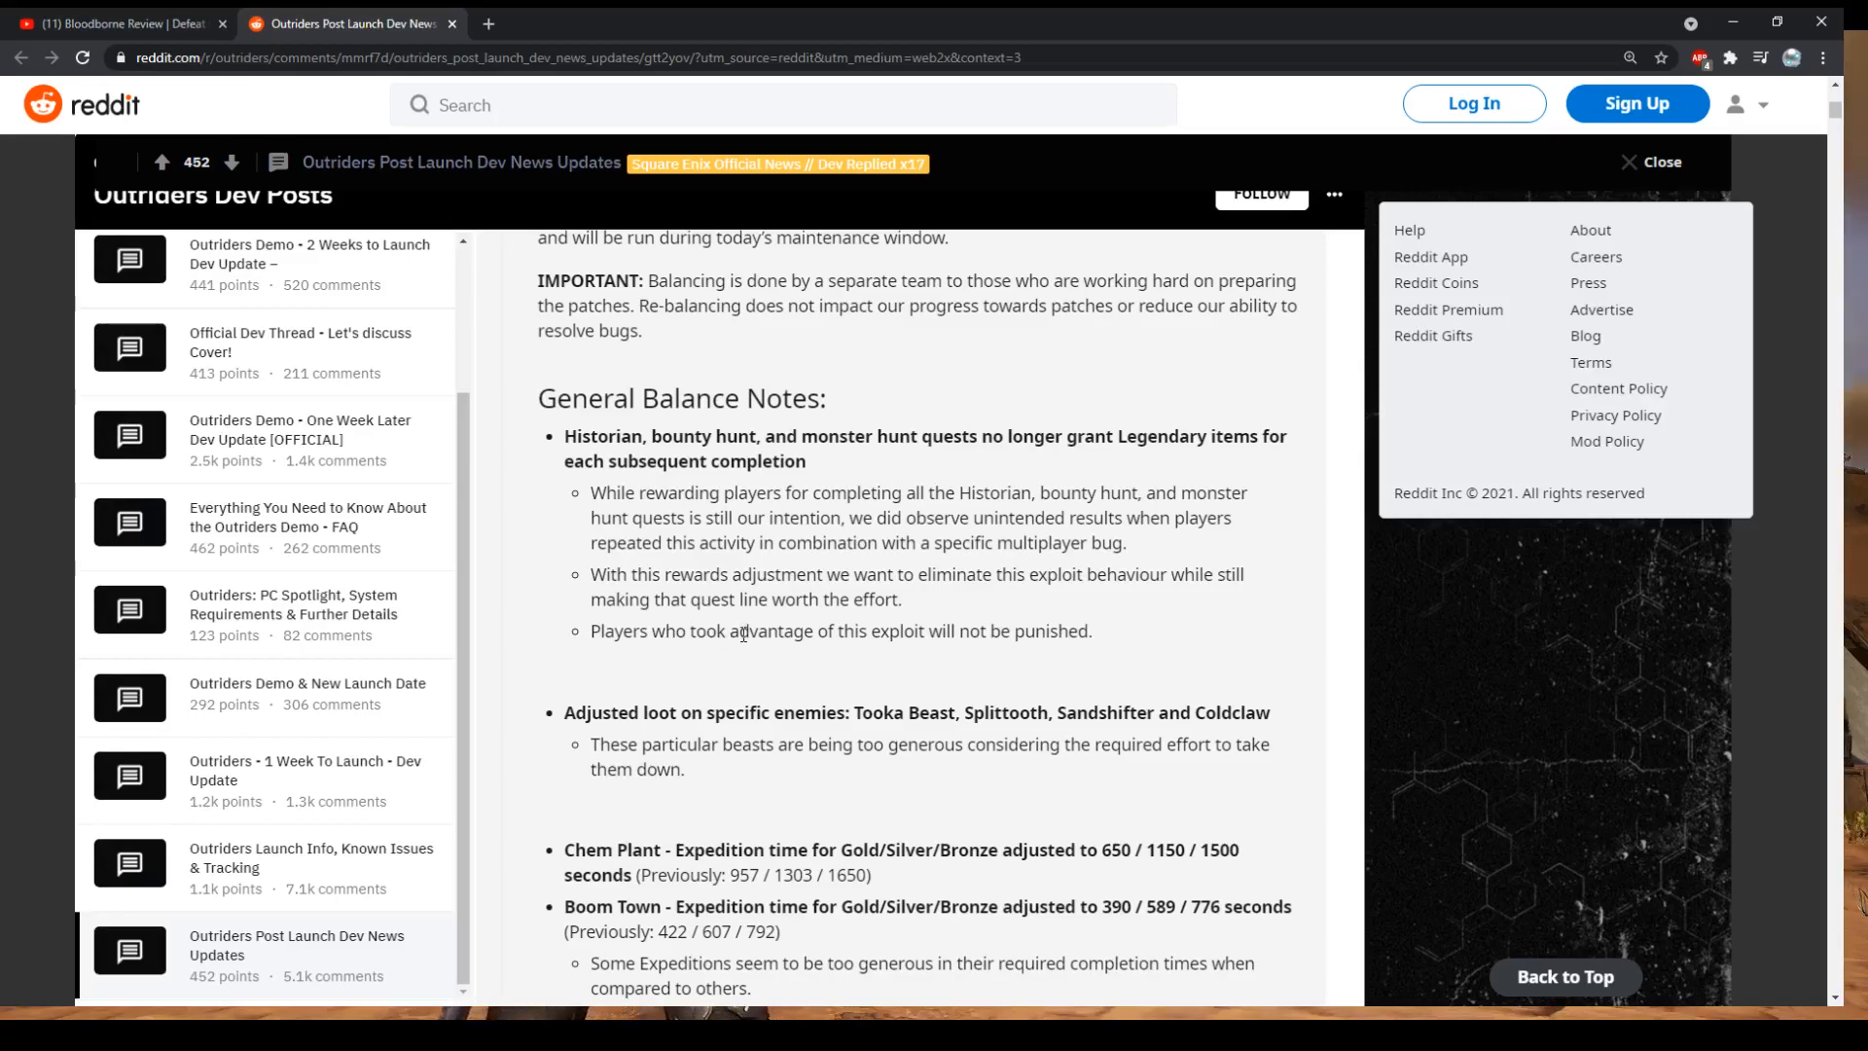
pyautogui.moveTo(587, 641)
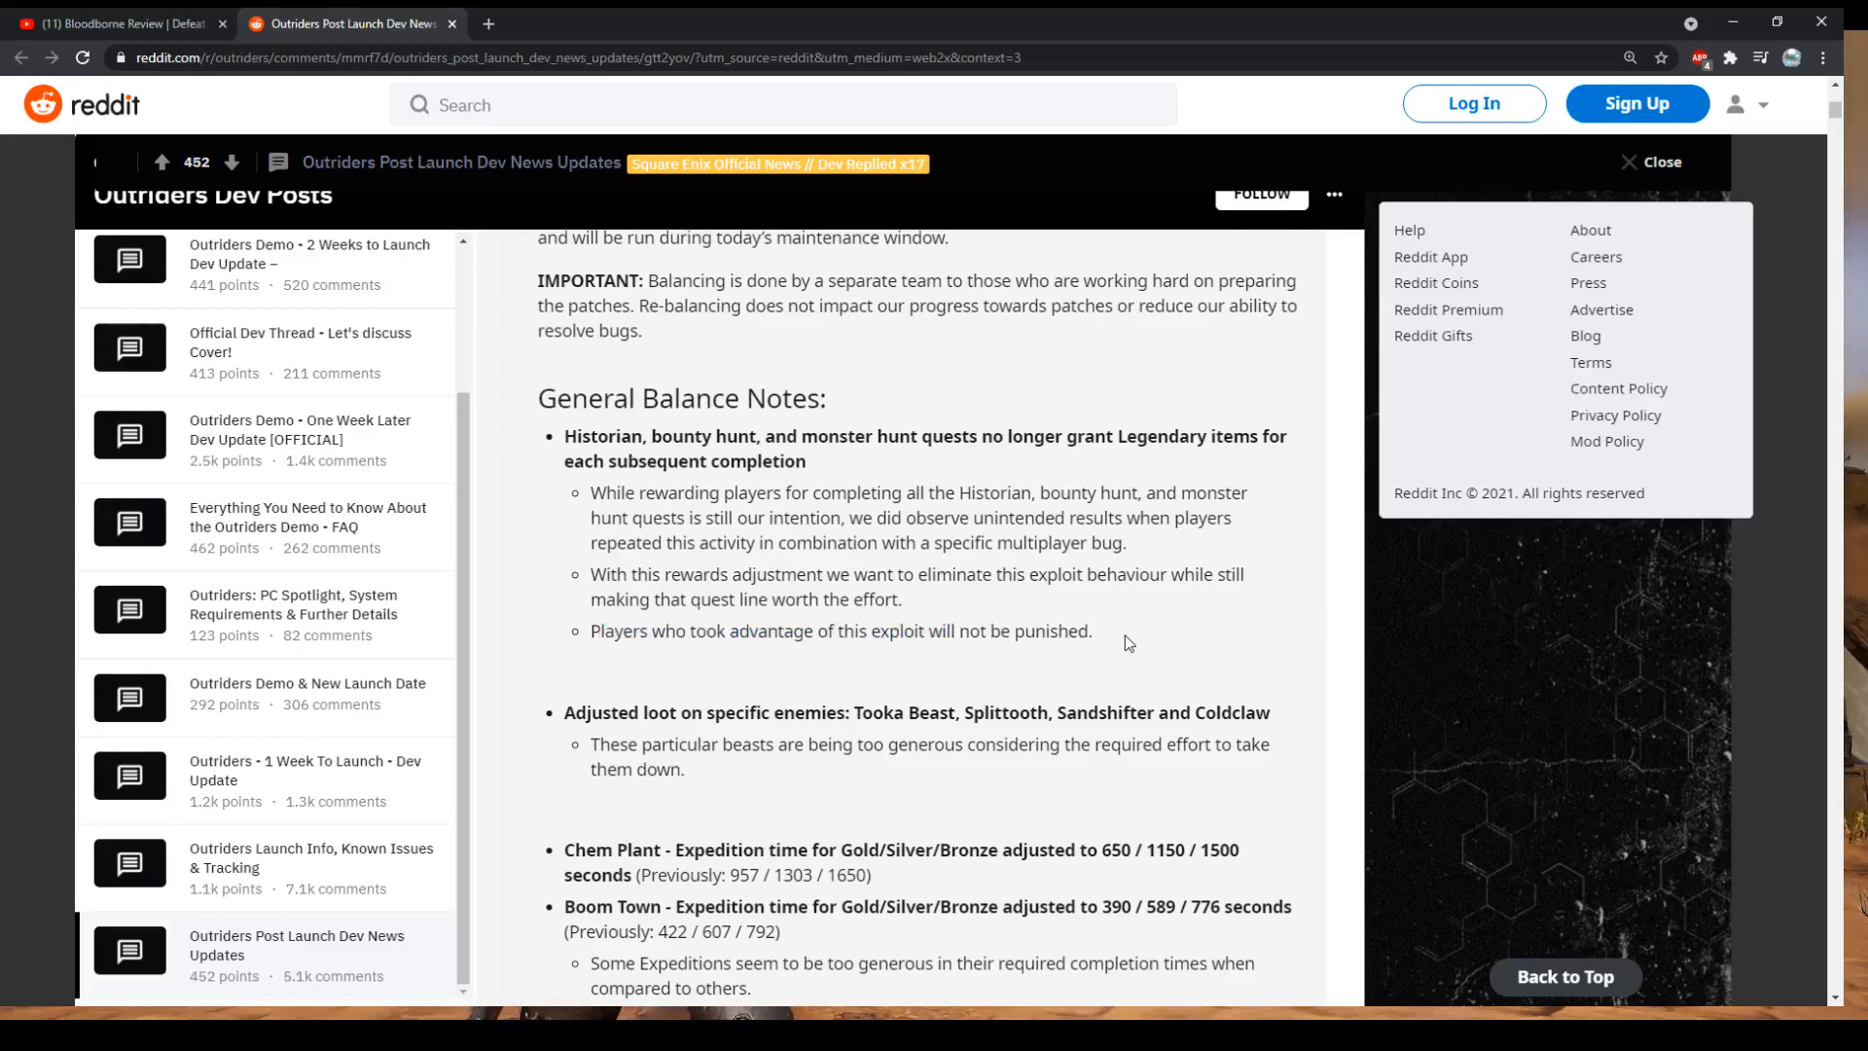
pyautogui.scroll(-3)
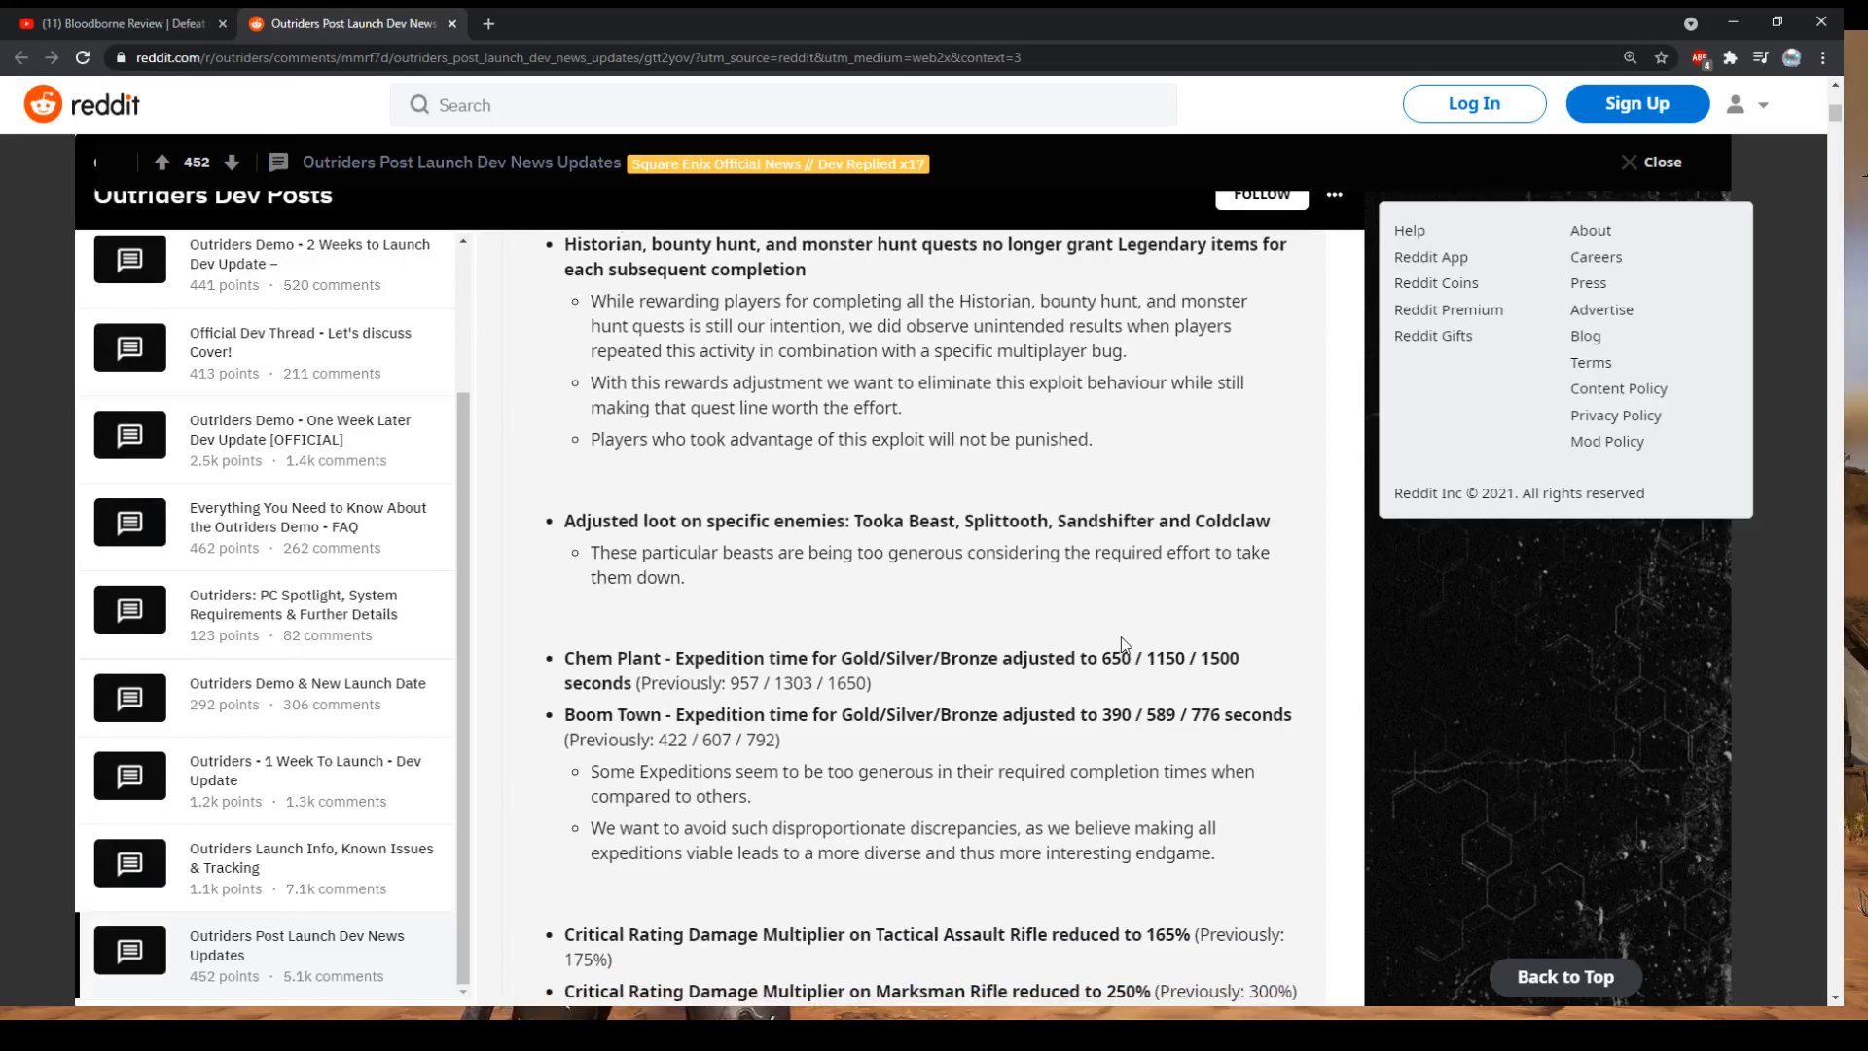
pyautogui.scroll(-3)
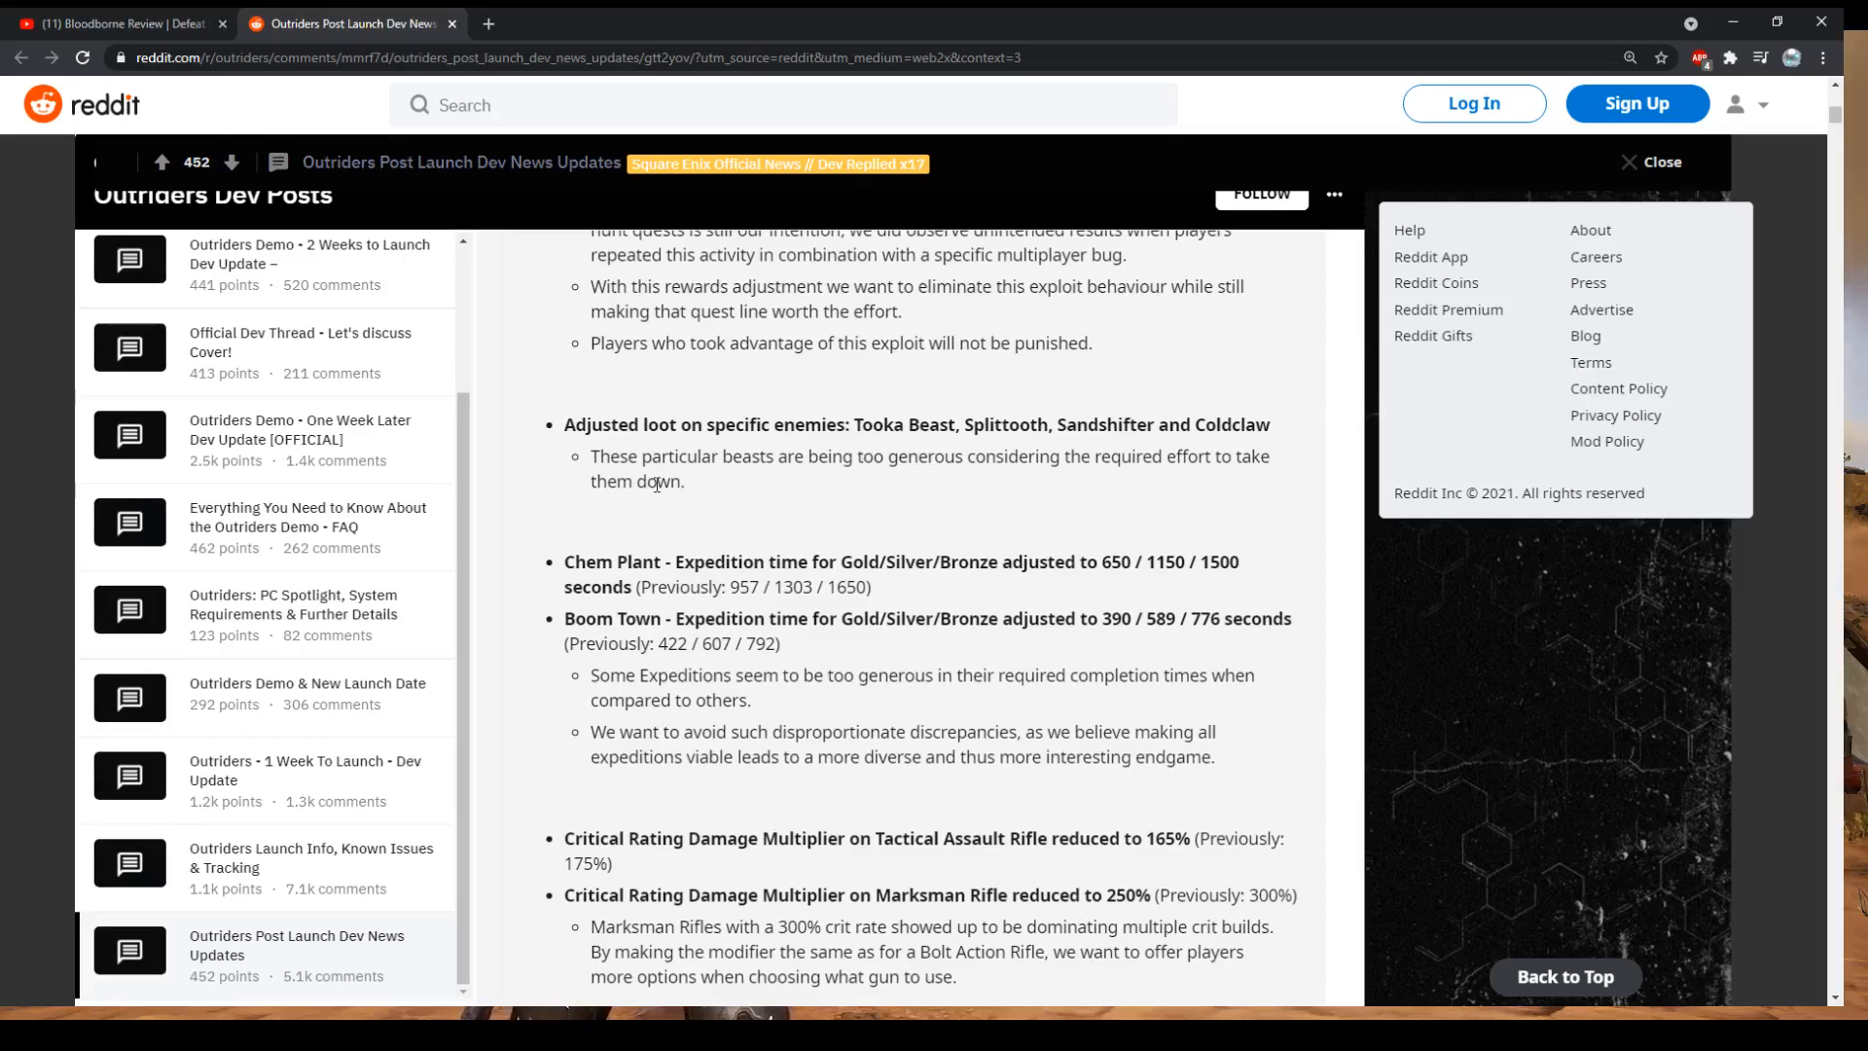
pyautogui.moveTo(695, 458)
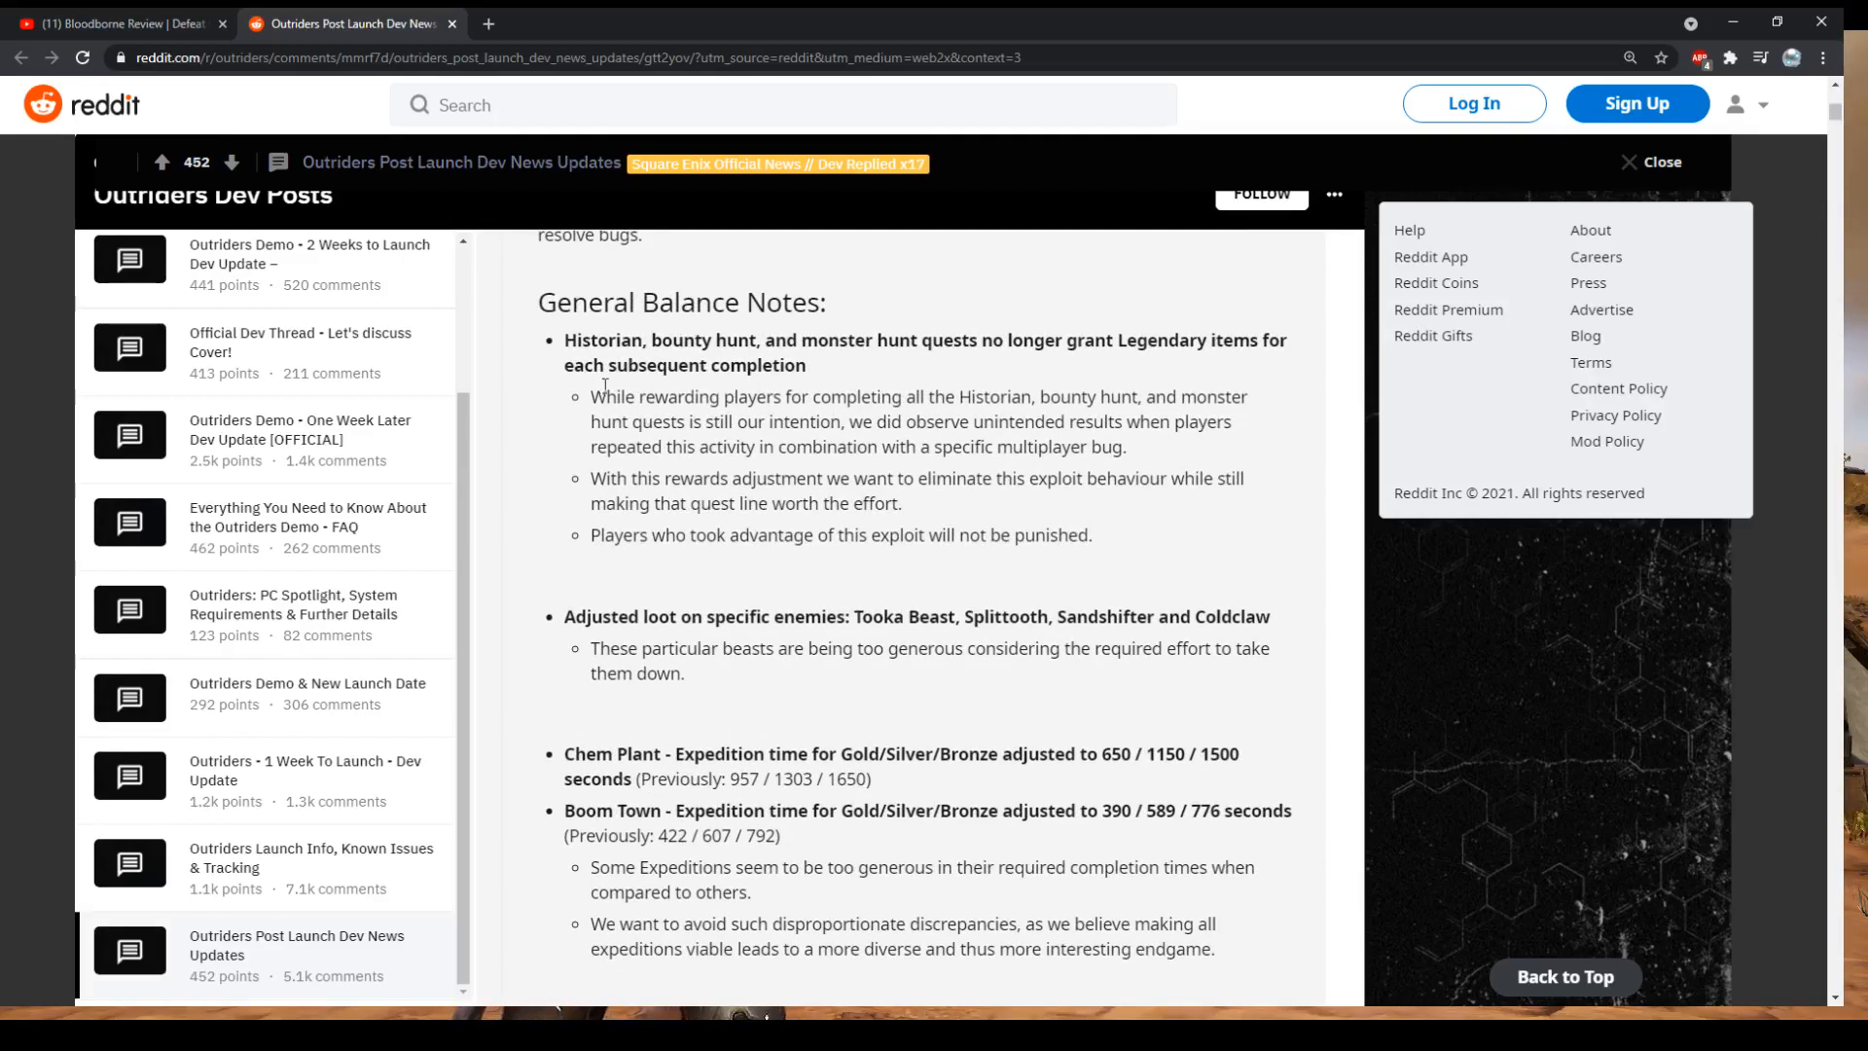
pyautogui.moveTo(564, 339); pyautogui.dragTo(870, 397)
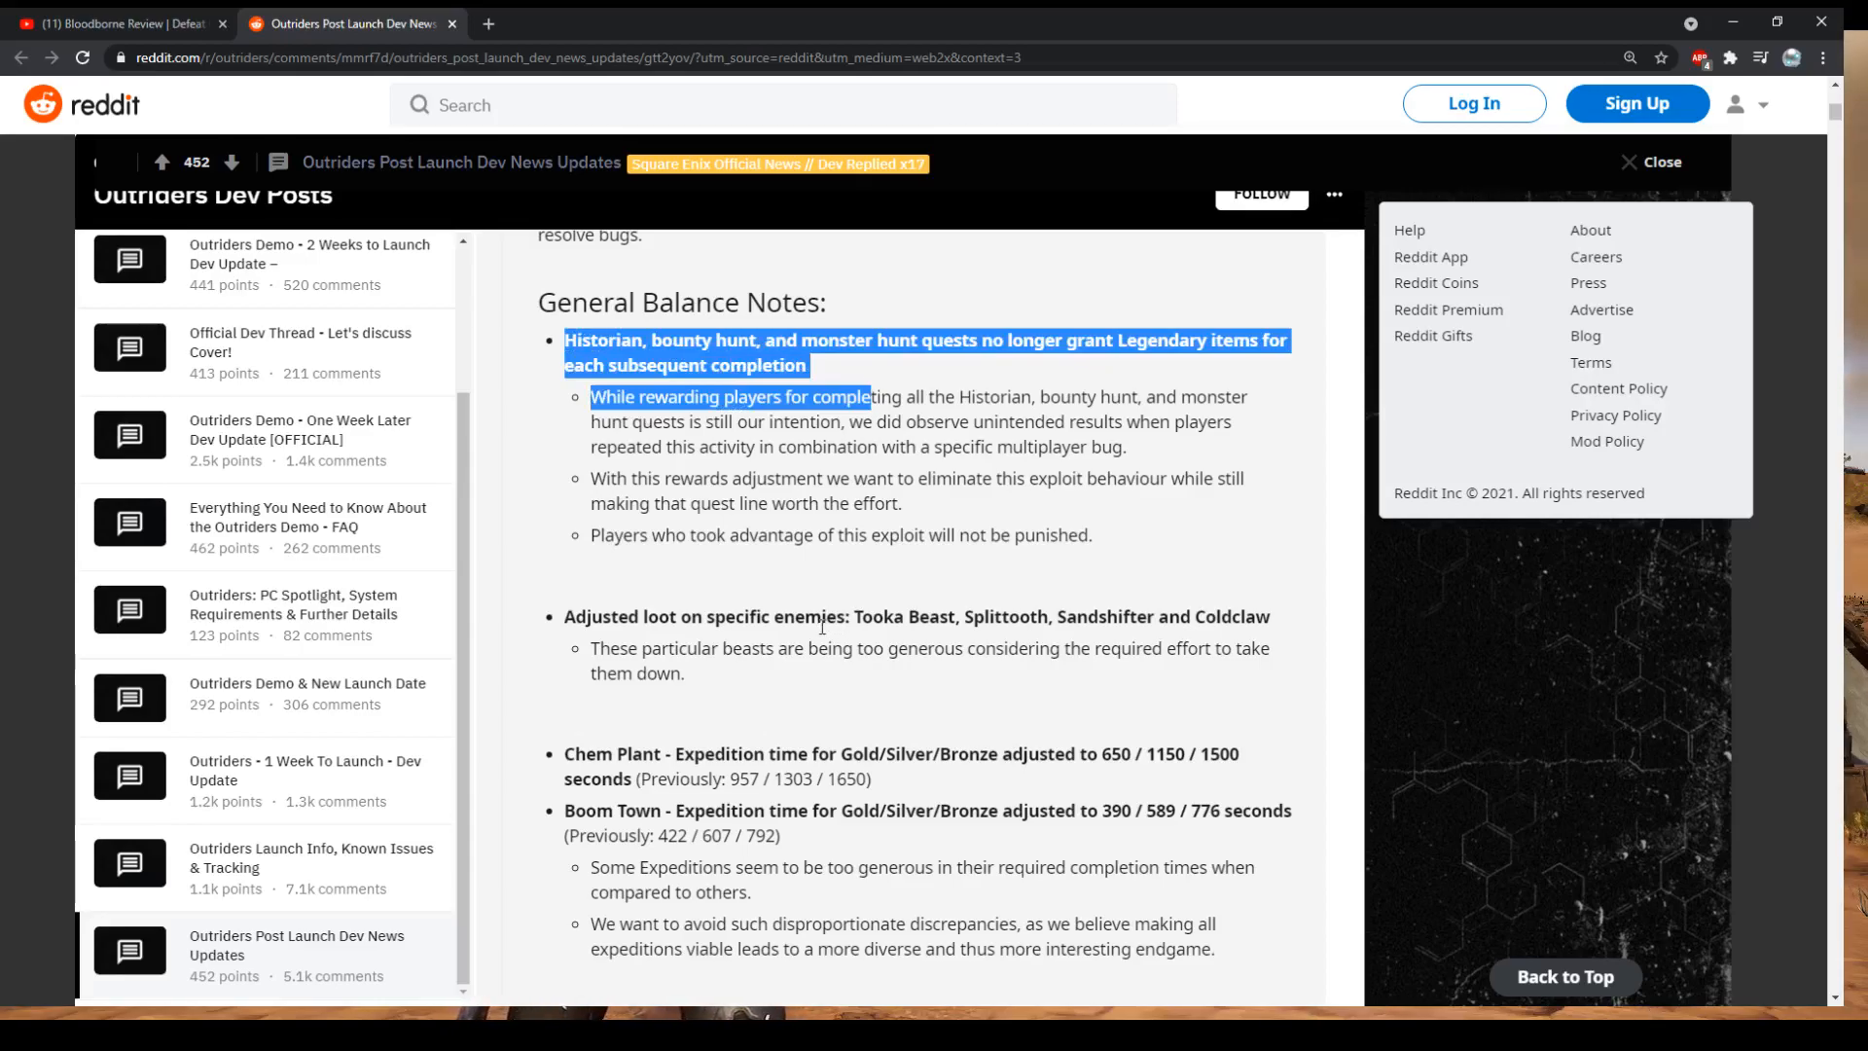
pyautogui.scroll(-3)
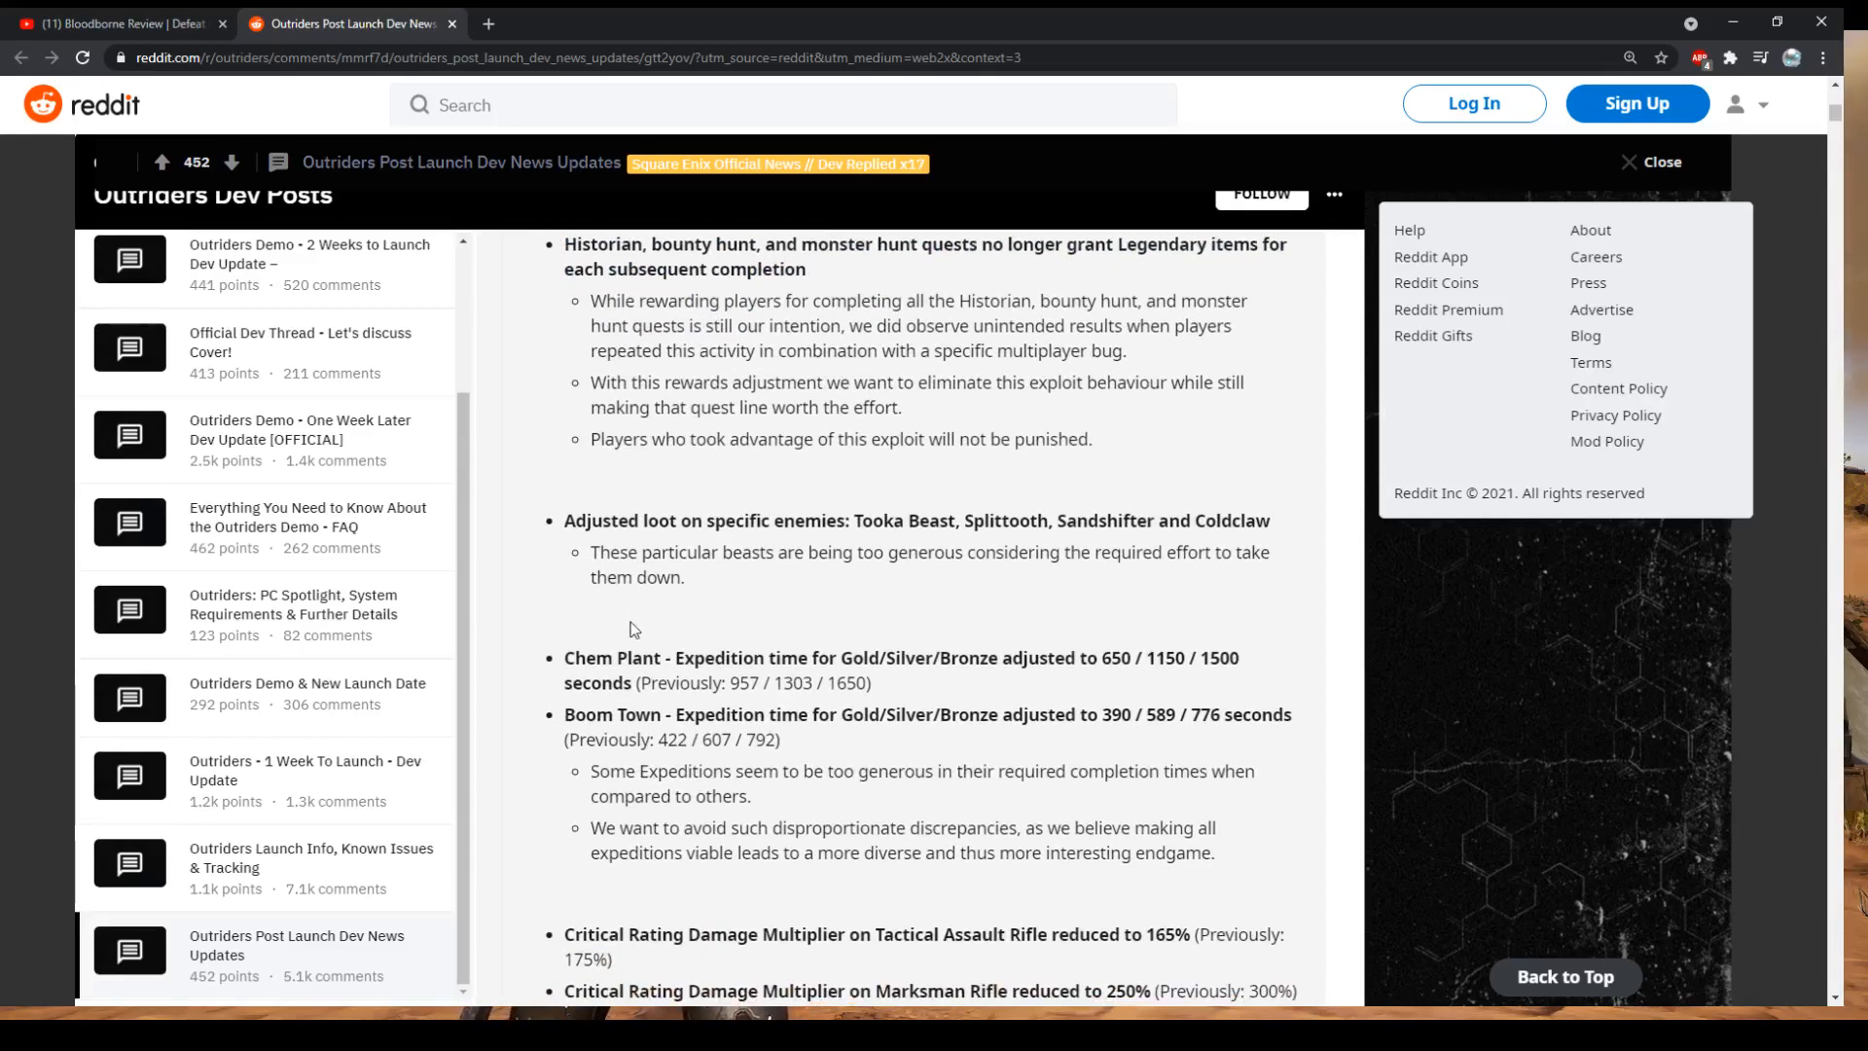
pyautogui.scroll(-3)
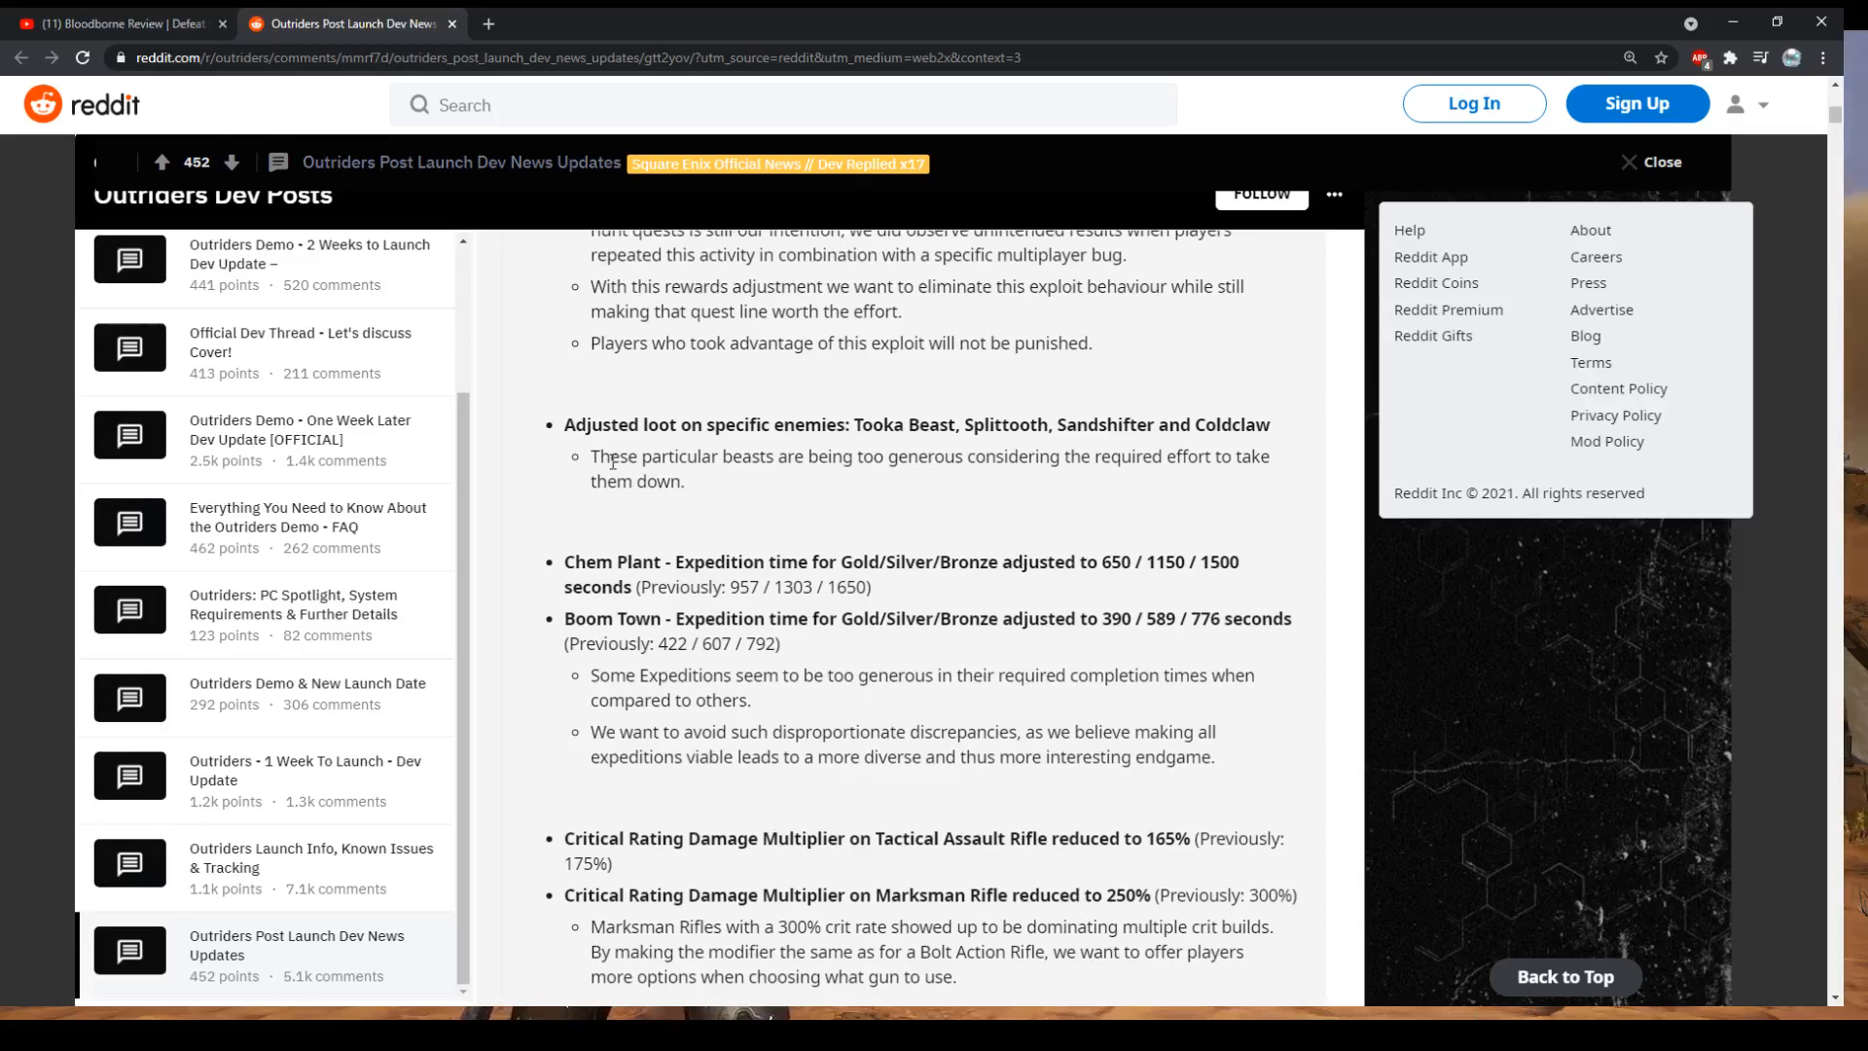
pyautogui.moveTo(569, 424)
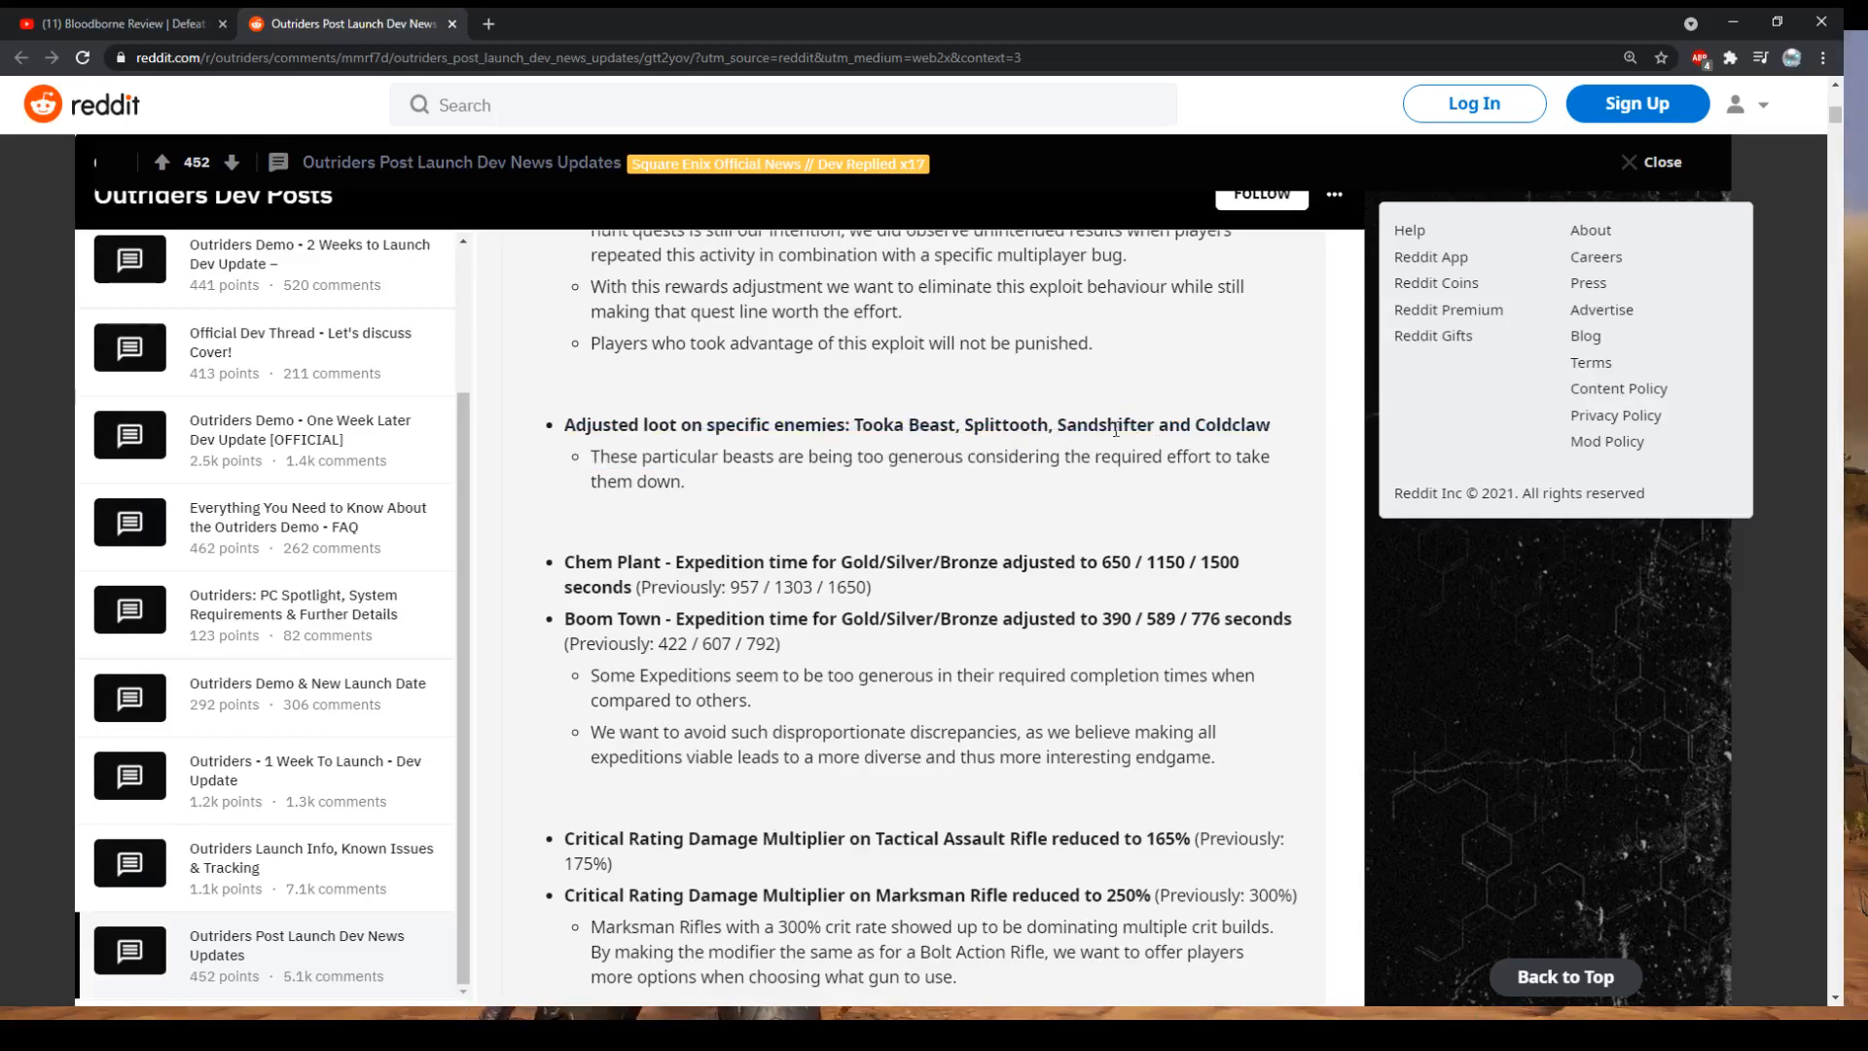
pyautogui.moveTo(885, 450)
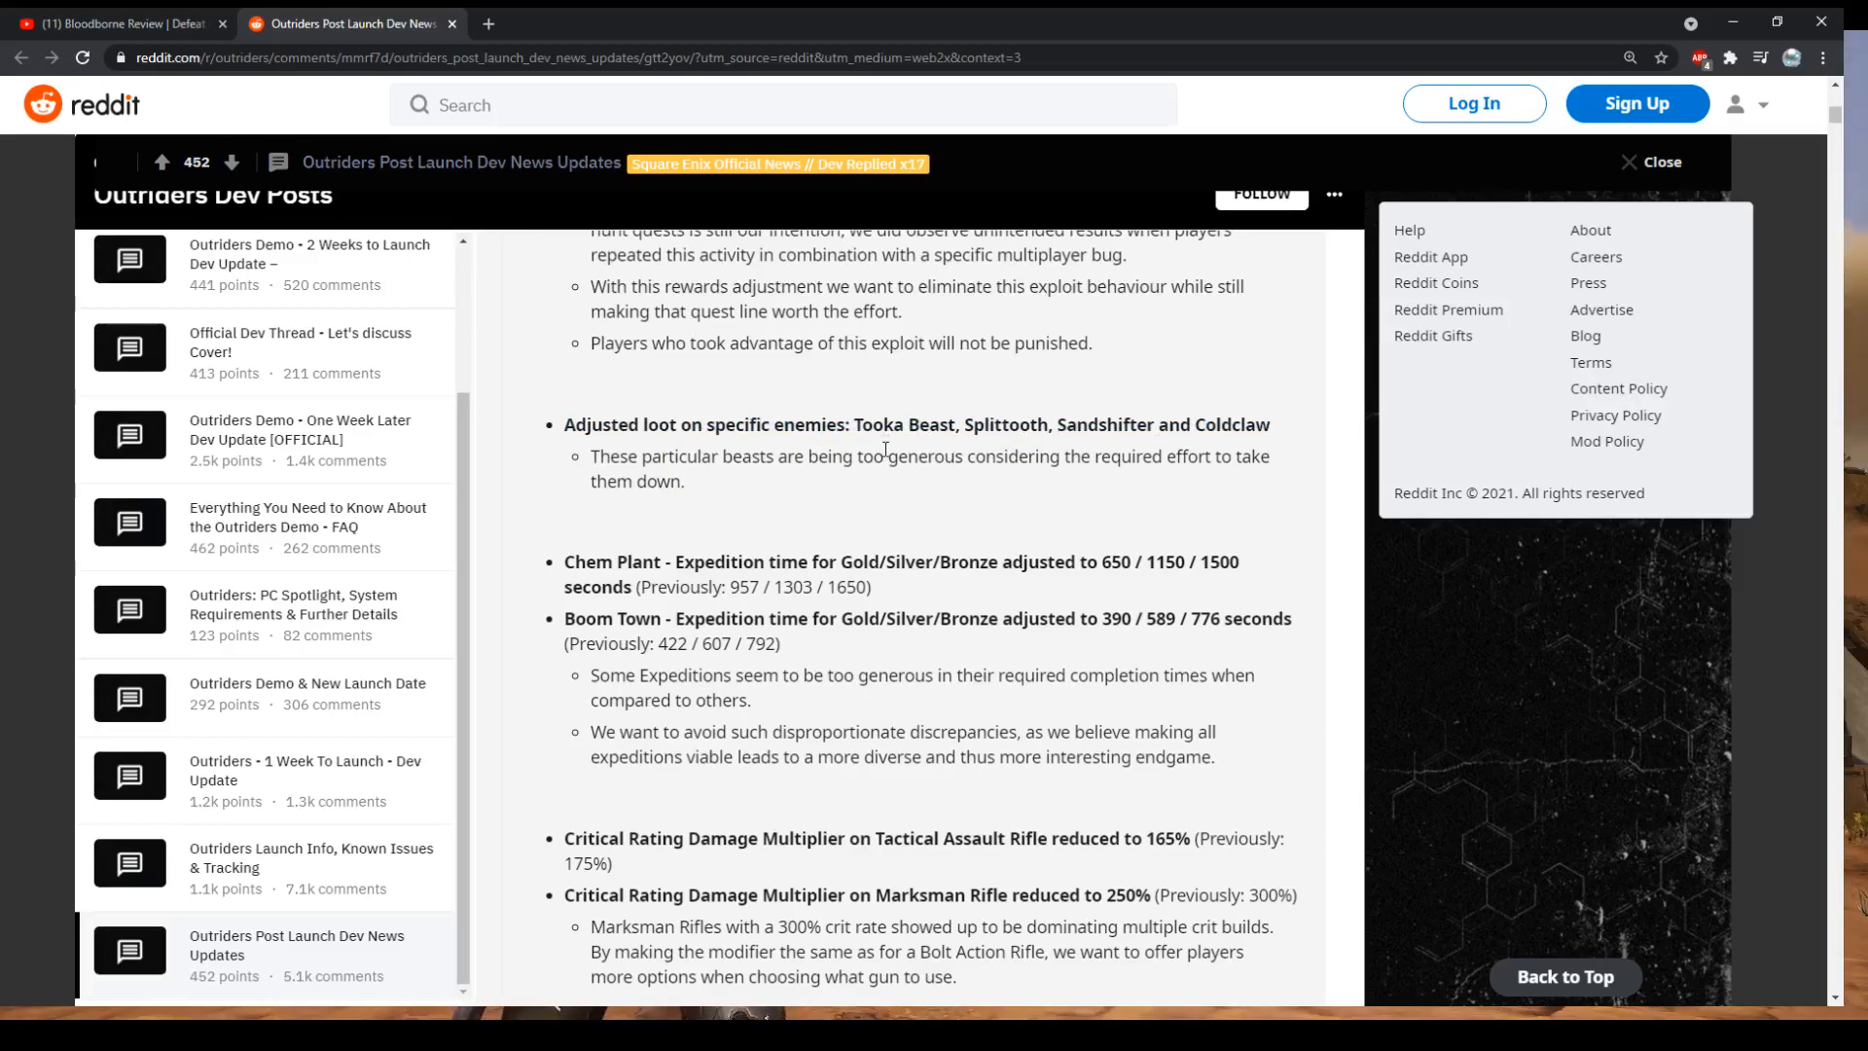
# Scroll to the Massacre 3-second AP buff change, marking the Boom Town gold time 390
pyautogui.scroll(-3)
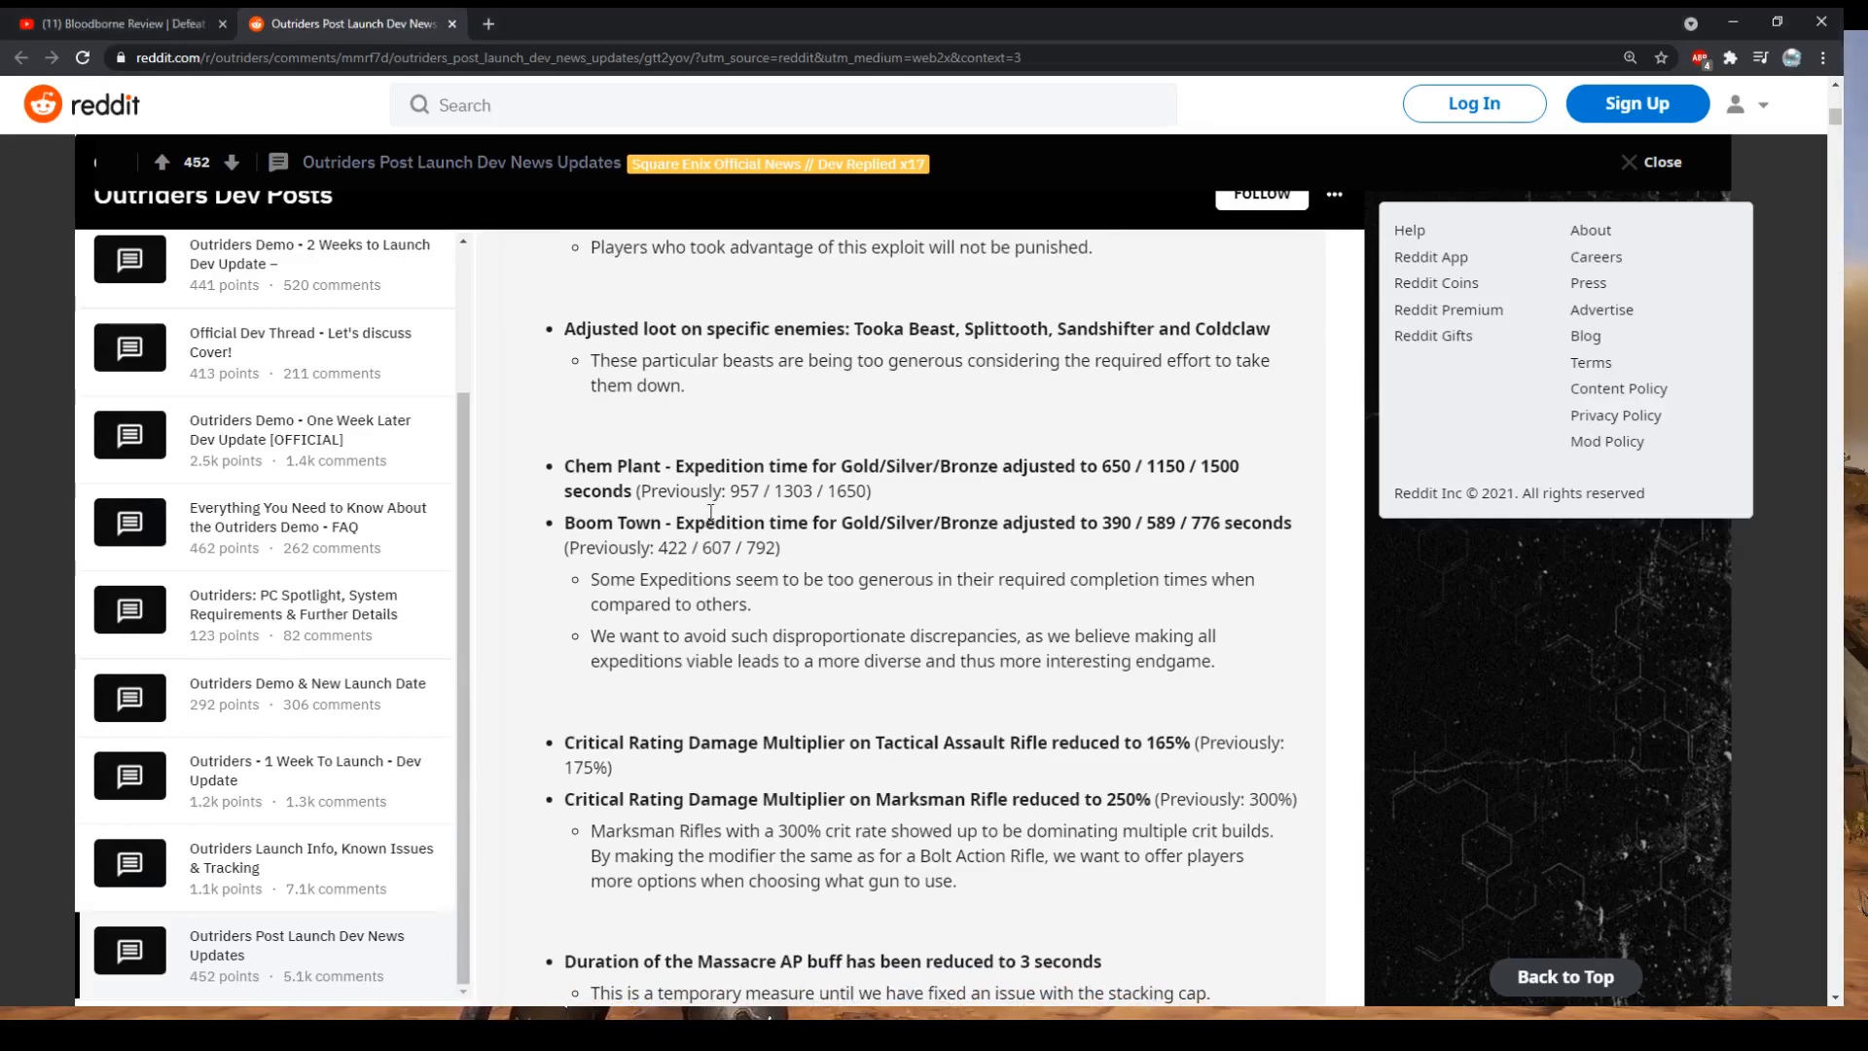
pyautogui.moveTo(897, 510)
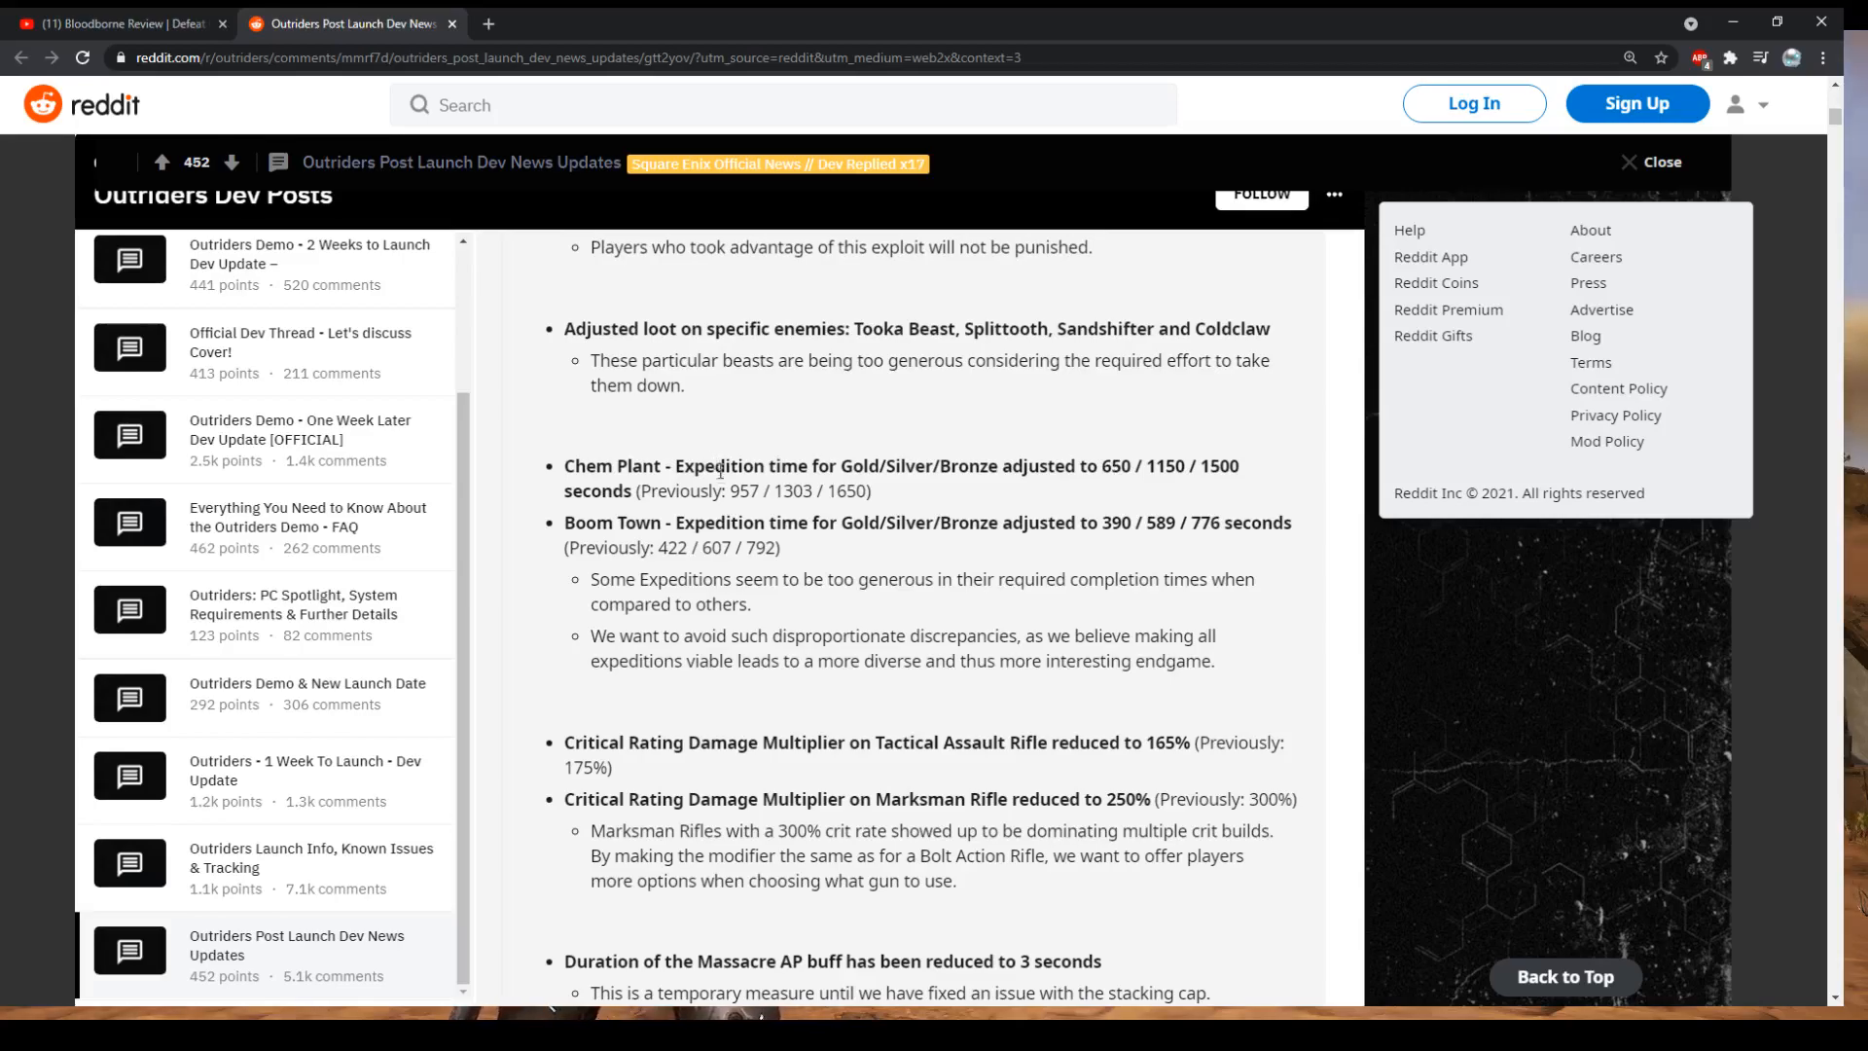
pyautogui.moveTo(752, 549)
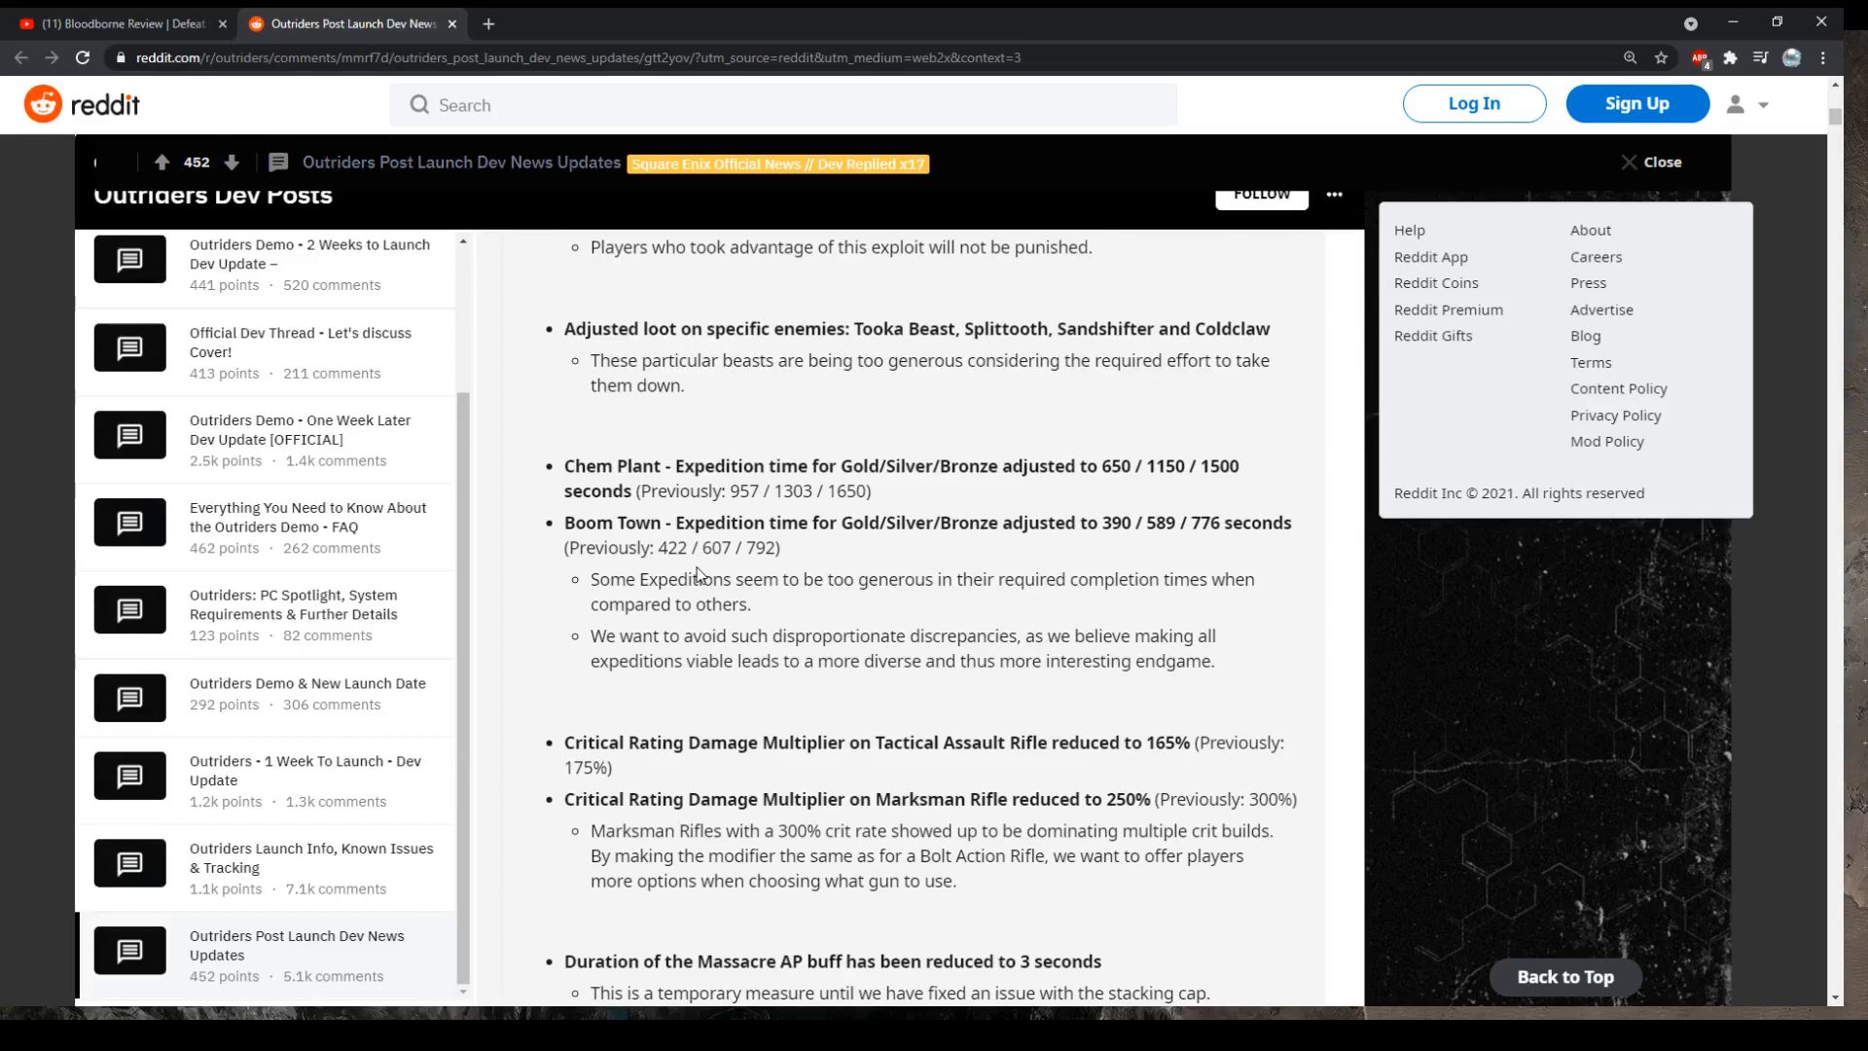
pyautogui.moveTo(772, 543)
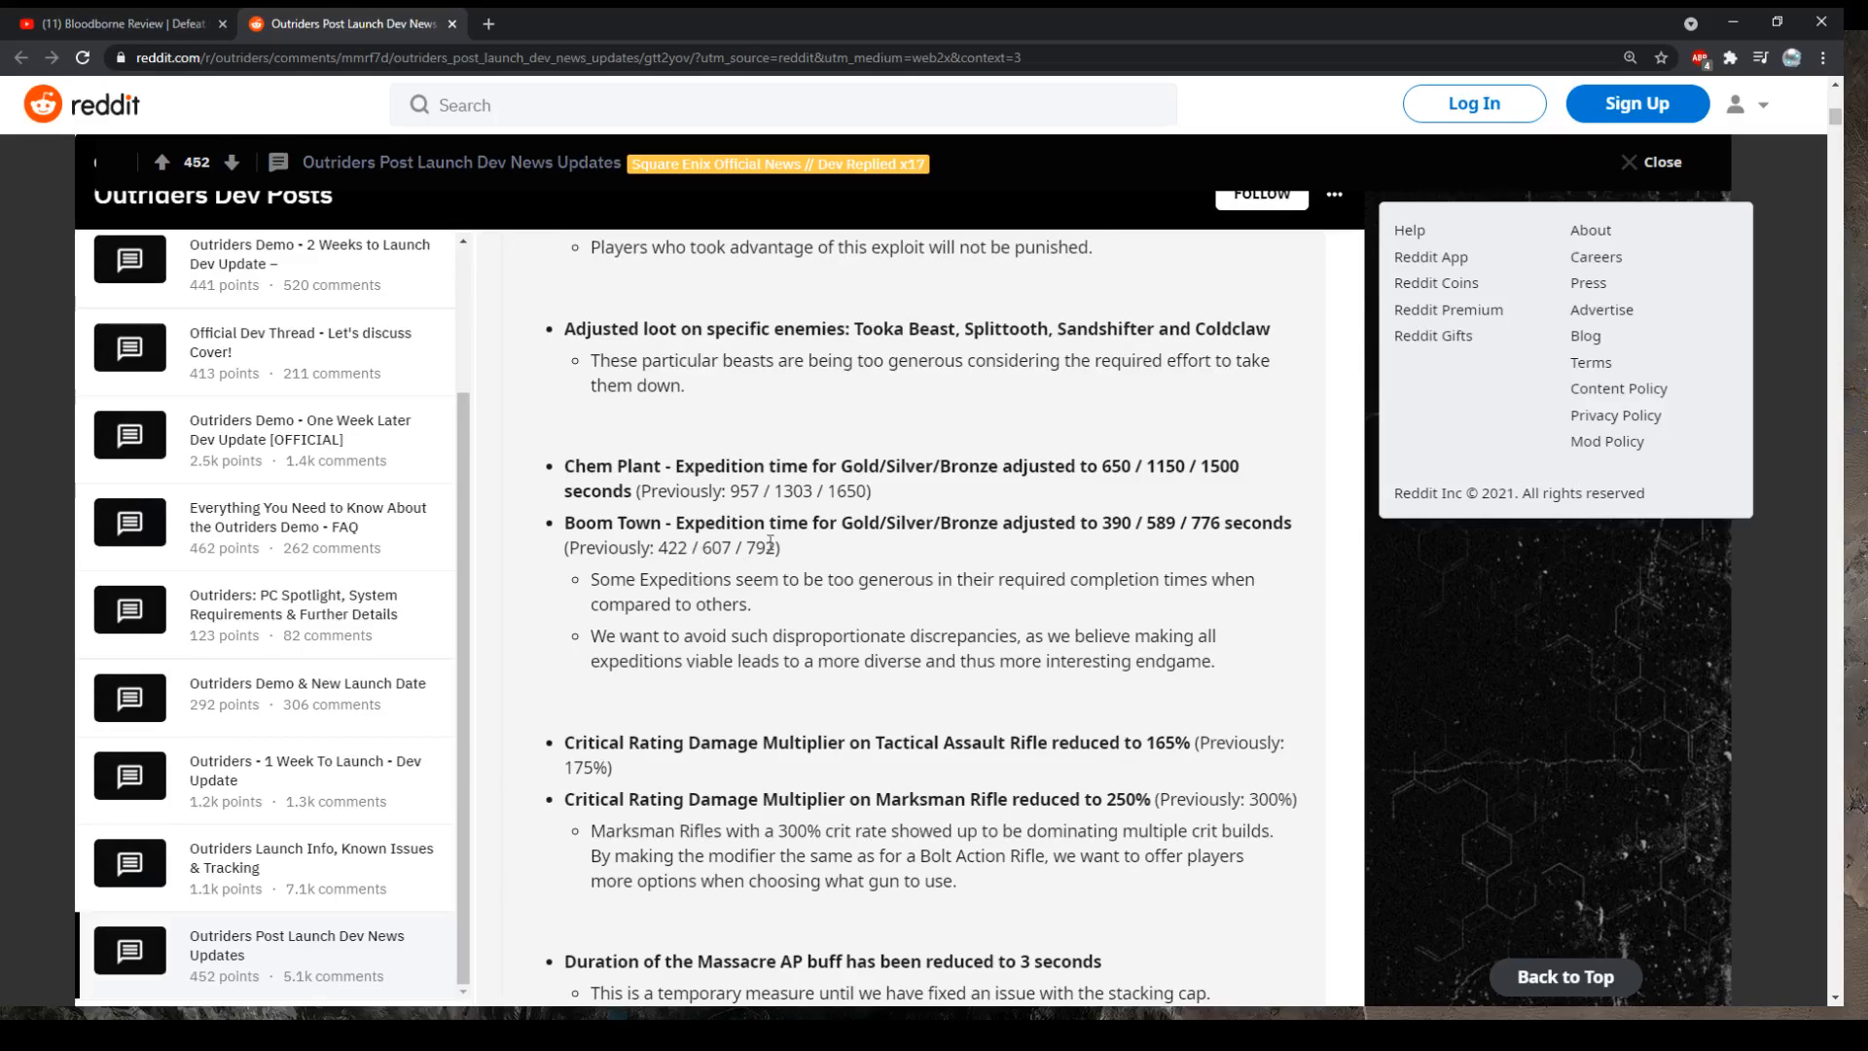
pyautogui.moveTo(1100, 525)
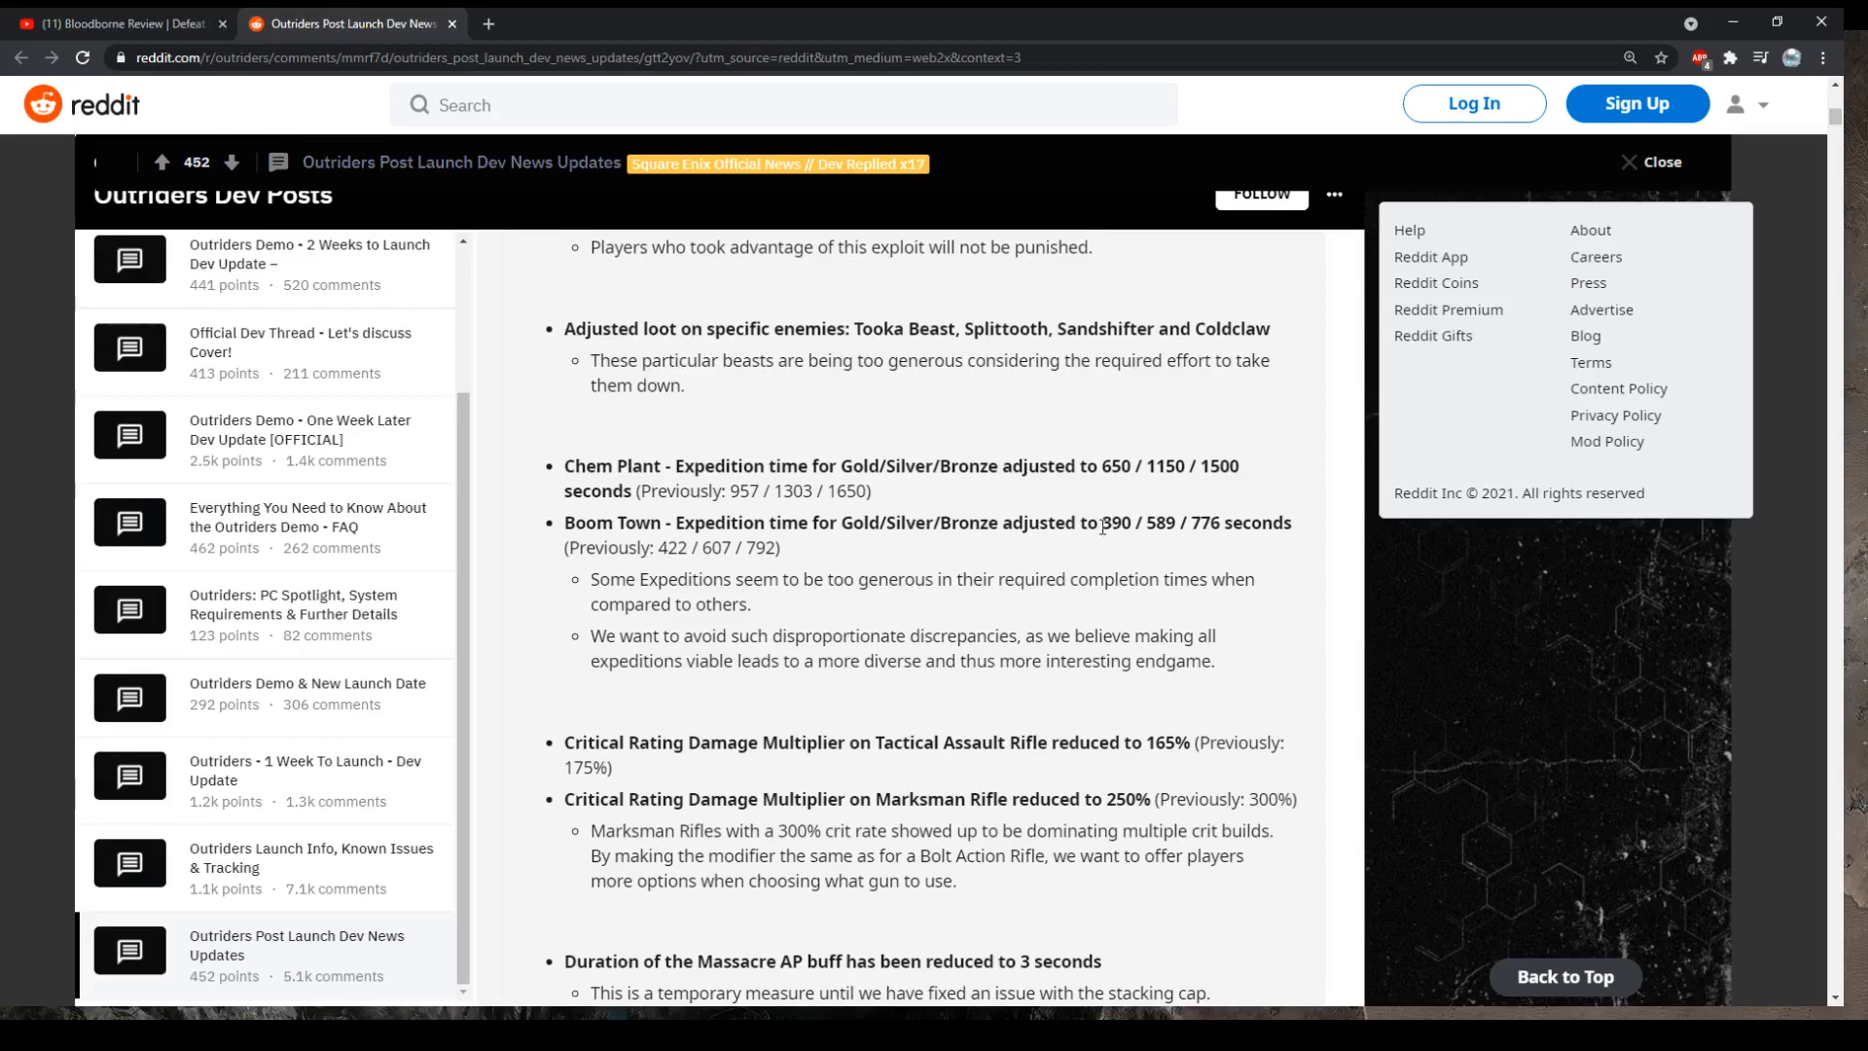
pyautogui.doubleClick(1114, 522)
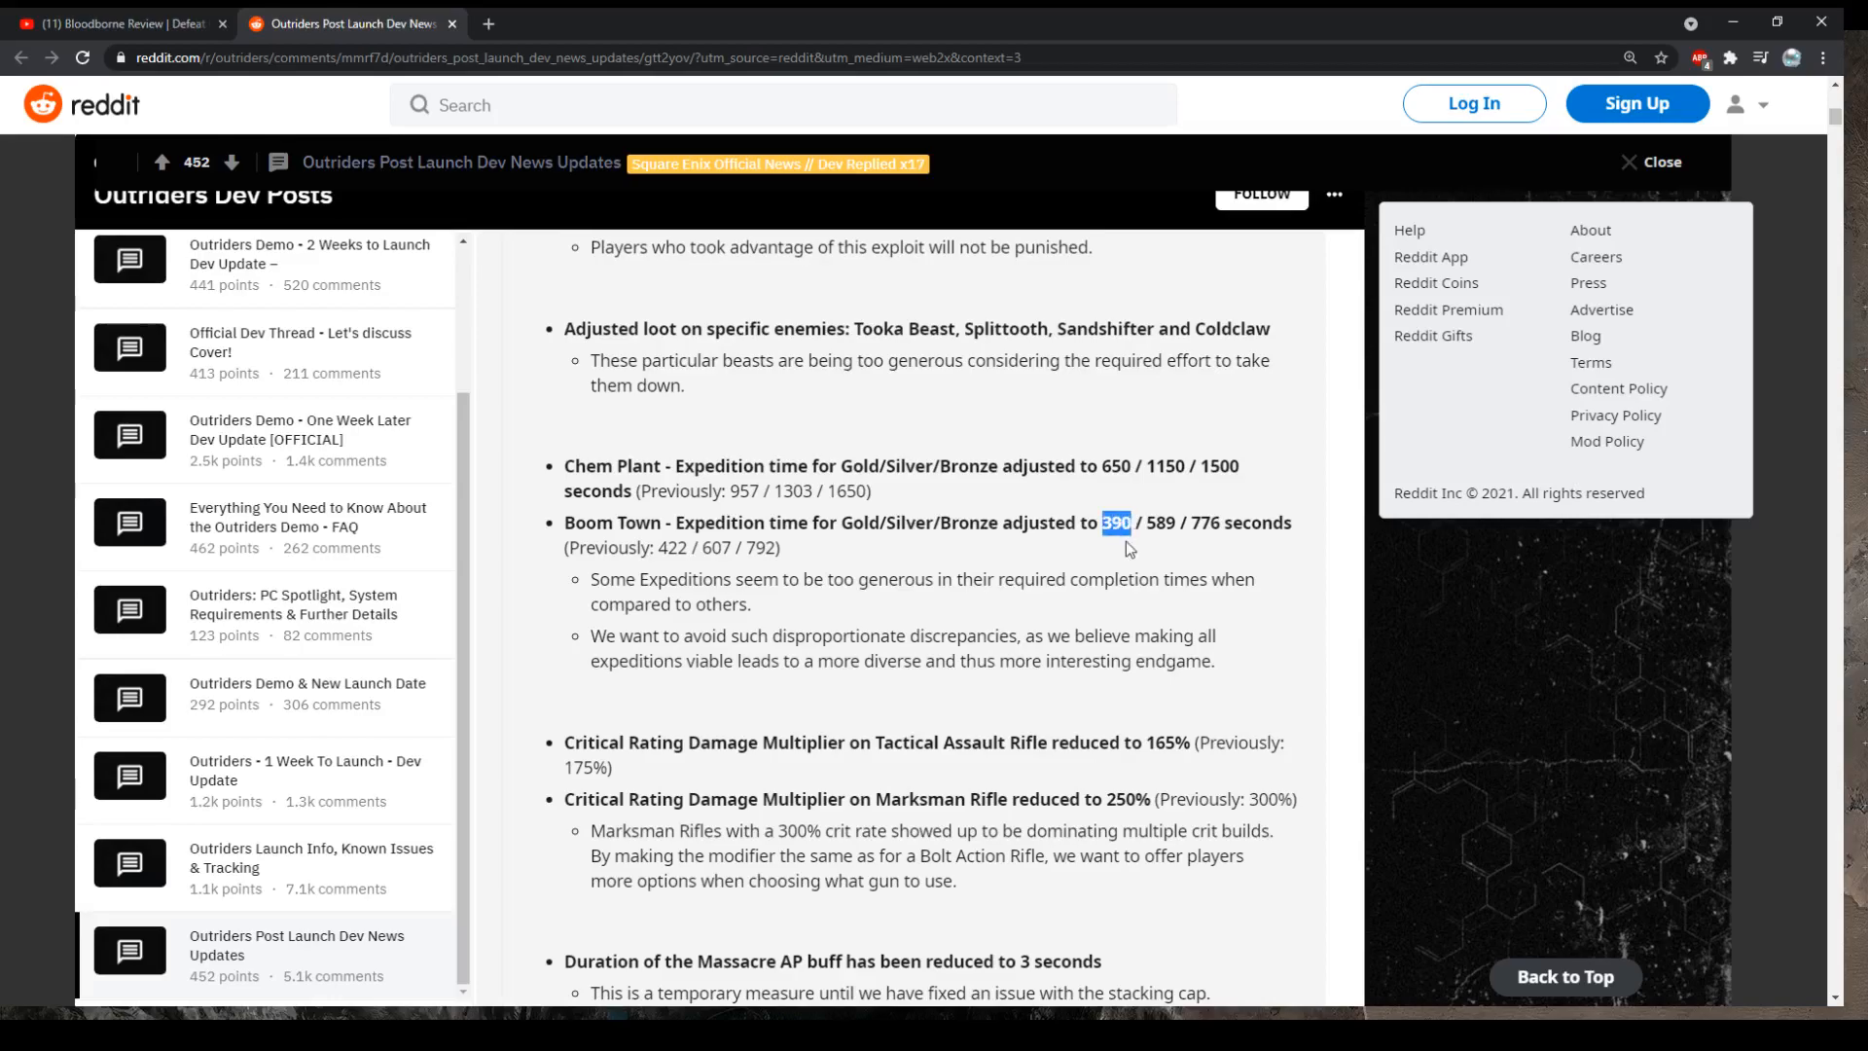
pyautogui.moveTo(1139, 558)
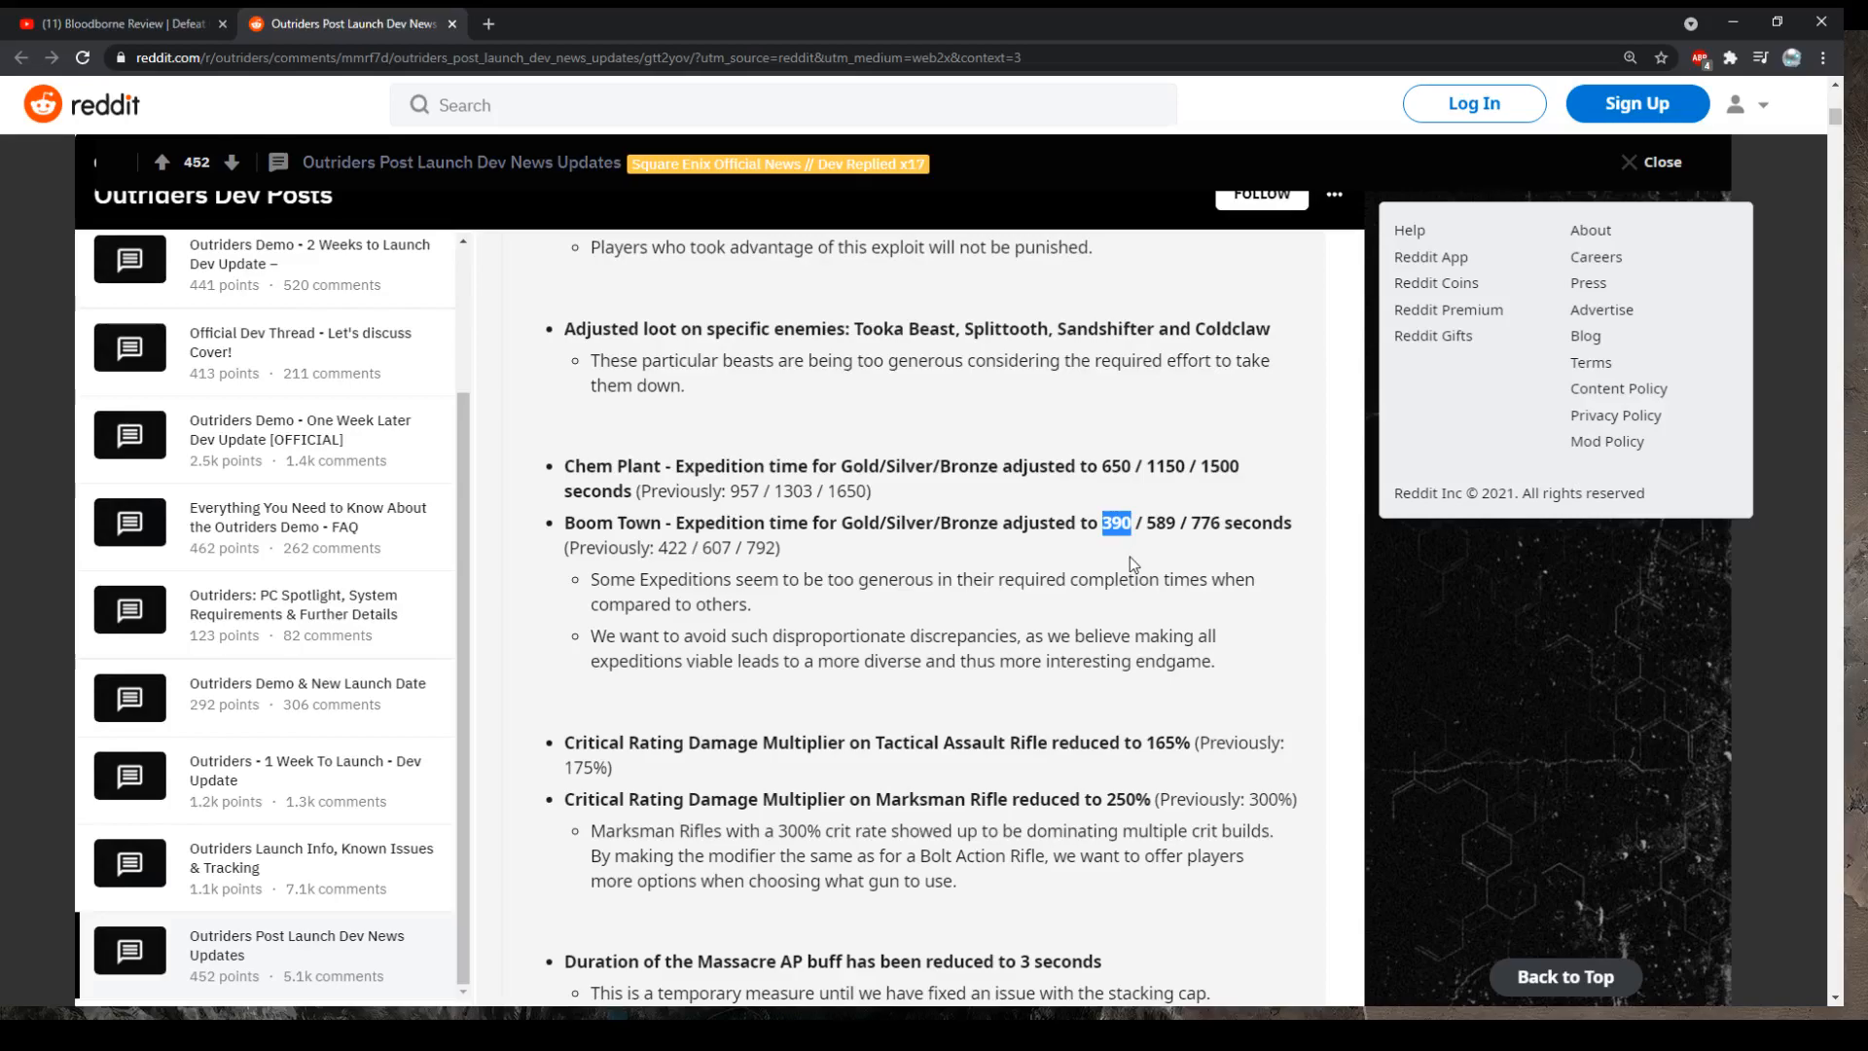
pyautogui.moveTo(1070, 617)
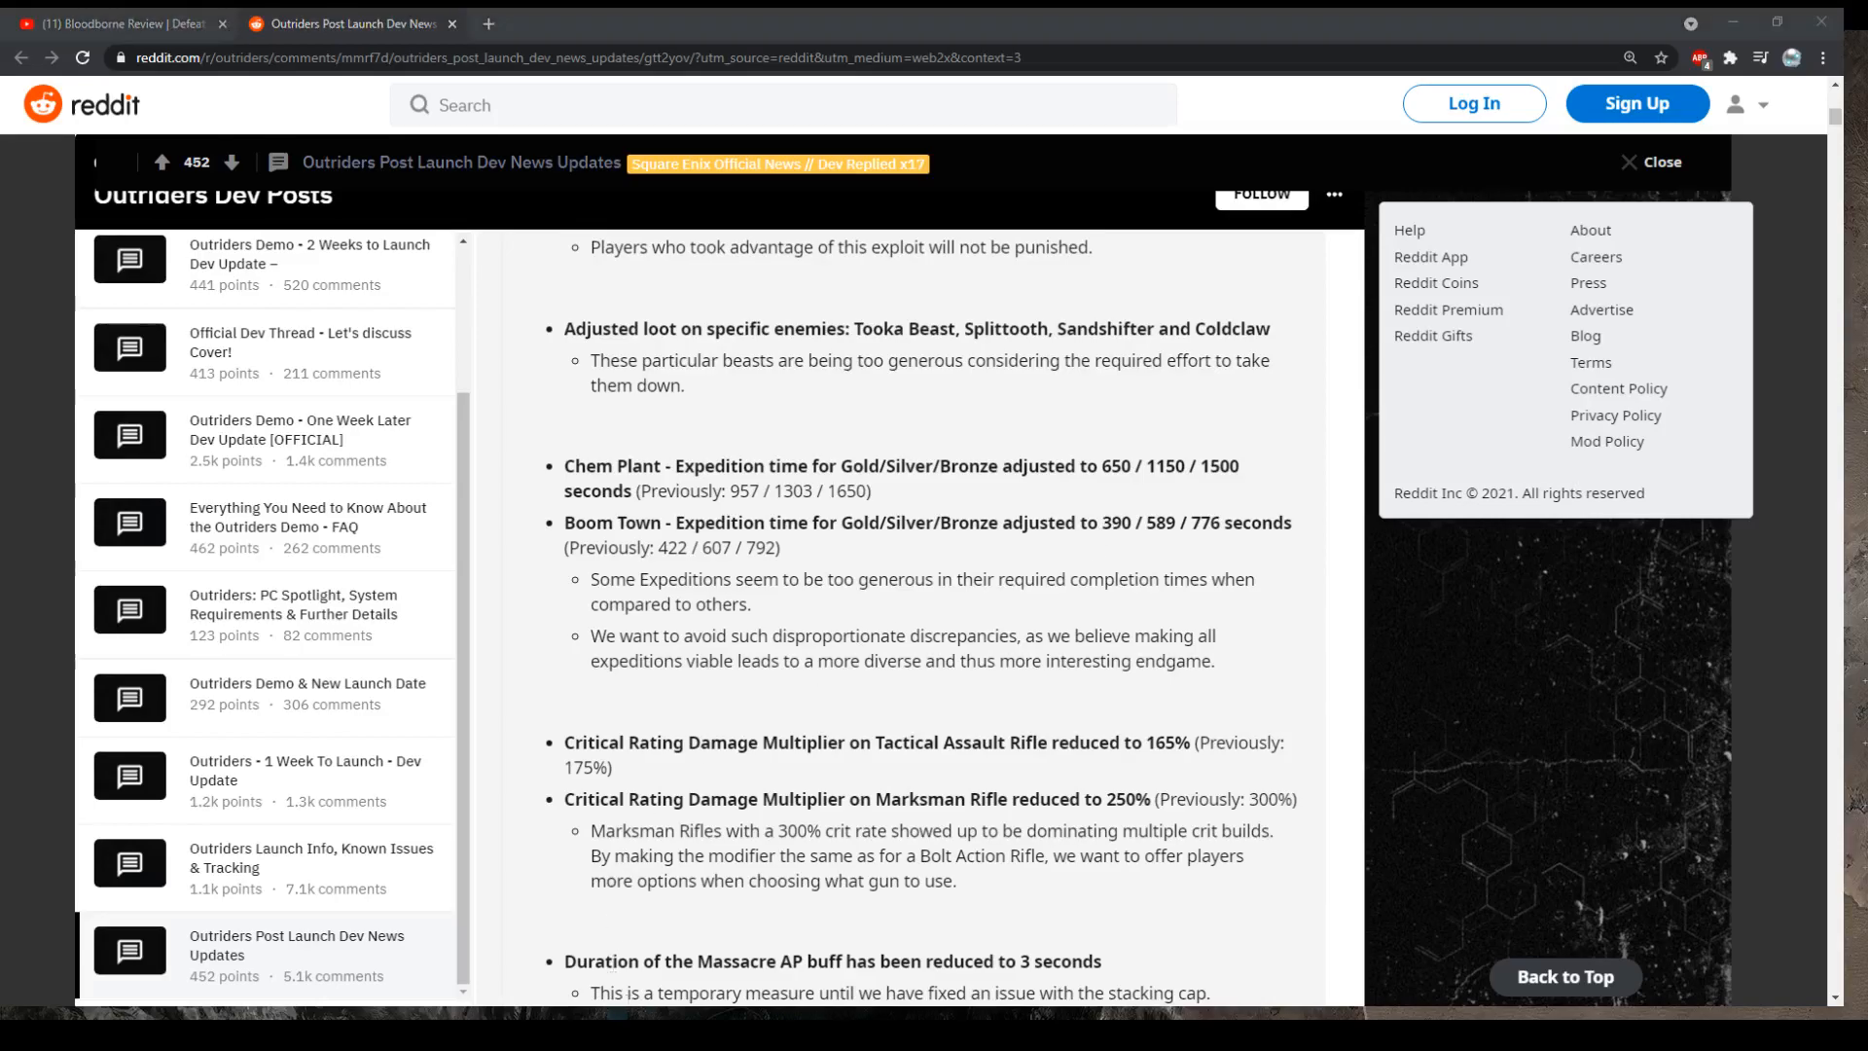
pyautogui.moveTo(664, 699)
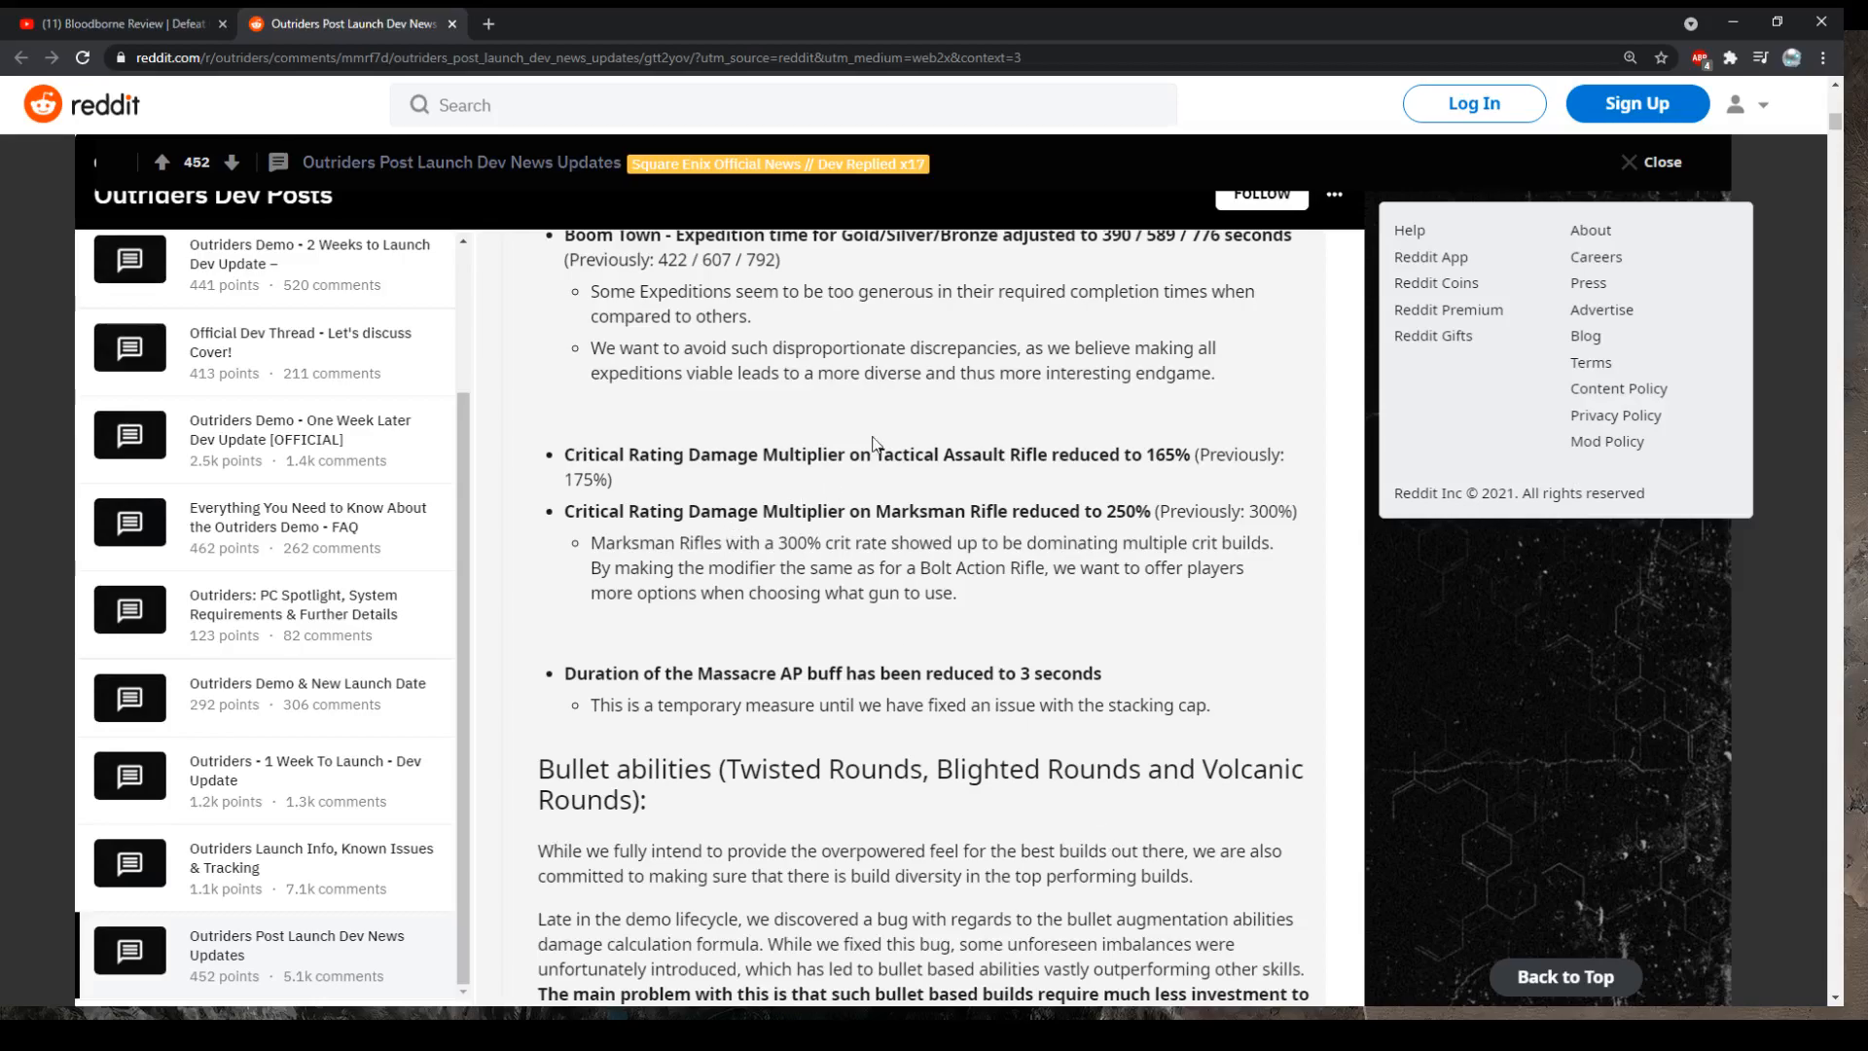
pyautogui.moveTo(923, 513)
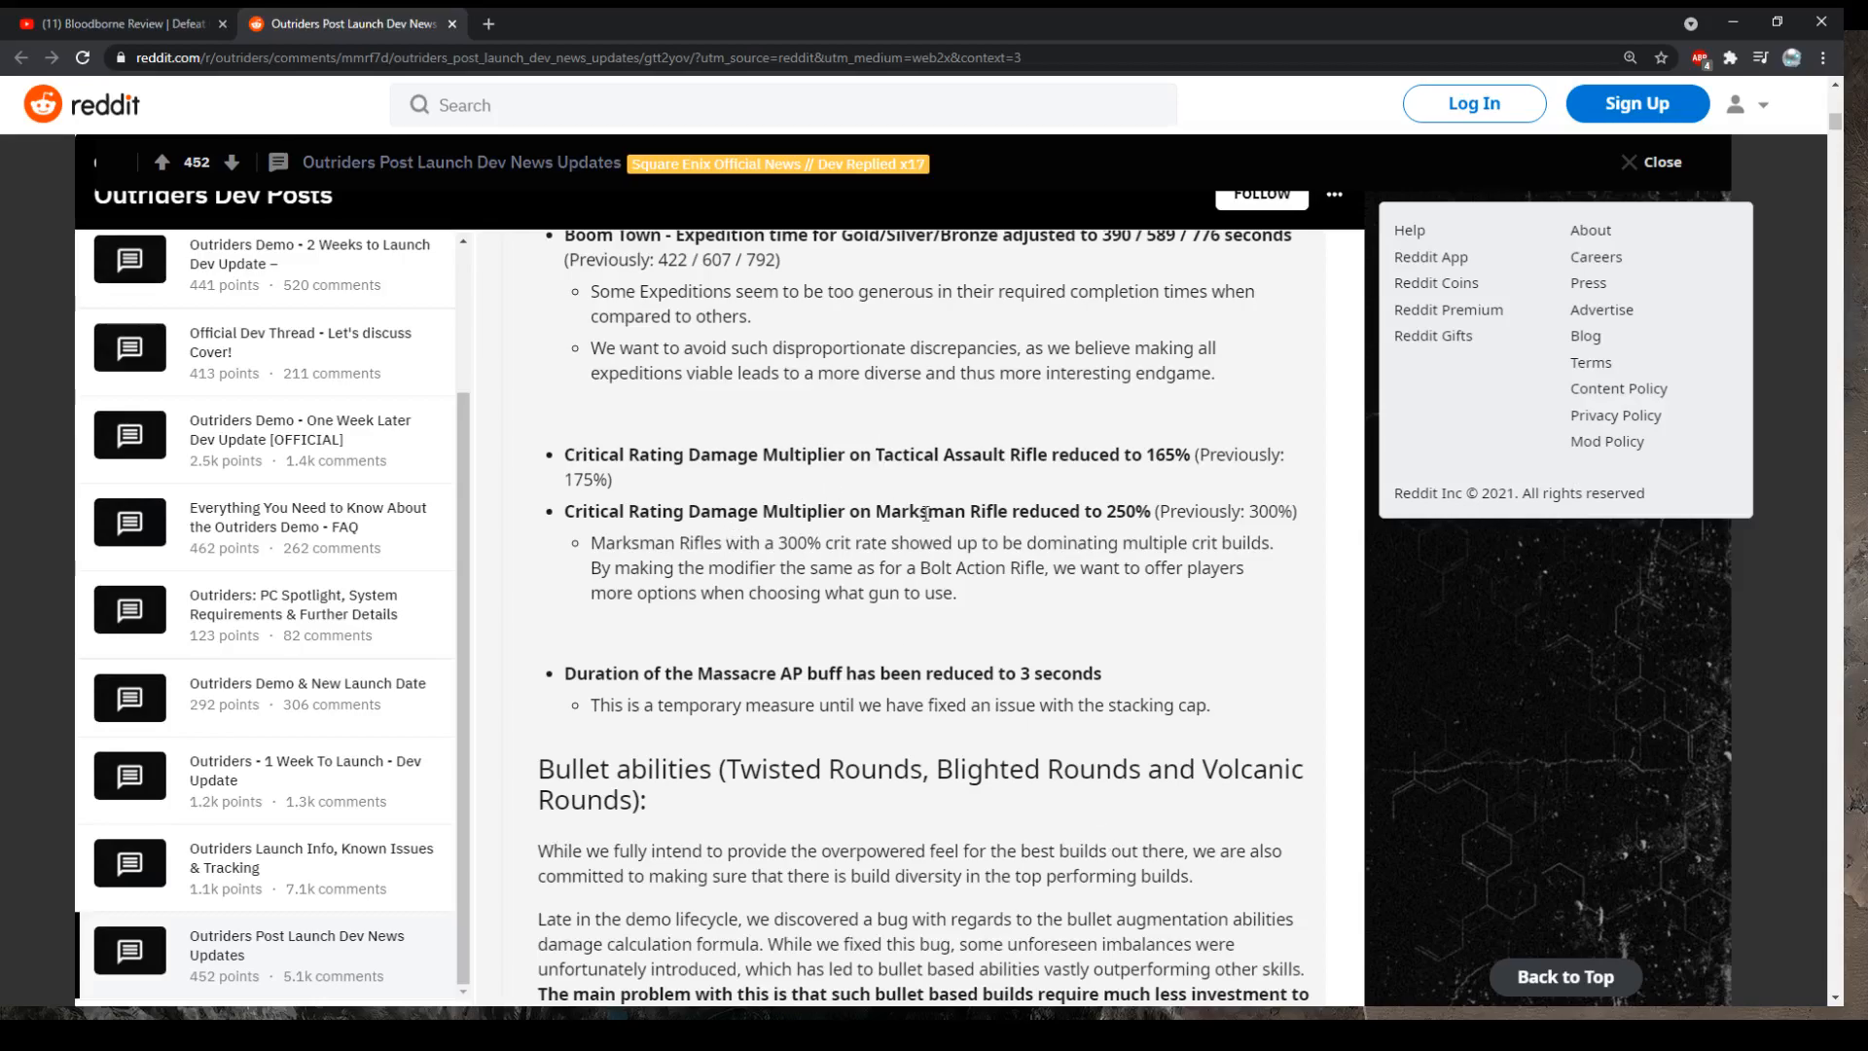
pyautogui.moveTo(912, 503)
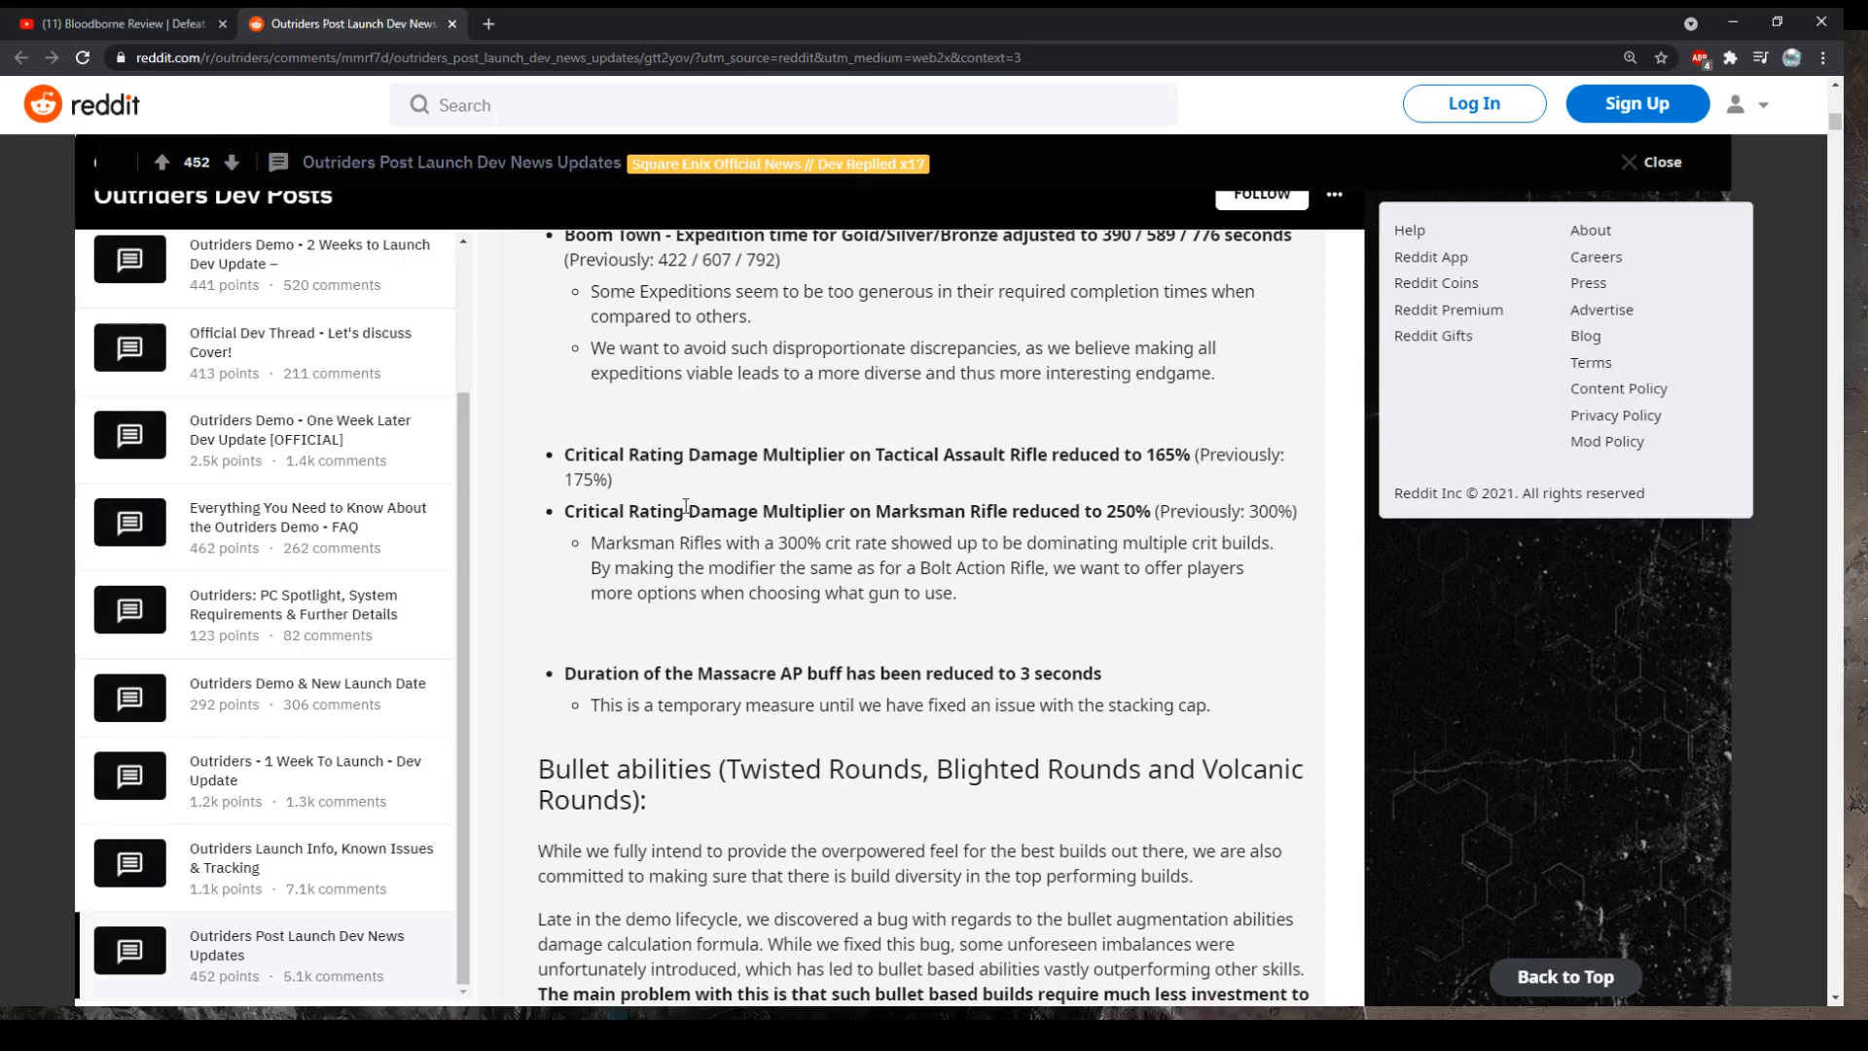
pyautogui.moveTo(675, 529)
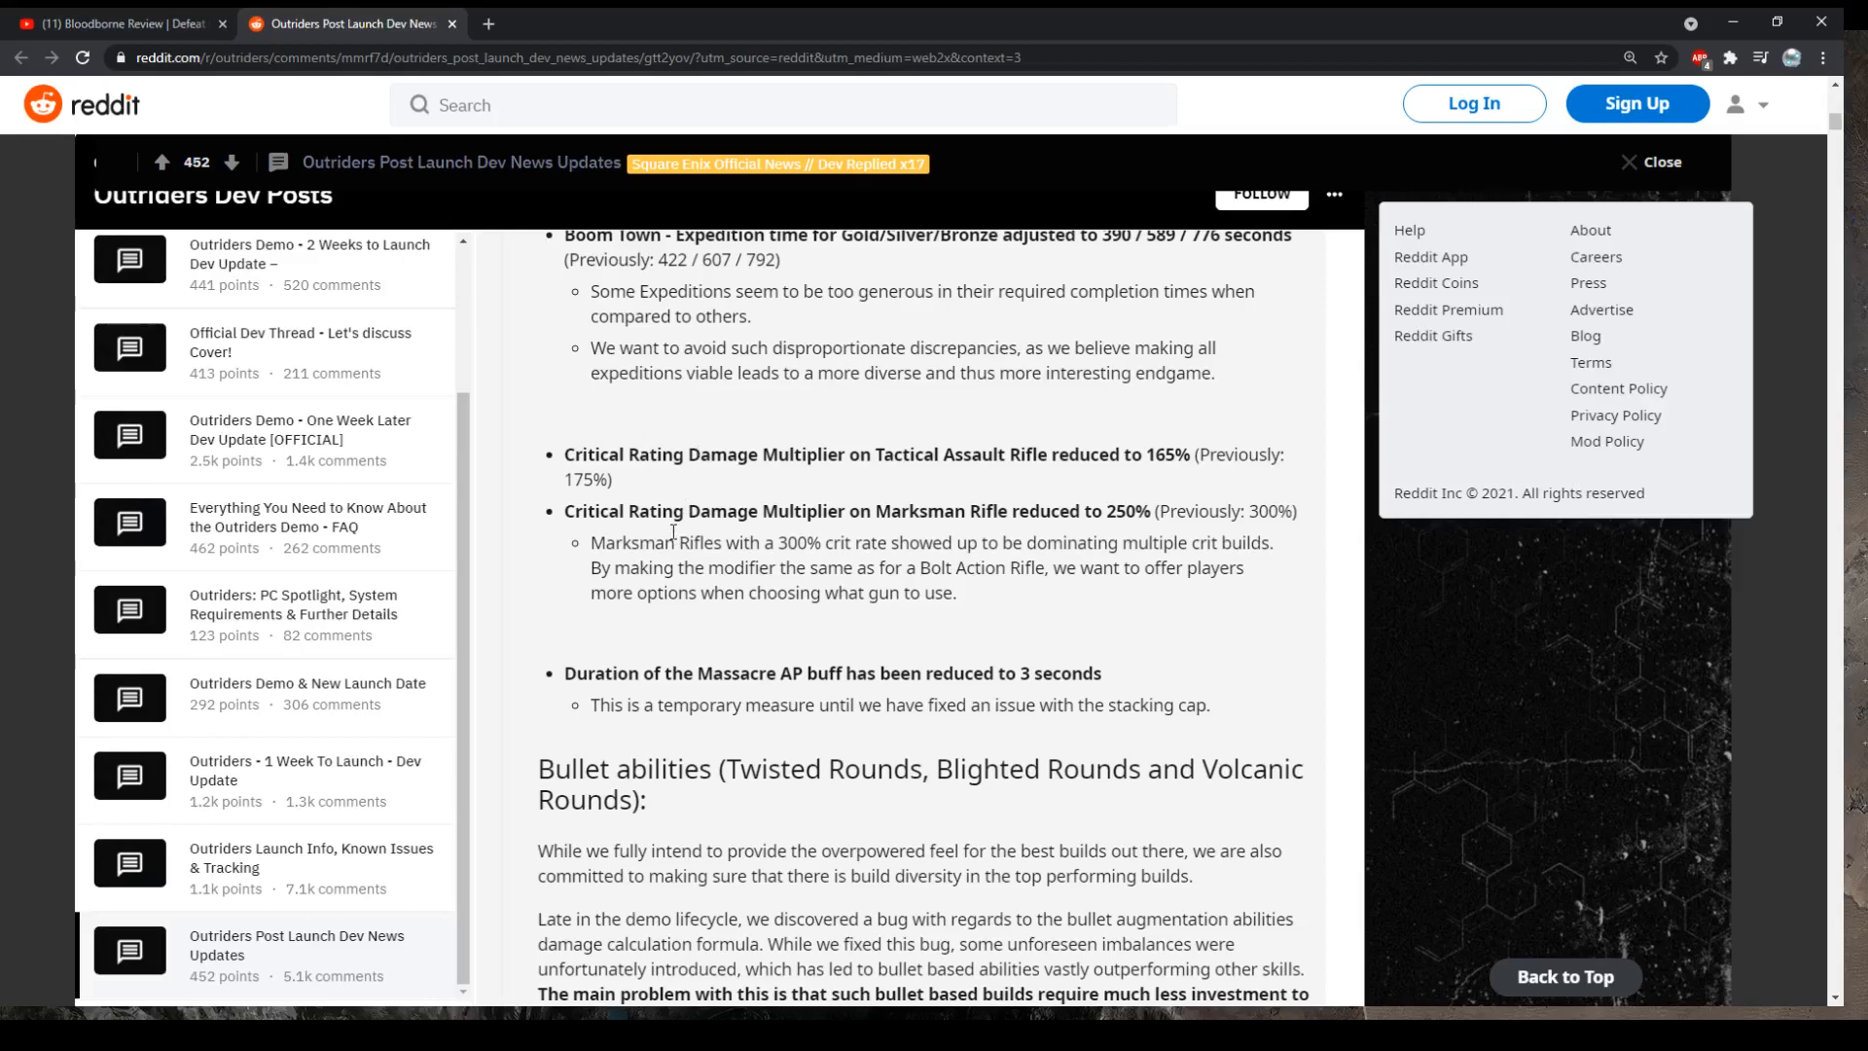
pyautogui.moveTo(940, 595)
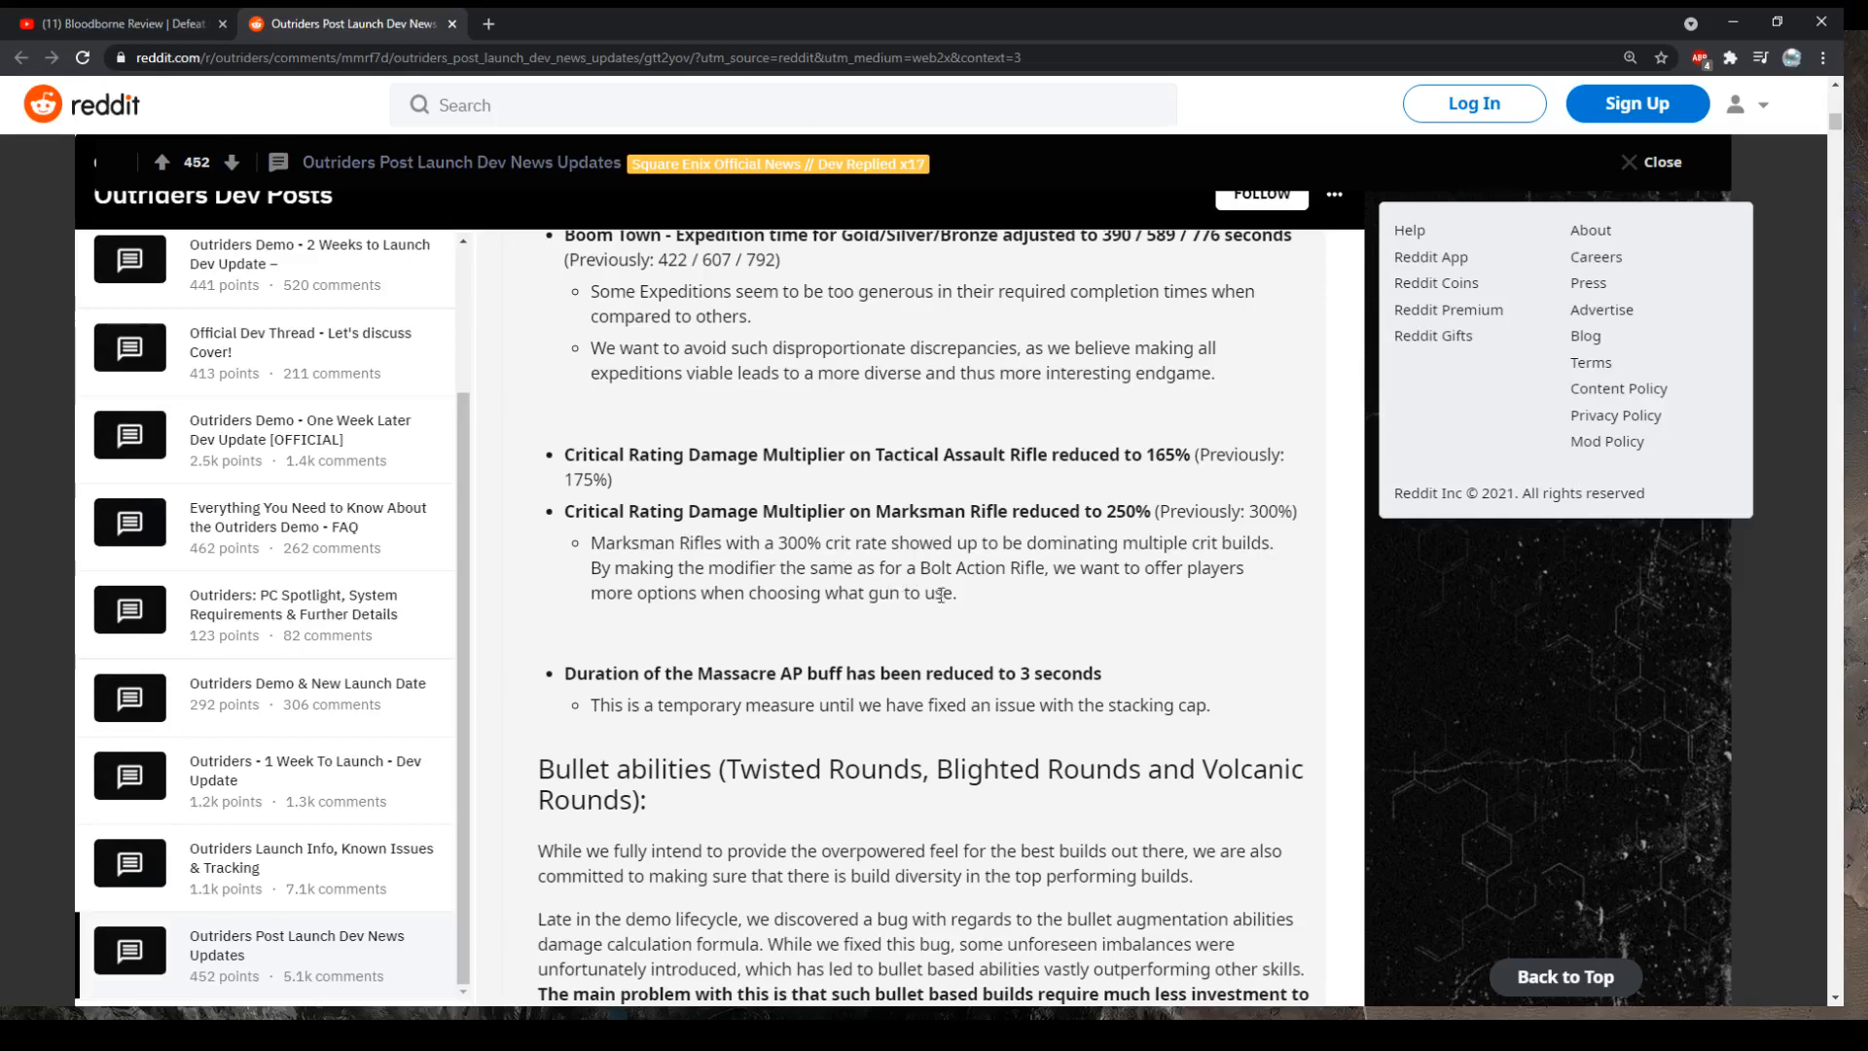
# Select the paragraph explaining the Marksman Rifle critical damage multiplier reduction
pyautogui.moveTo(615, 542); pyautogui.dragTo(954, 592)
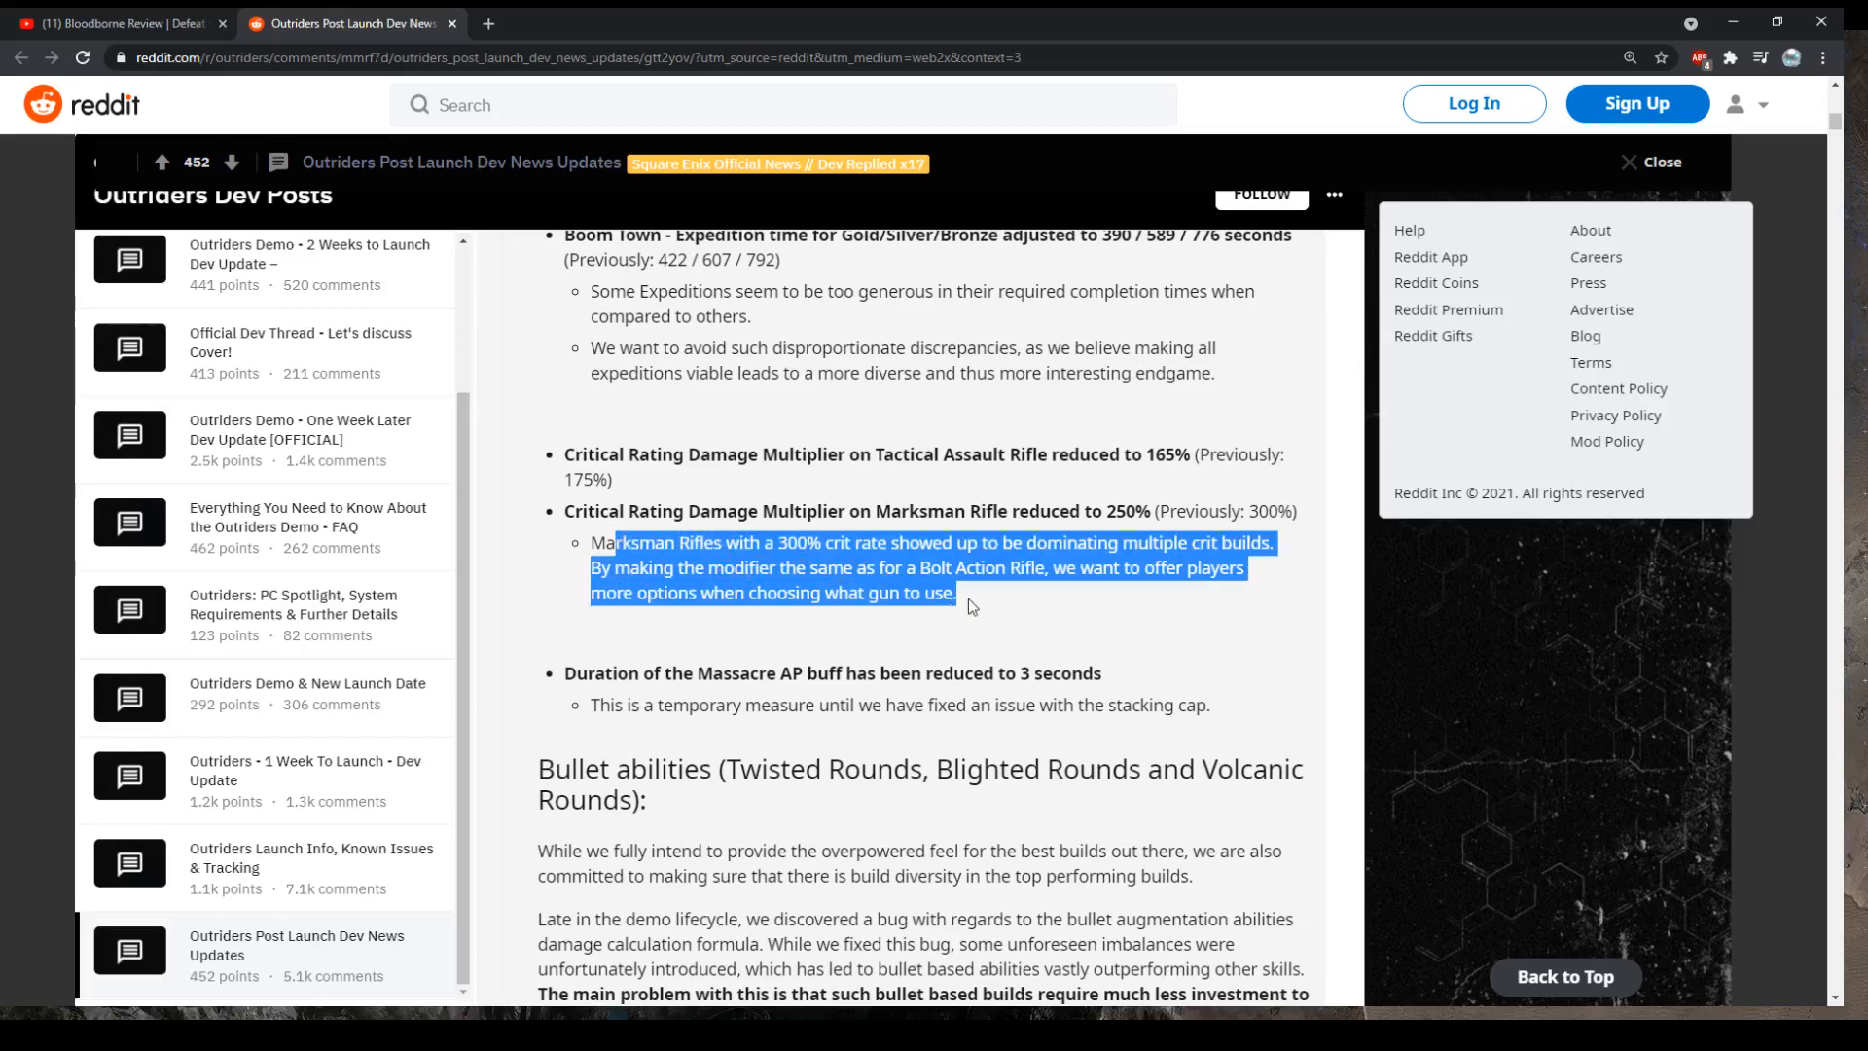
# Scroll through Bullet abilities to the Twisted Rounds cooldown rising to 25 seconds
pyautogui.scroll(-3)
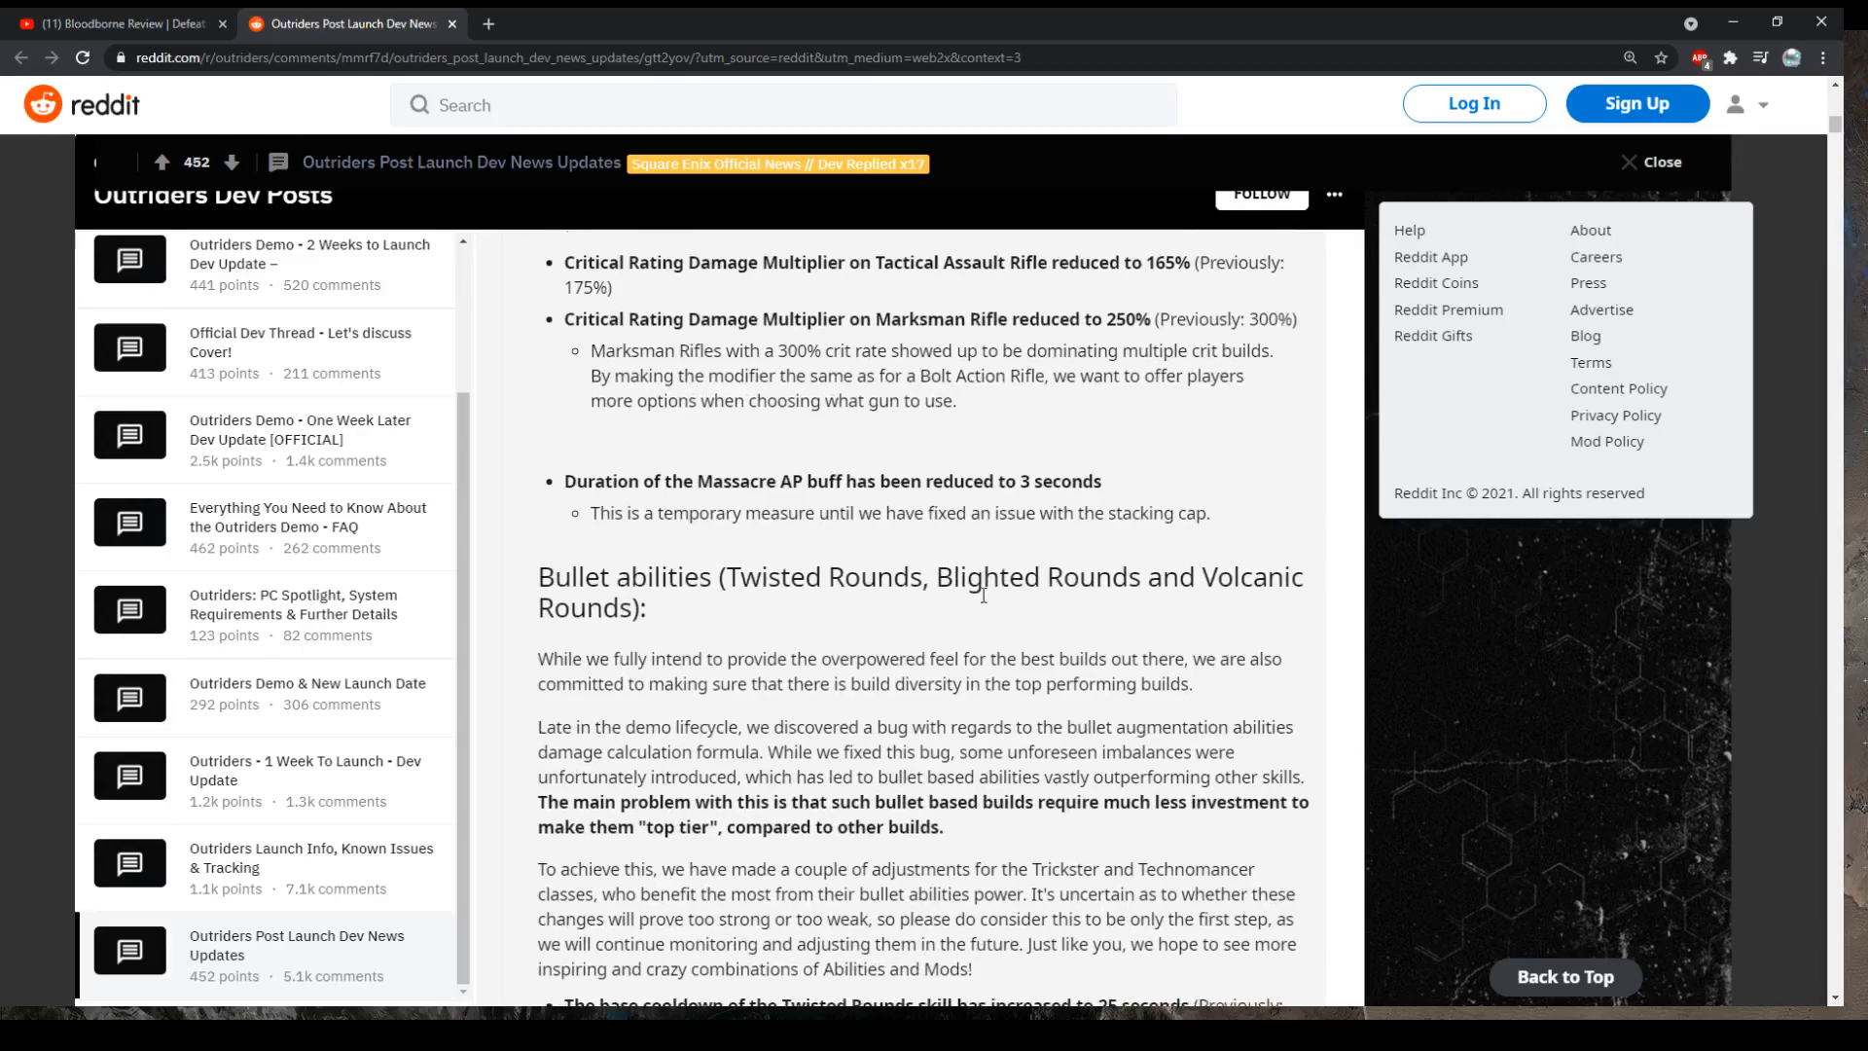
pyautogui.moveTo(694, 557)
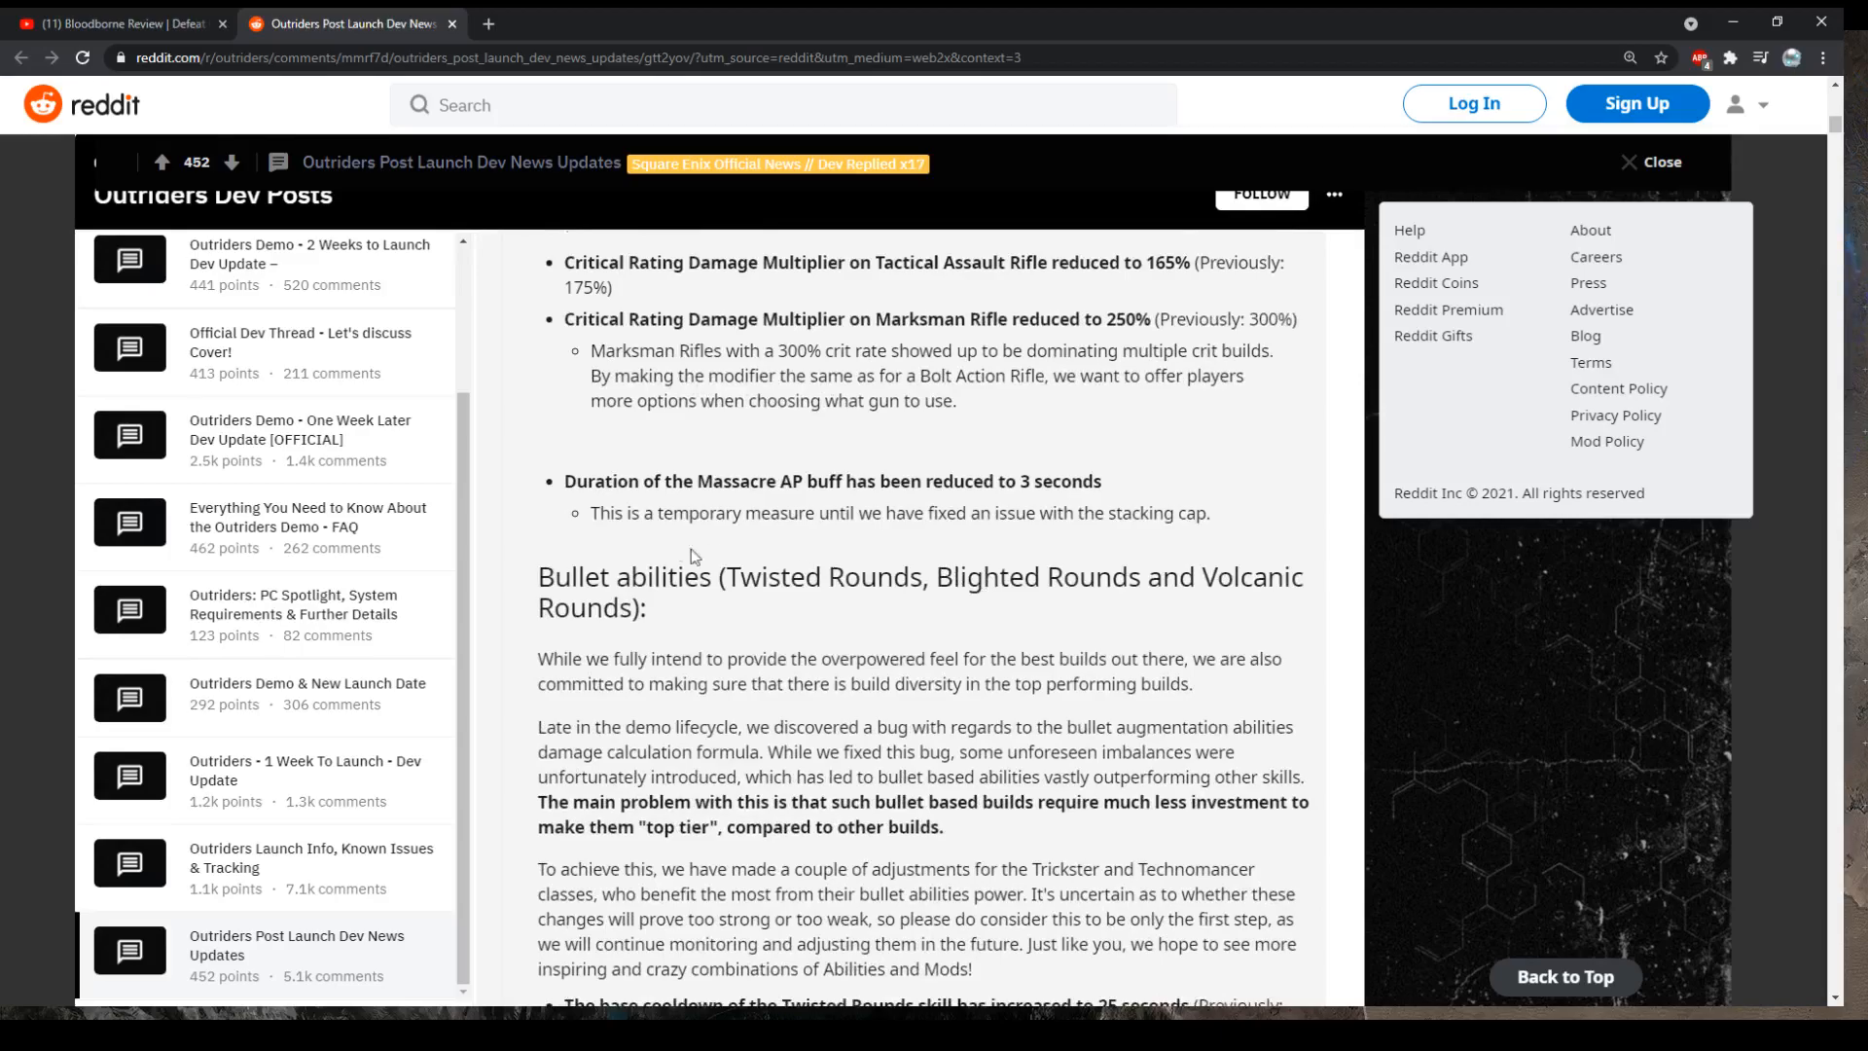
pyautogui.moveTo(583, 477)
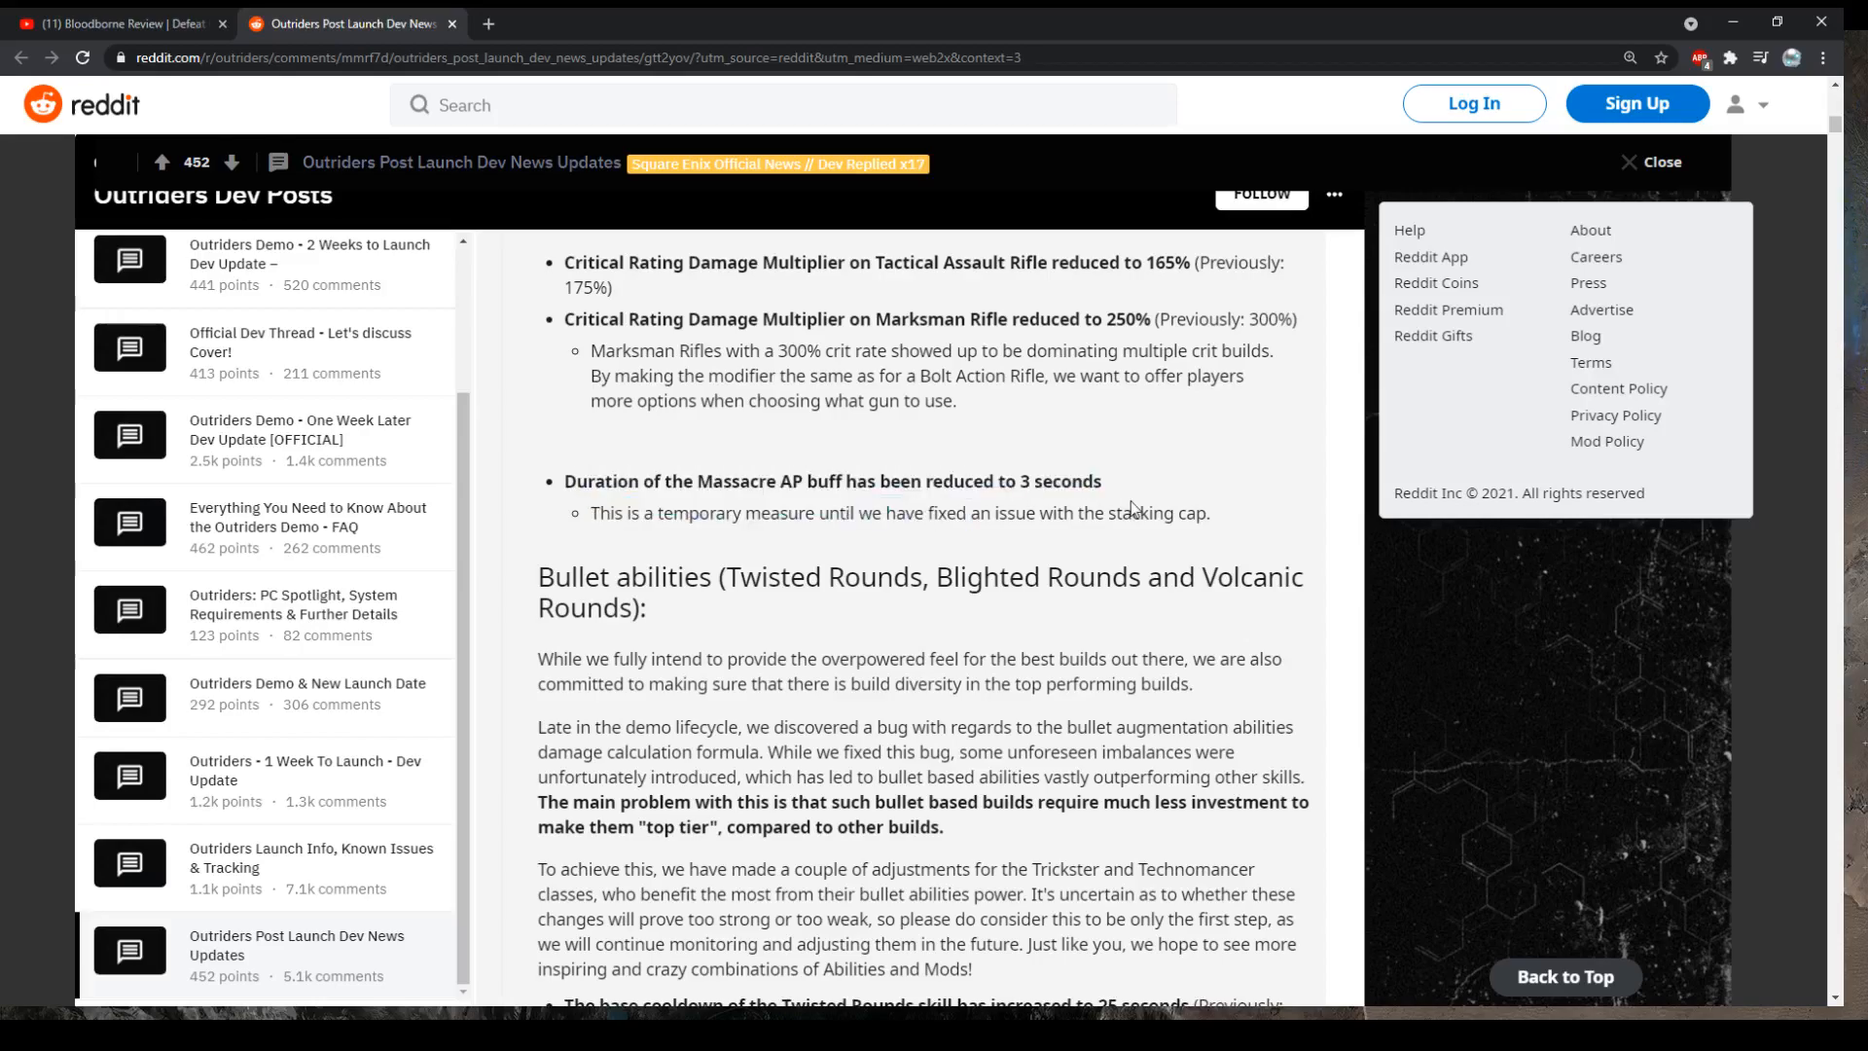
pyautogui.scroll(-3)
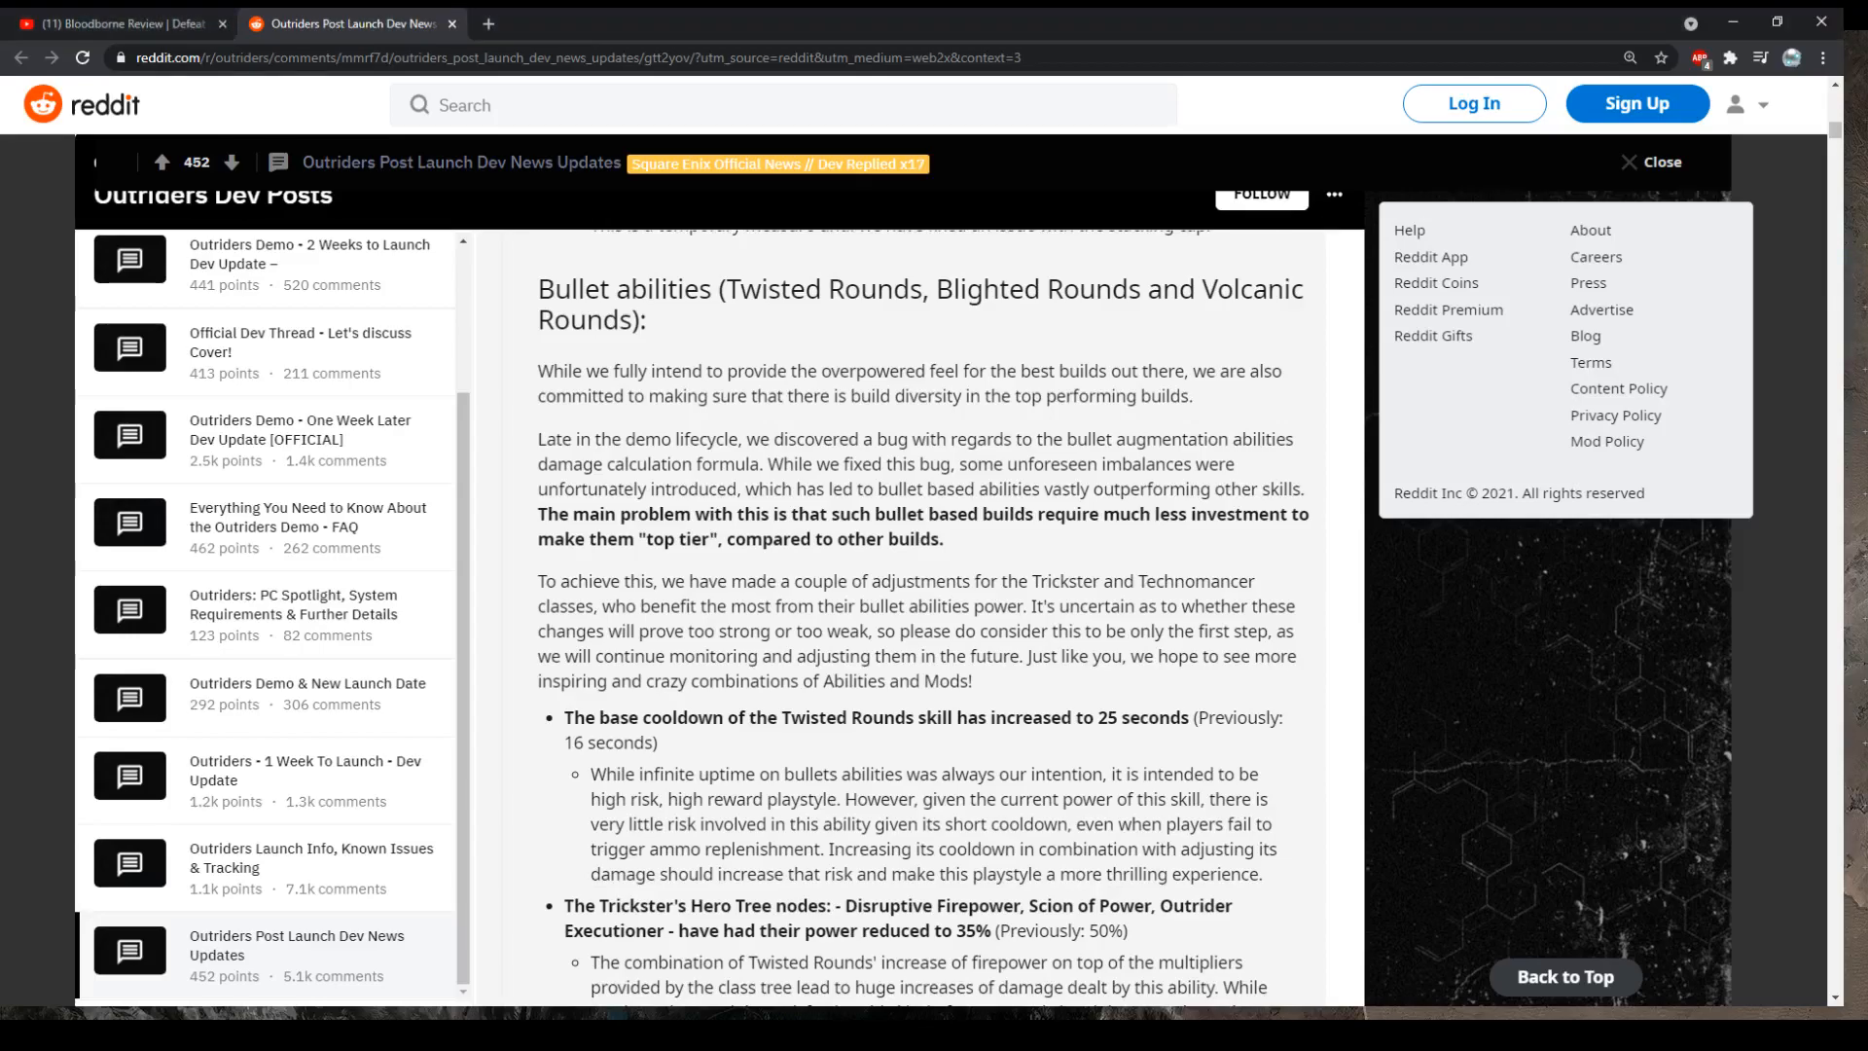
pyautogui.moveTo(690, 724)
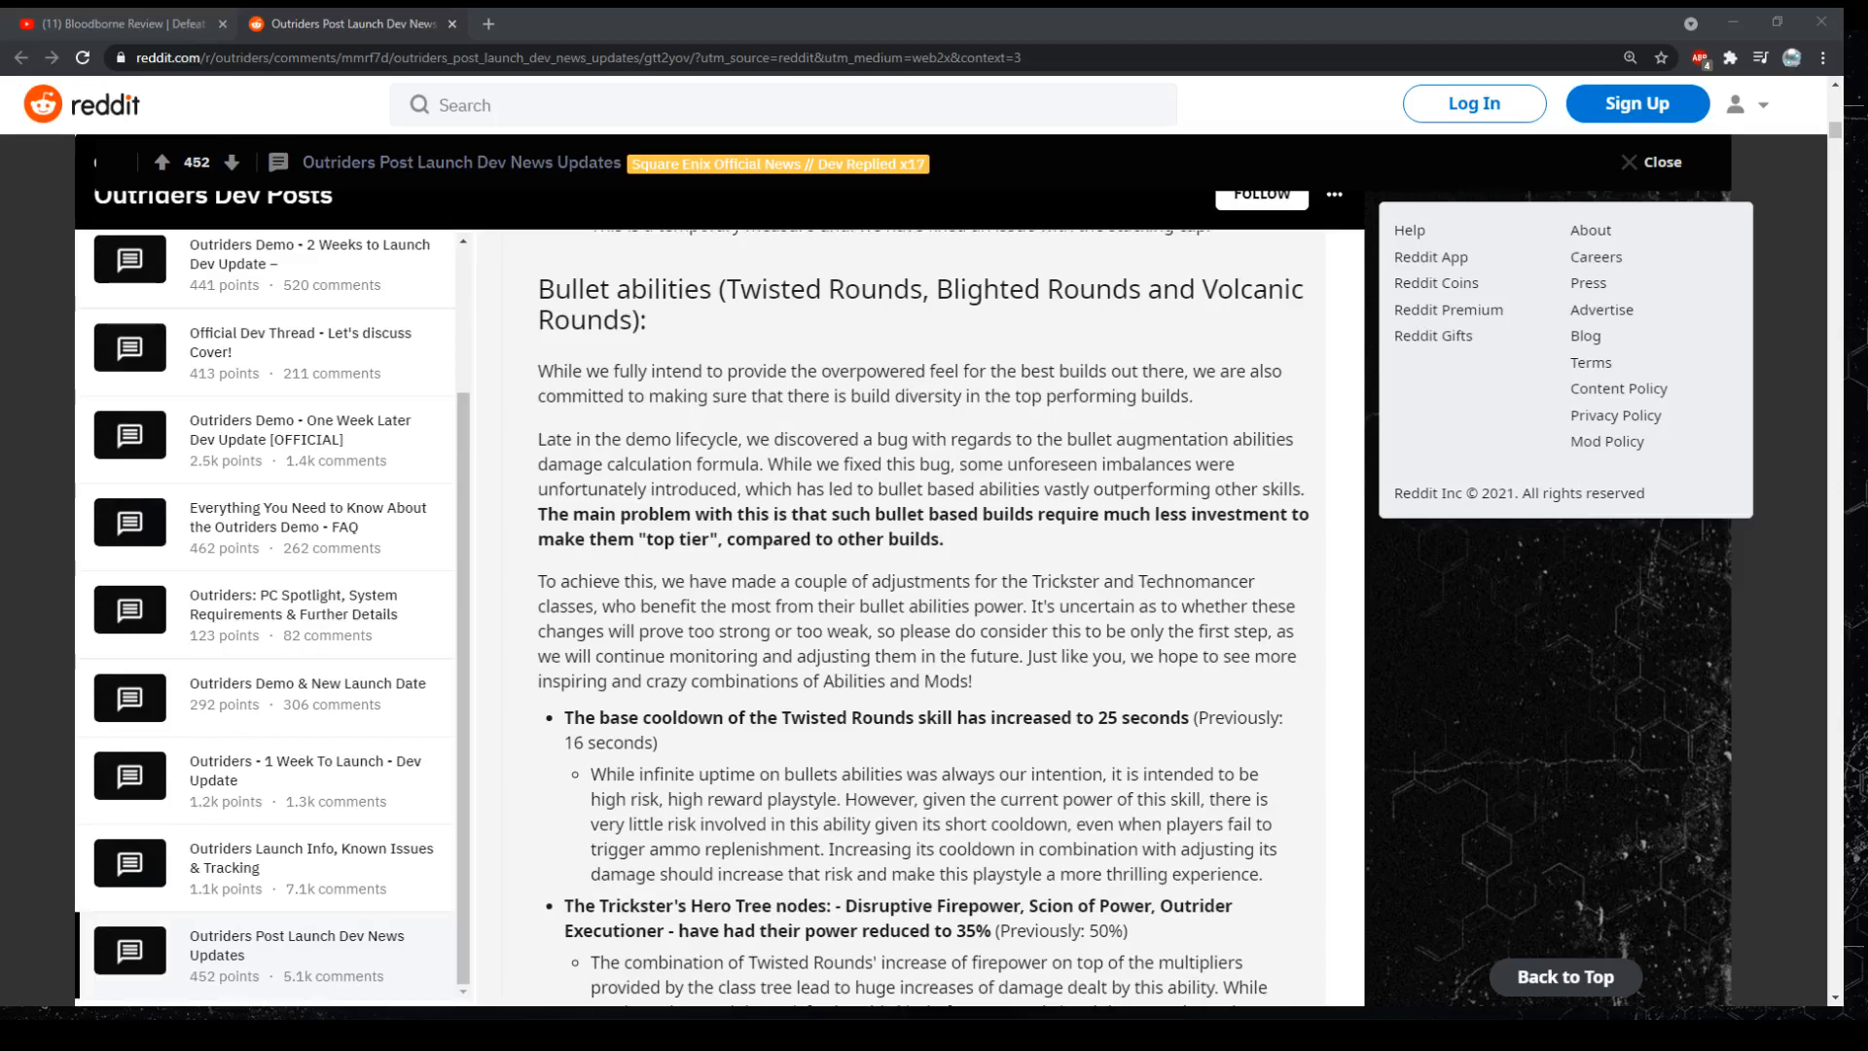
pyautogui.moveTo(426, 864)
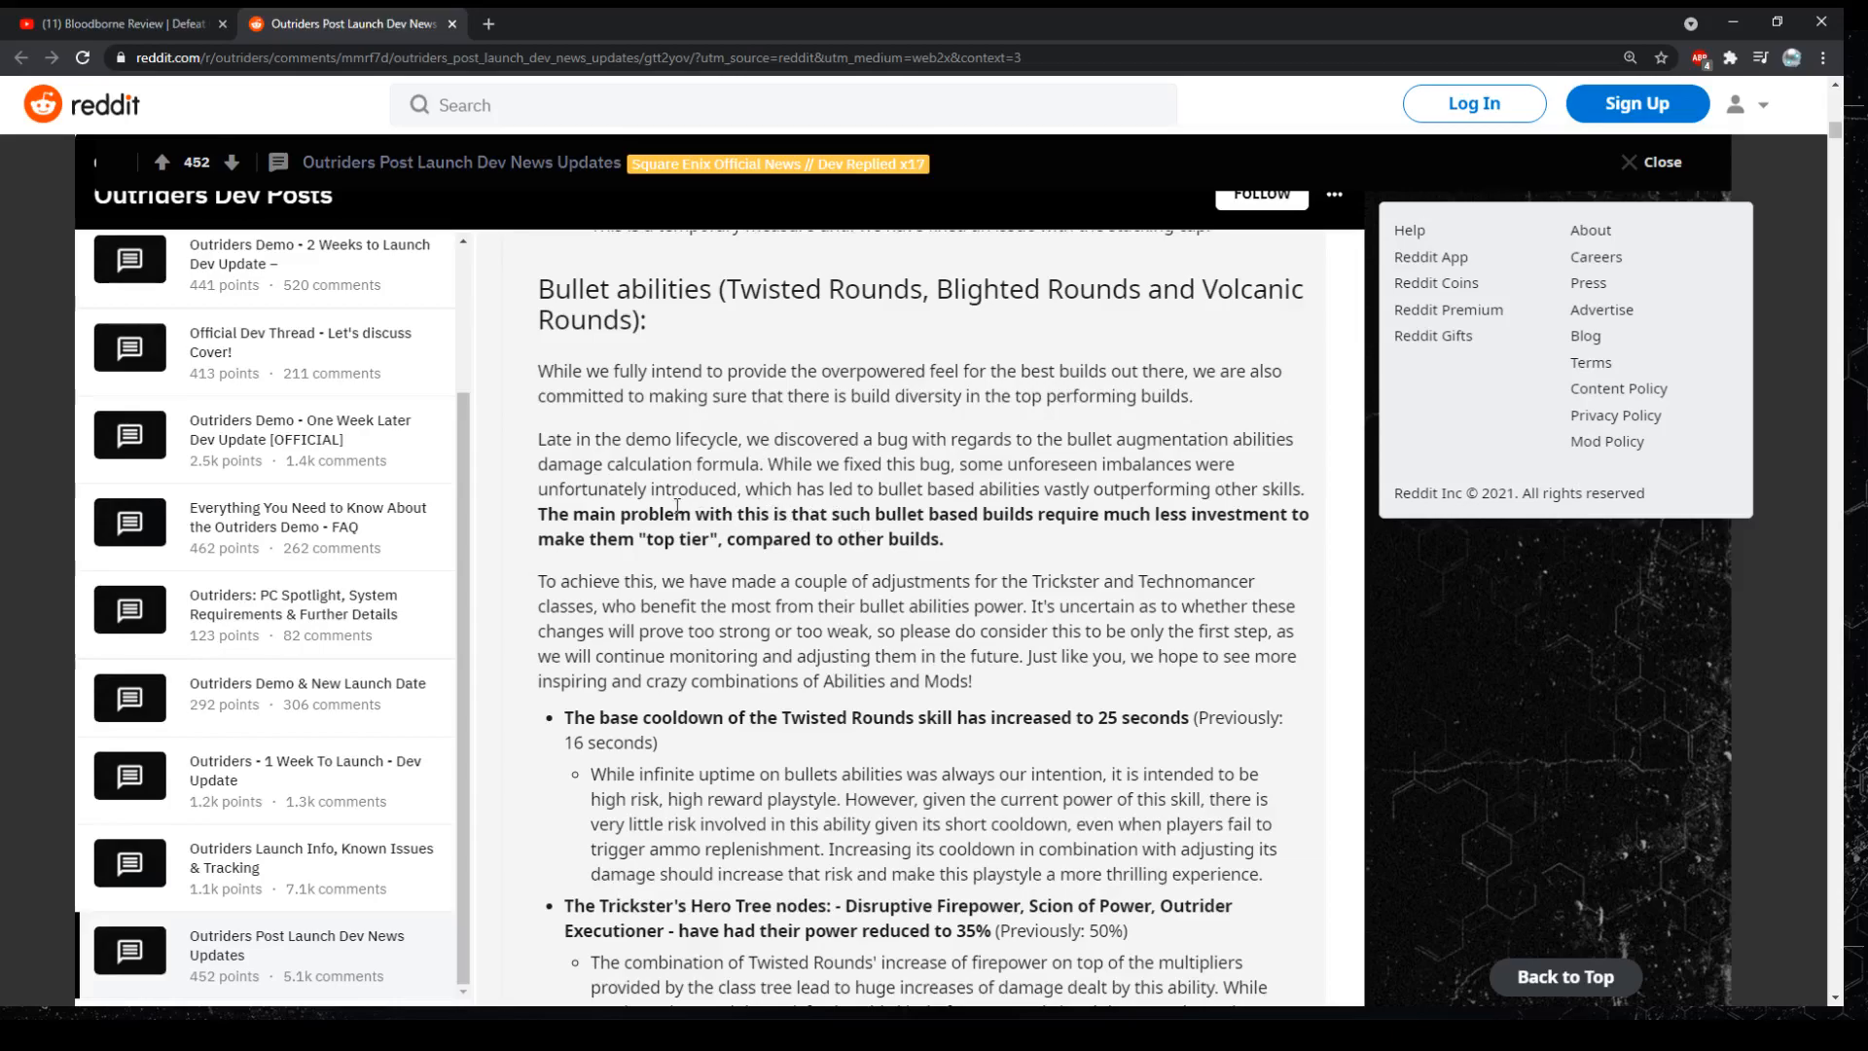
pyautogui.scroll(-3)
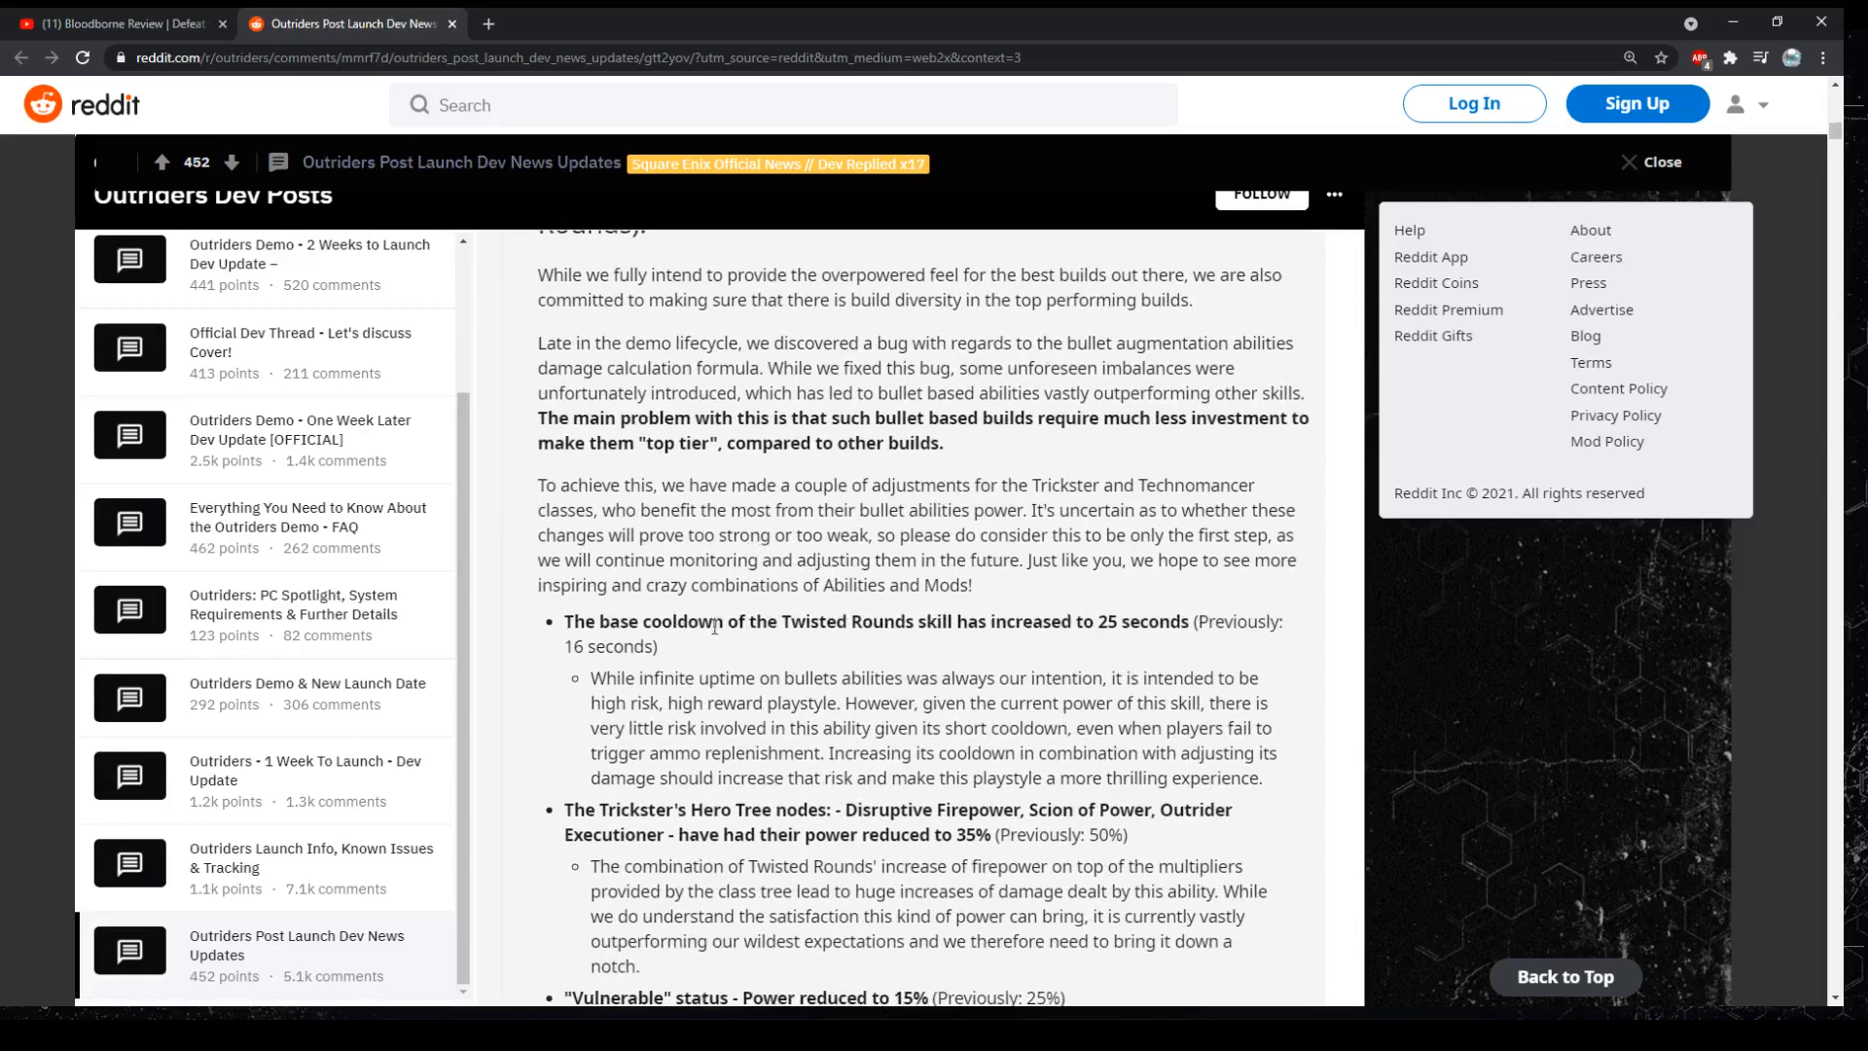
pyautogui.moveTo(677, 647)
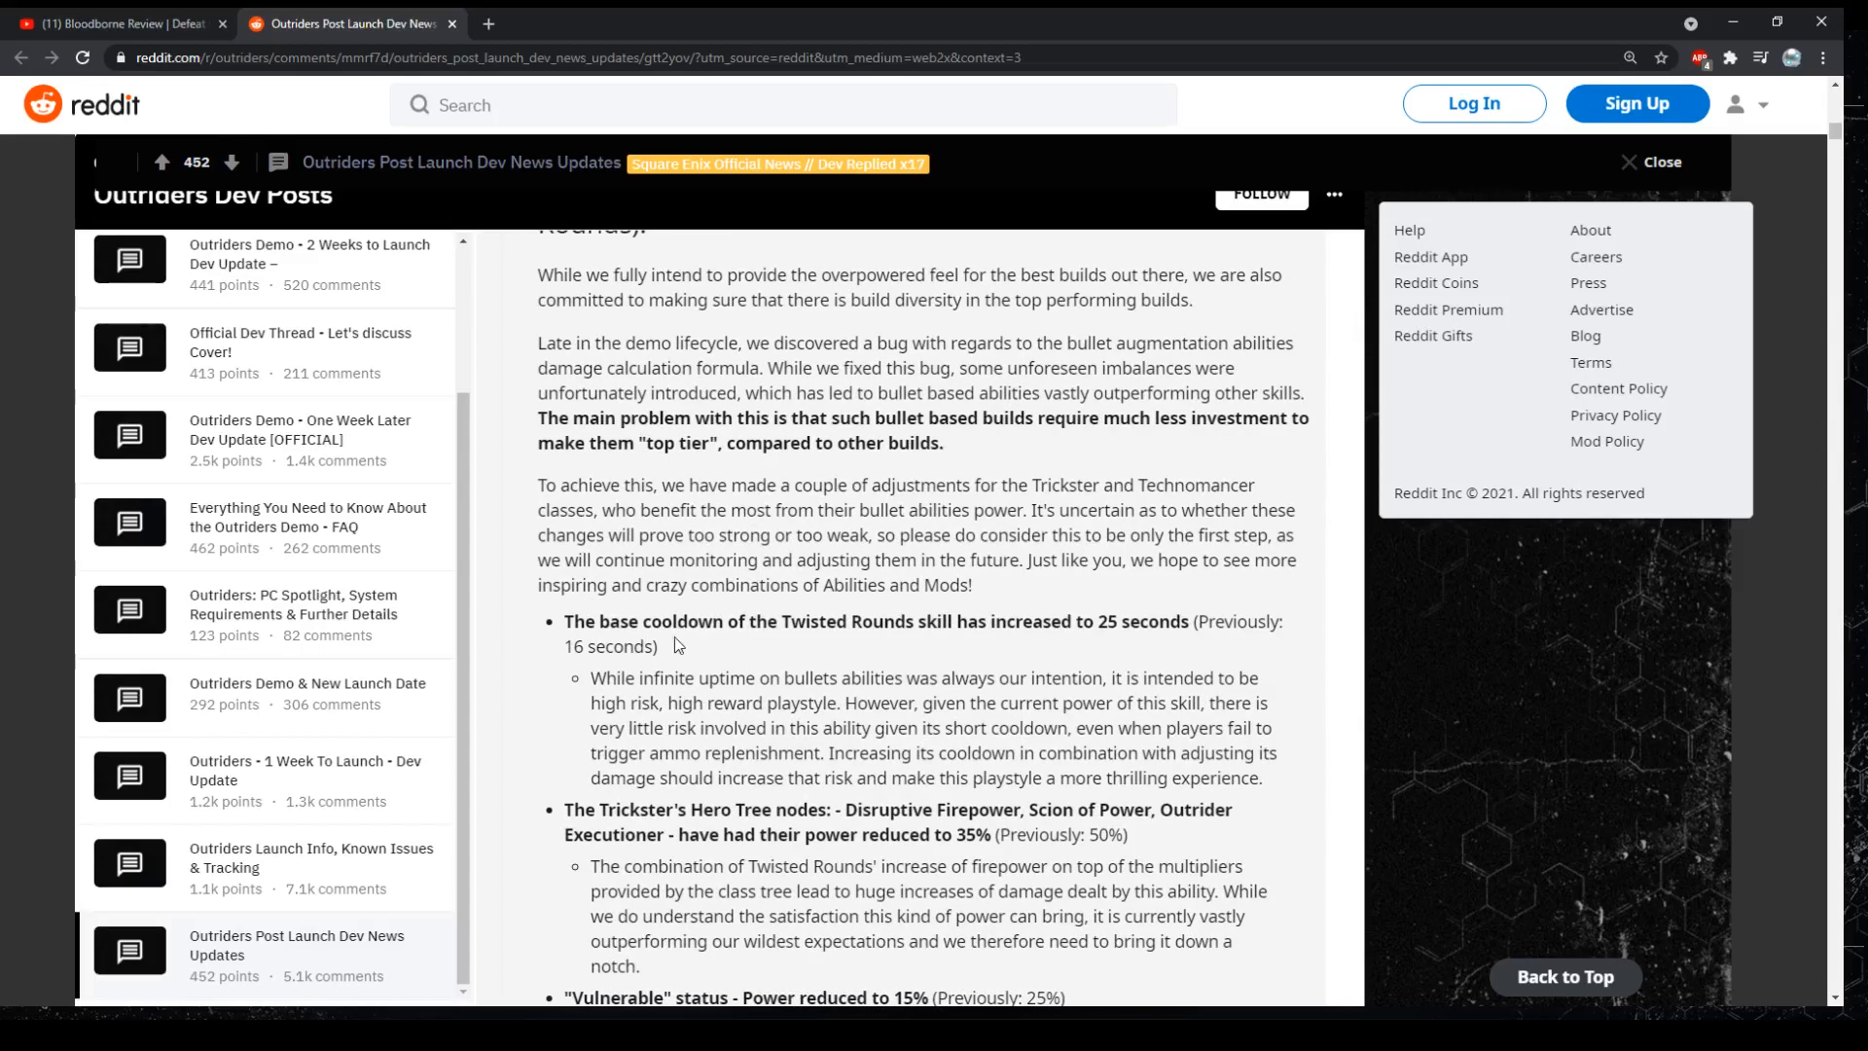
pyautogui.scroll(-3)
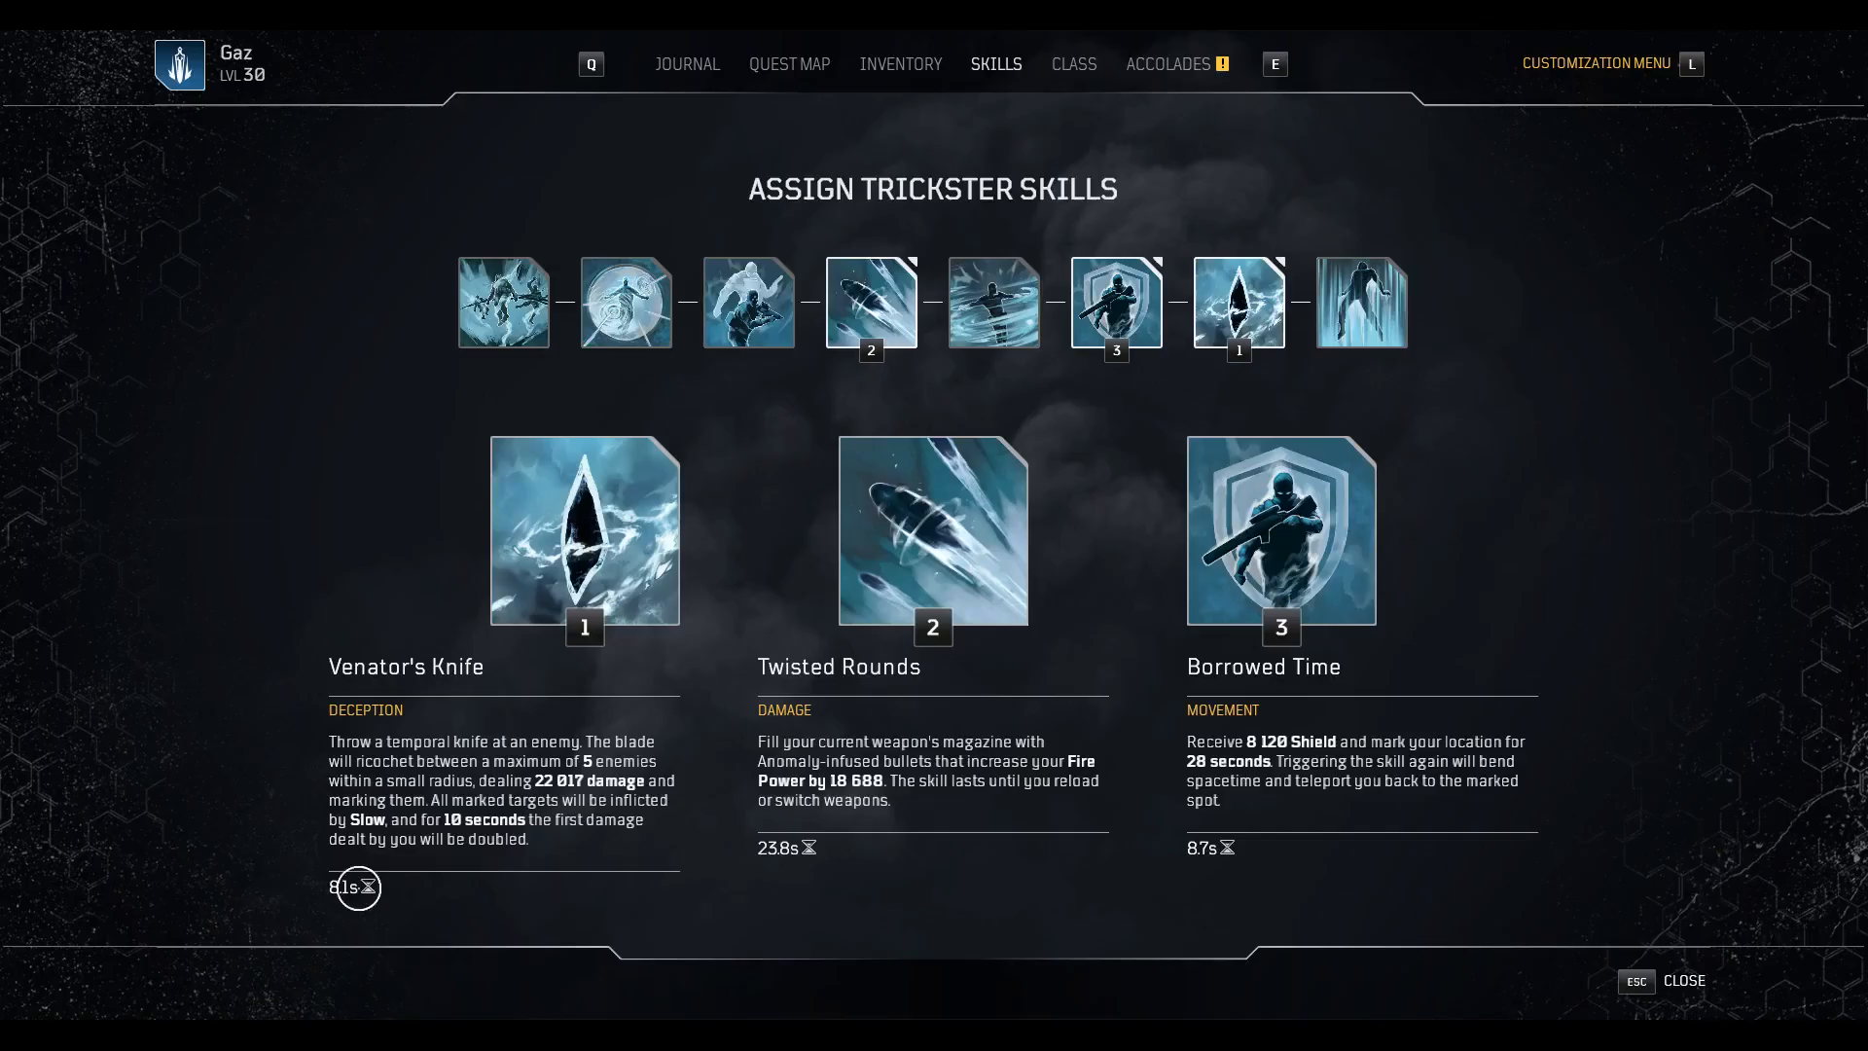
# View the Trickster skills screen with Venator's Knife, Twisted Rounds and Borrowed Time equipped
pyautogui.click(901, 64)
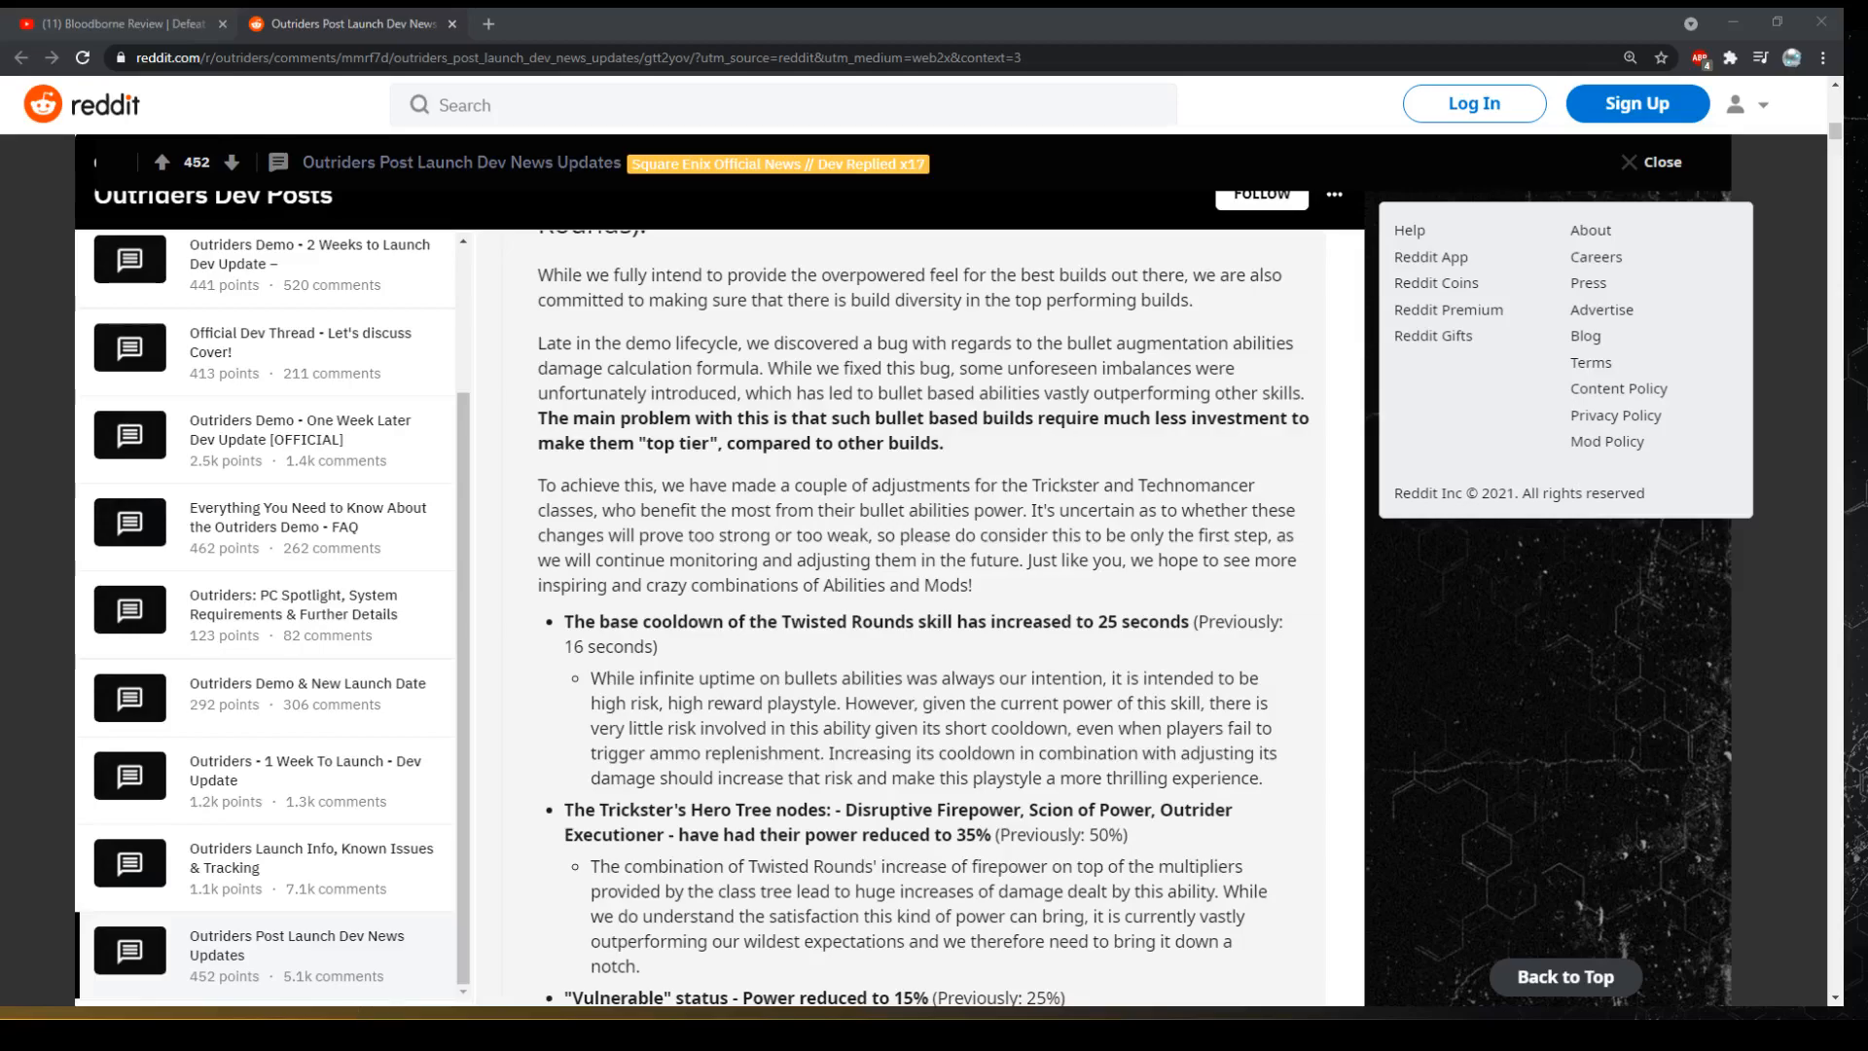
pyautogui.moveTo(683, 651)
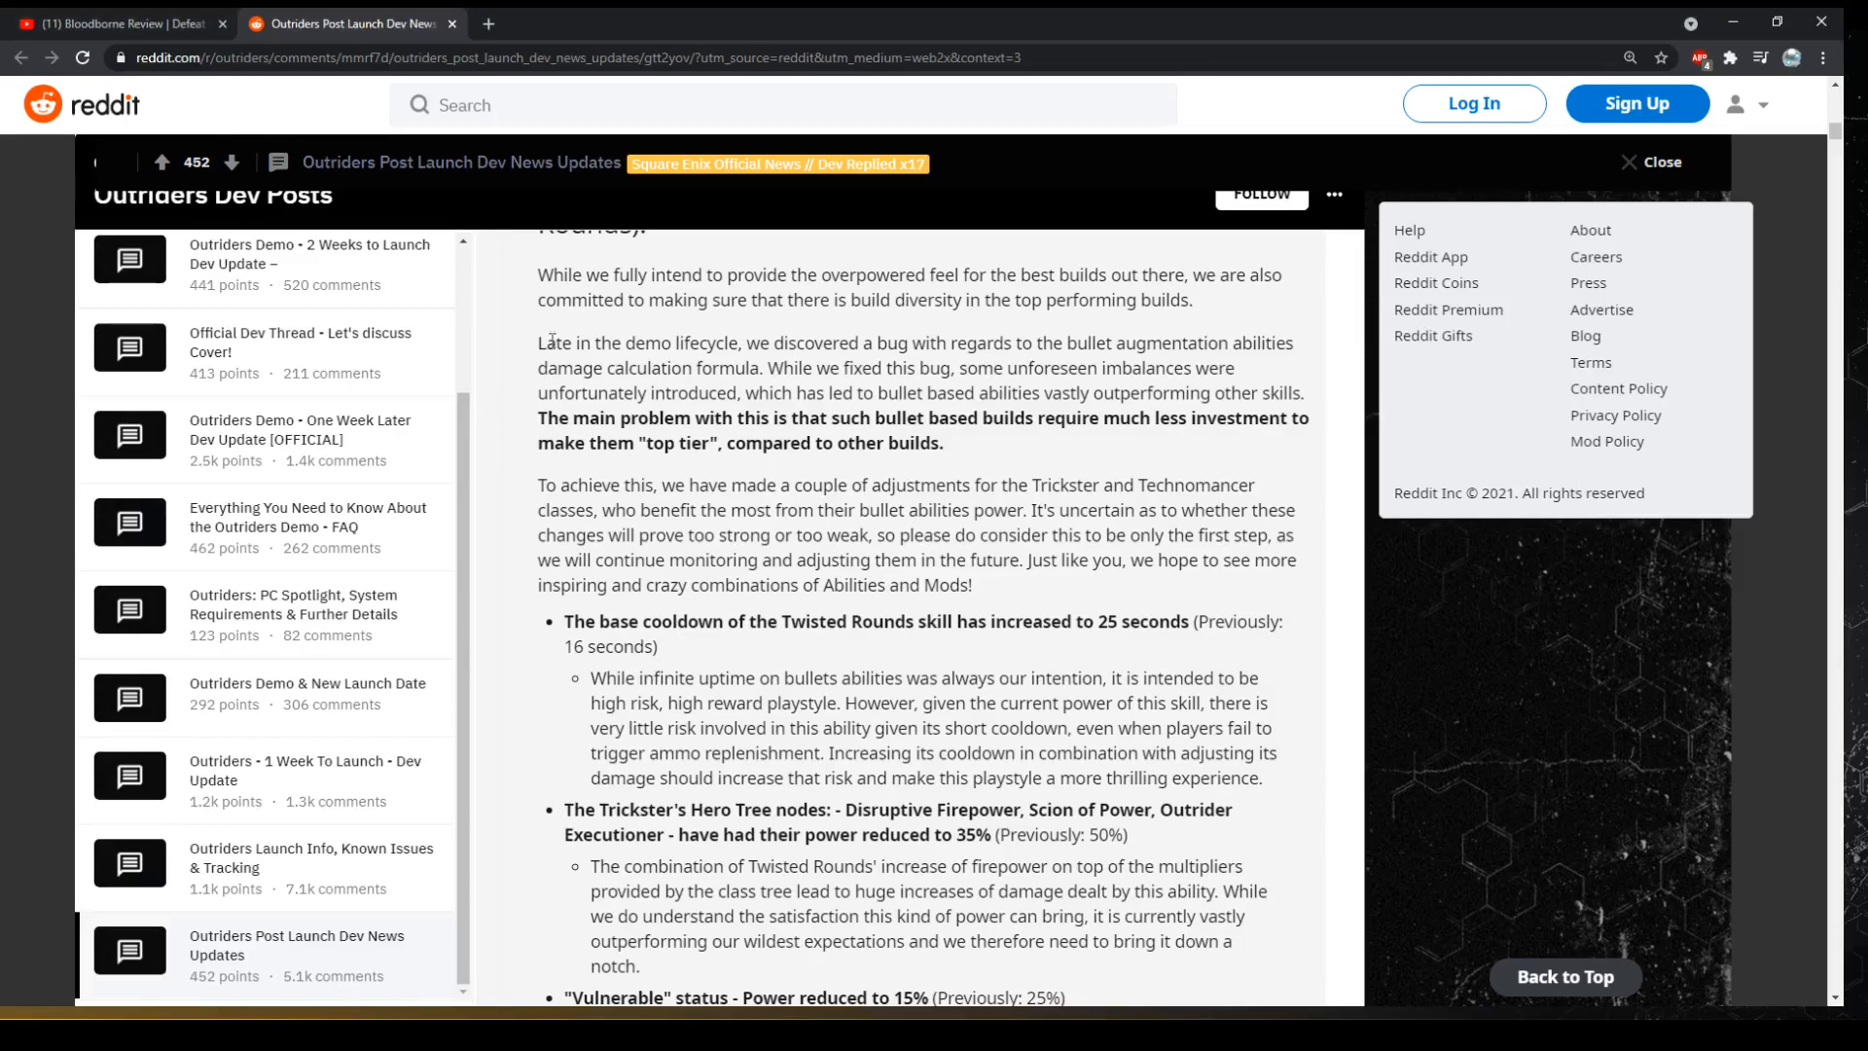
pyautogui.moveTo(550, 301); pyautogui.dragTo(912, 485)
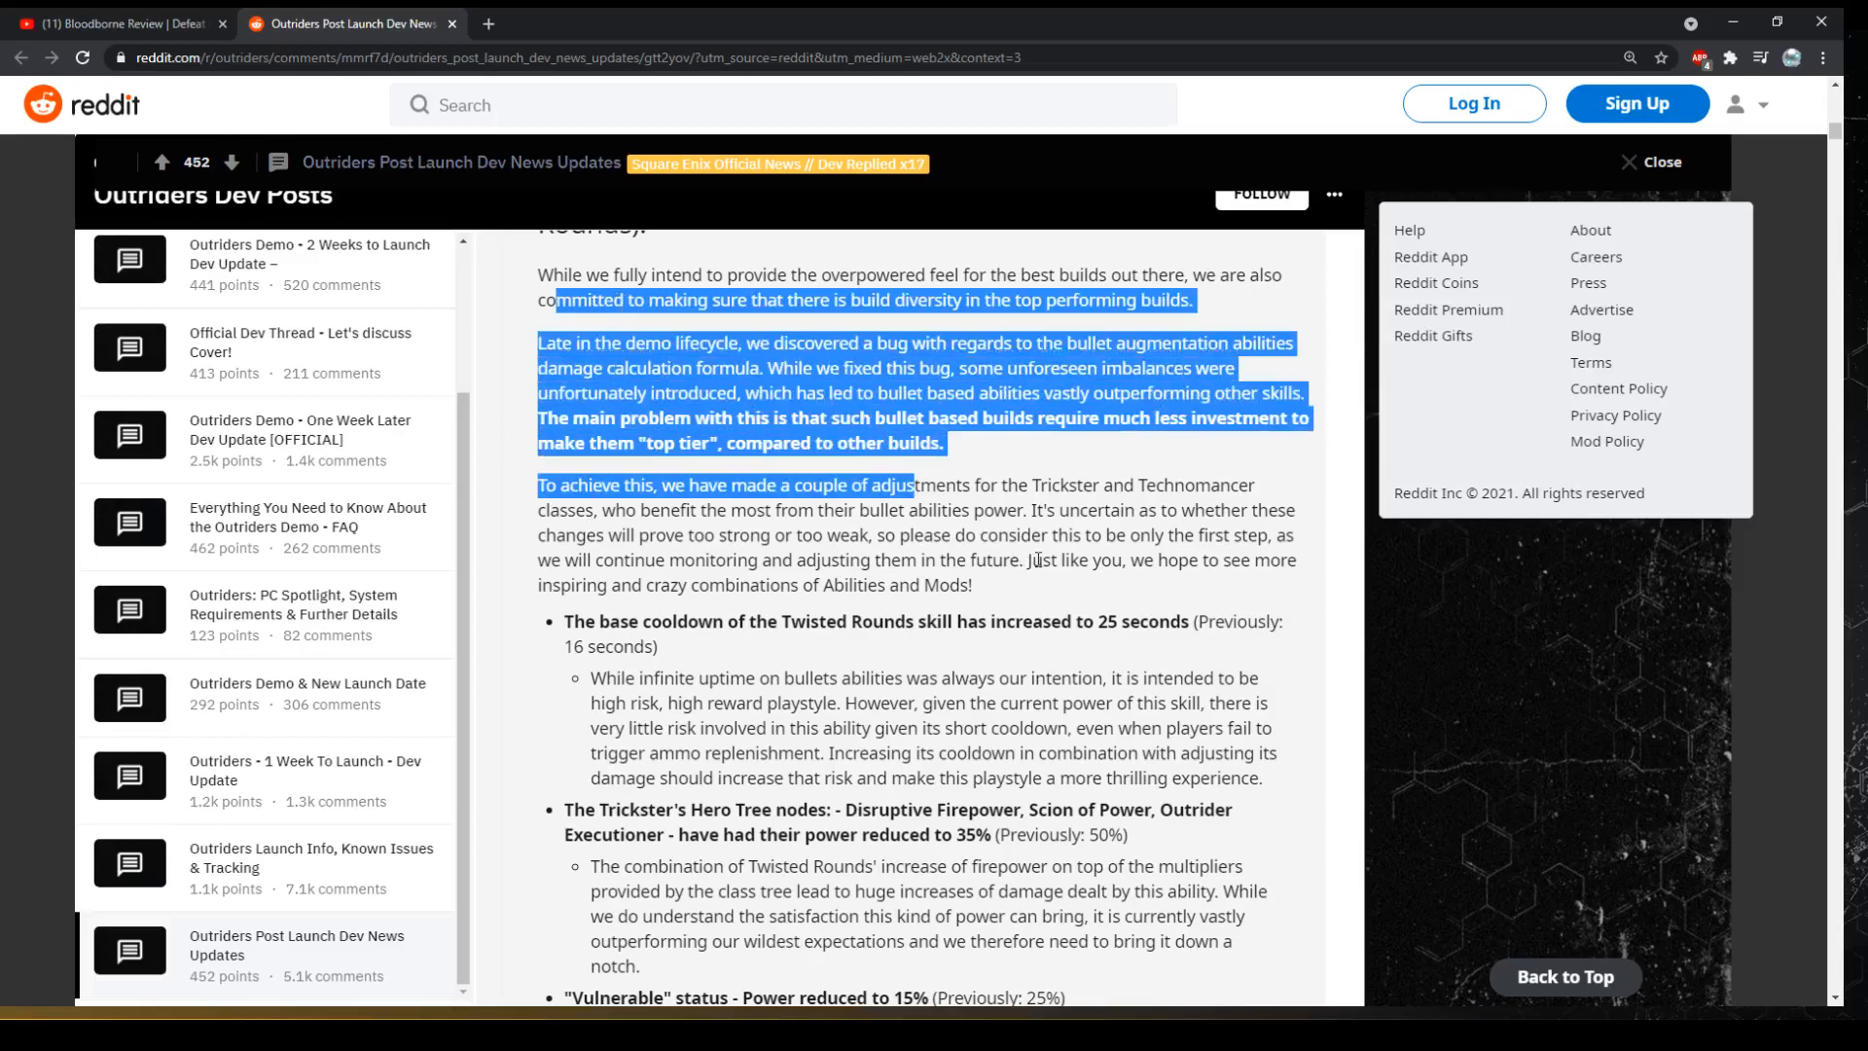
pyautogui.click(1031, 561)
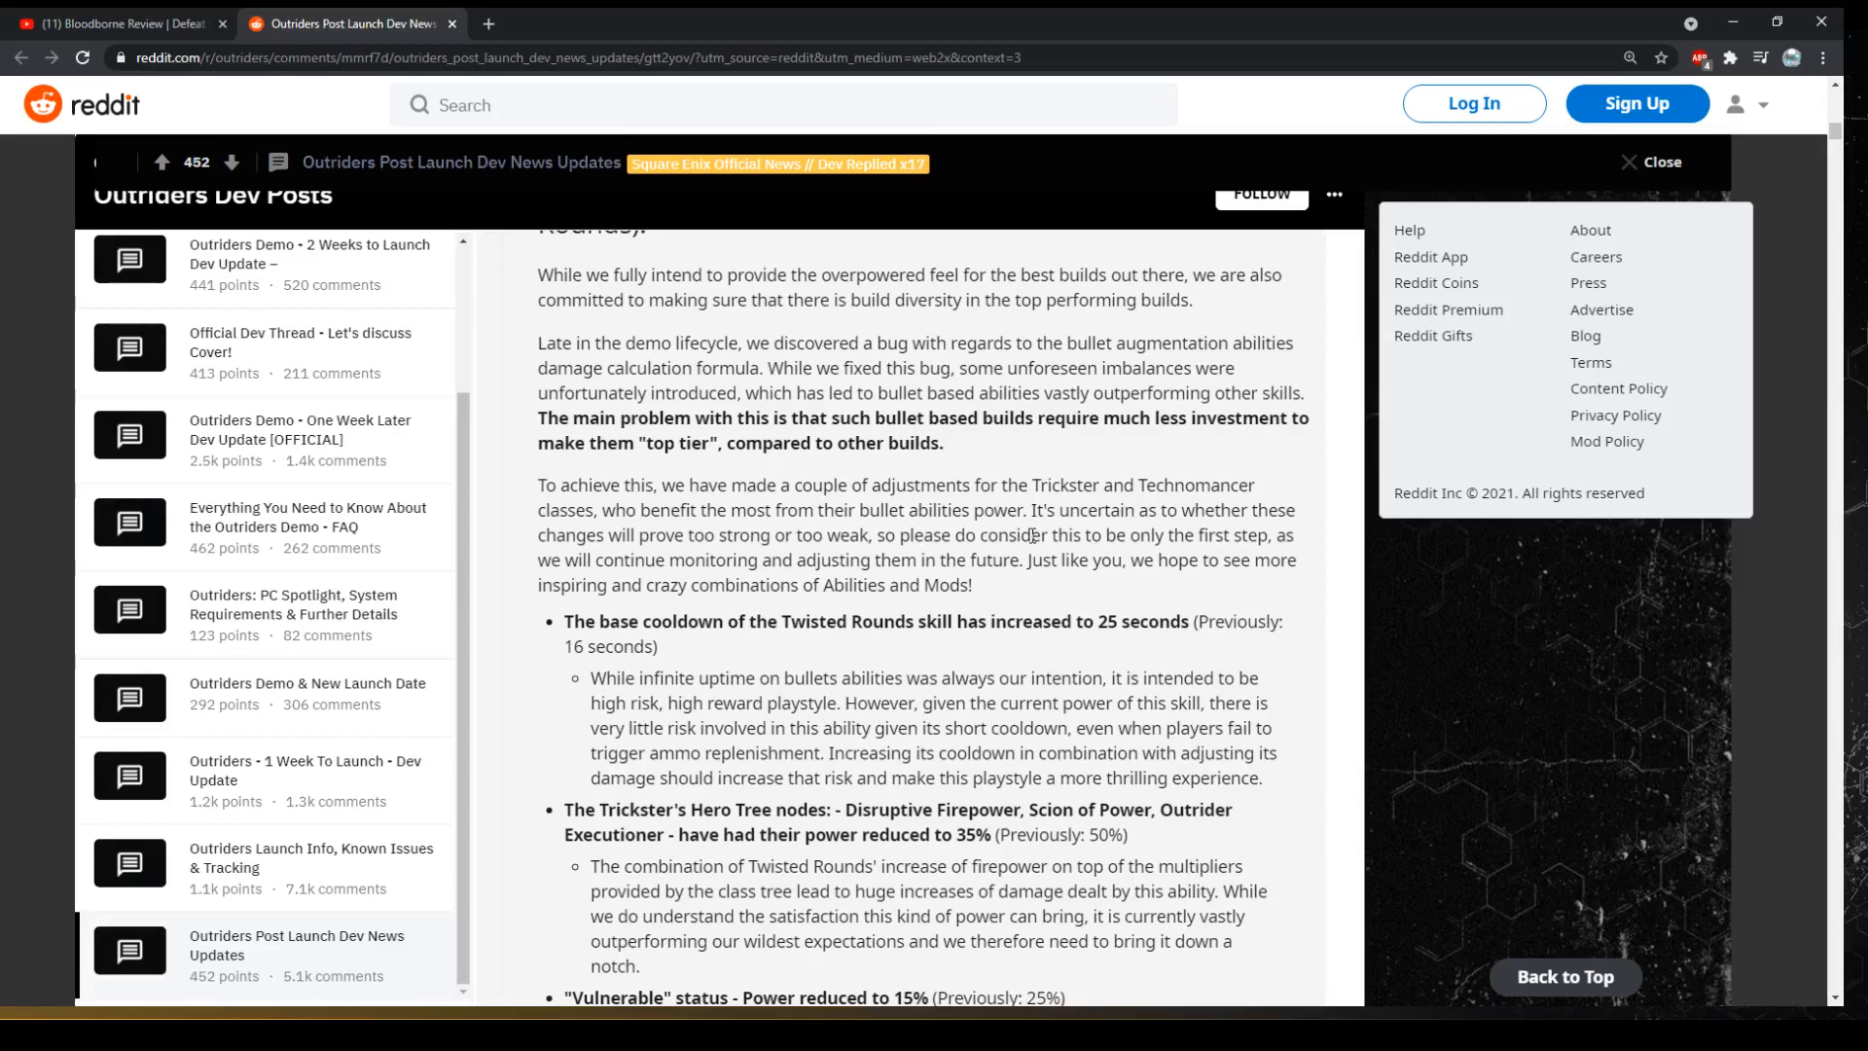
pyautogui.scroll(-3)
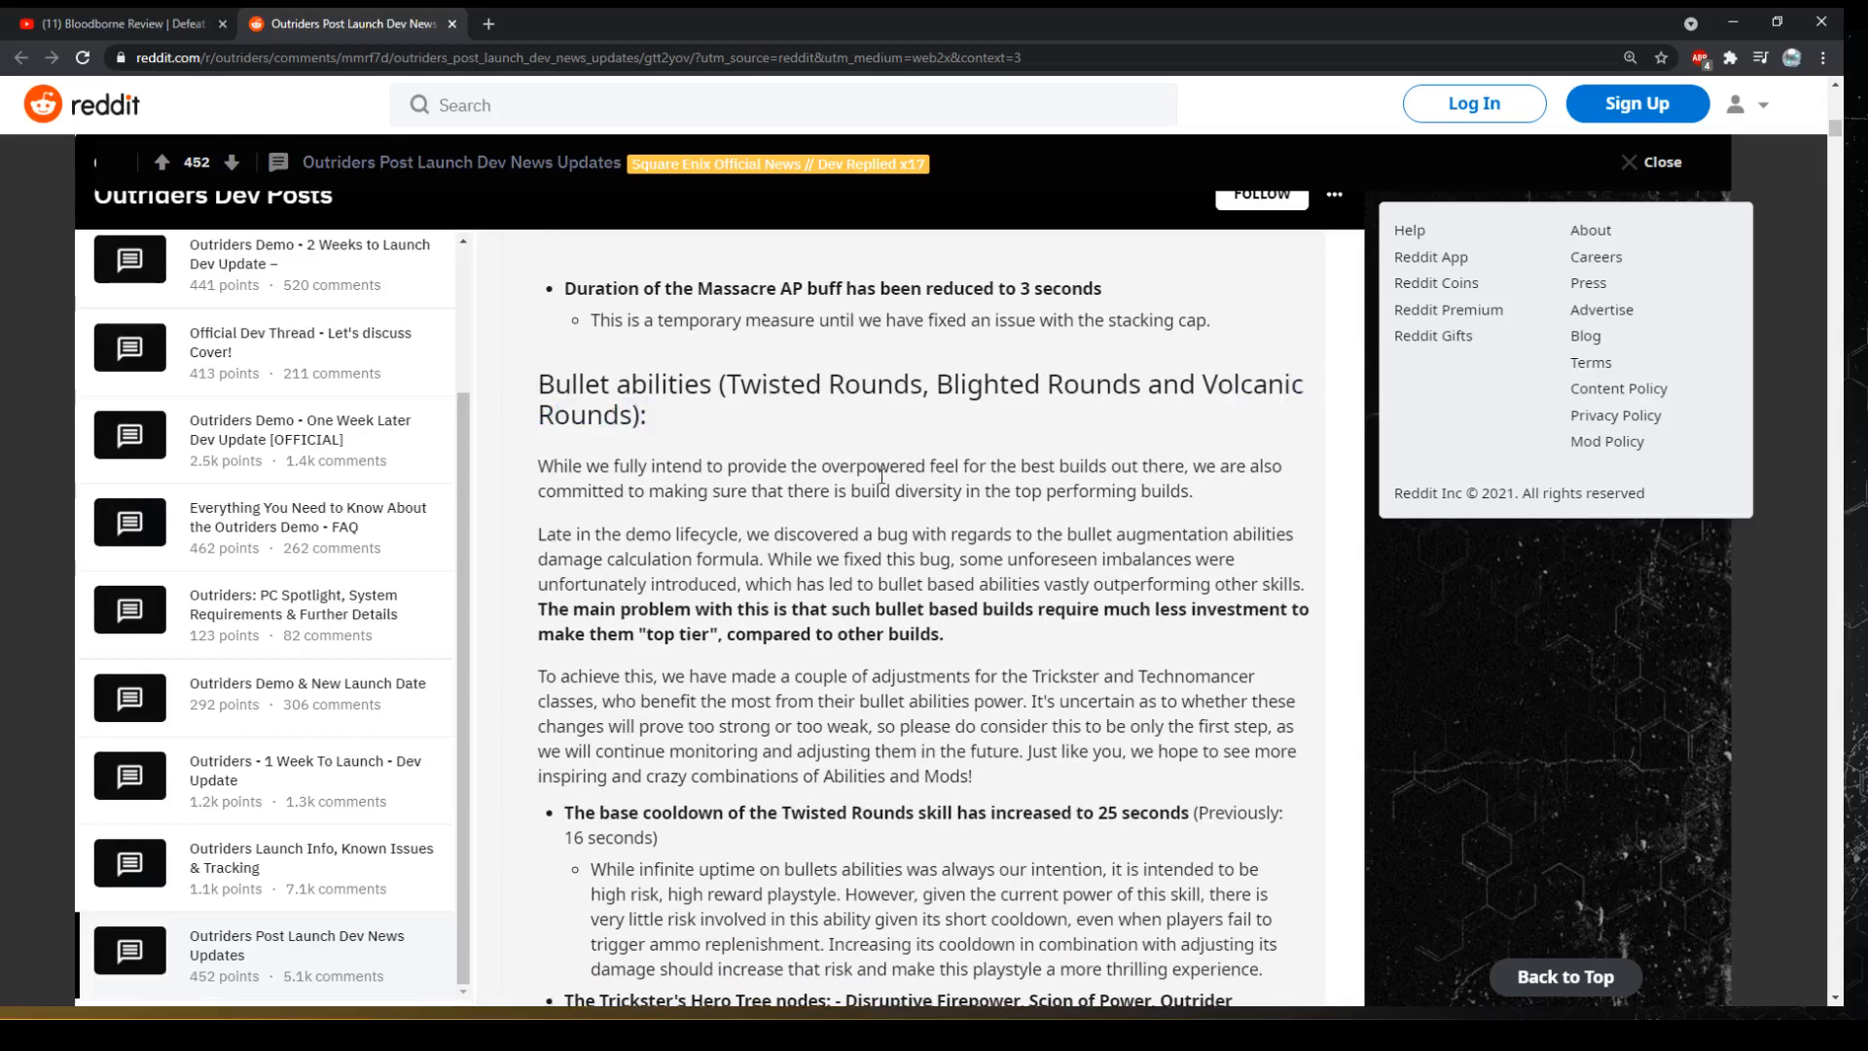
pyautogui.scroll(-3)
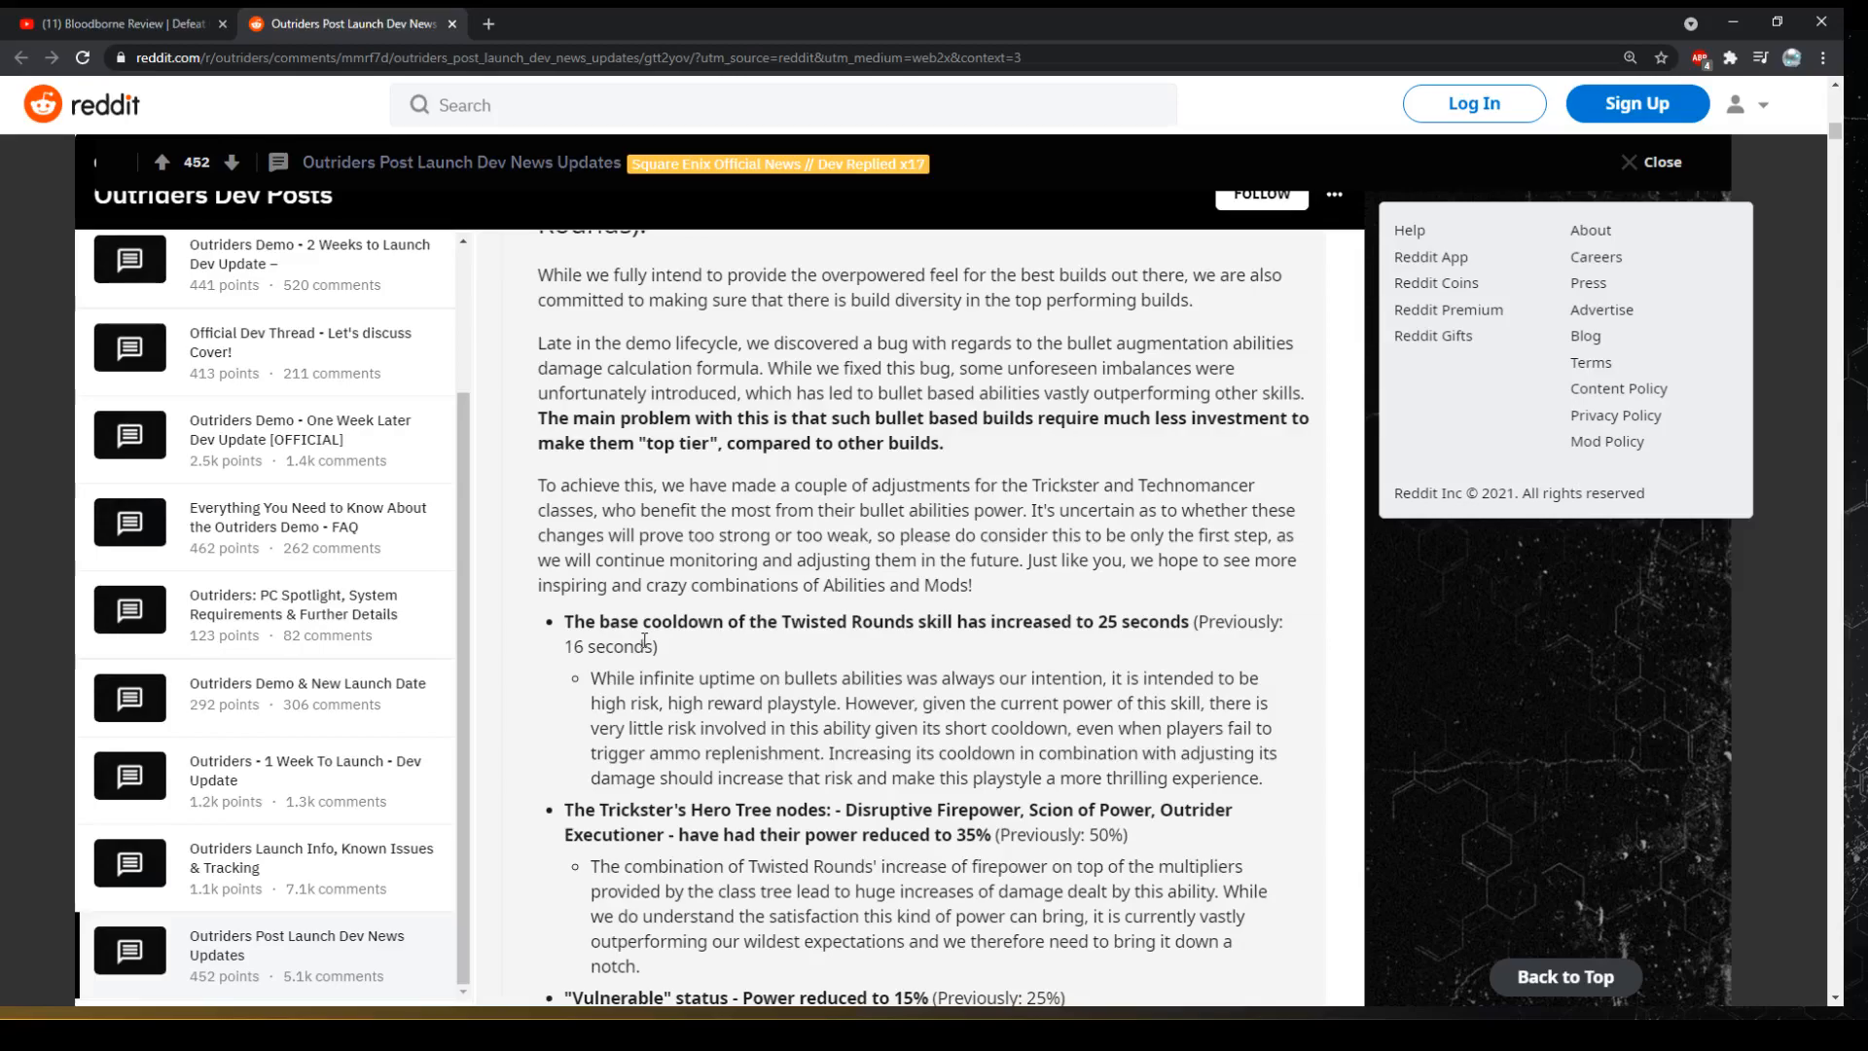
pyautogui.moveTo(845, 647)
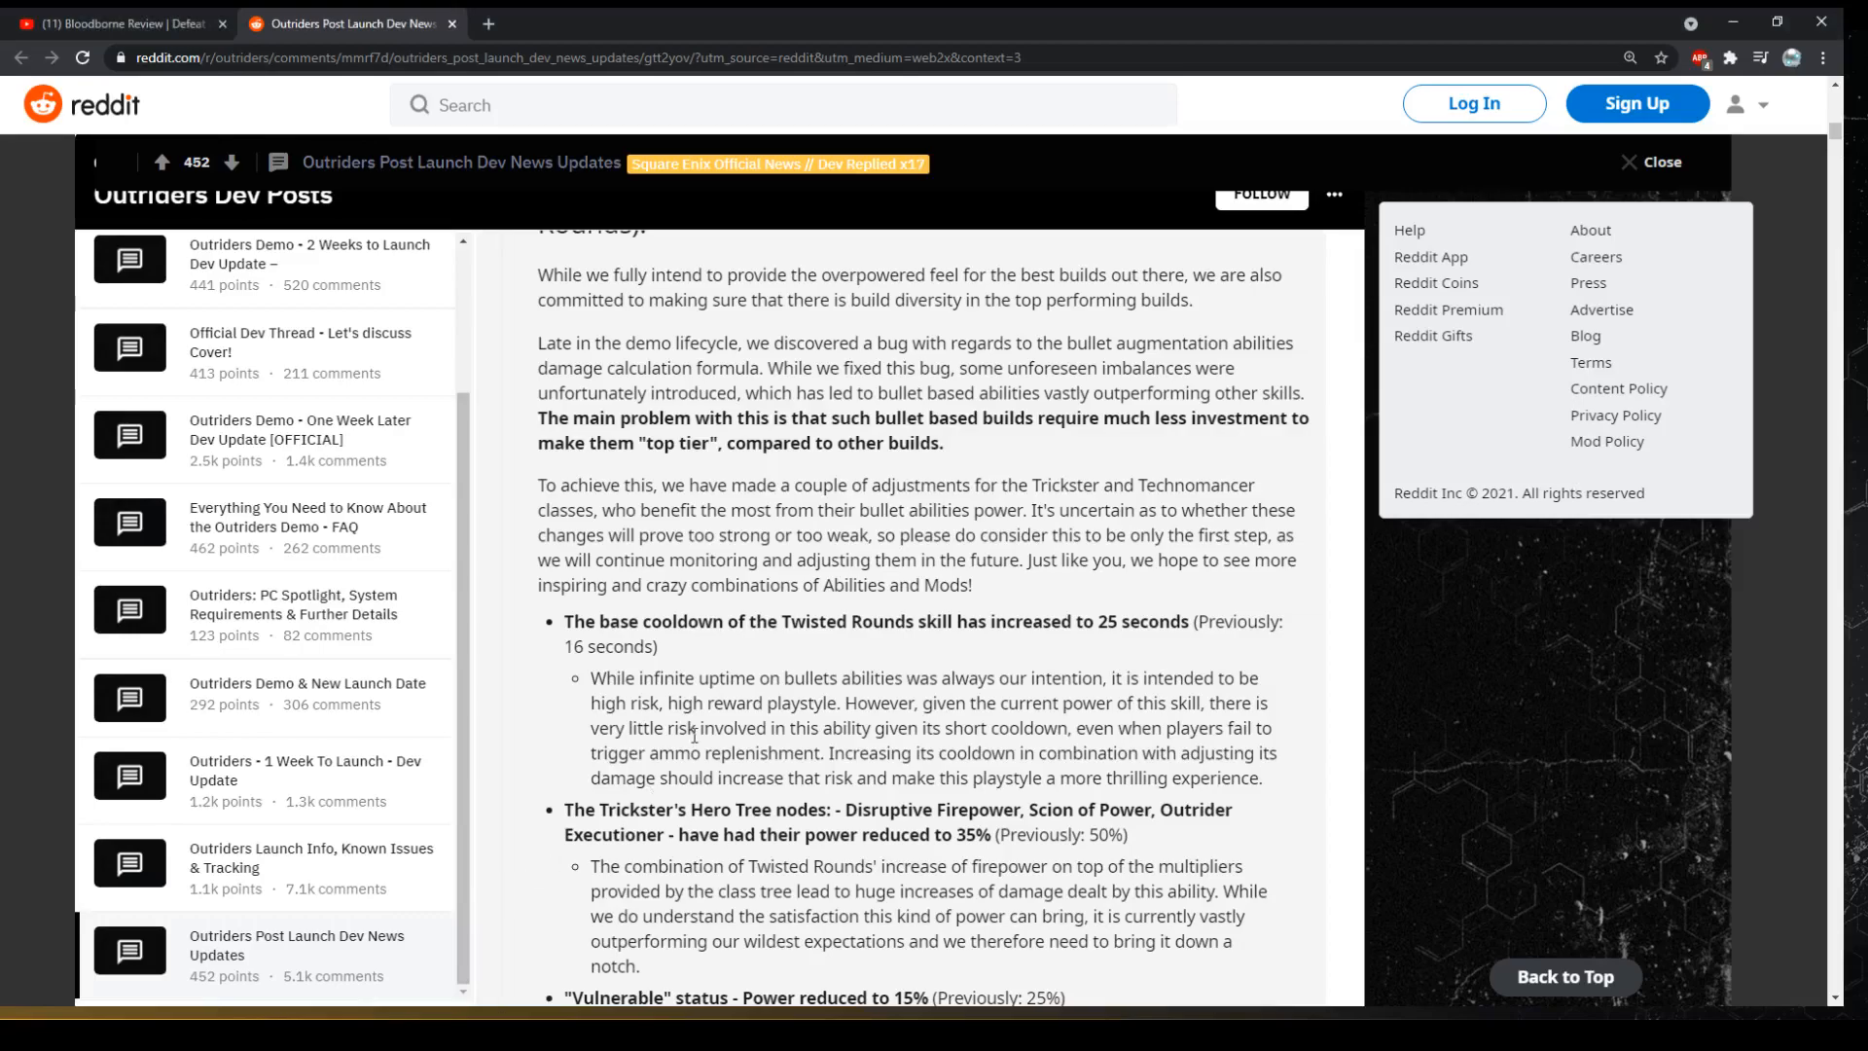
pyautogui.moveTo(626, 588)
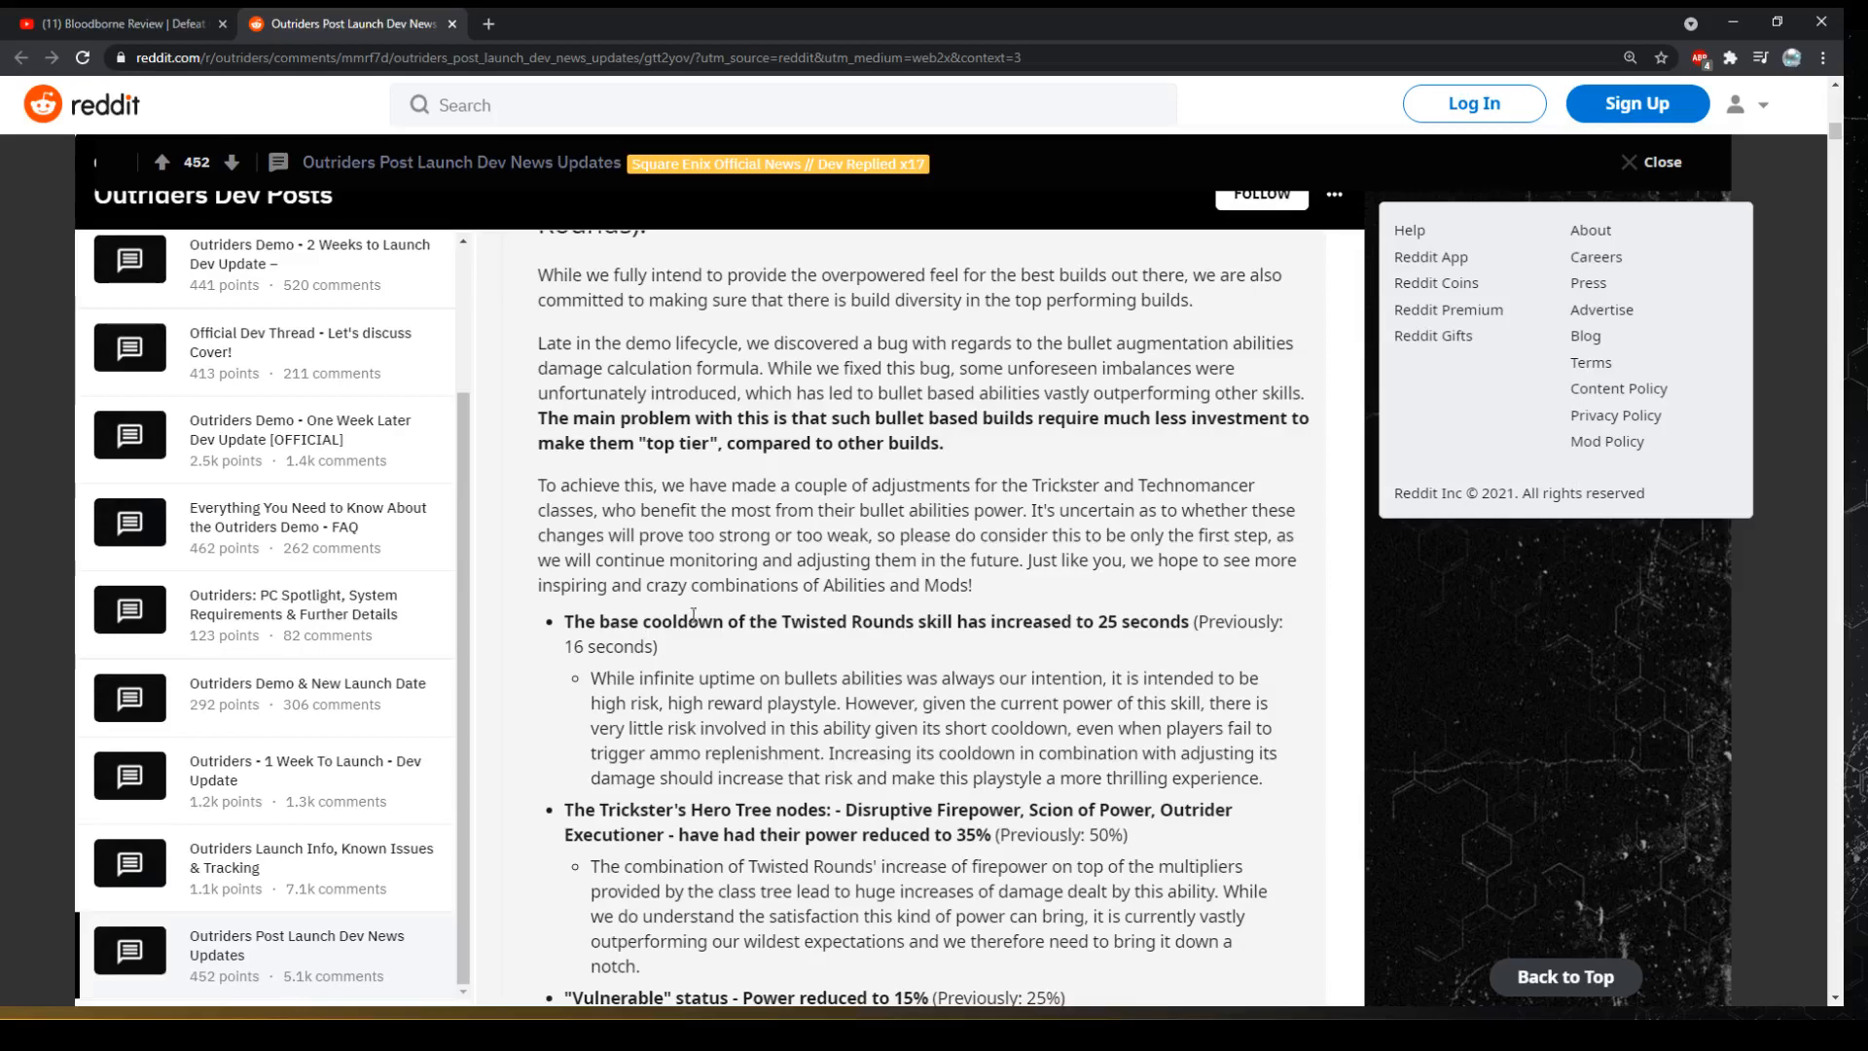
pyautogui.scroll(-3)
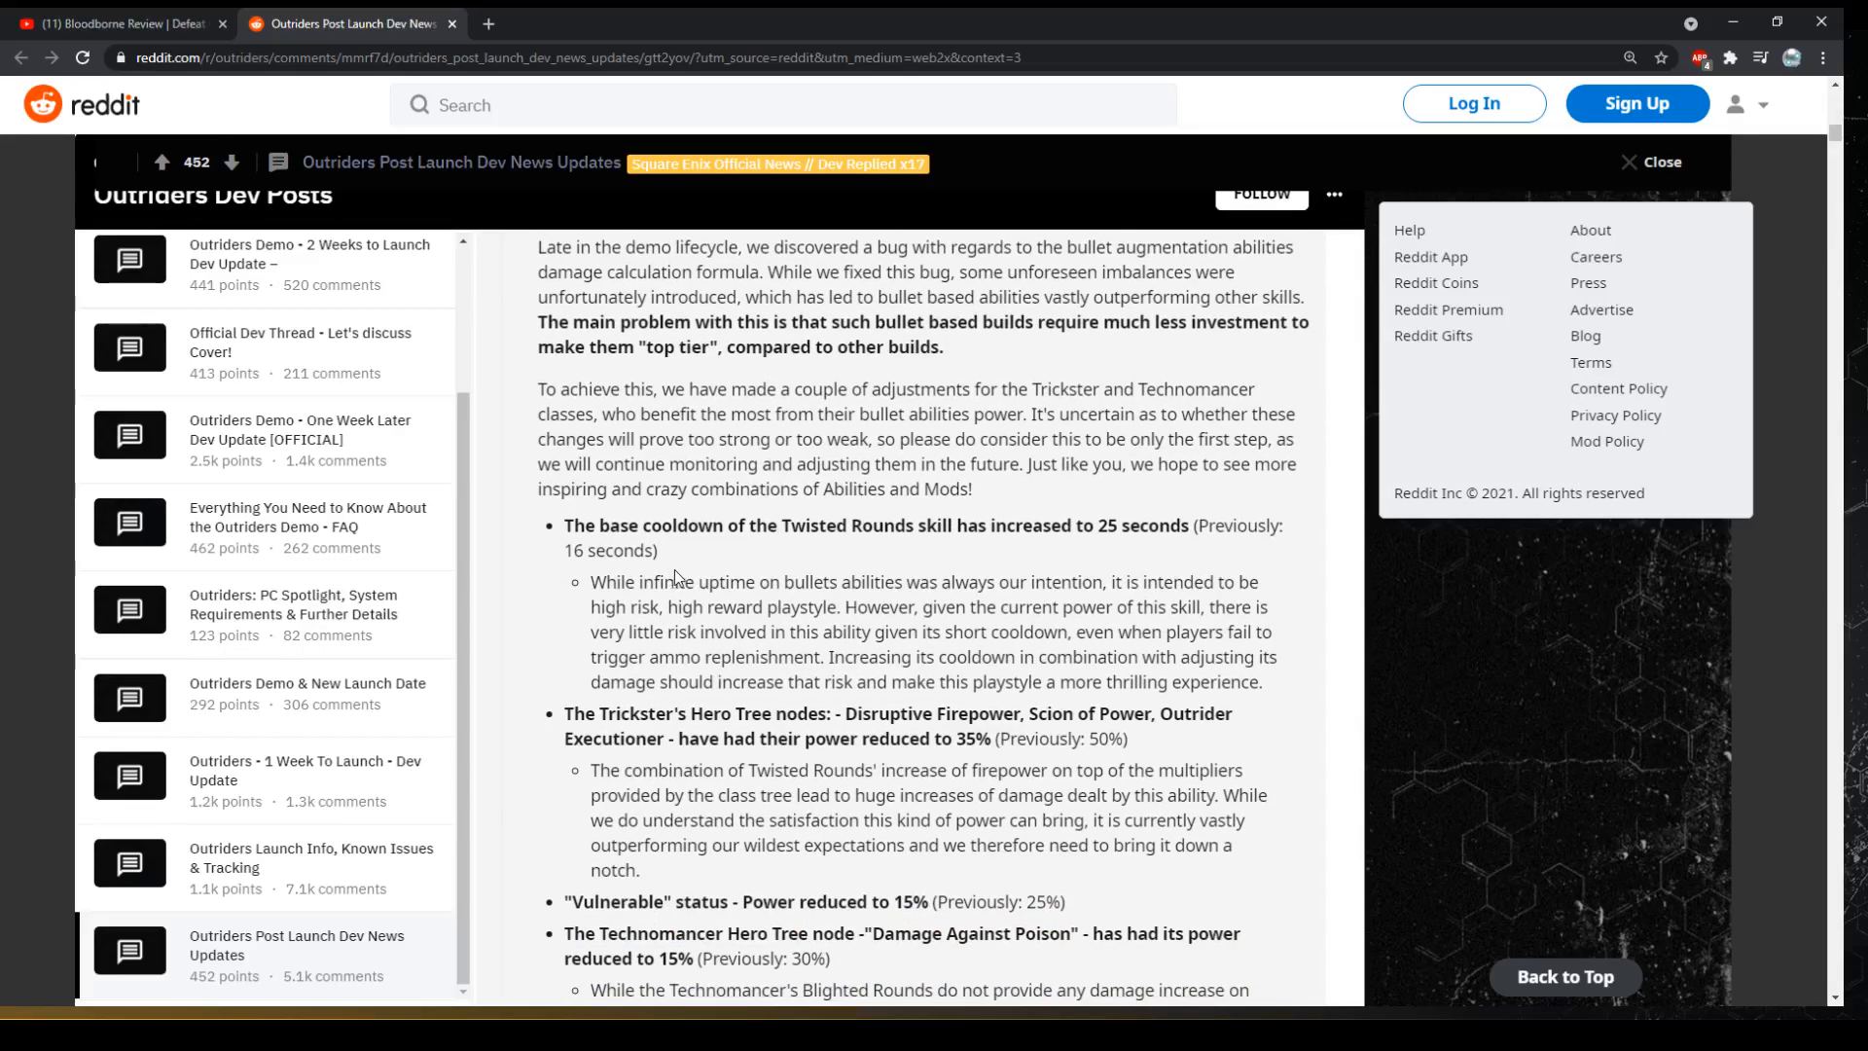
pyautogui.moveTo(675, 572)
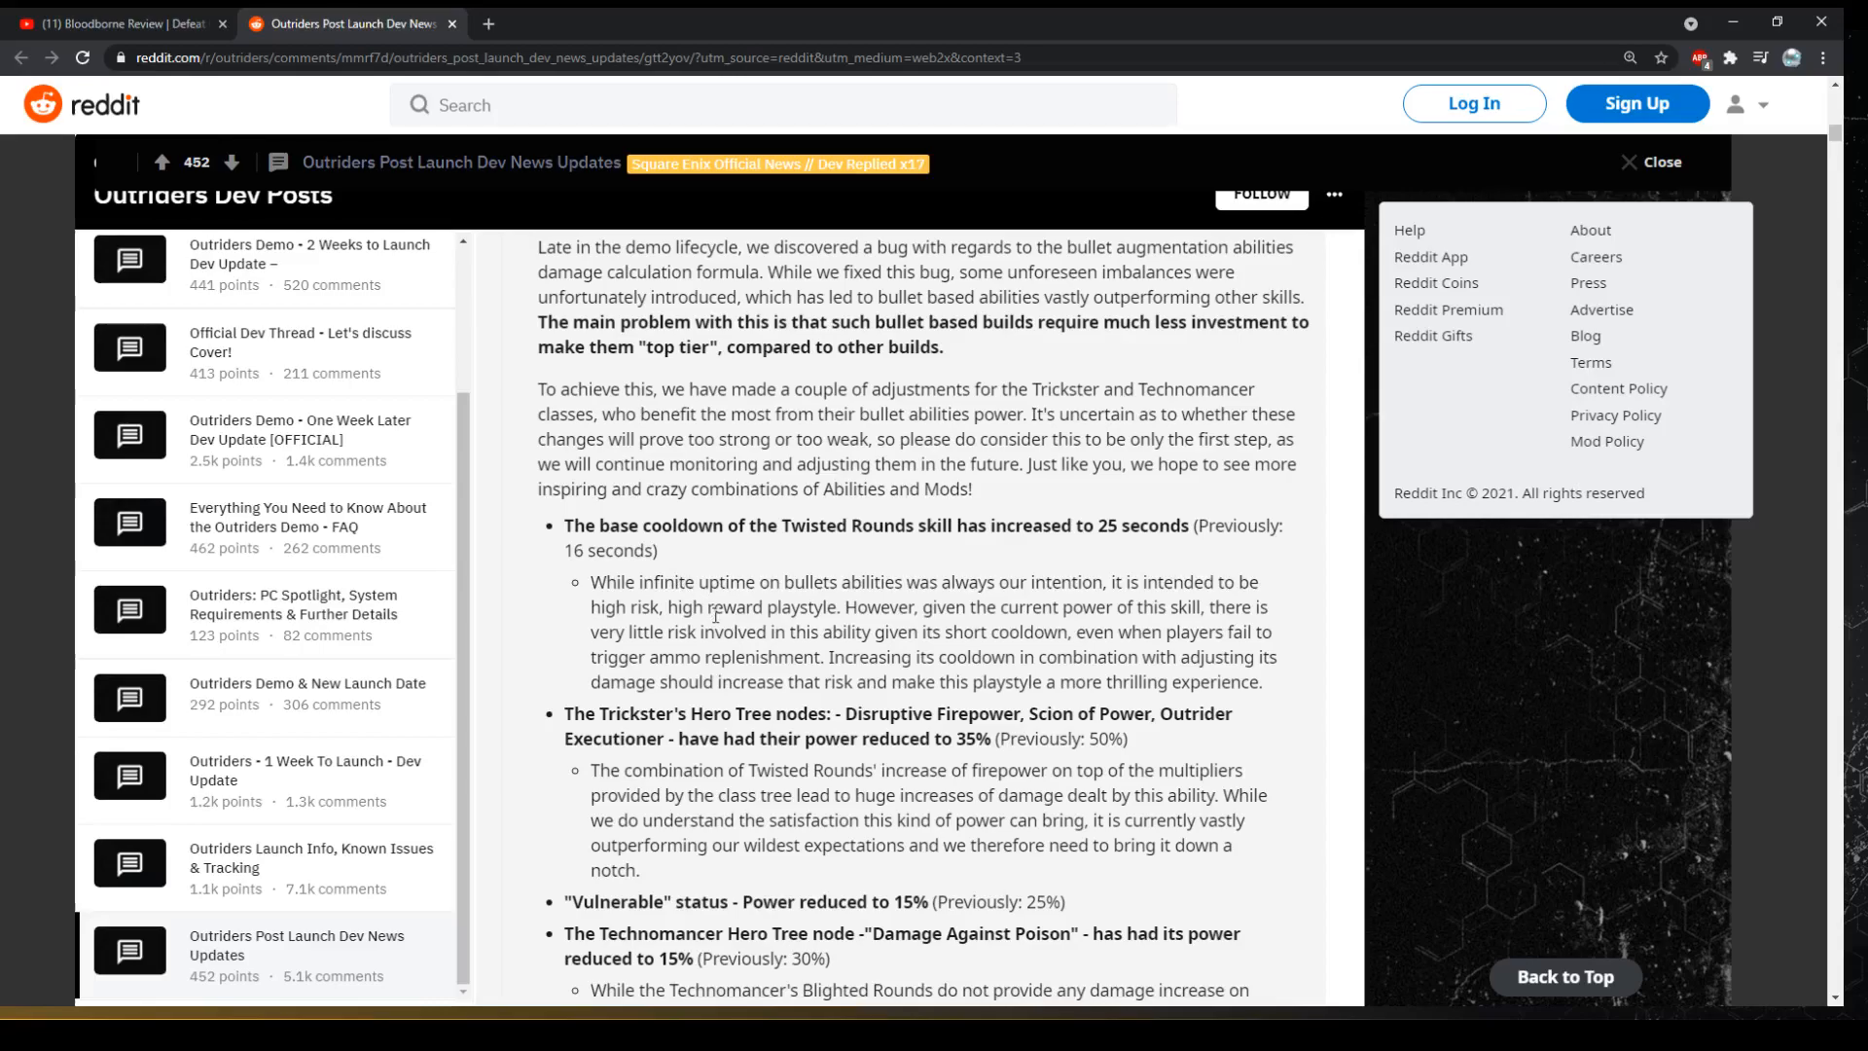
pyautogui.moveTo(848, 607)
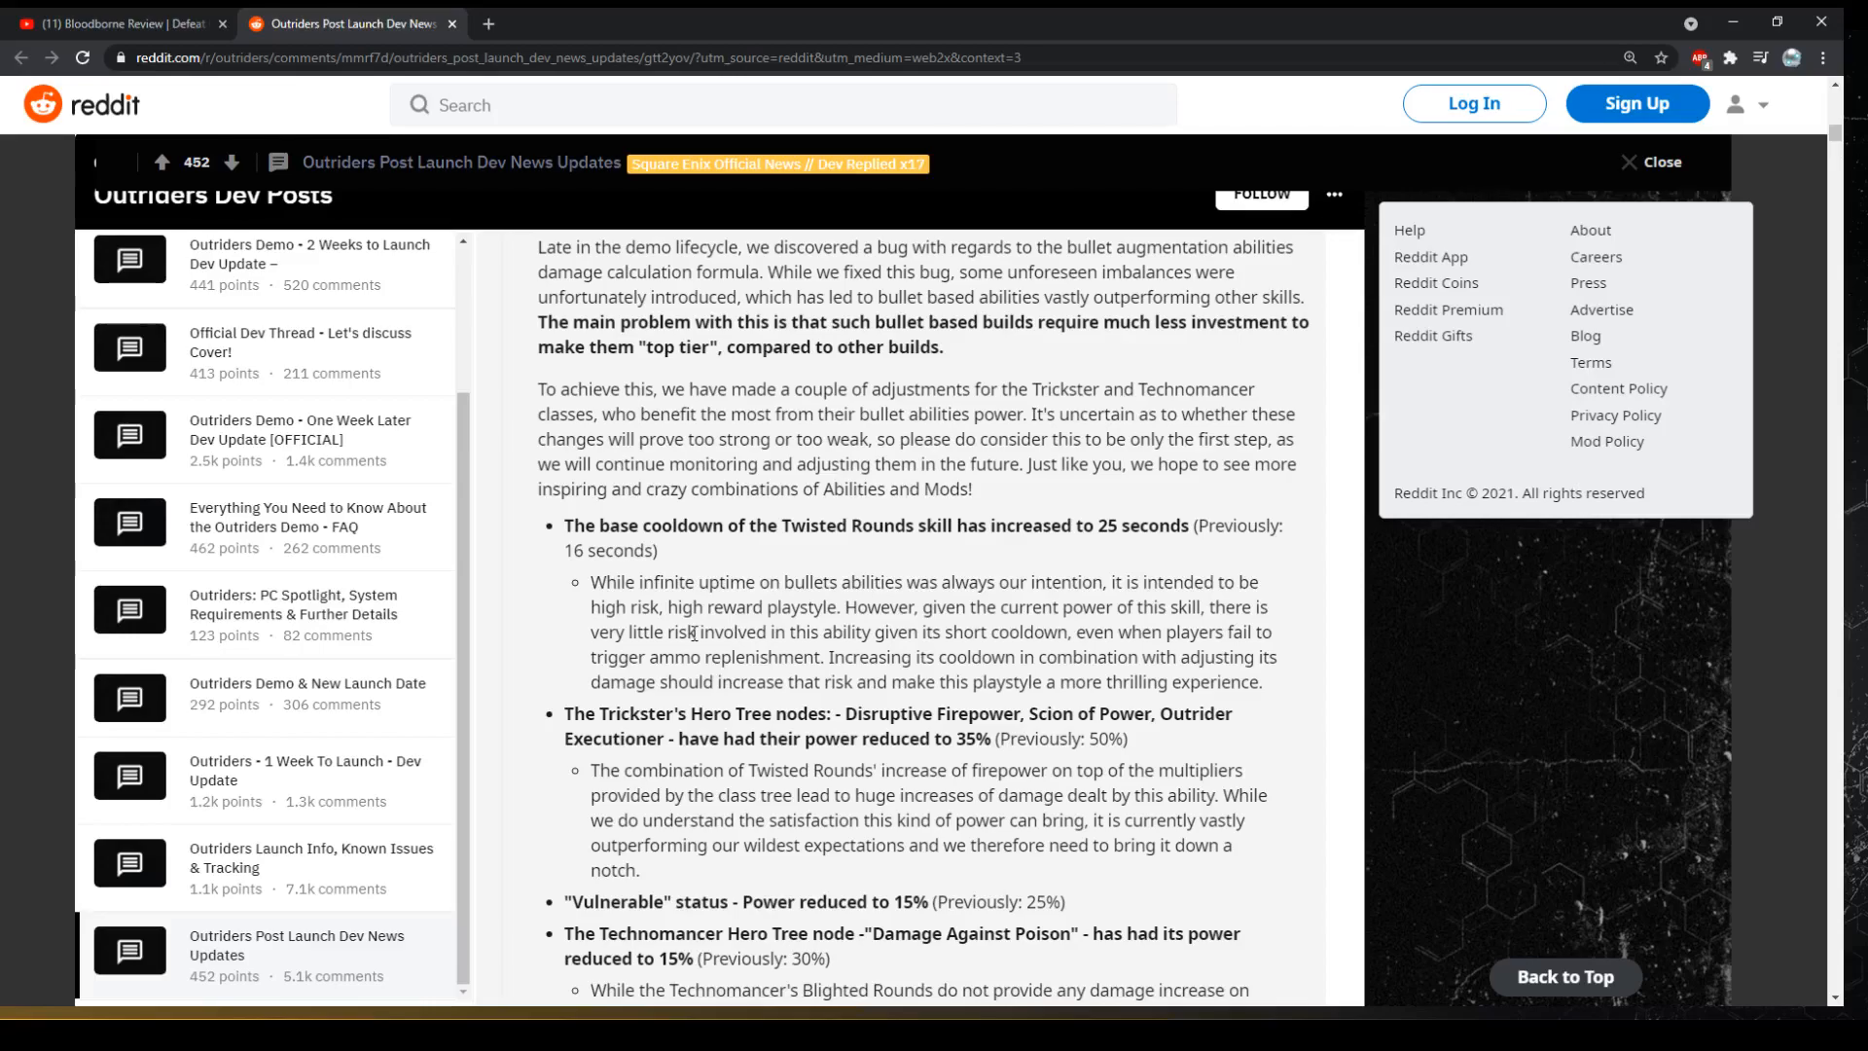
# Scroll to the Vulnerable status and Technomancer Damage Against Poison changes
pyautogui.scroll(-3)
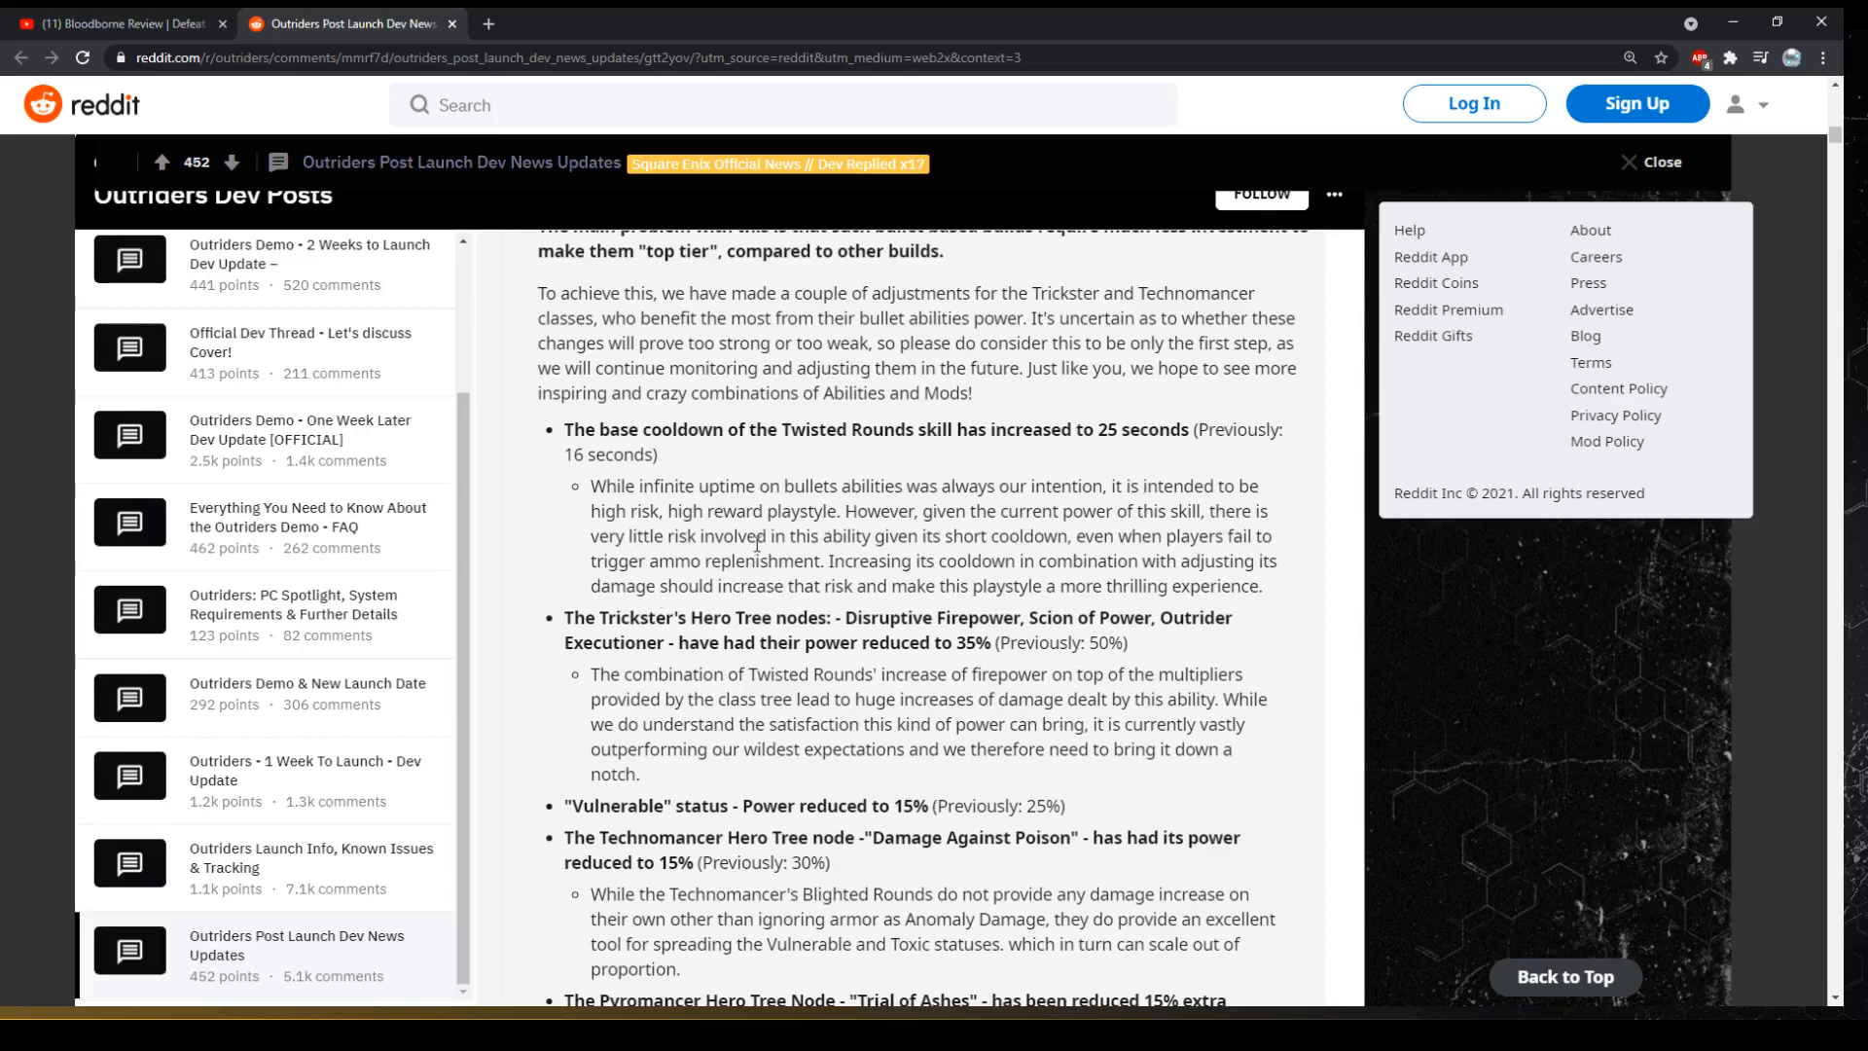
pyautogui.moveTo(941, 546)
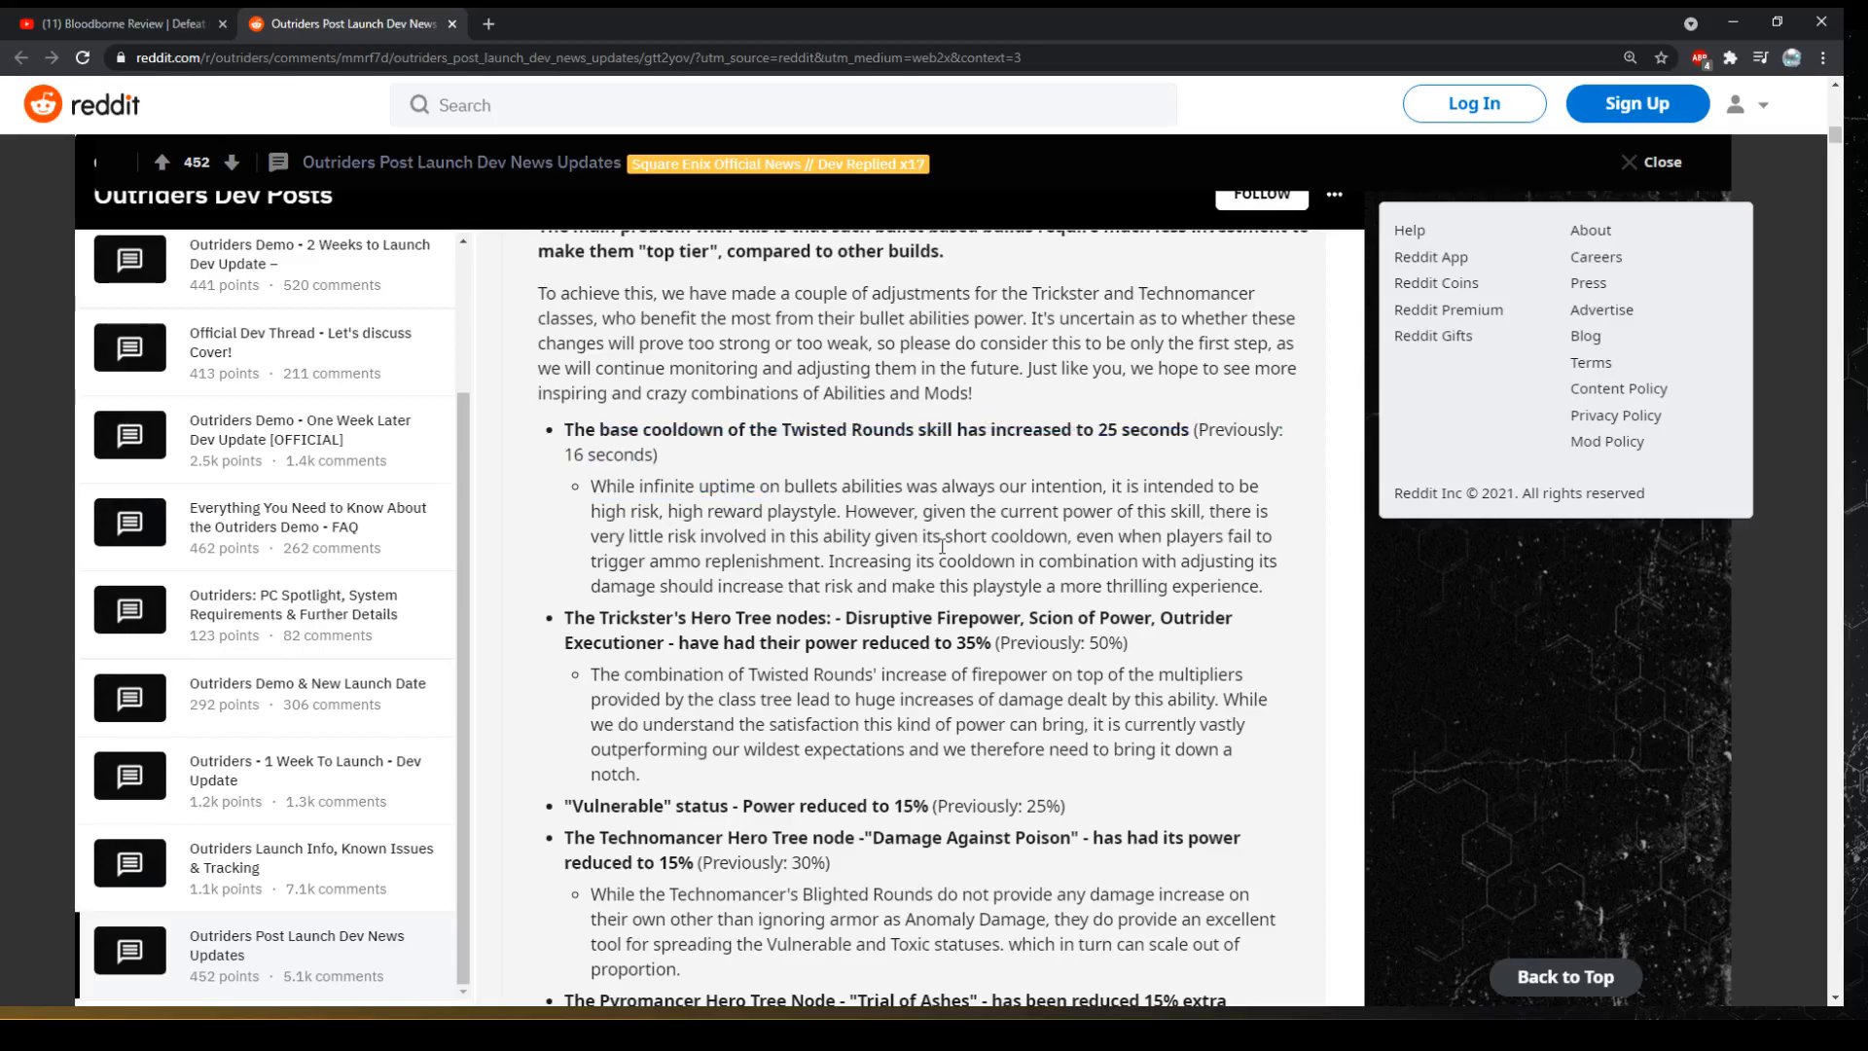
pyautogui.moveTo(858, 702)
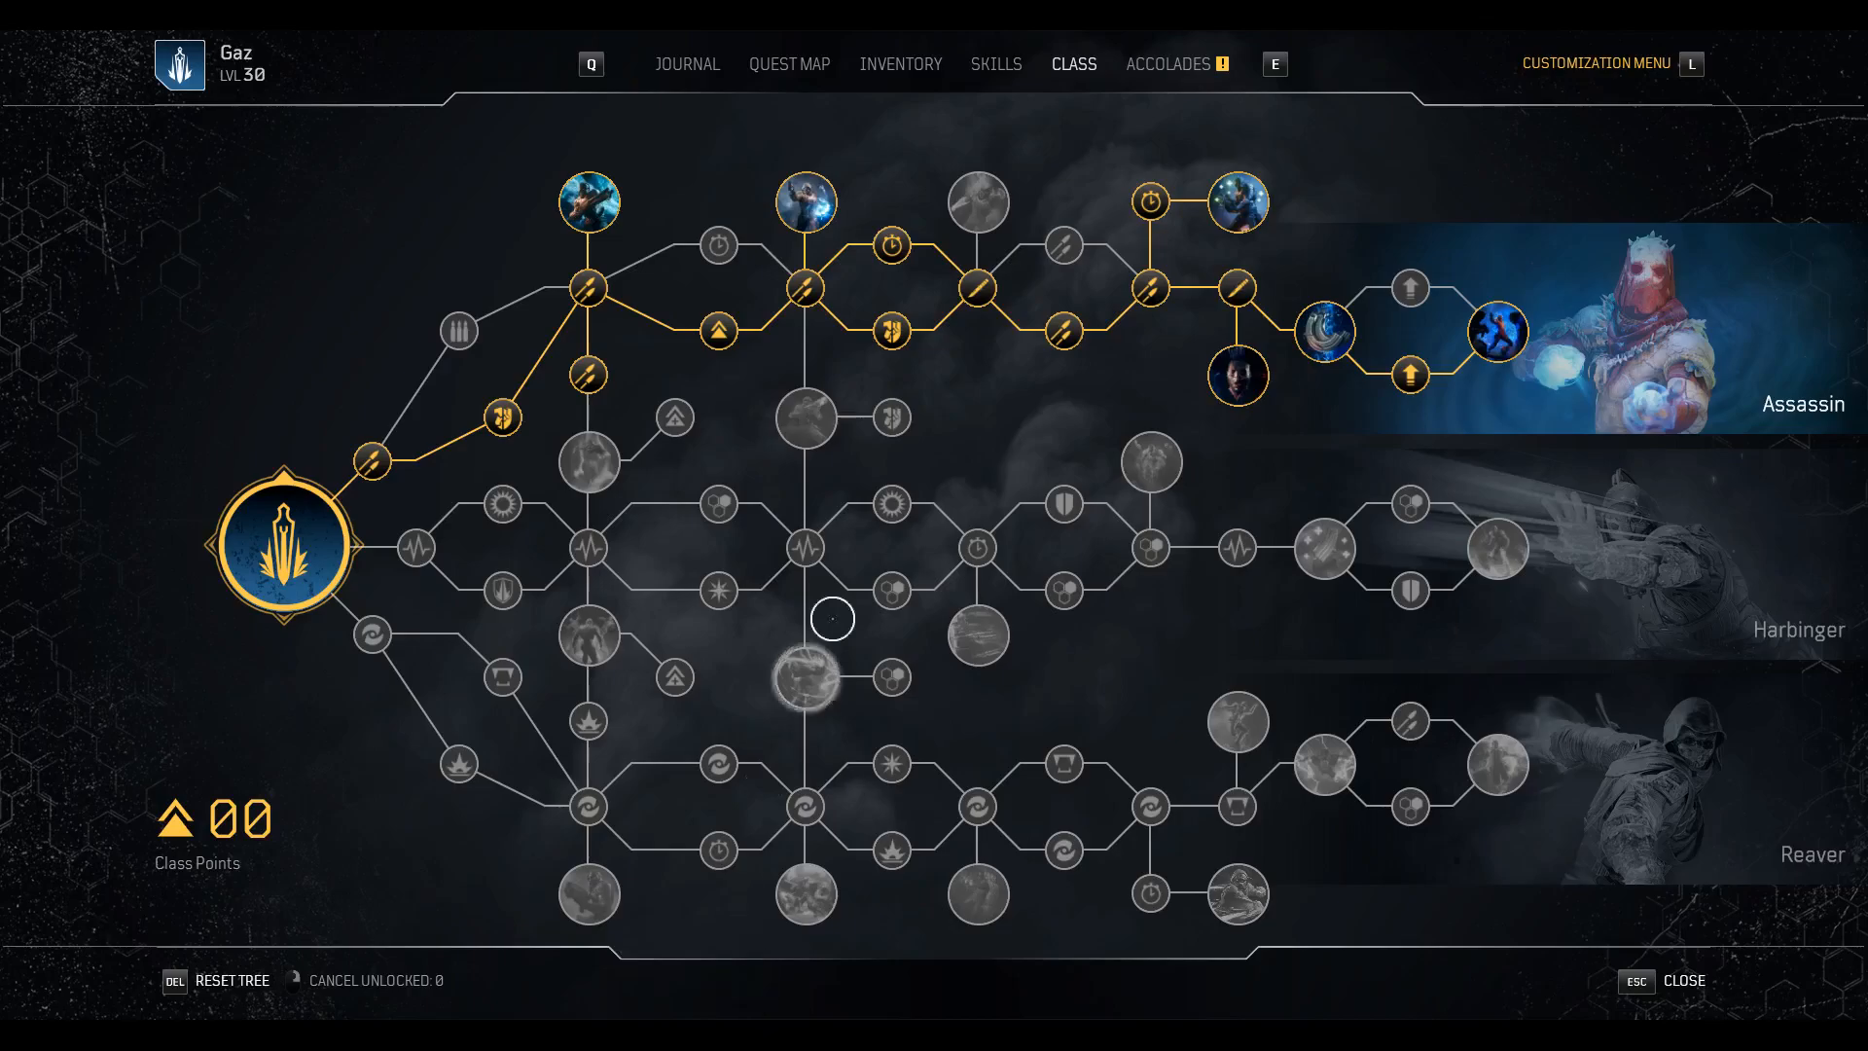
pyautogui.moveTo(1378, 330)
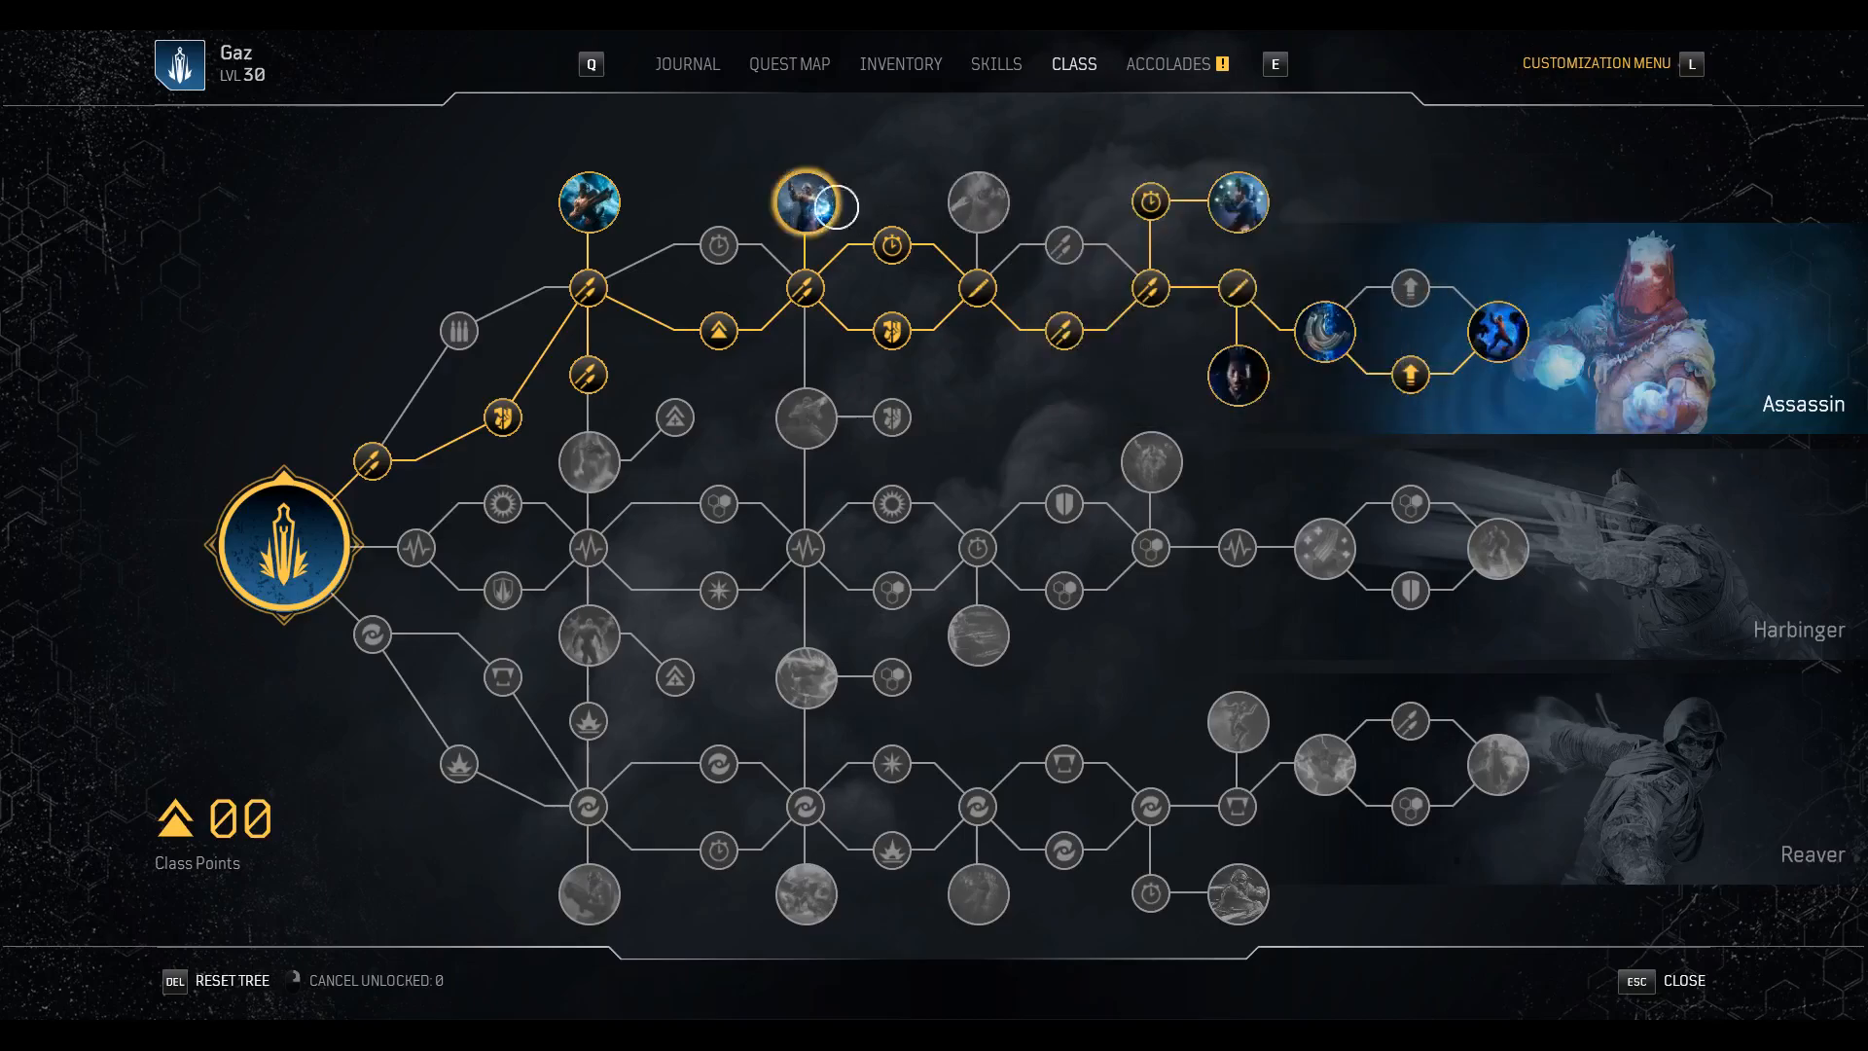
pyautogui.moveTo(977, 202)
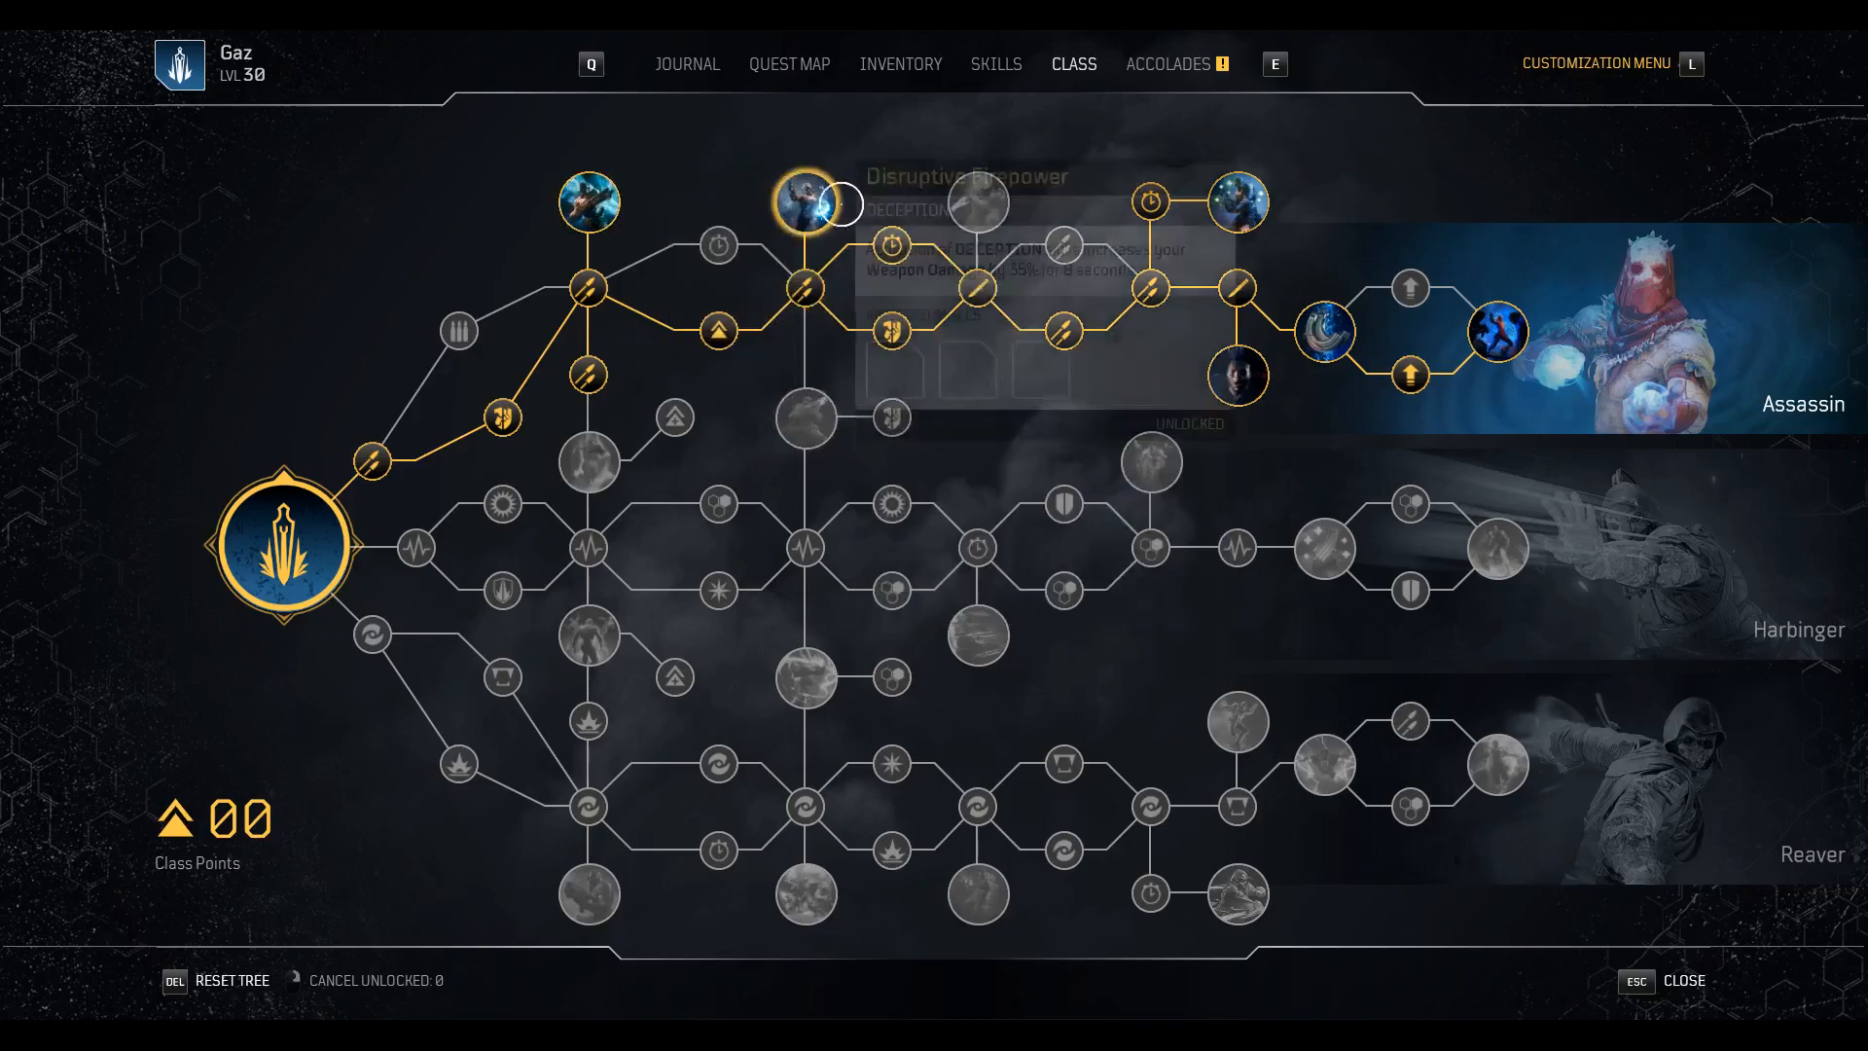
pyautogui.moveTo(804, 416)
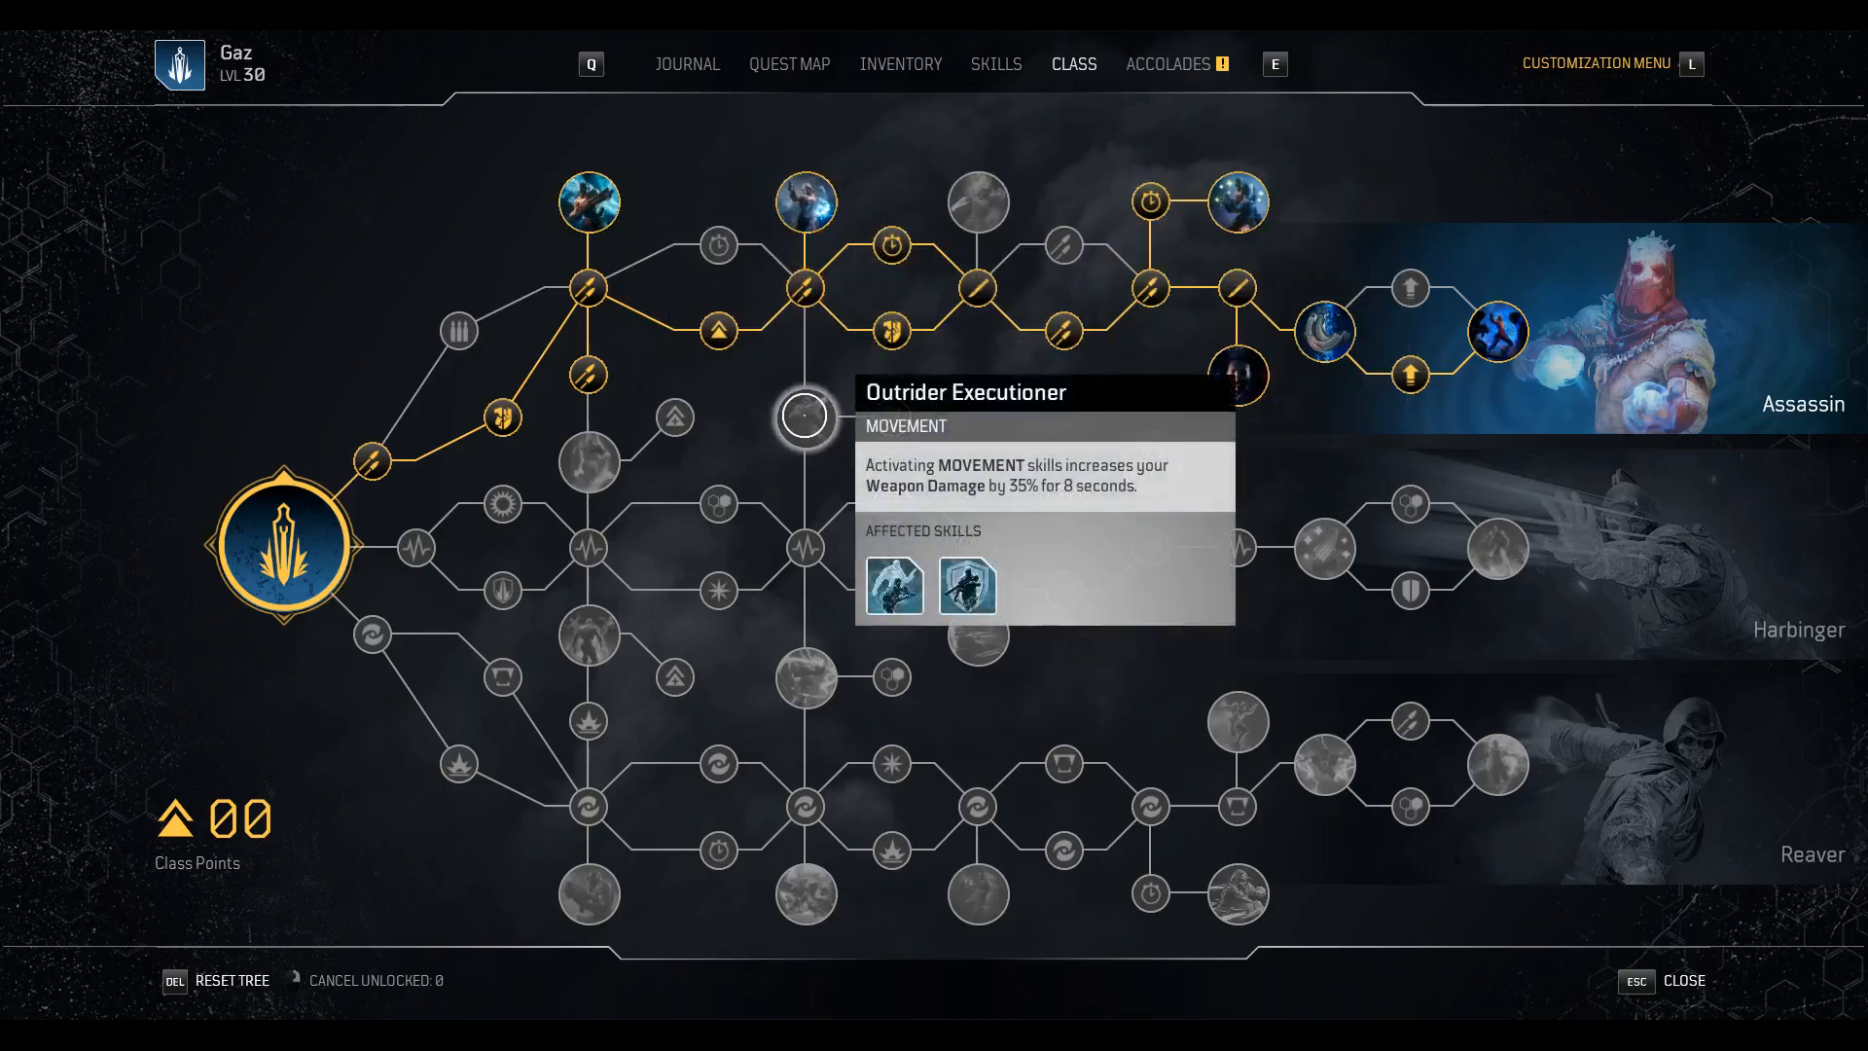
pyautogui.moveTo(930, 163)
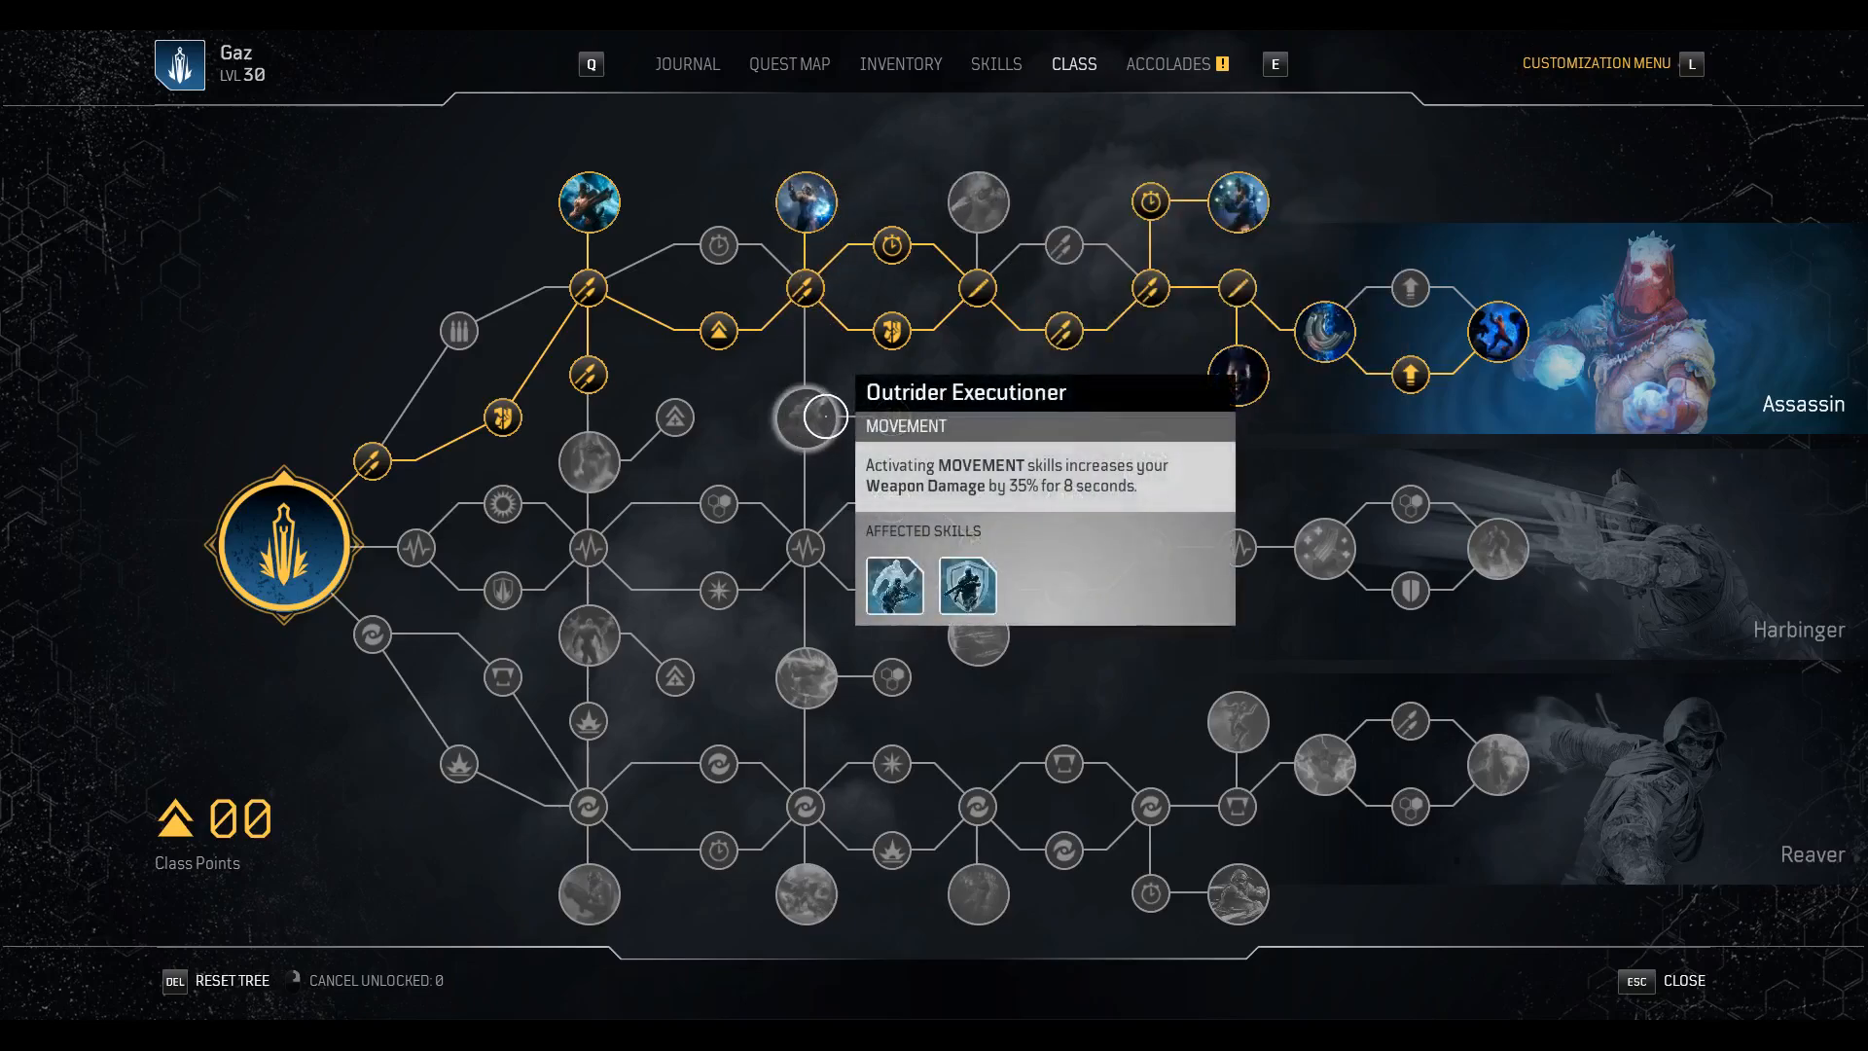
pyautogui.moveTo(1013, 426)
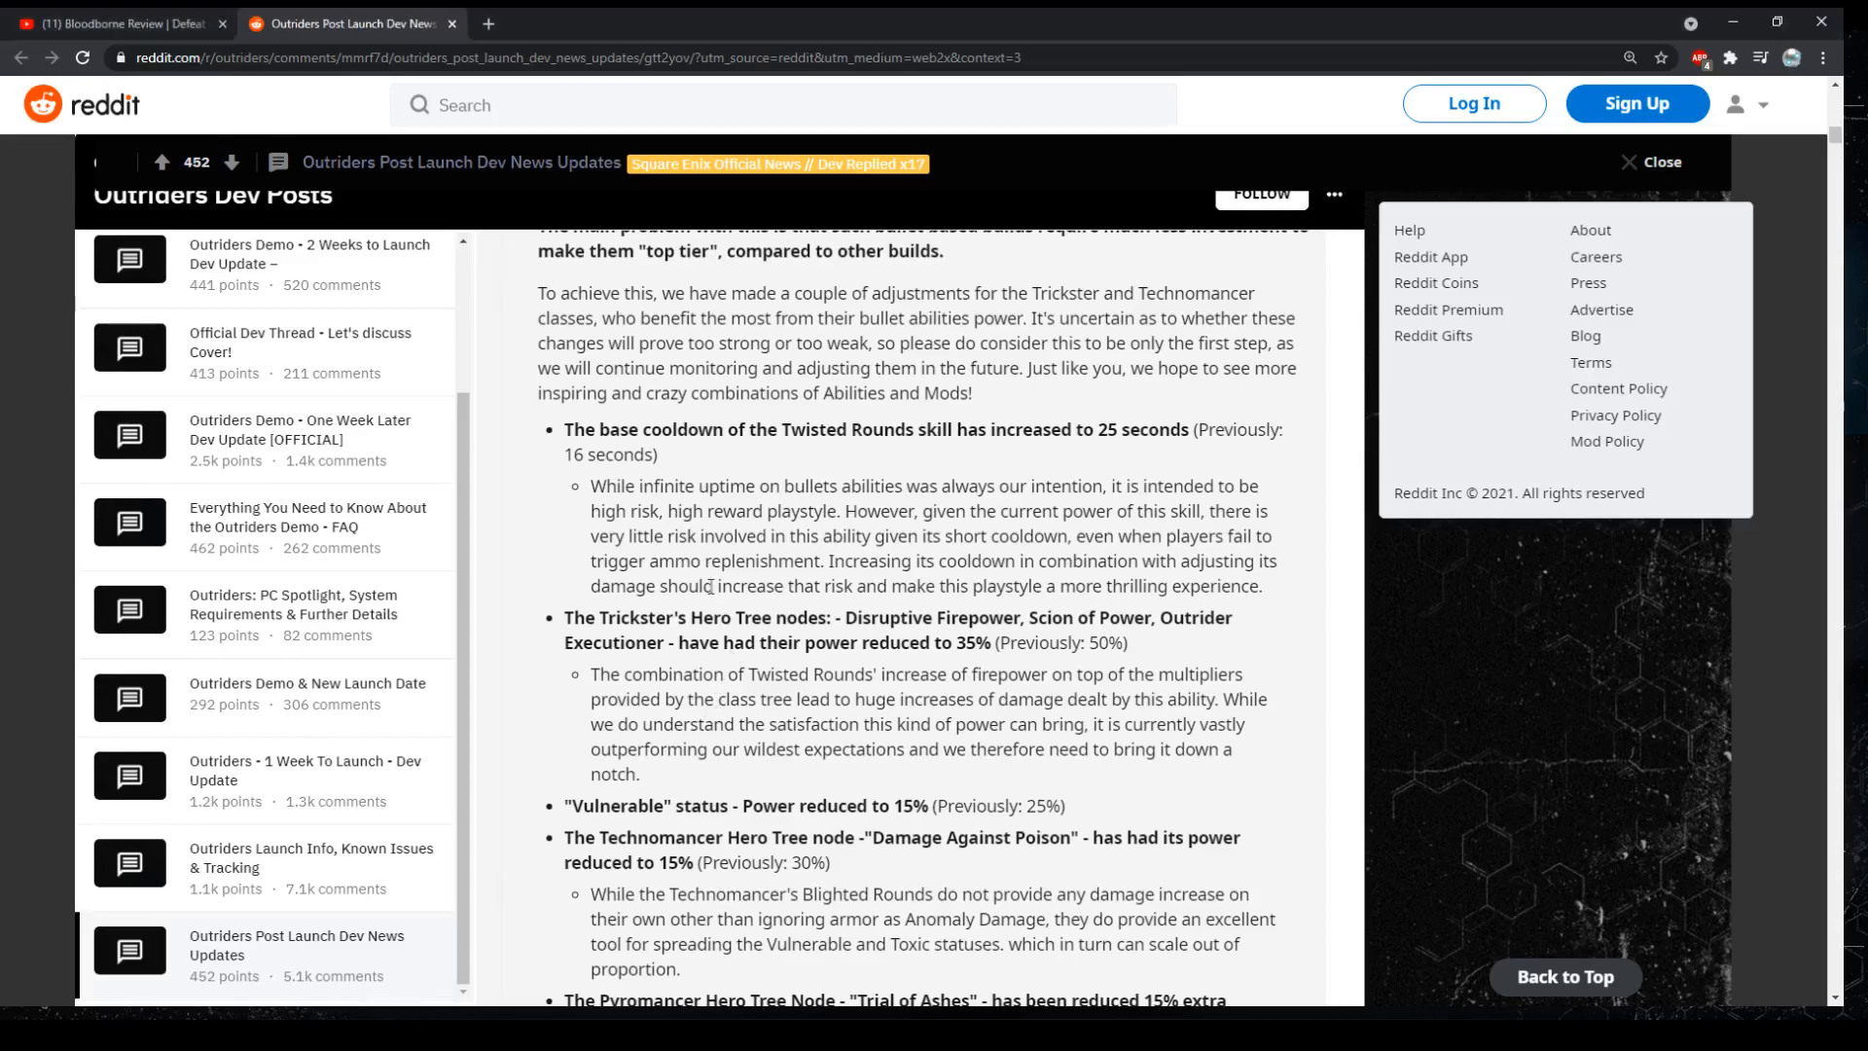
# Scroll past the Hero Tree node changes to the Pyromancer Trial of Ashes reduction
pyautogui.scroll(-3)
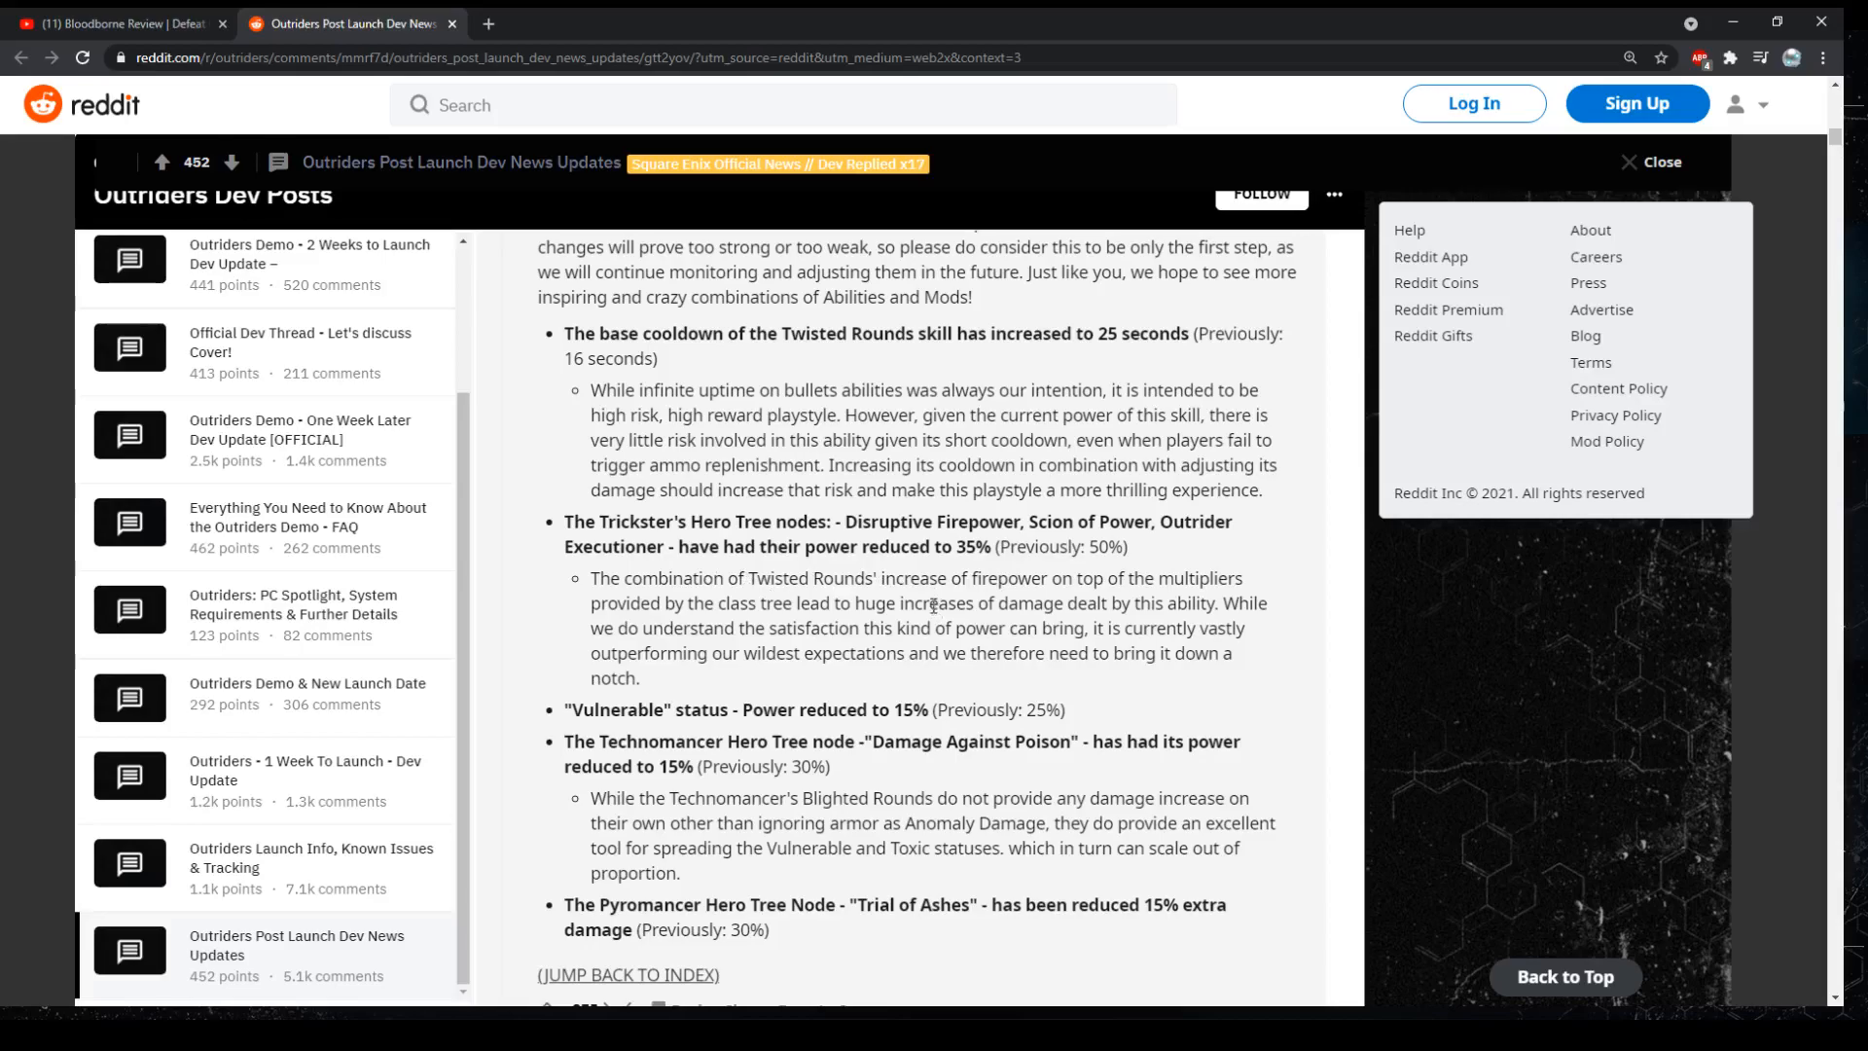
pyautogui.scroll(-3)
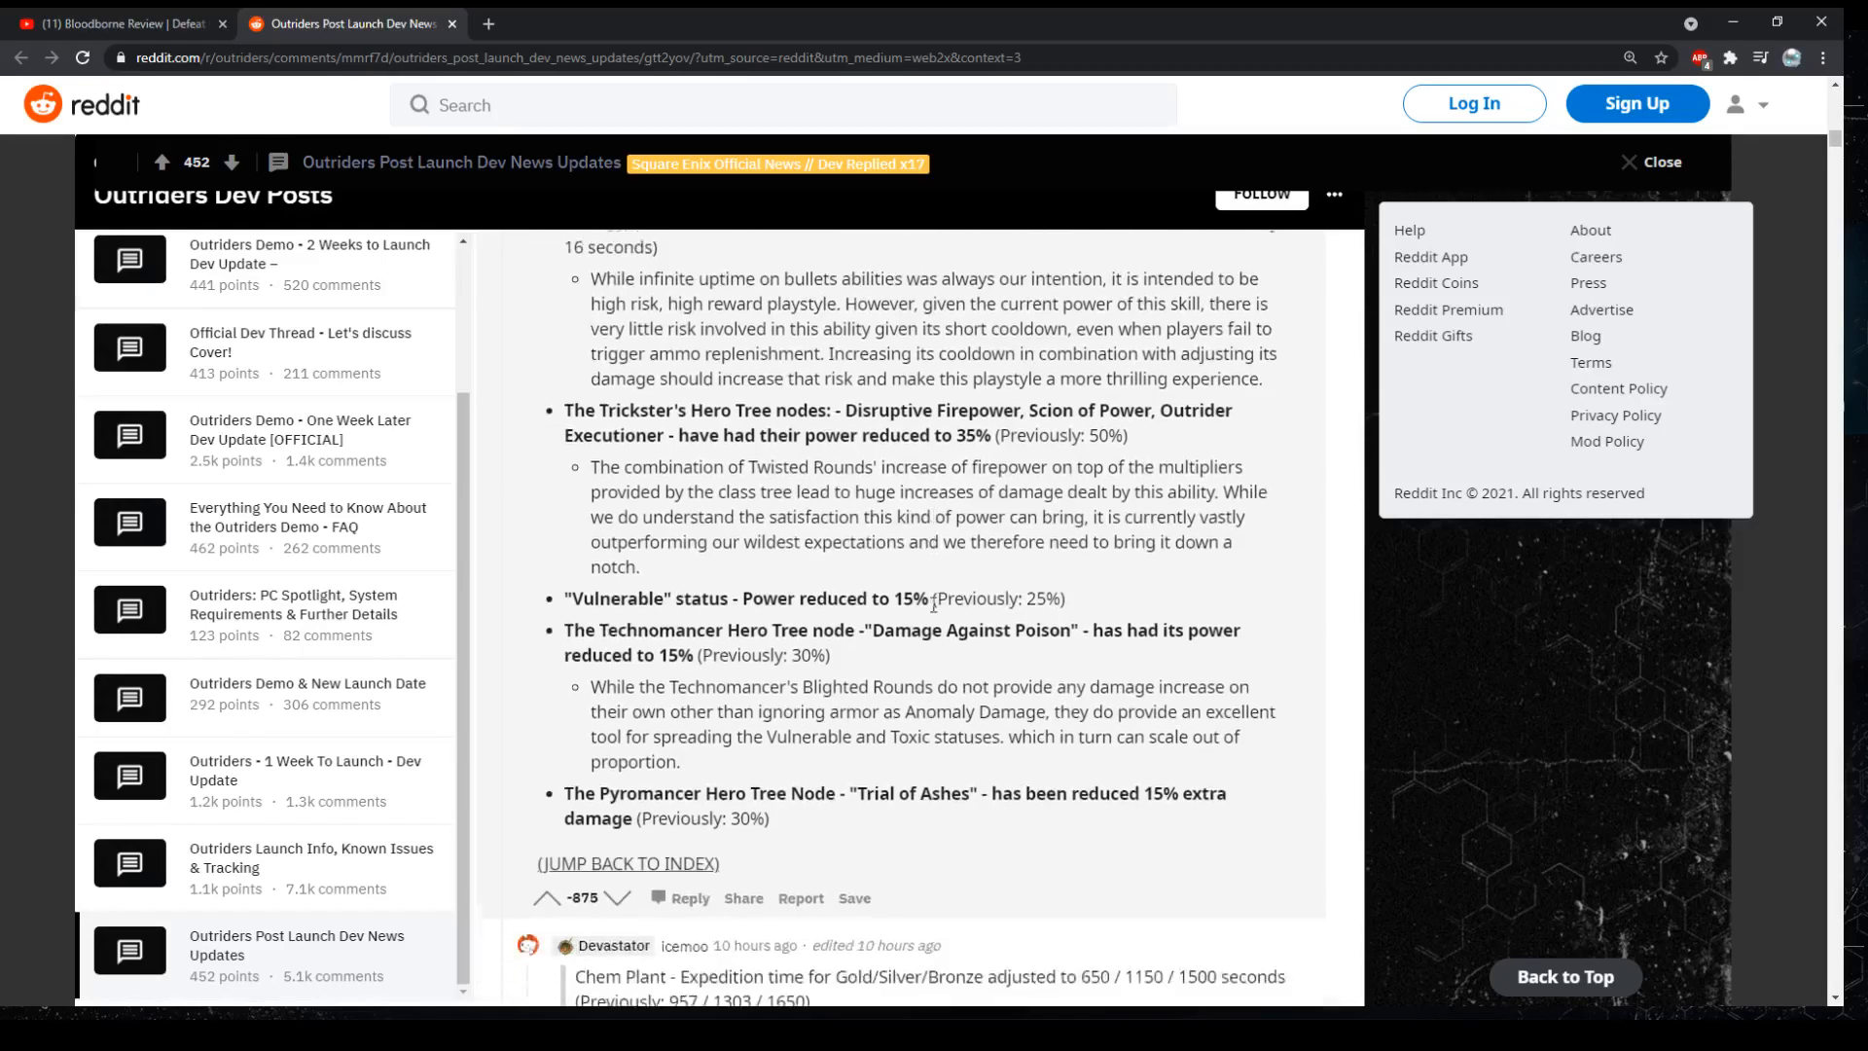
pyautogui.scroll(-3)
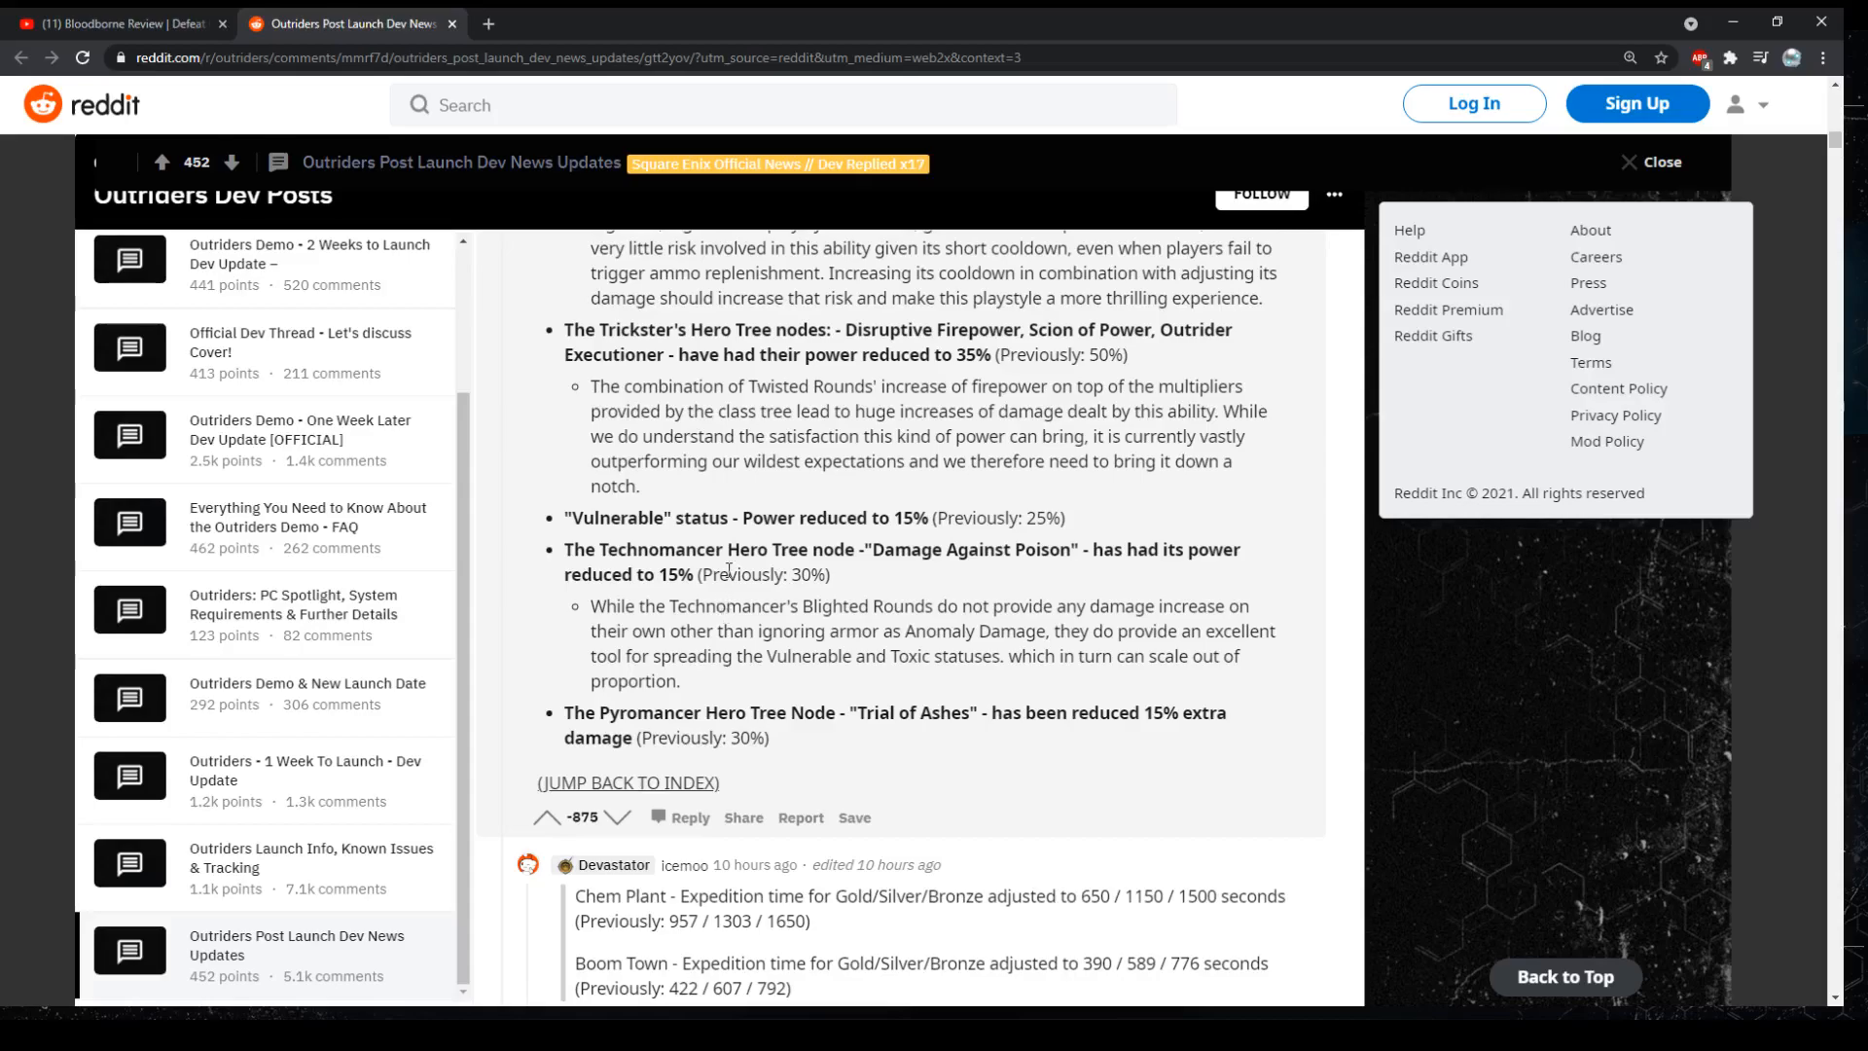
pyautogui.moveTo(969, 686)
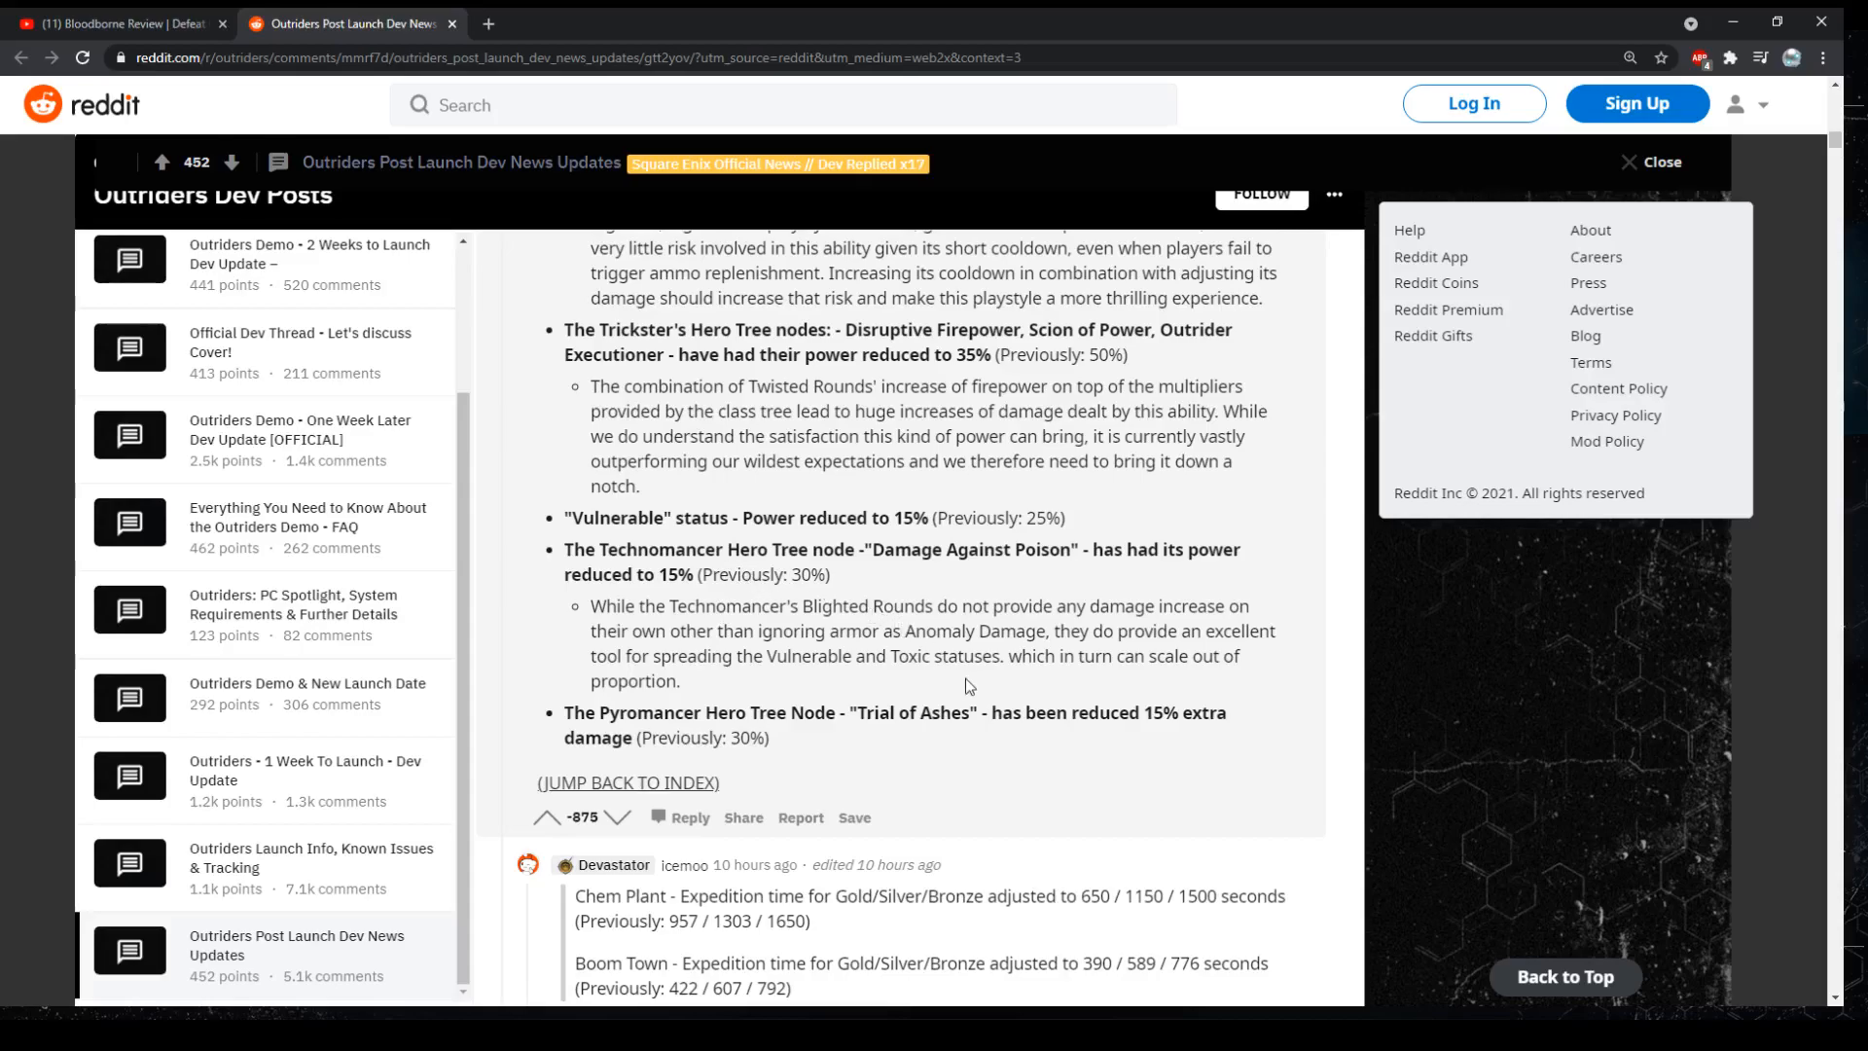
pyautogui.moveTo(941, 635)
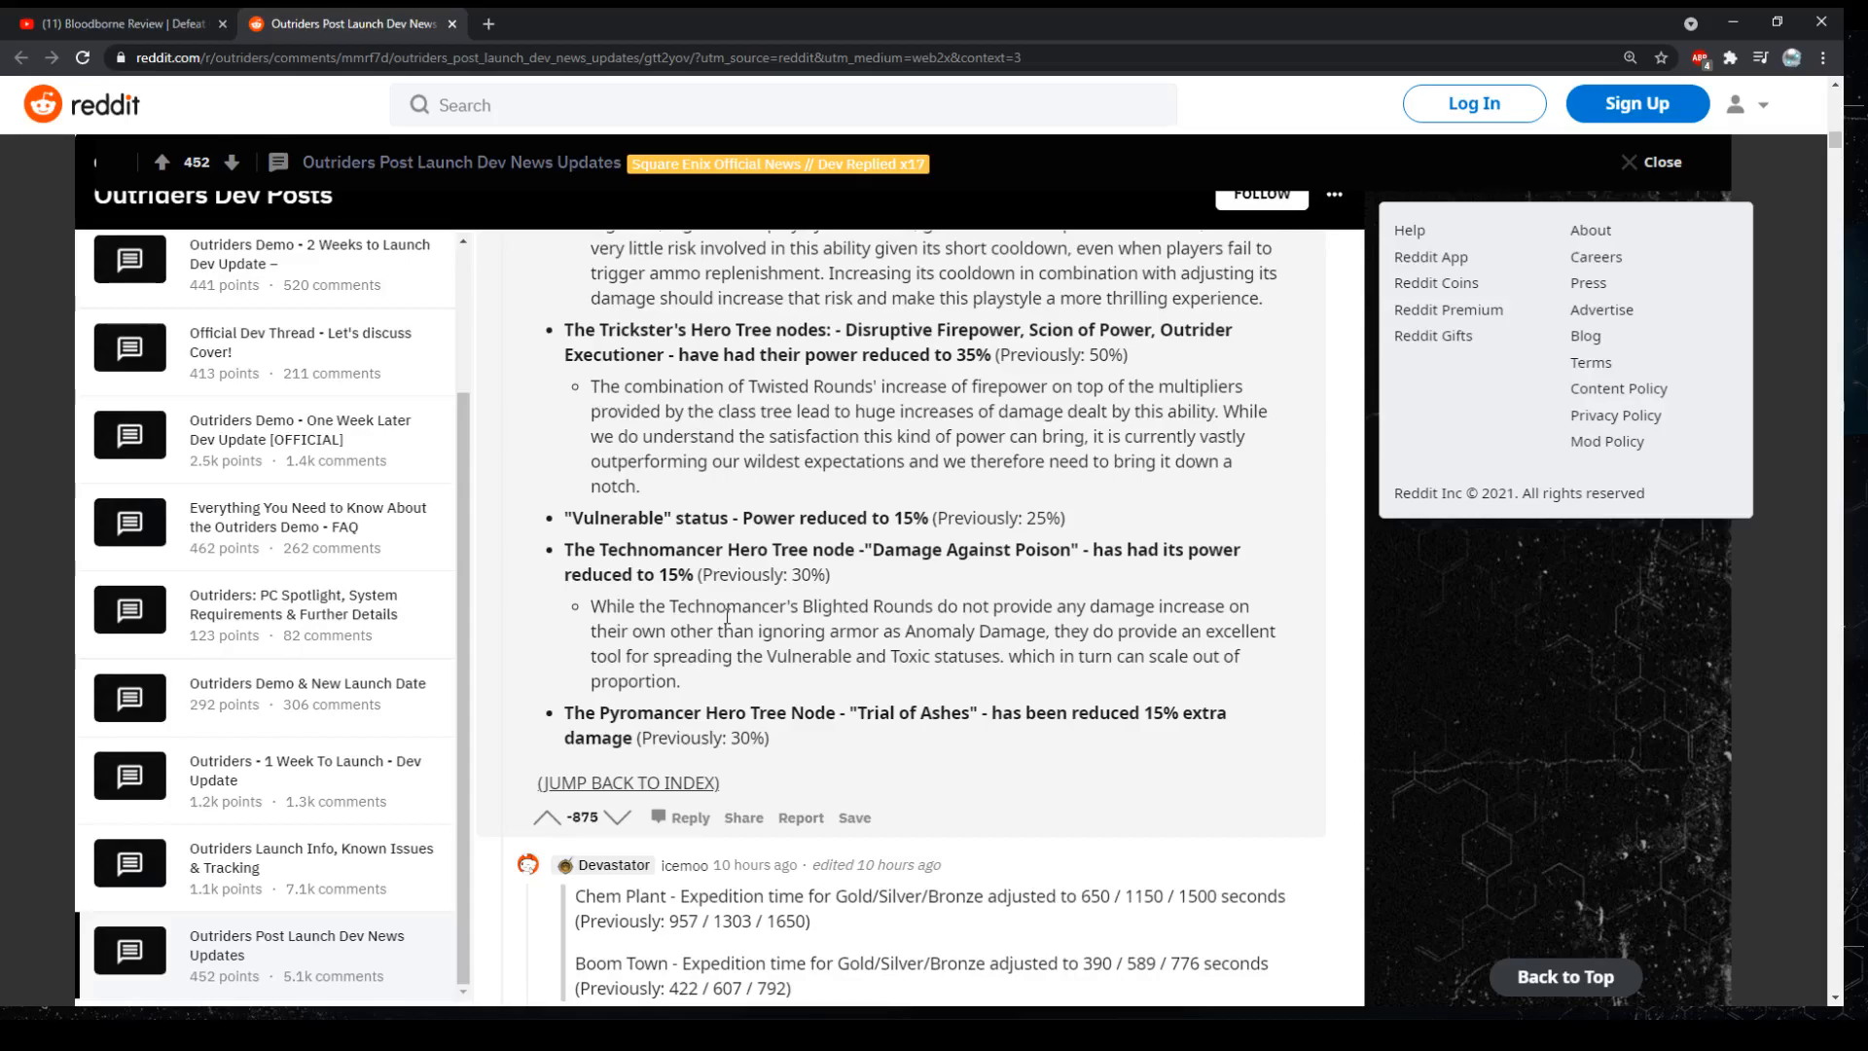
pyautogui.moveTo(674, 512)
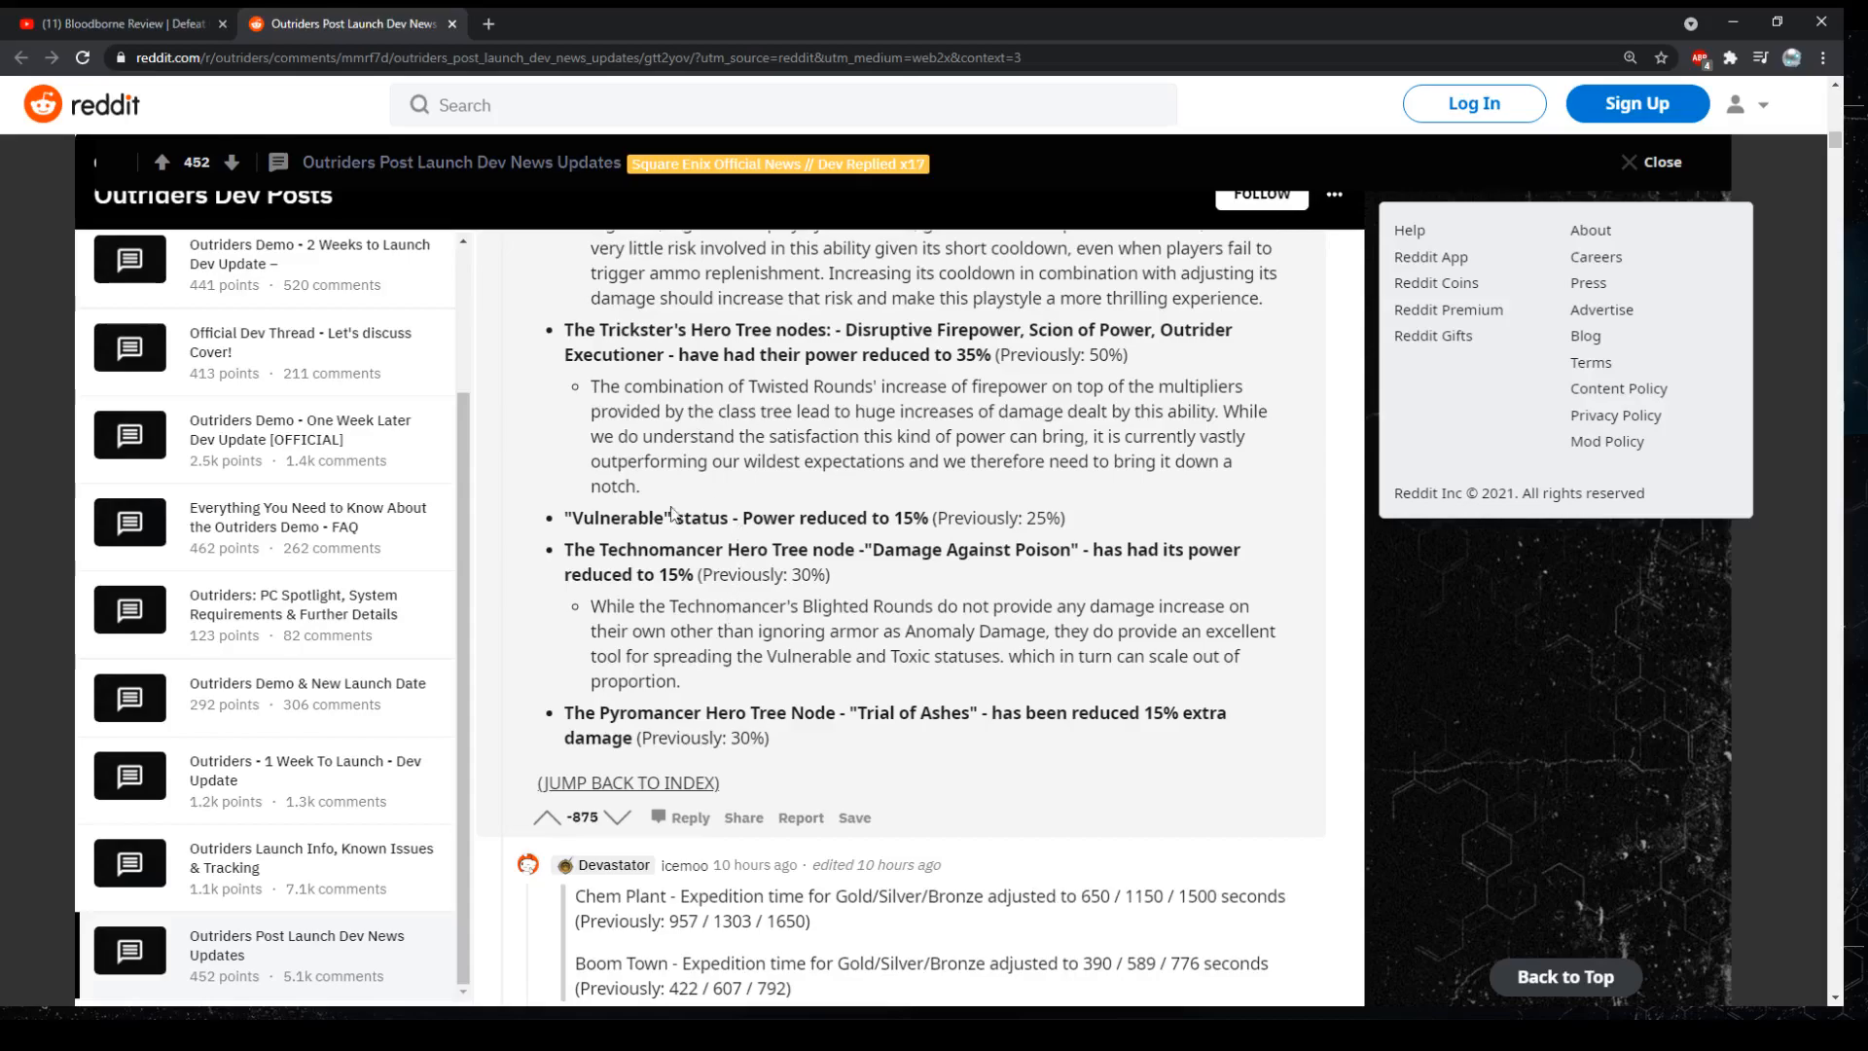
pyautogui.moveTo(578, 828)
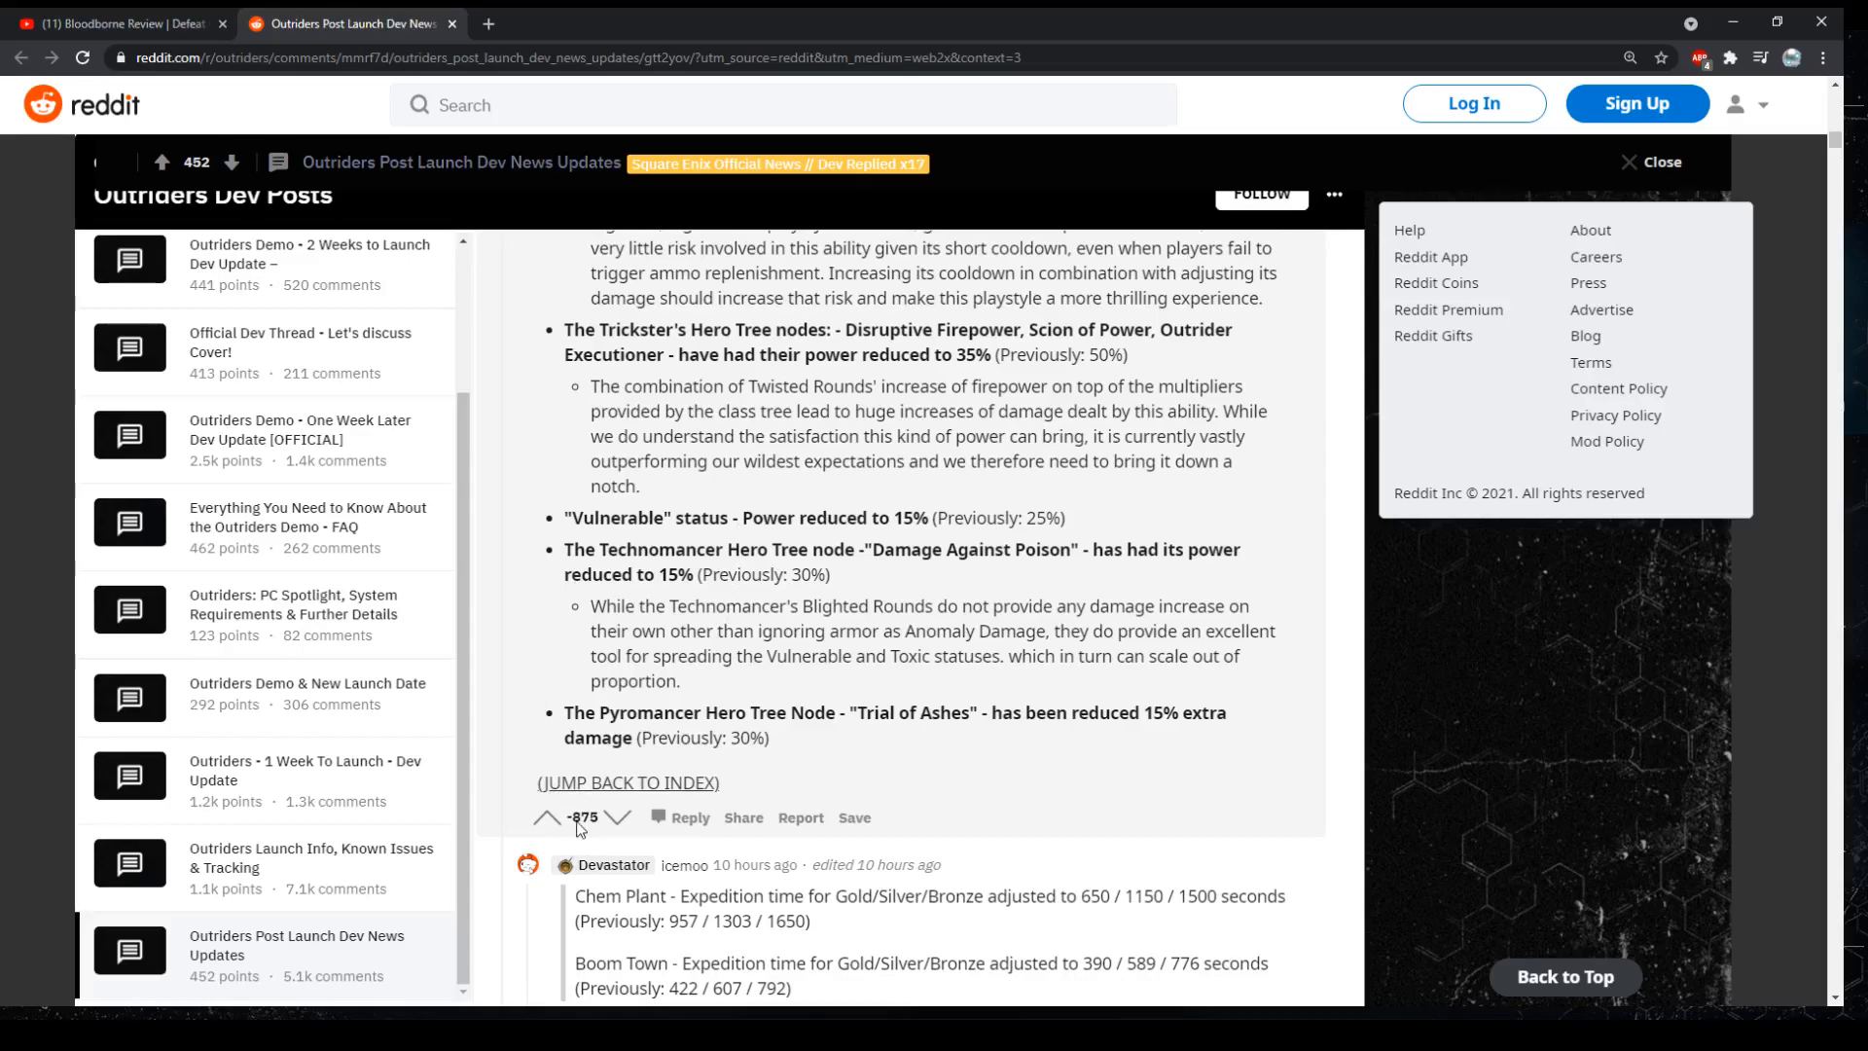
pyautogui.moveTo(981, 712)
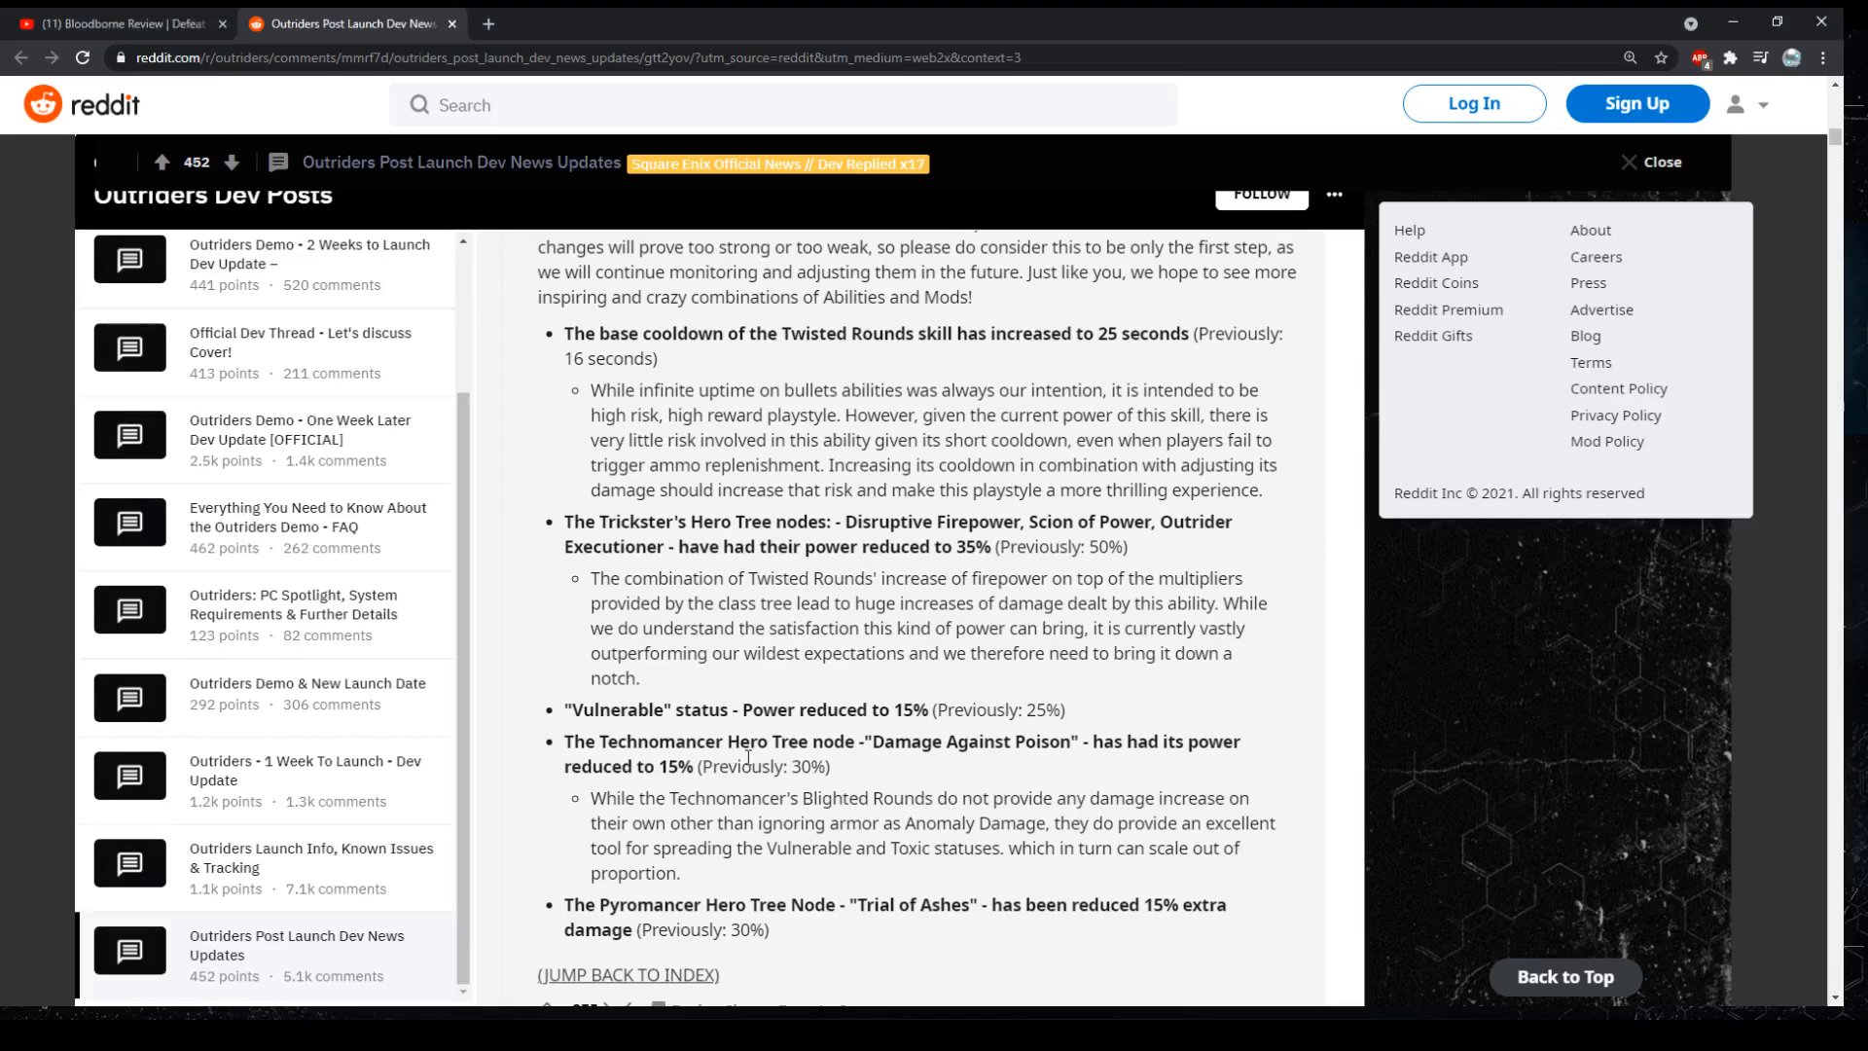
pyautogui.scroll(-3)
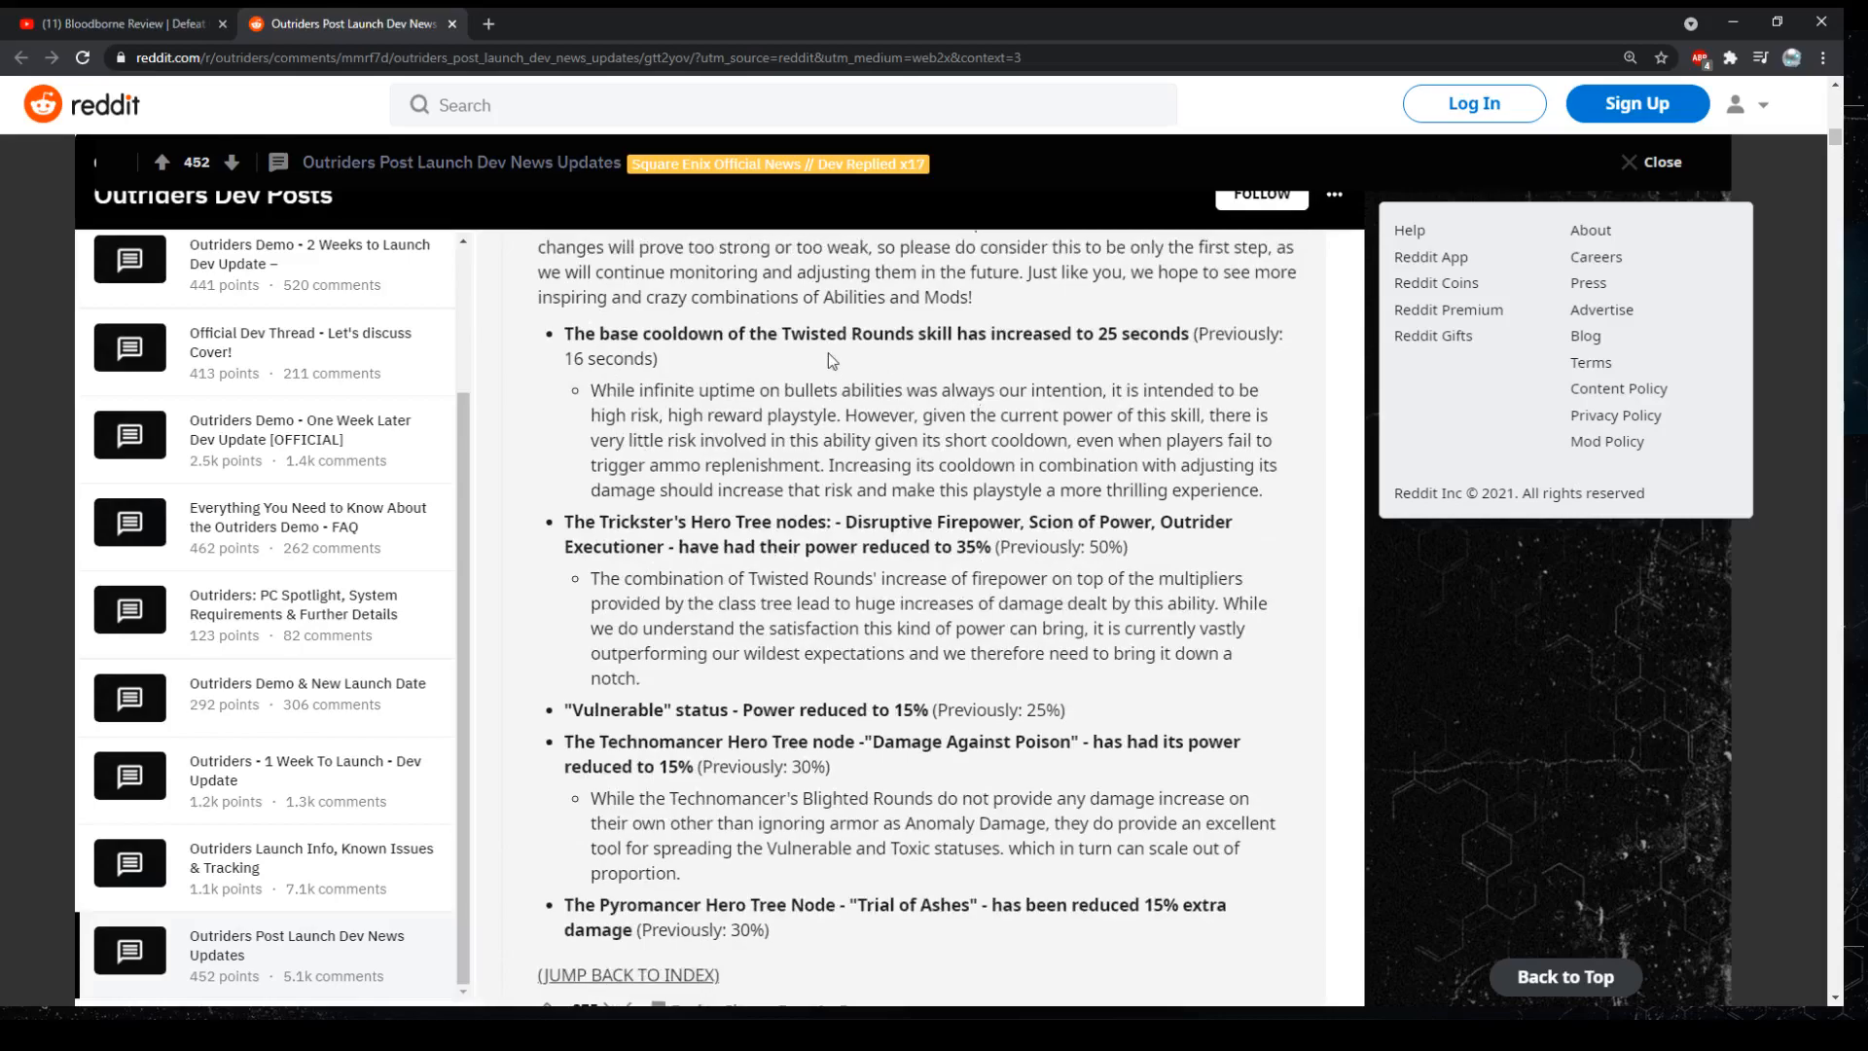
pyautogui.scroll(-3)
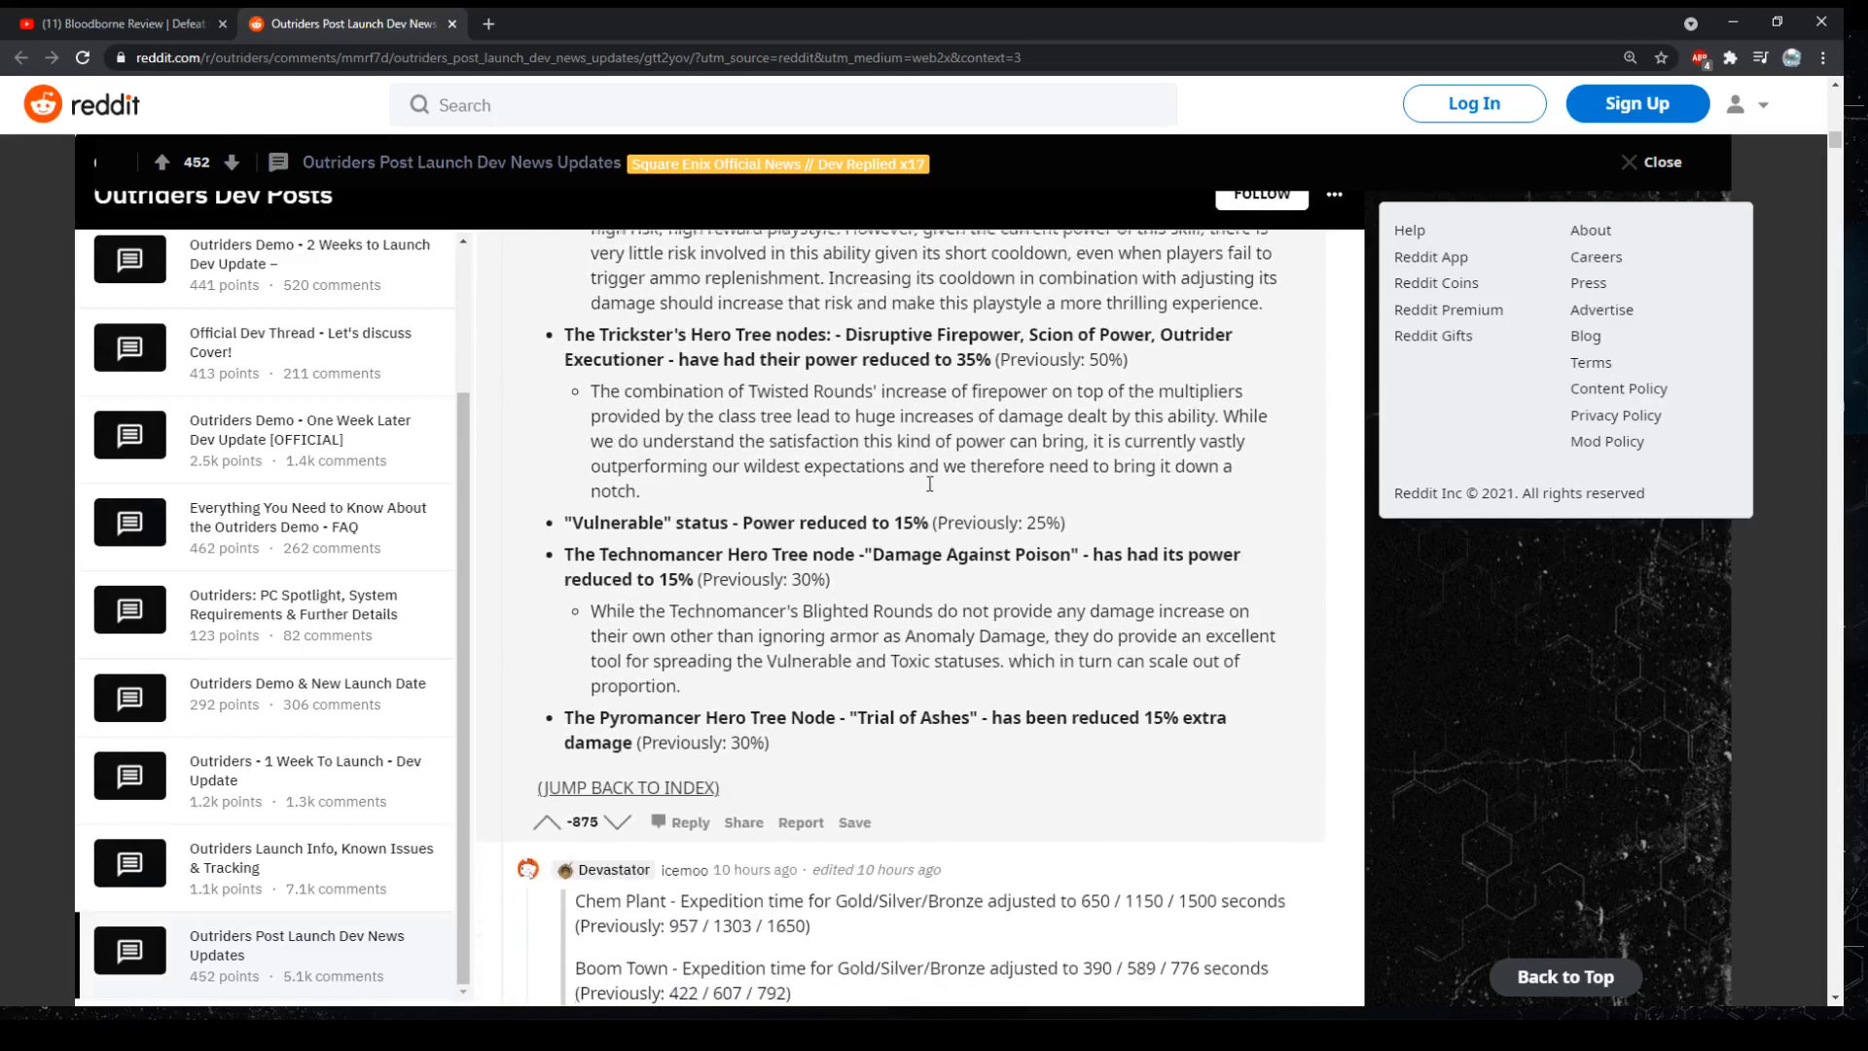
# Scroll through the Twisted Rounds nerfs and devastator-nerf replies, ending on the Trickster class tree
pyautogui.scroll(-3)
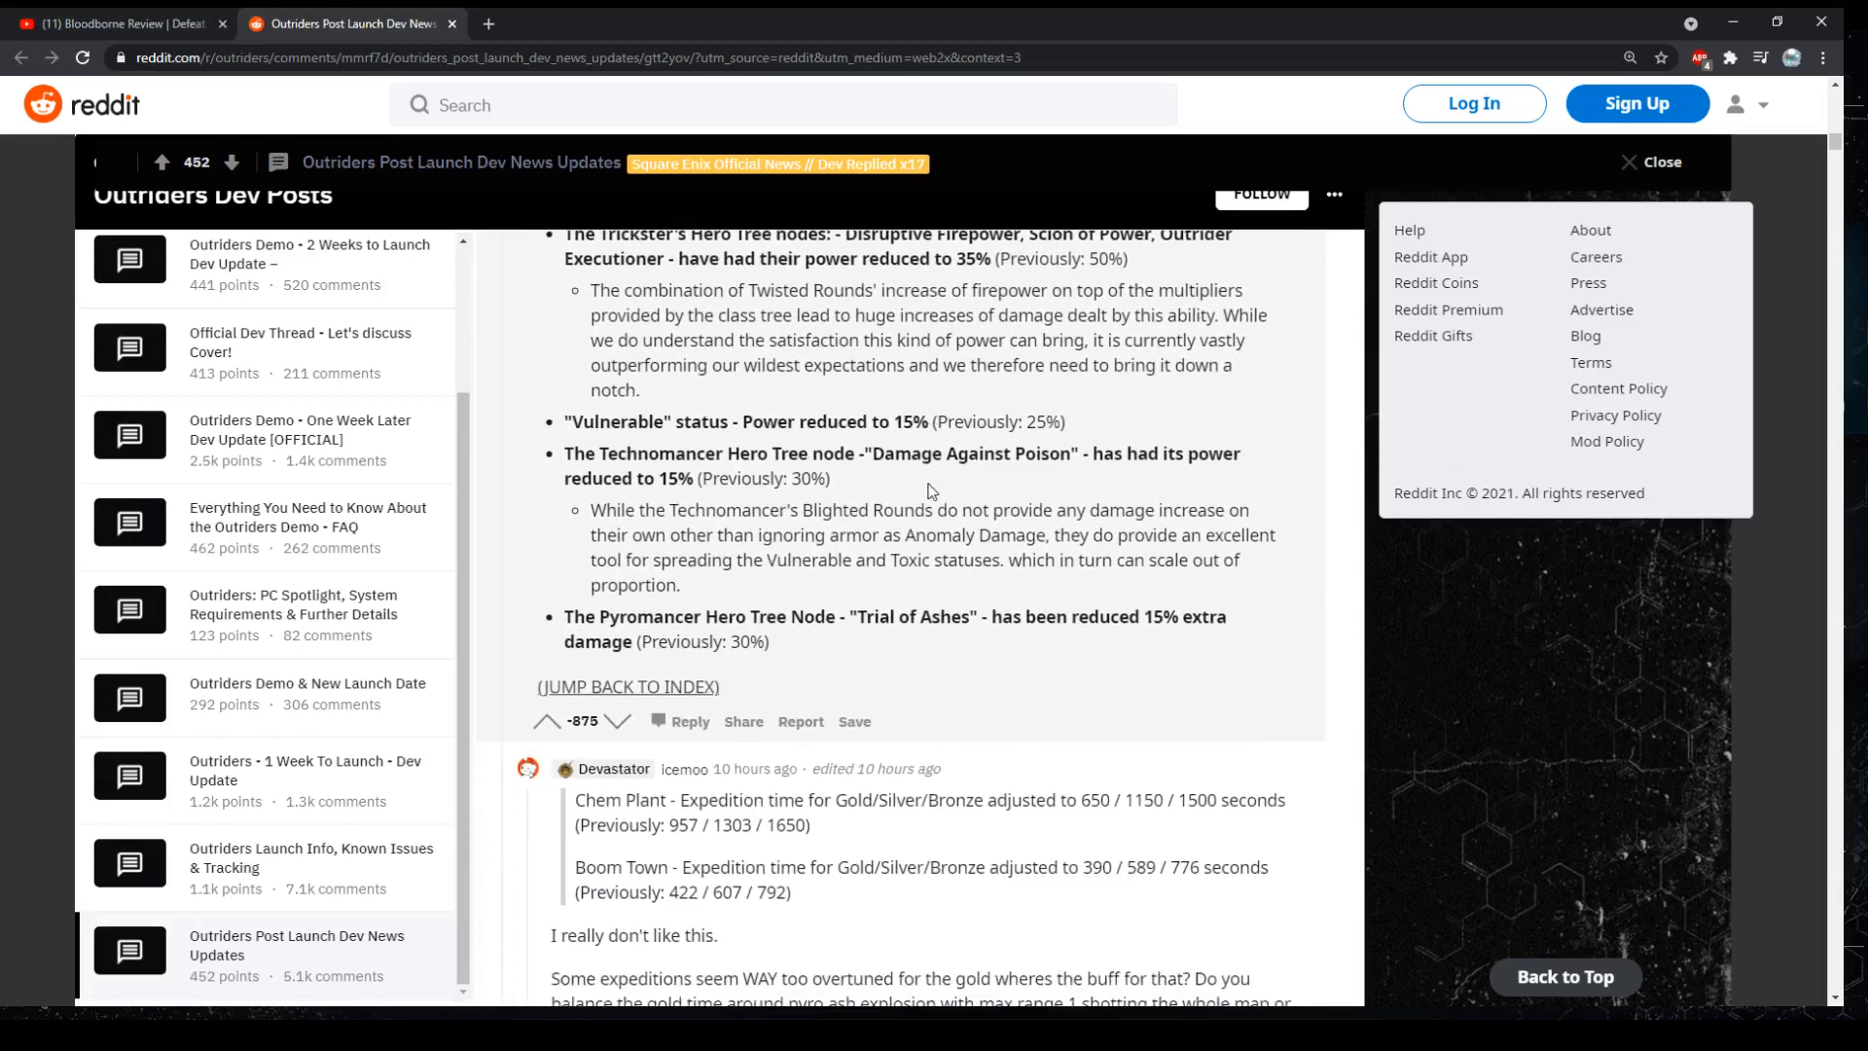
pyautogui.scroll(-3)
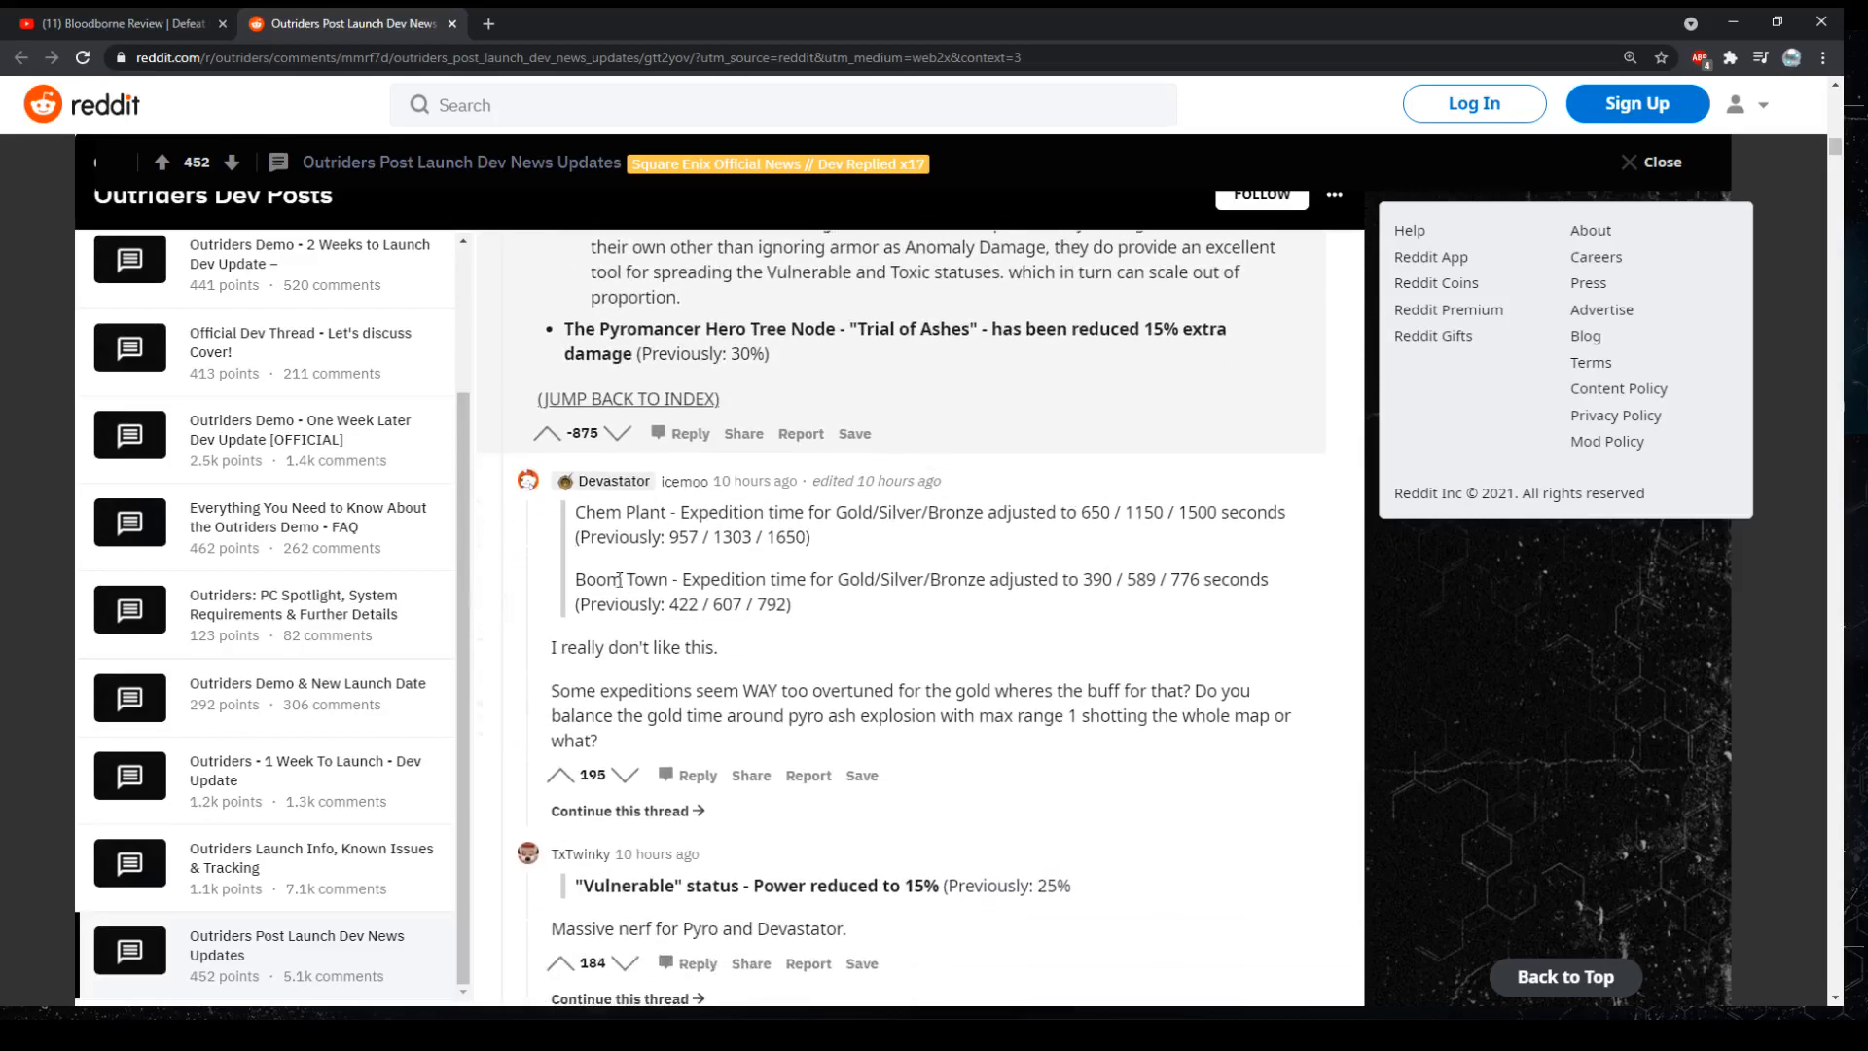
pyautogui.scroll(-3)
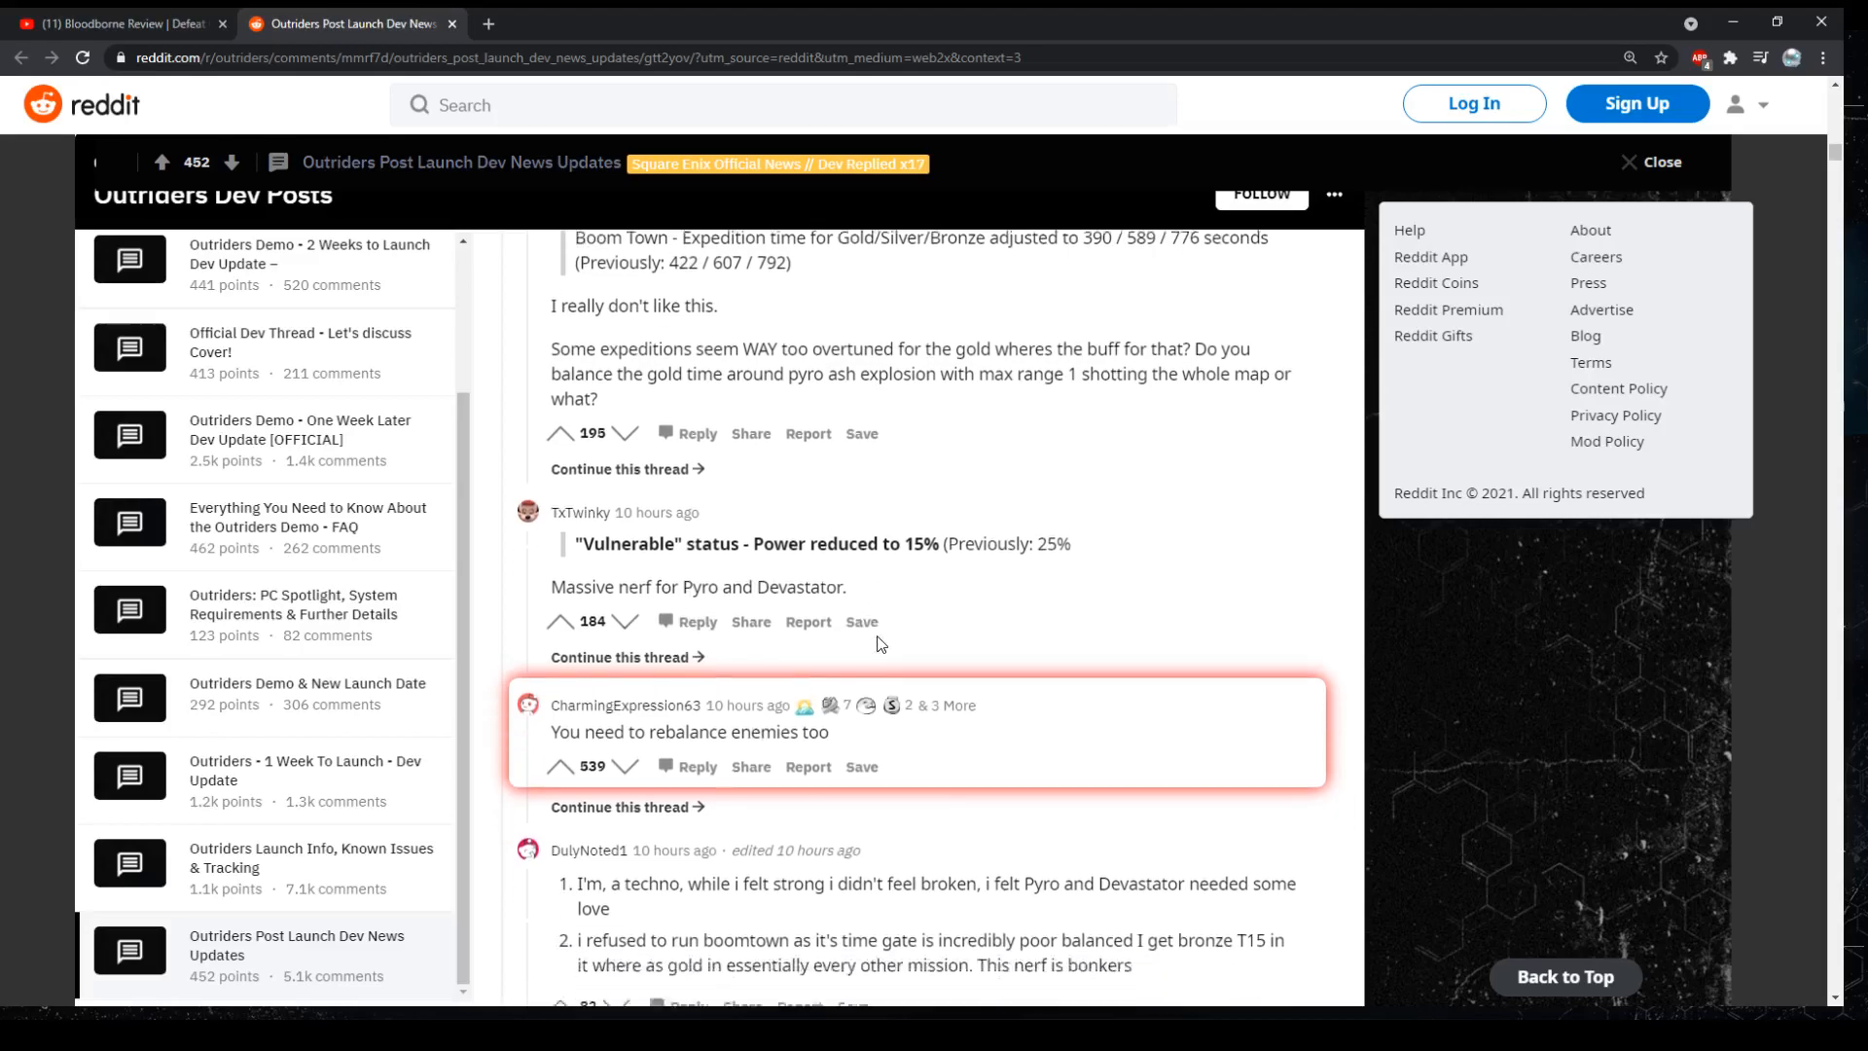
pyautogui.scroll(-3)
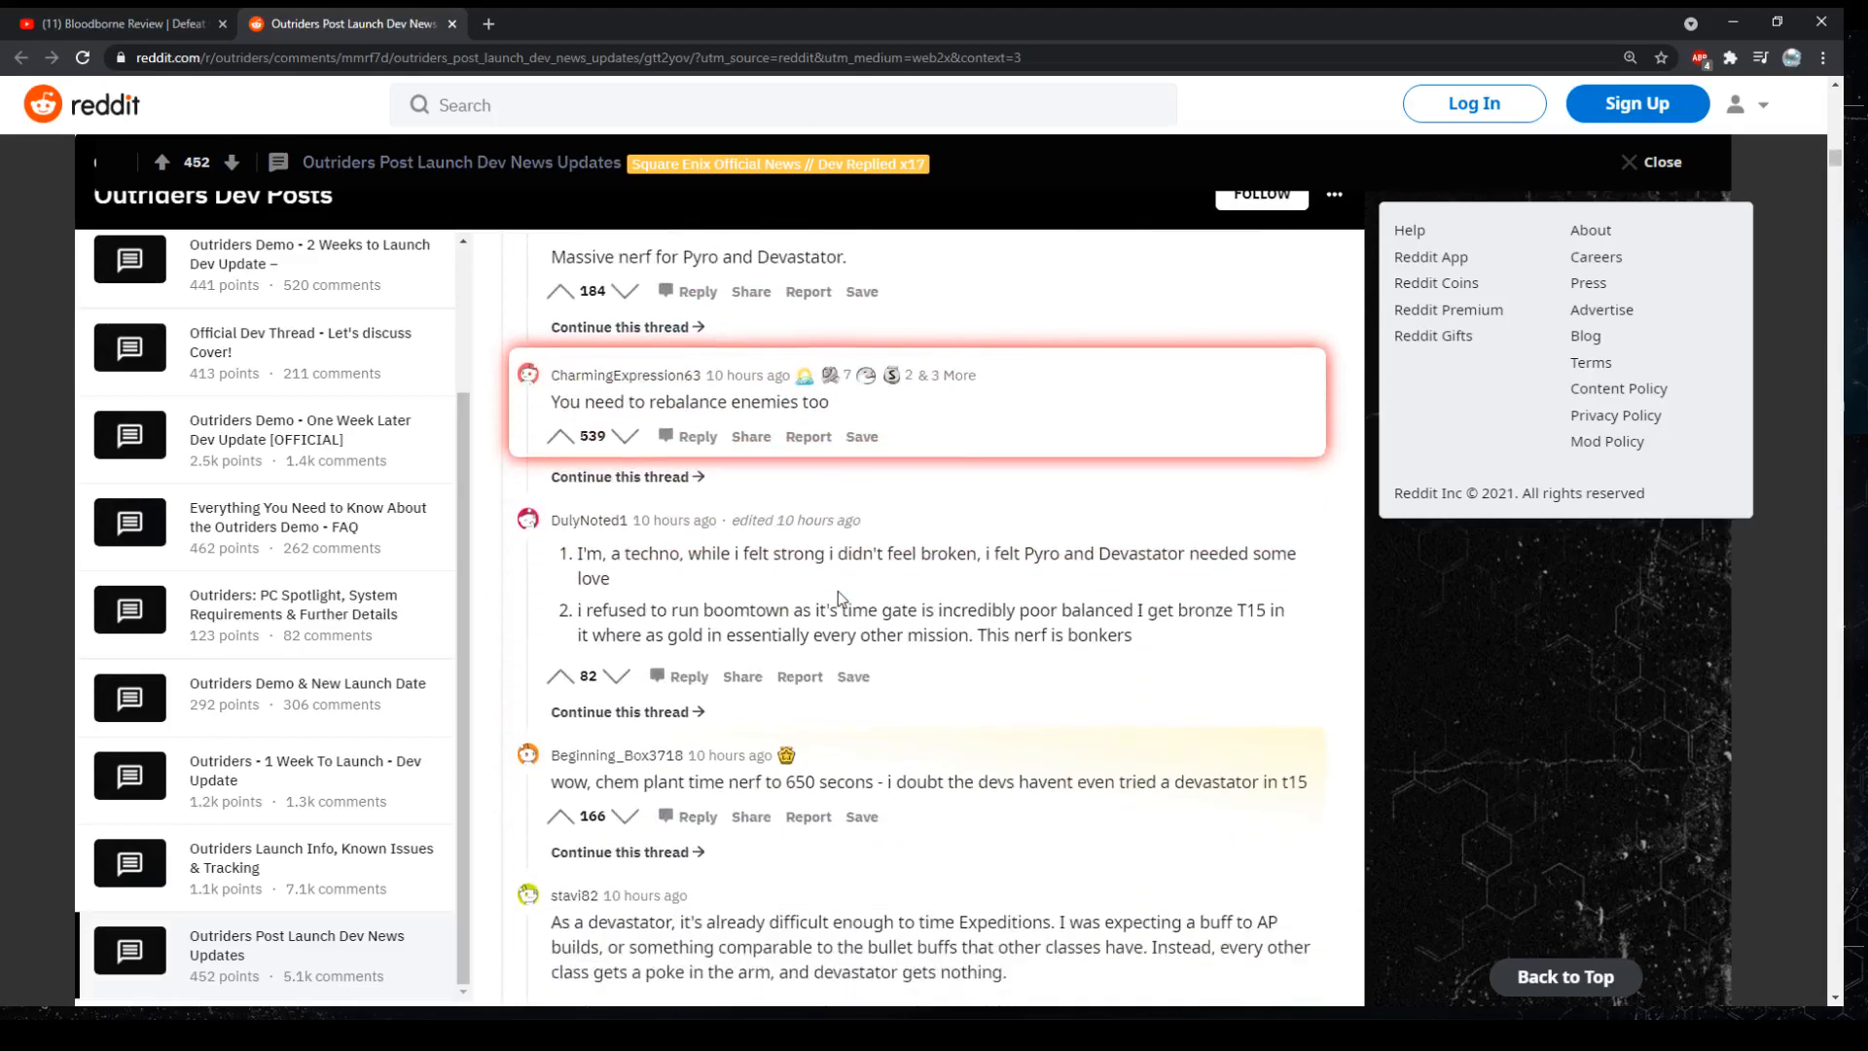
pyautogui.scroll(-3)
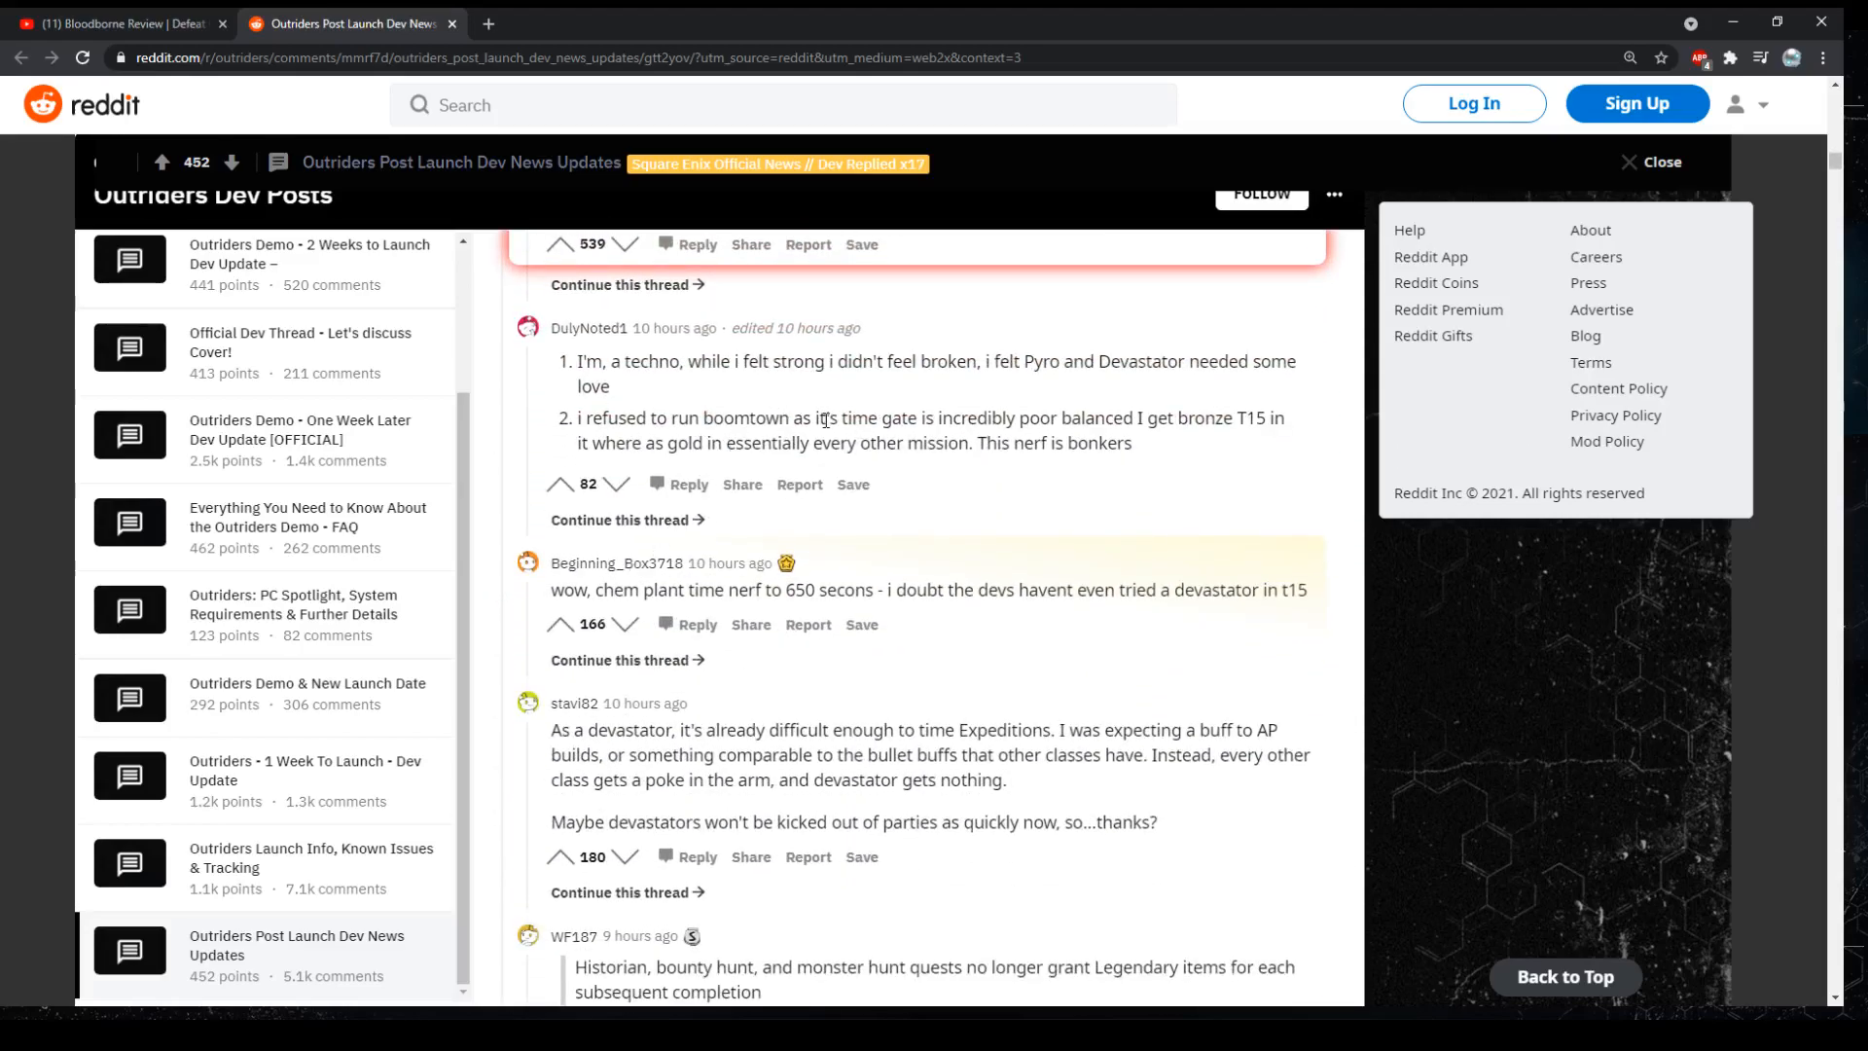
pyautogui.scroll(-3)
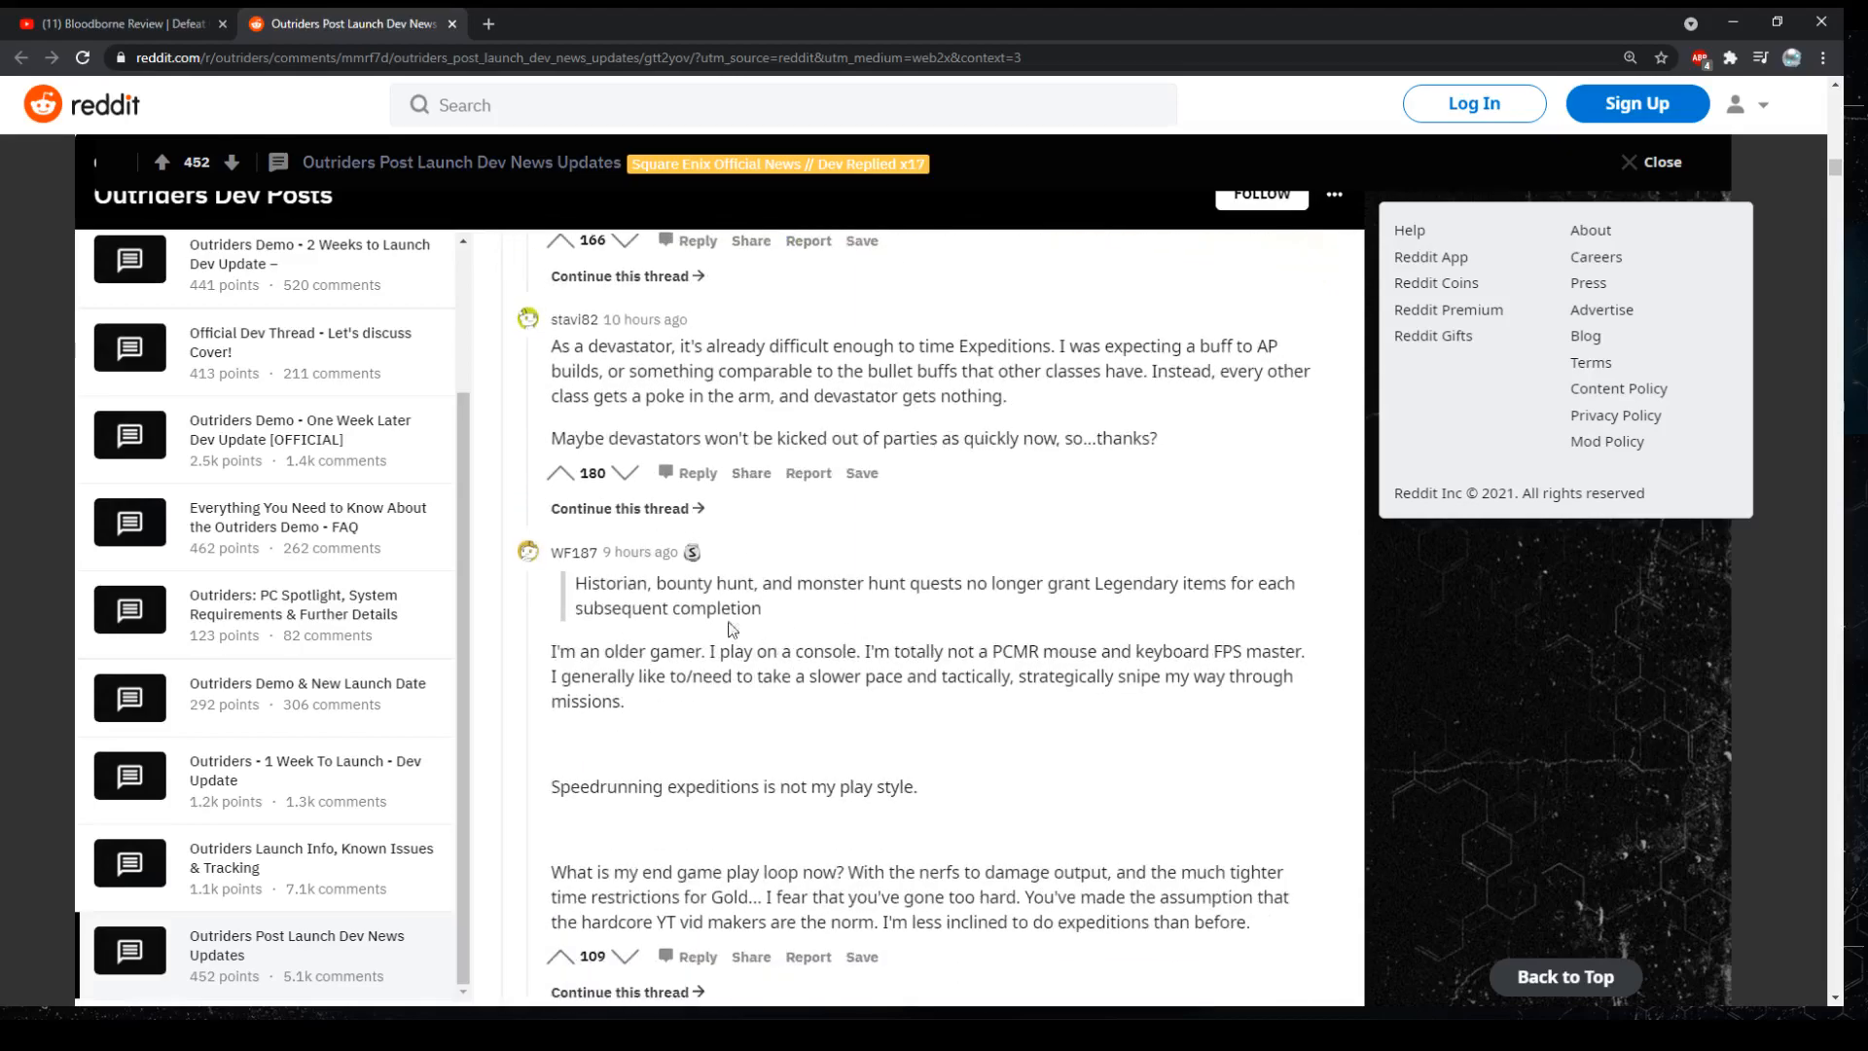
pyautogui.moveTo(638, 356)
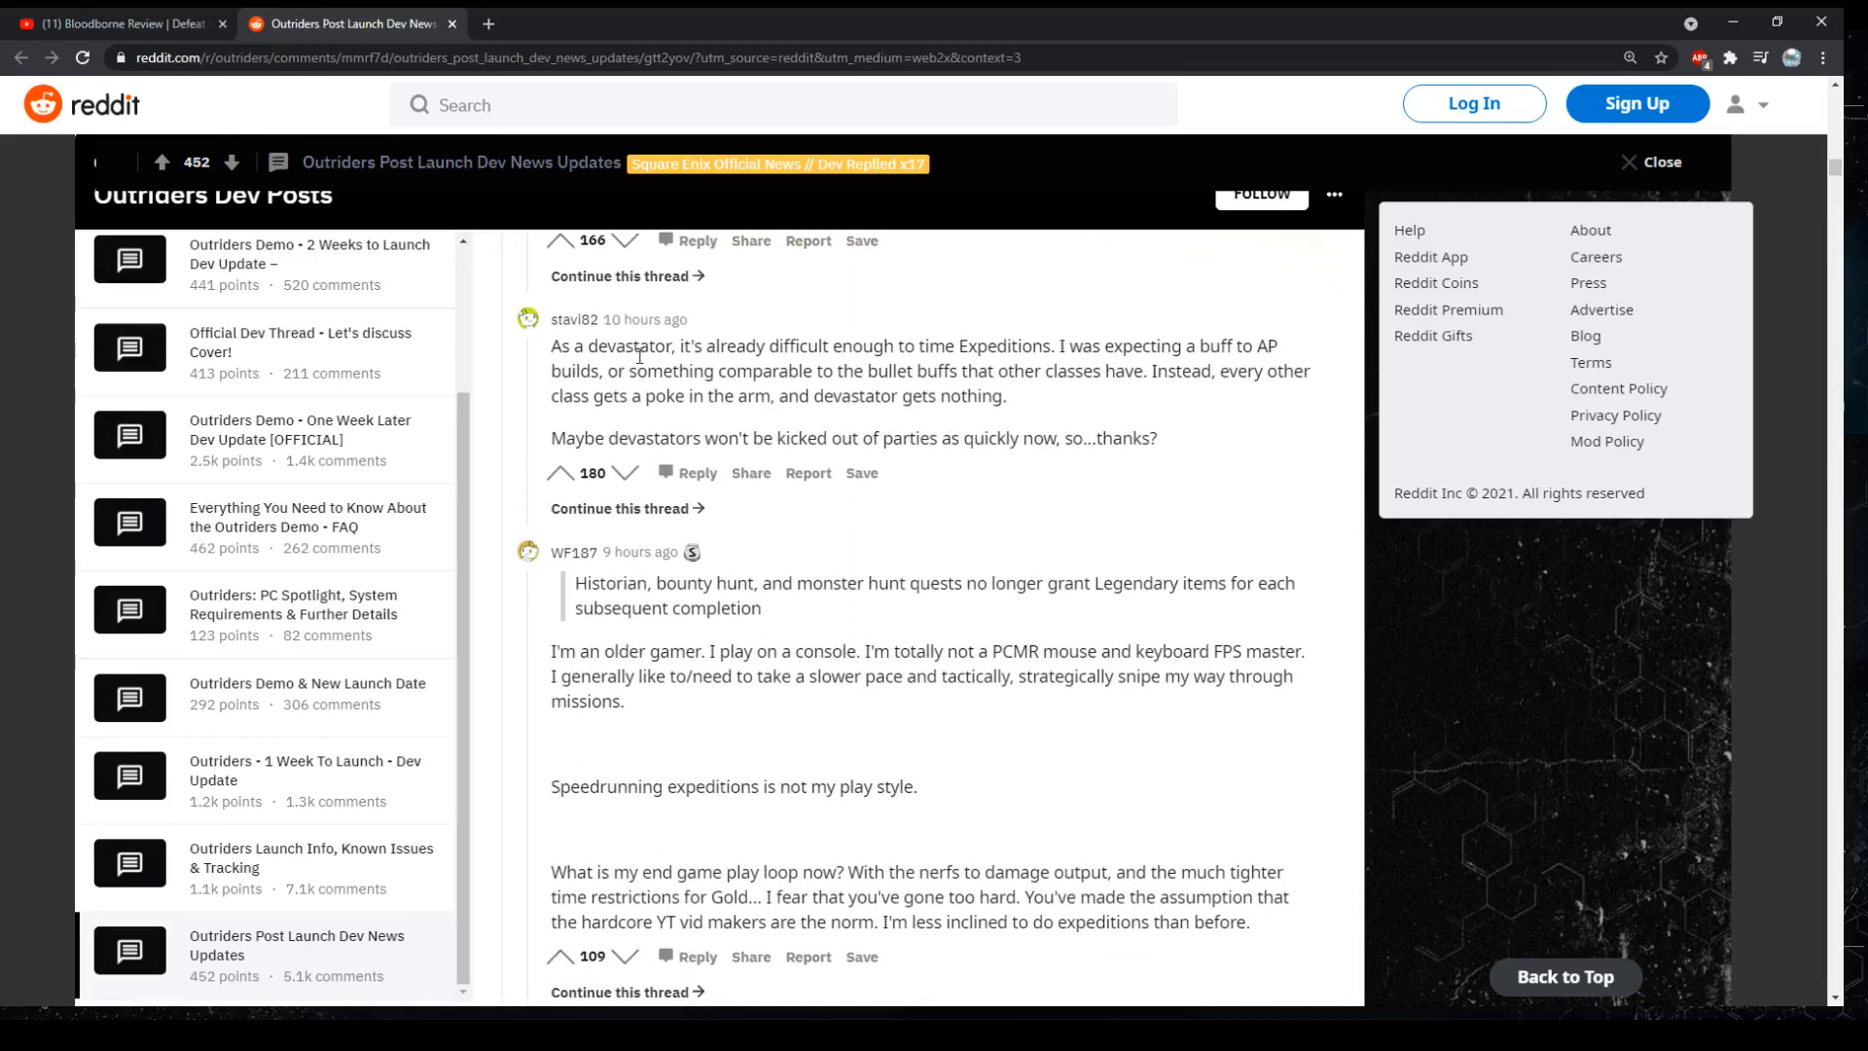
pyautogui.moveTo(650, 365)
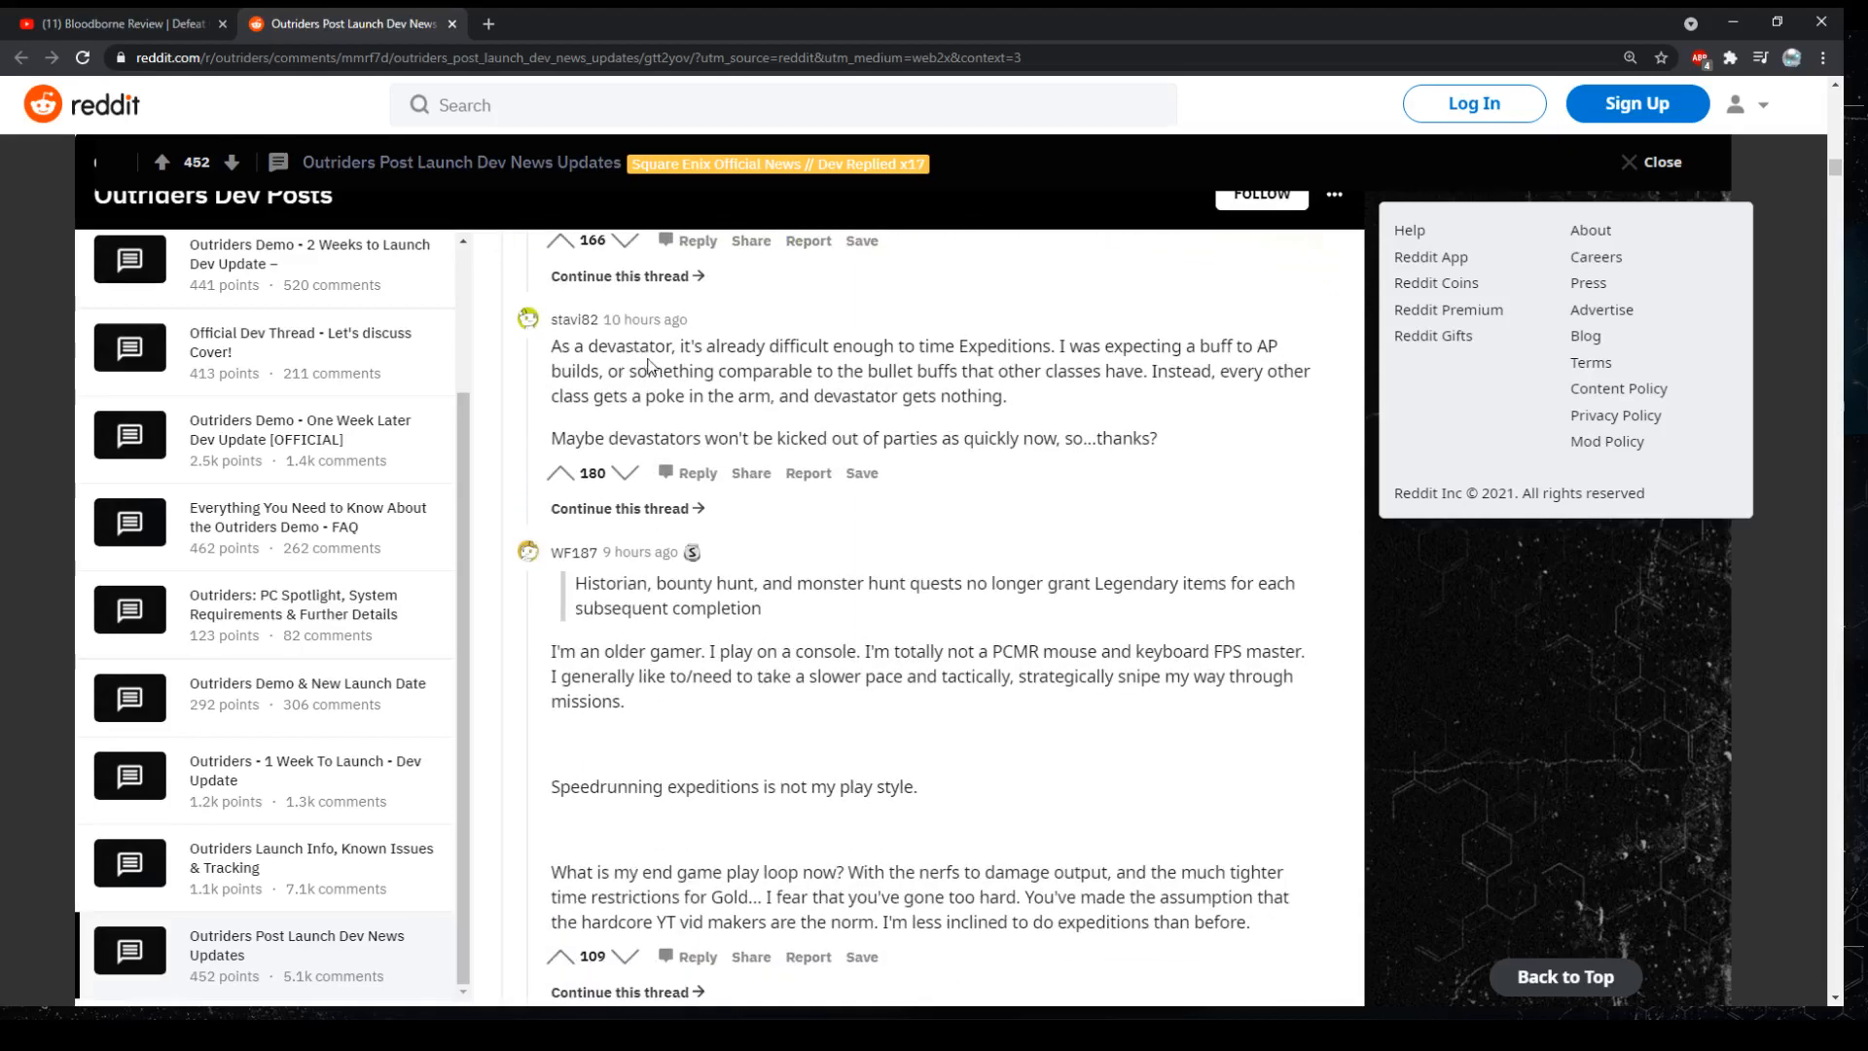
pyautogui.scroll(-3)
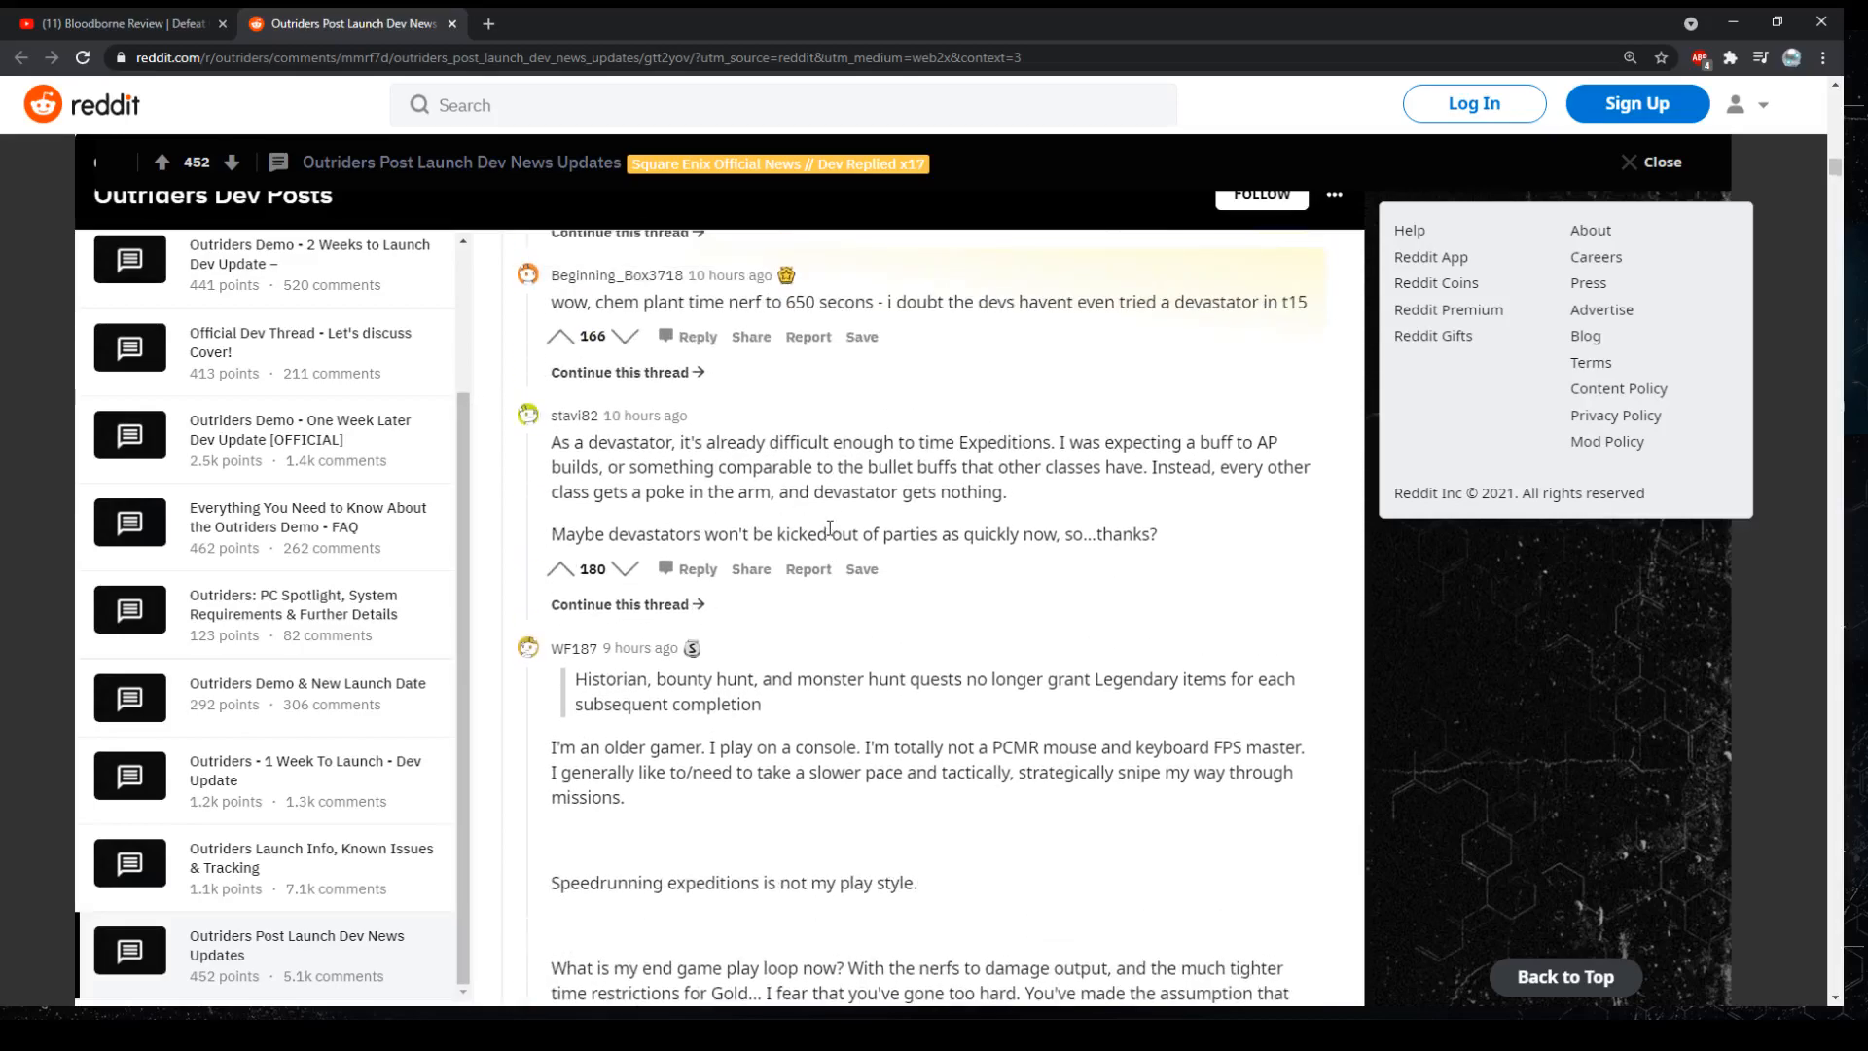
pyautogui.scroll(-3)
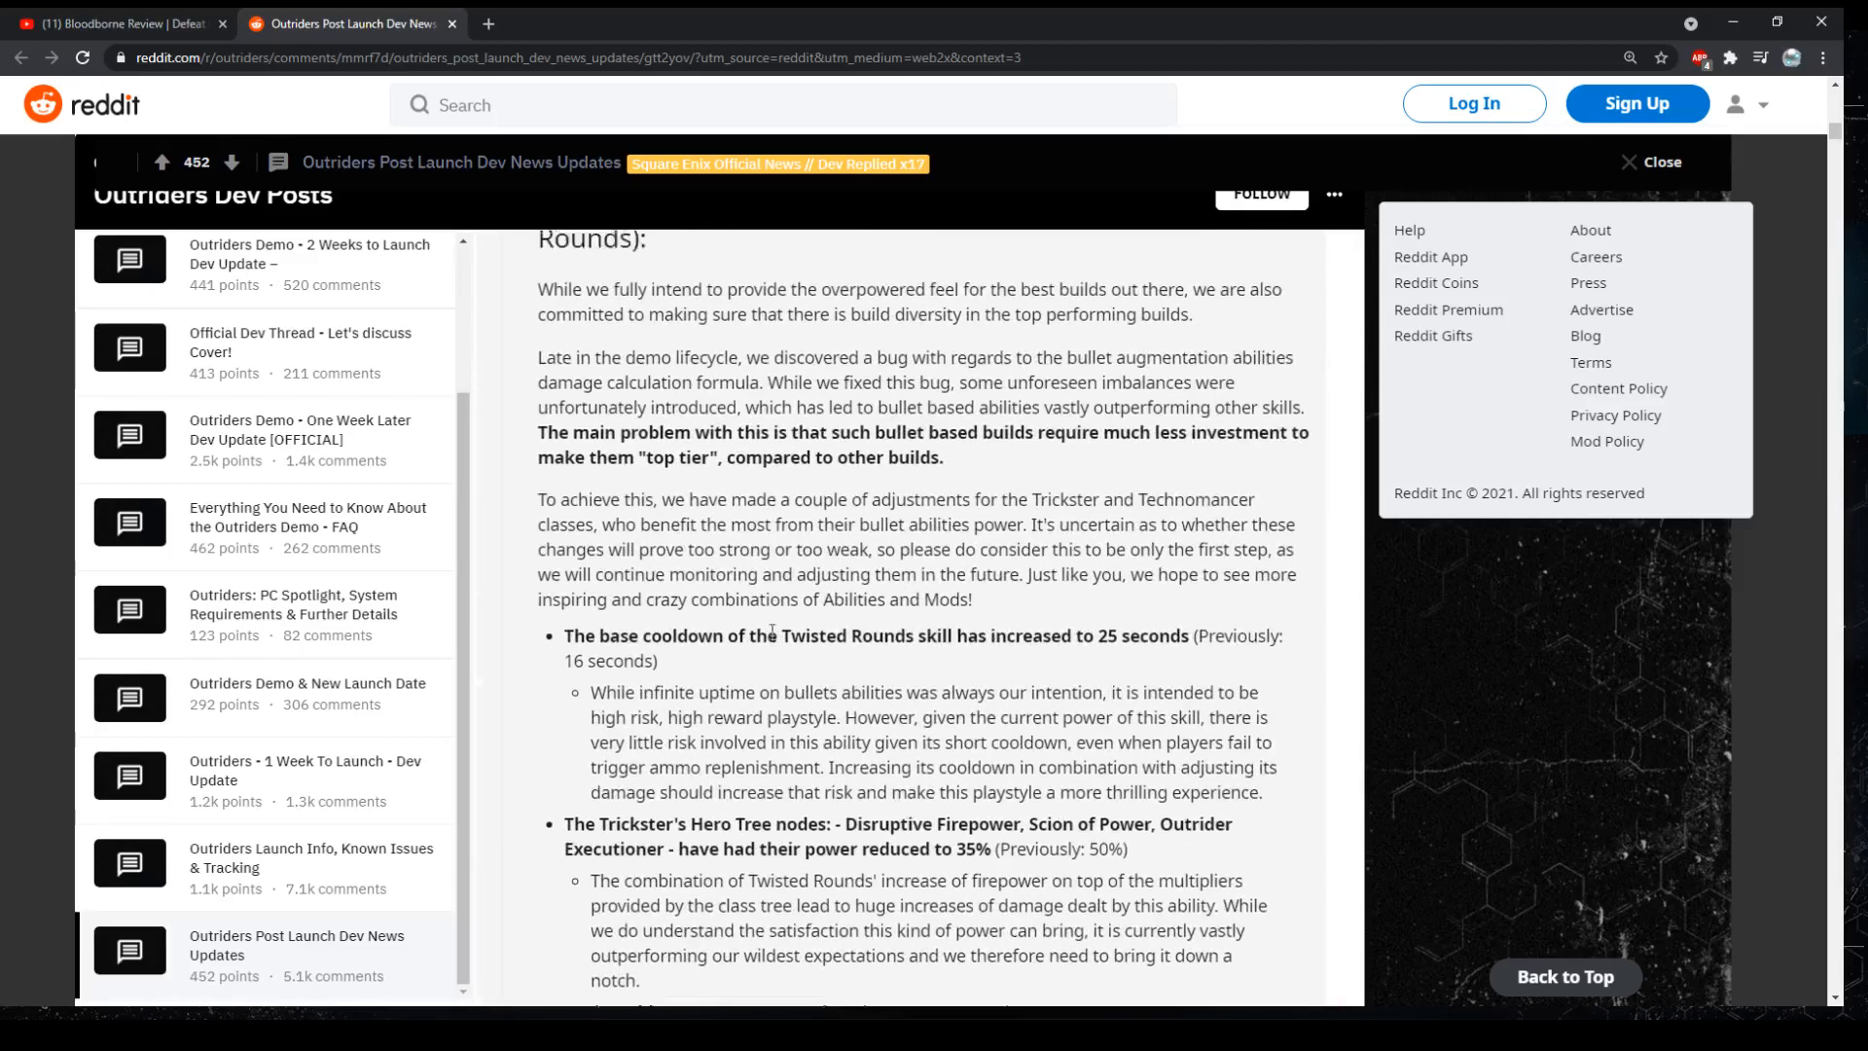
pyautogui.scroll(3)
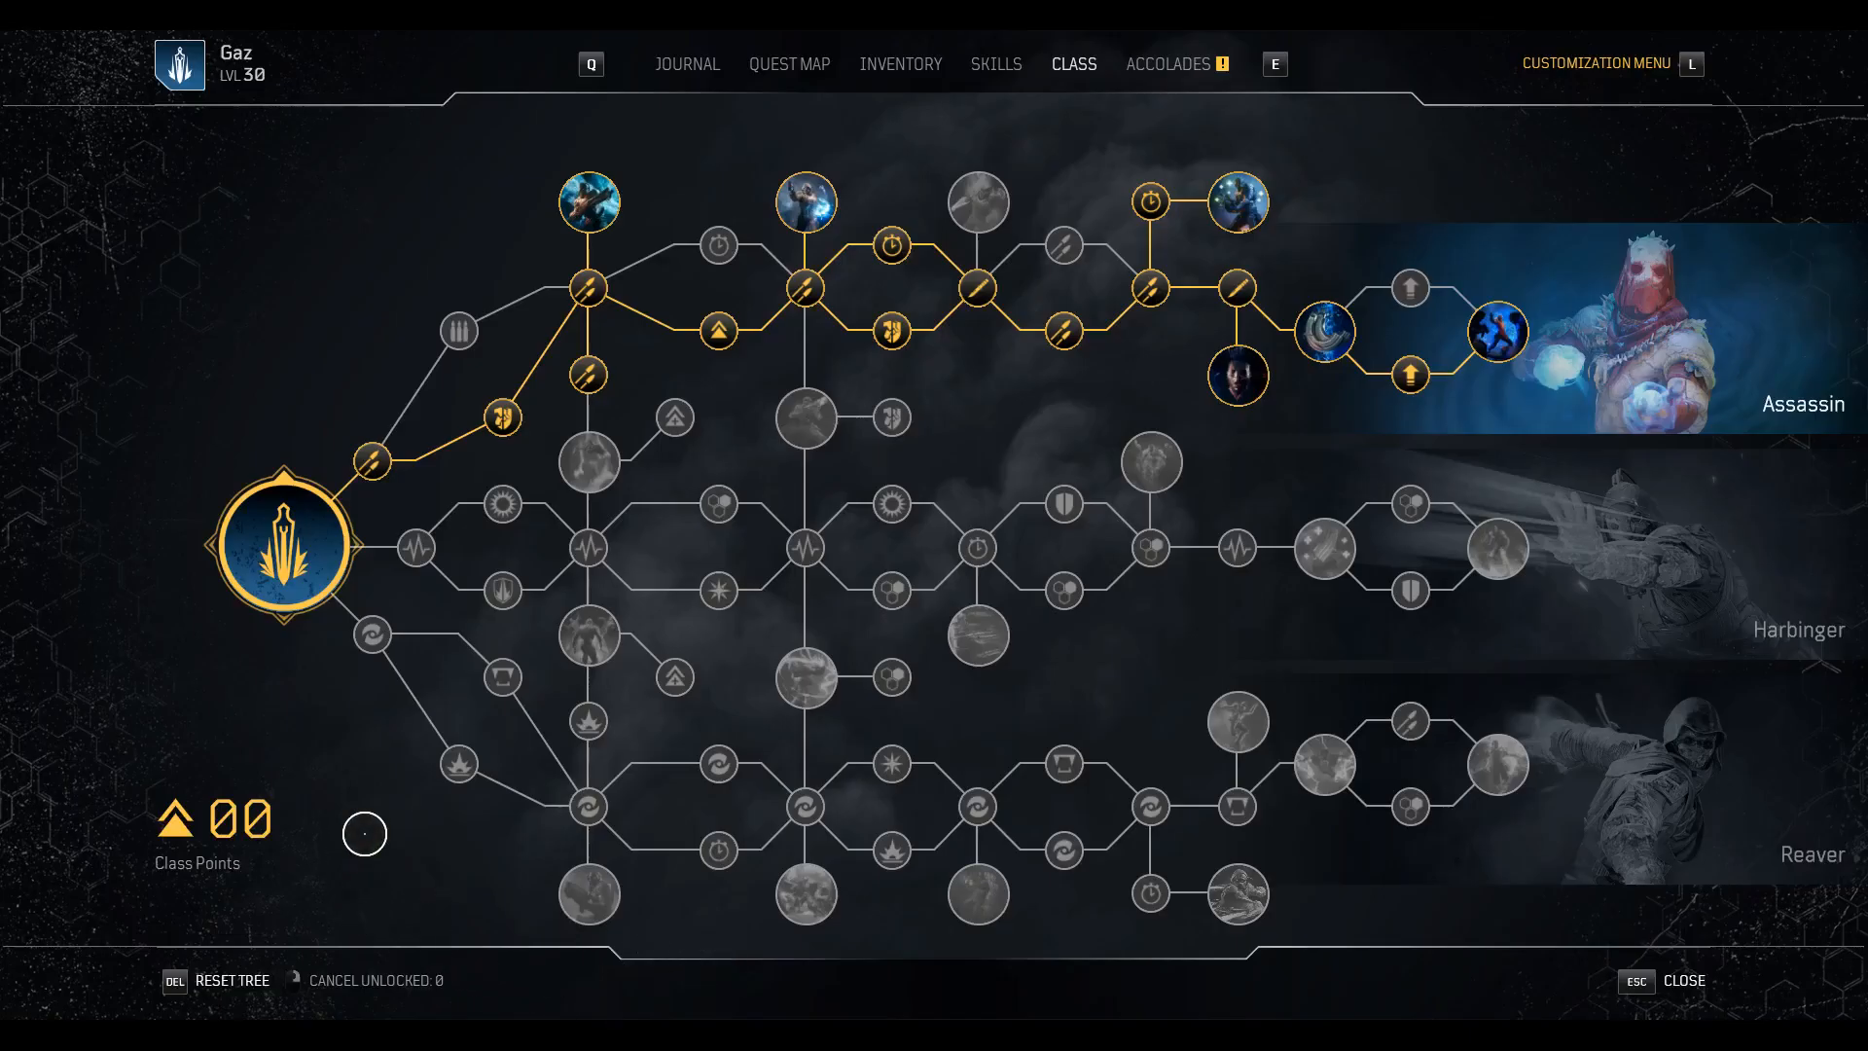
# Leave the class tree to resume play in the desert camp
pyautogui.press('Escape')
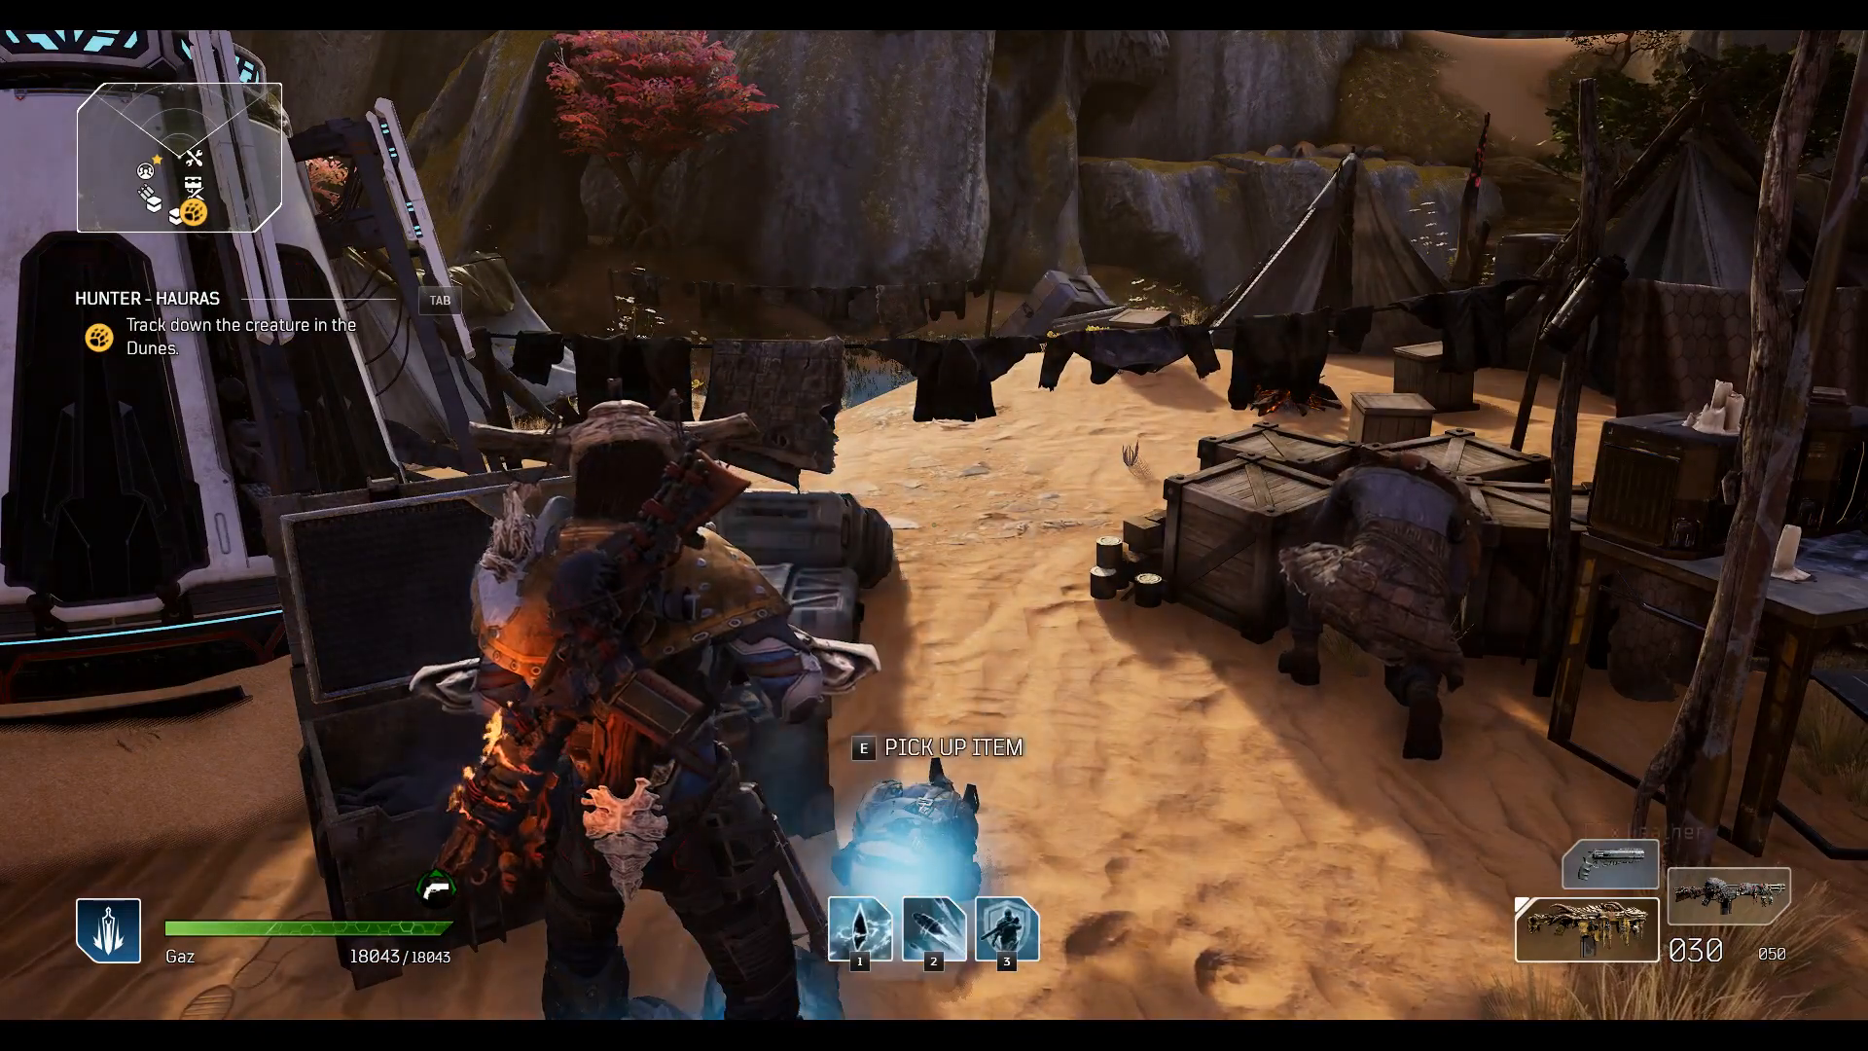
# Pick up the 102 Leather and Hunt Master's Bracers, then view Gaz's level-30 inventory
pyautogui.press('e')
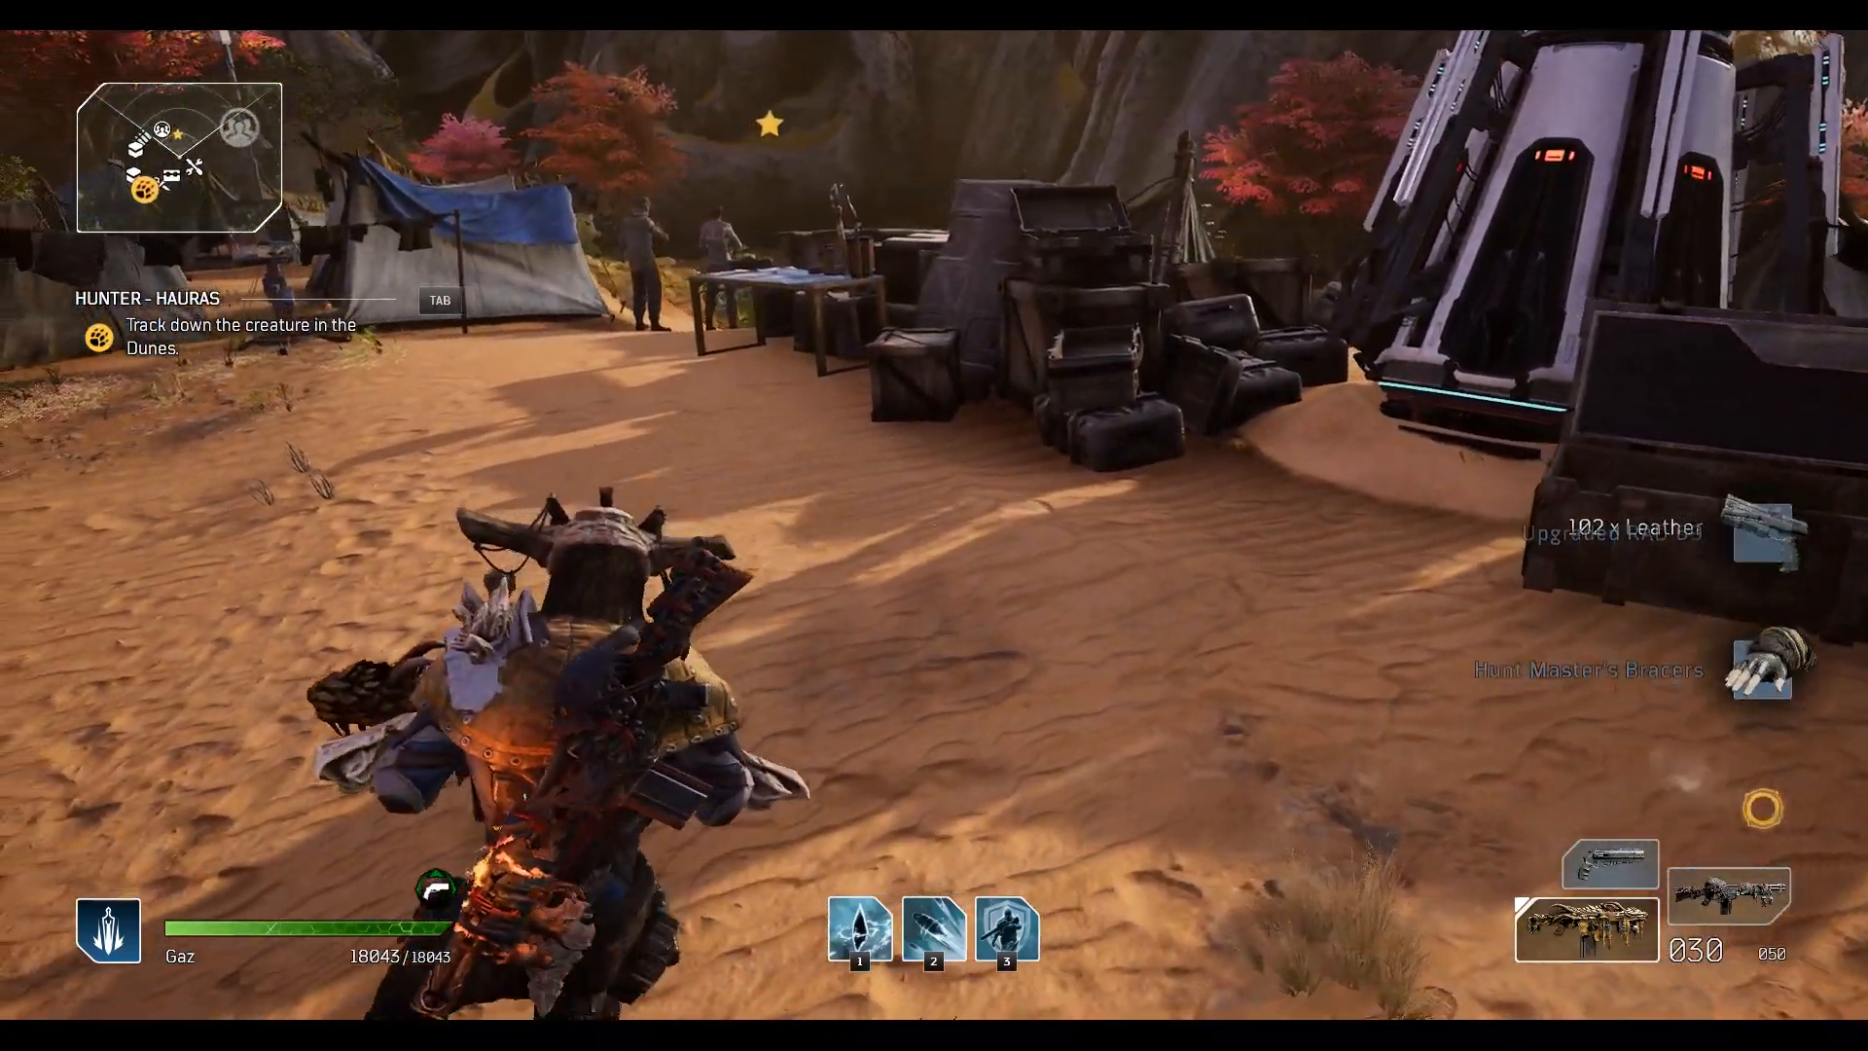
pyautogui.press('tab')
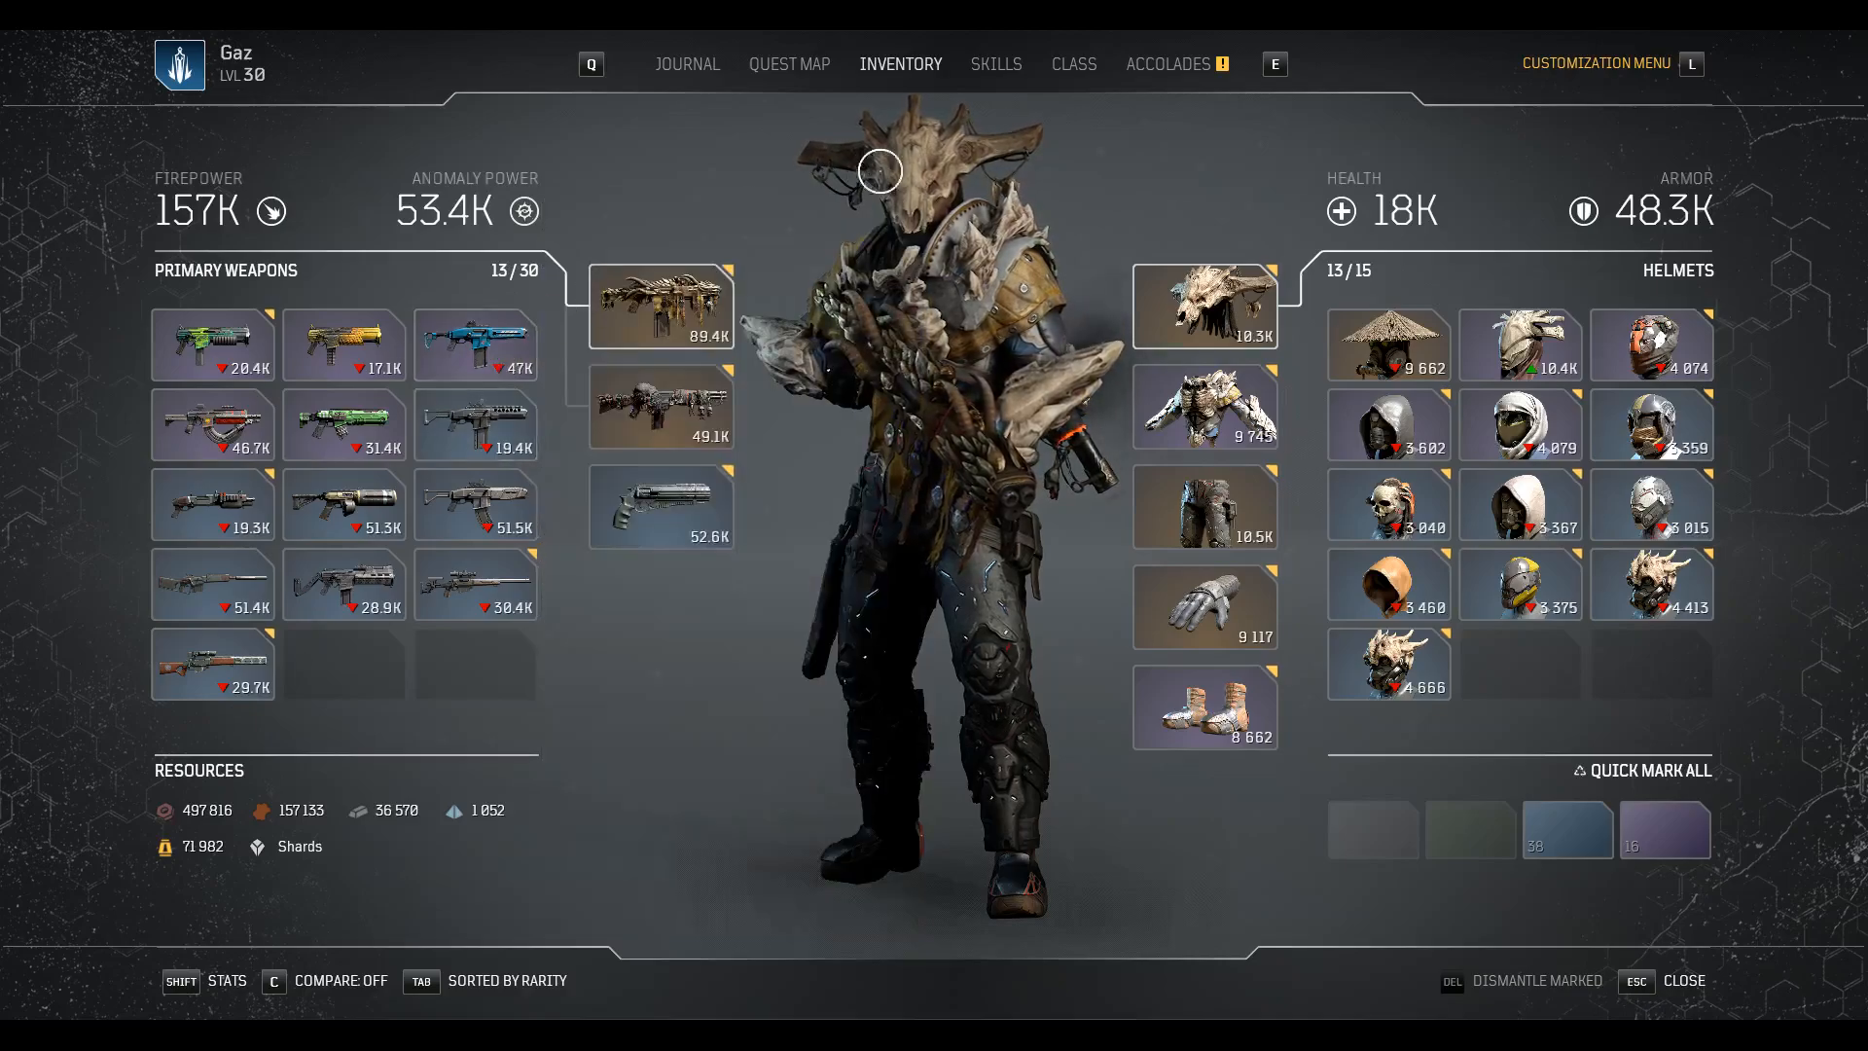
# View the Accolades tab and dismiss the New Accolade Level 20 rewards popup
pyautogui.click(1174, 64)
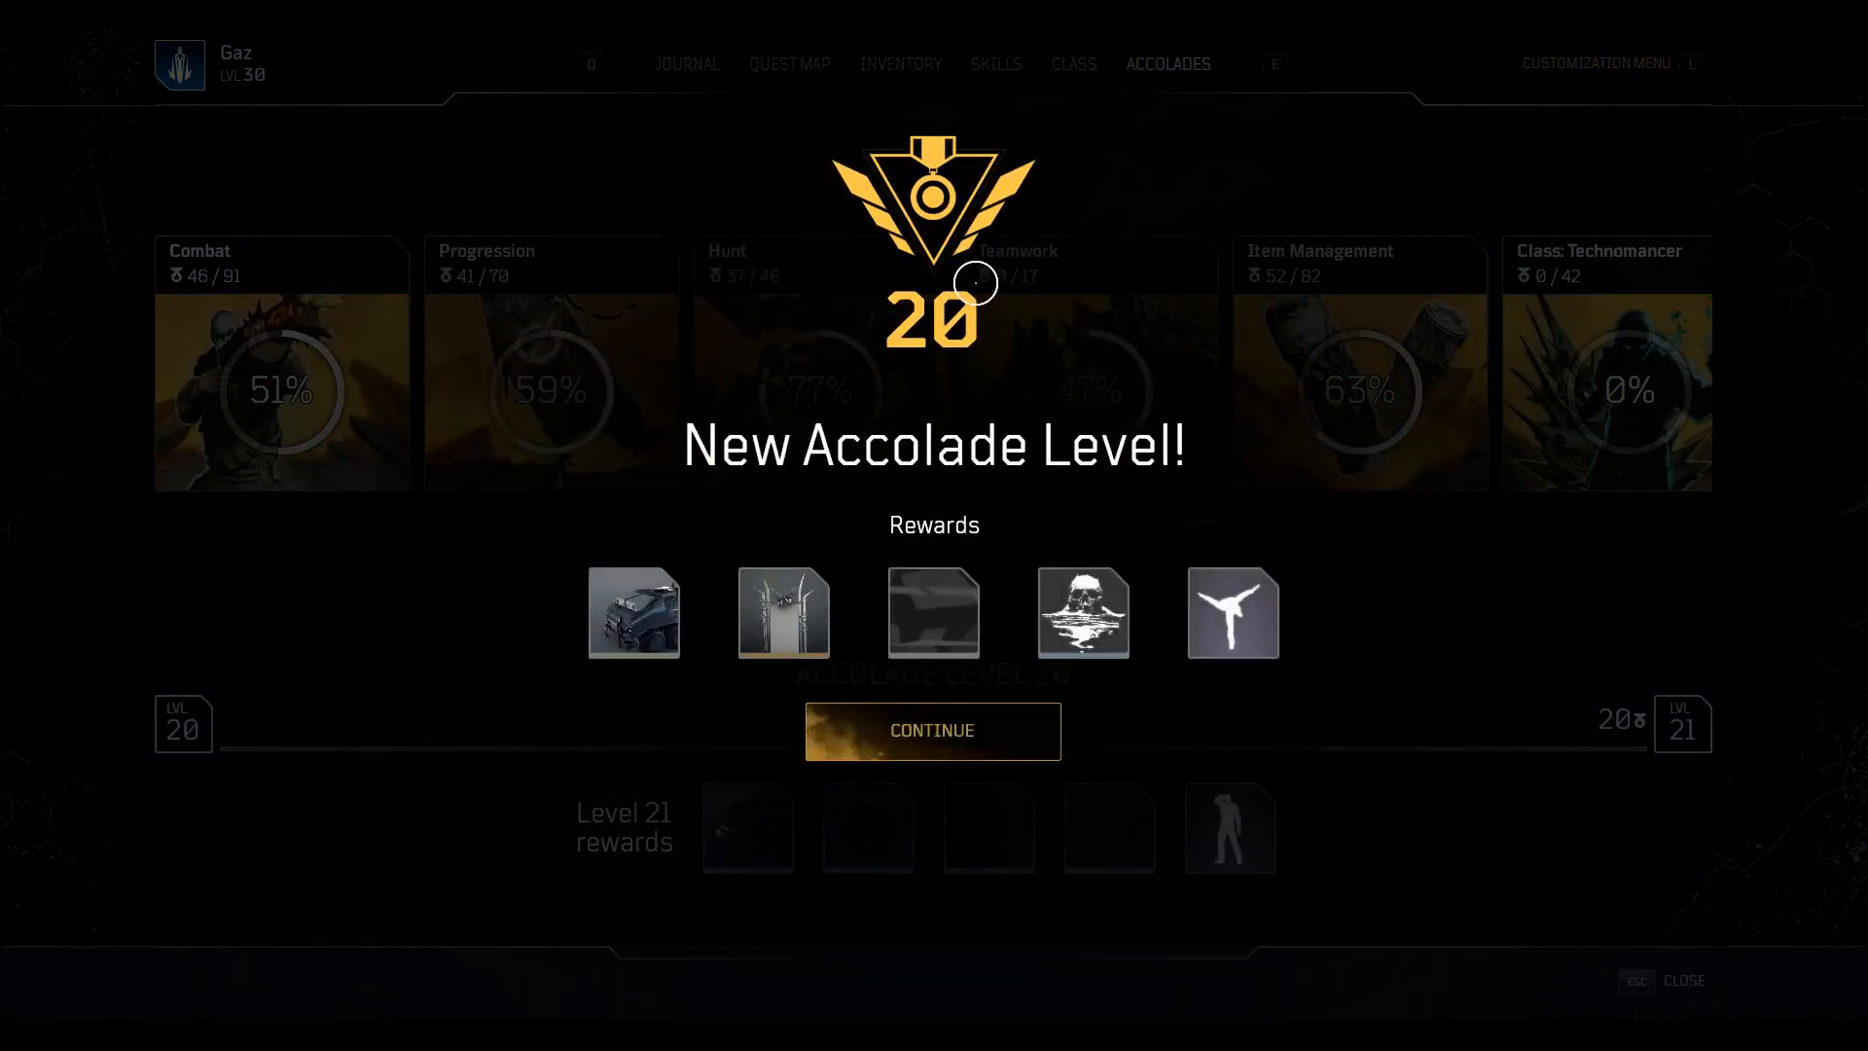
pyautogui.click(932, 731)
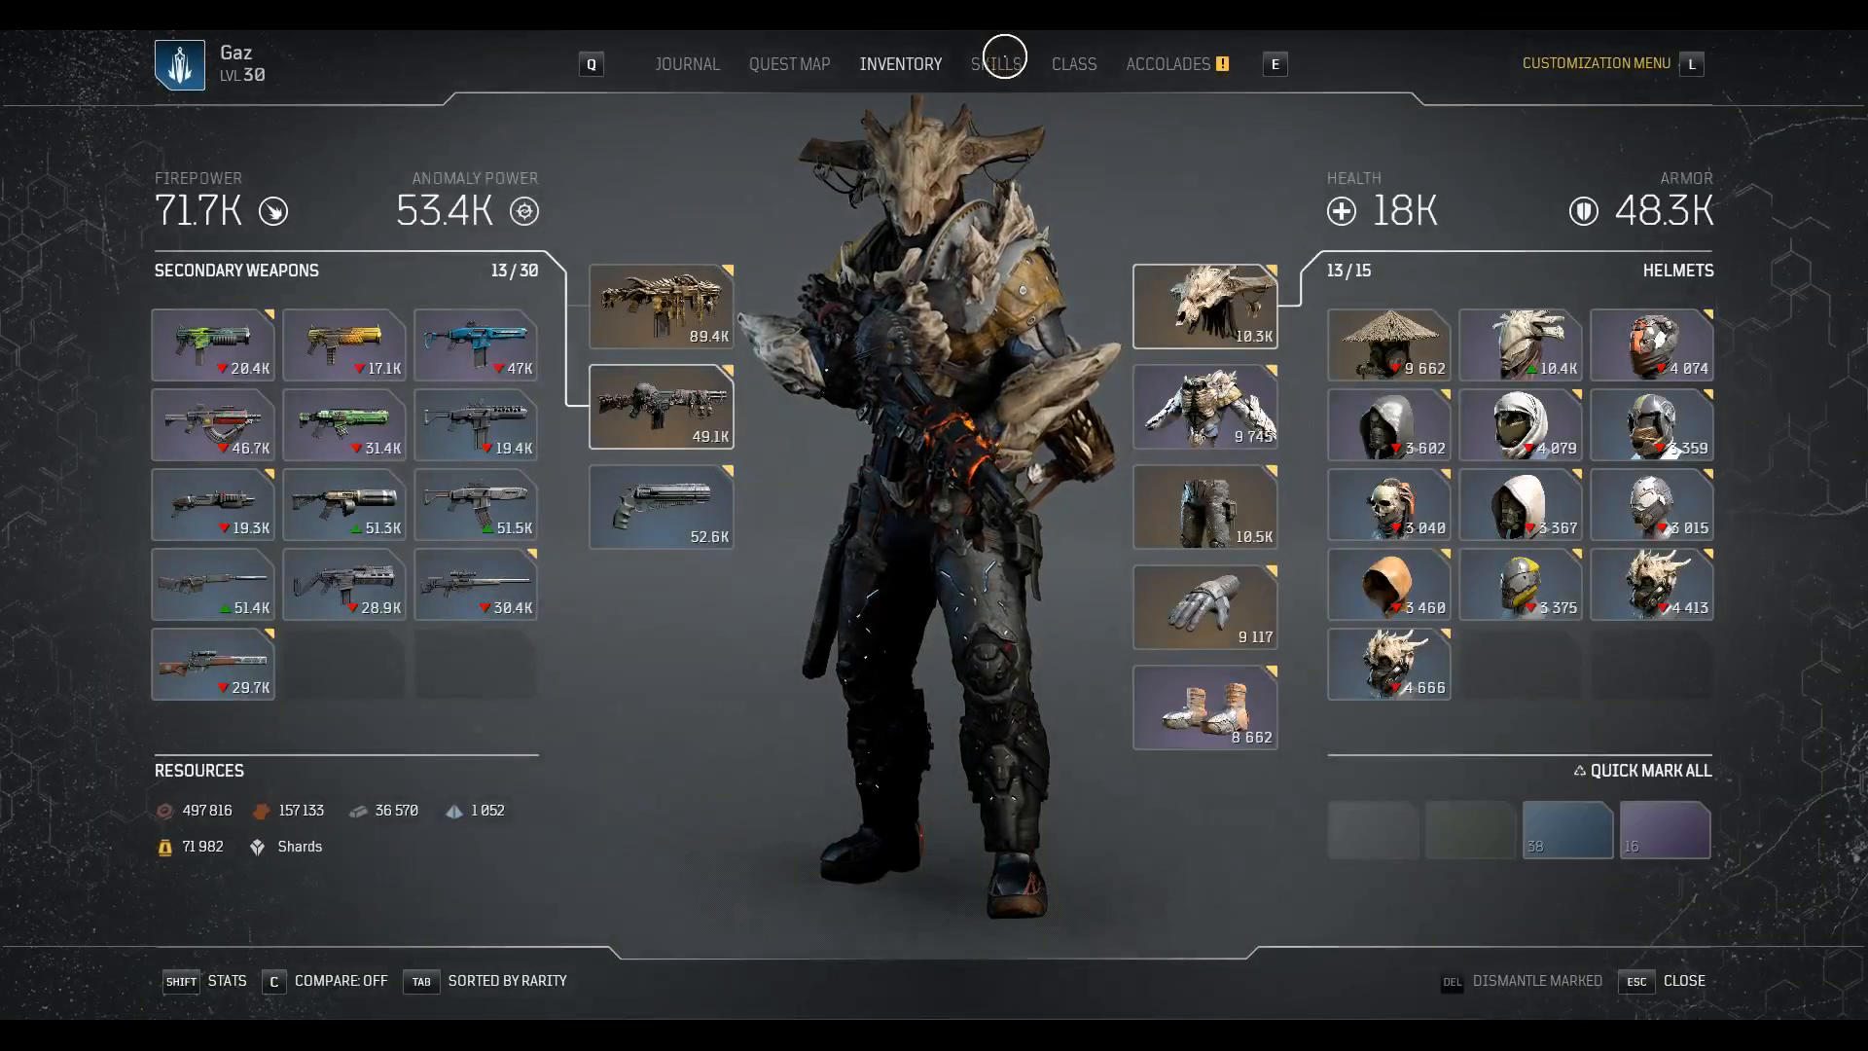
# Open the Trickster class tree to read Harbinger and Reaver node tooltips
pyautogui.click(1072, 63)
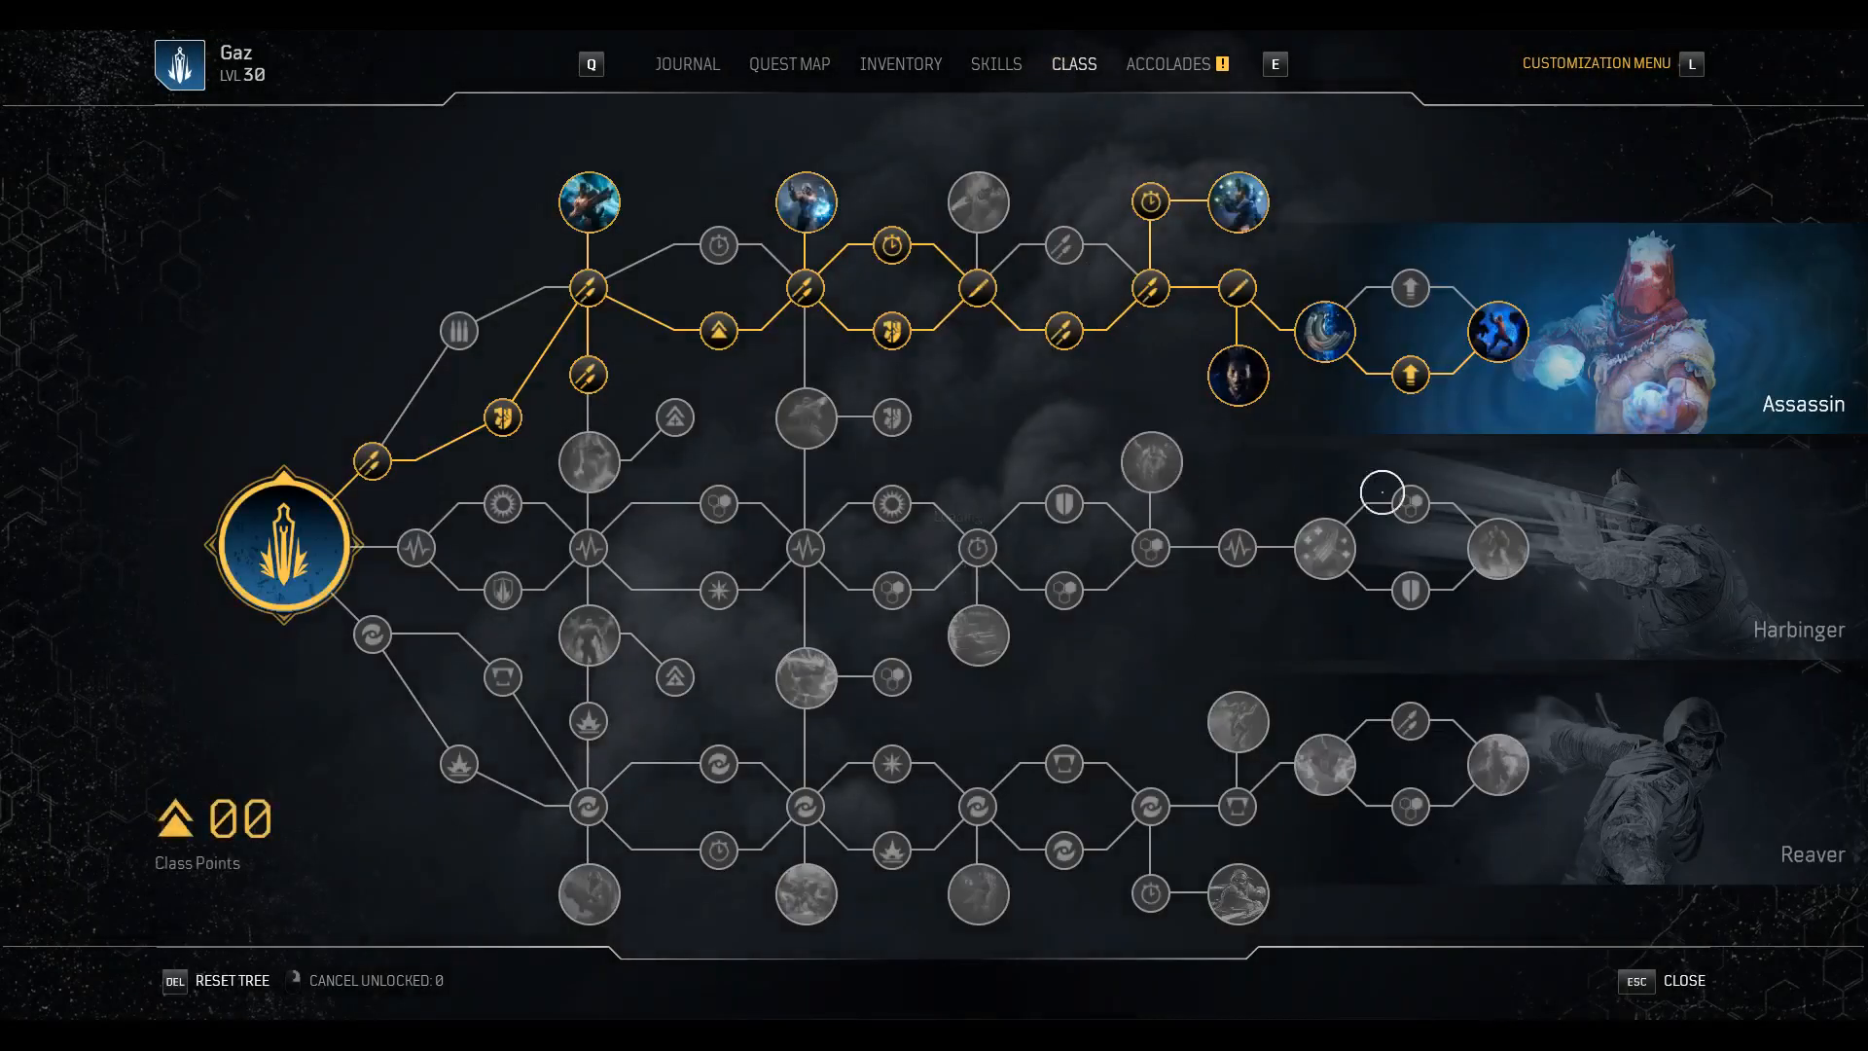
pyautogui.moveTo(1519, 546)
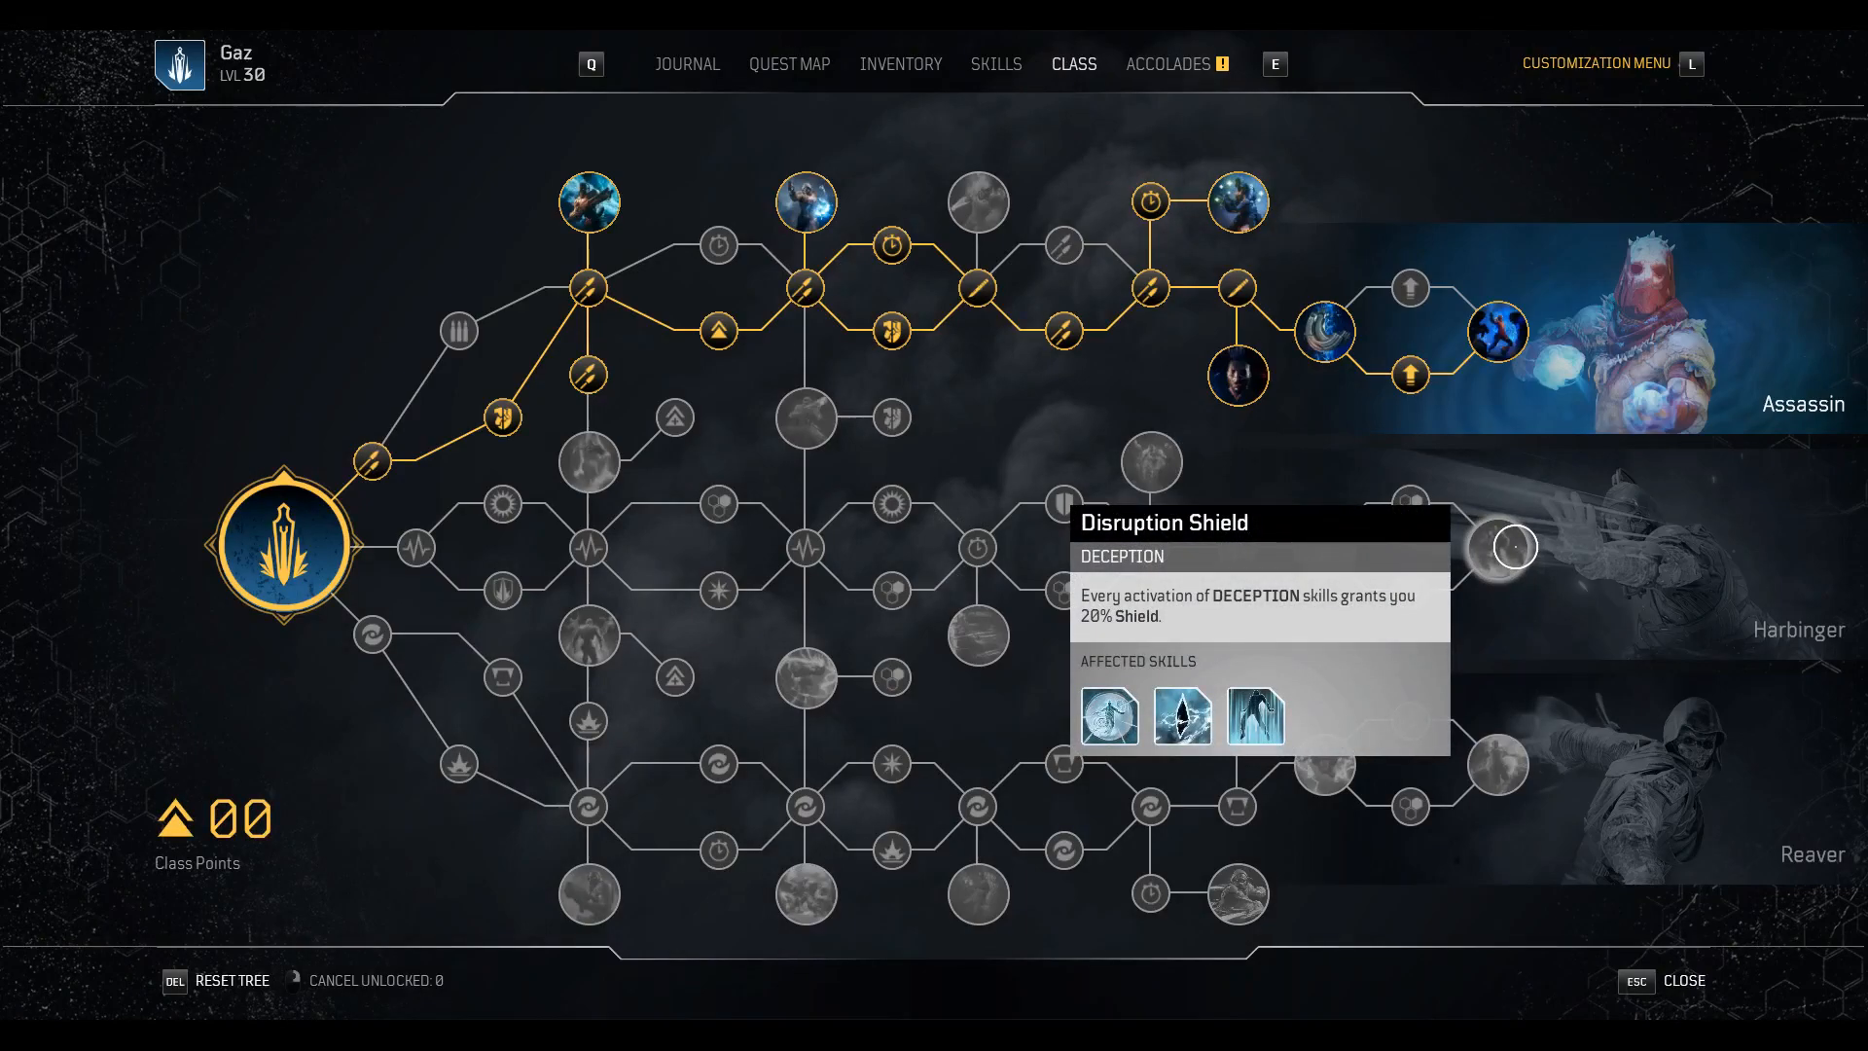
pyautogui.moveTo(1066, 495)
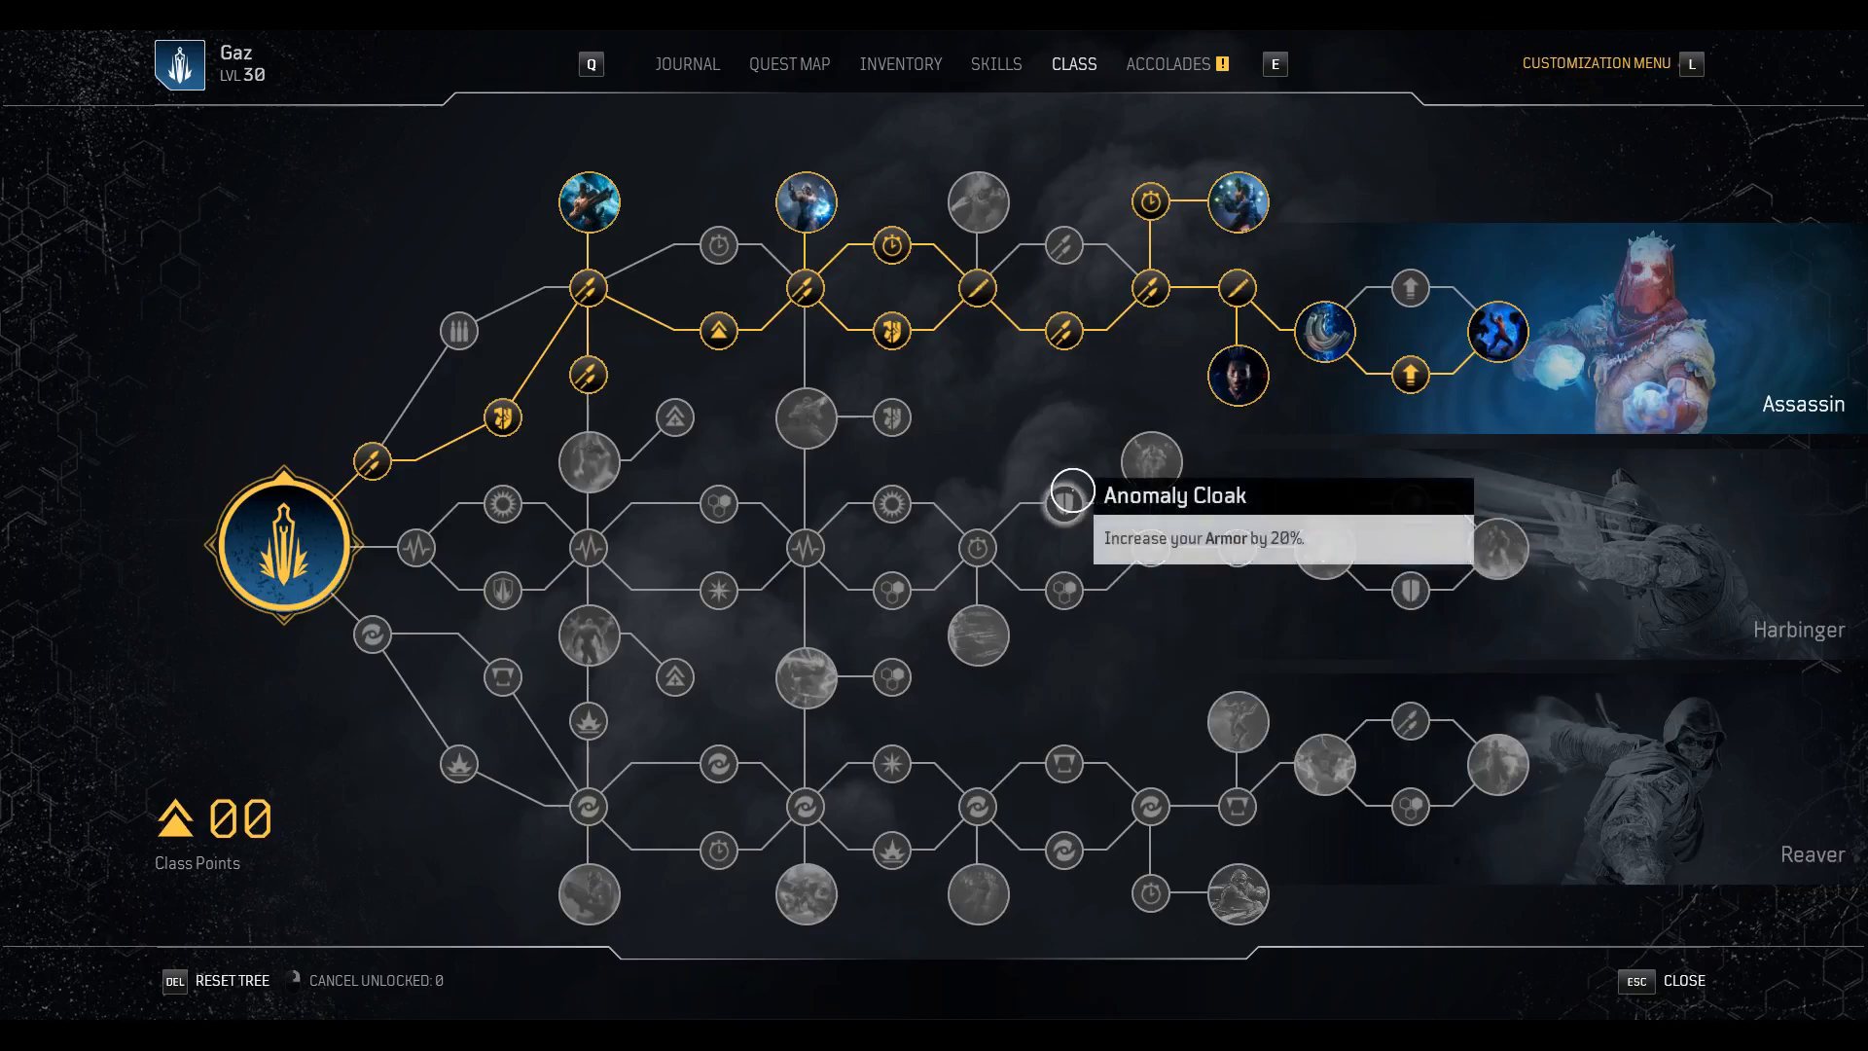
pyautogui.moveTo(1191, 546)
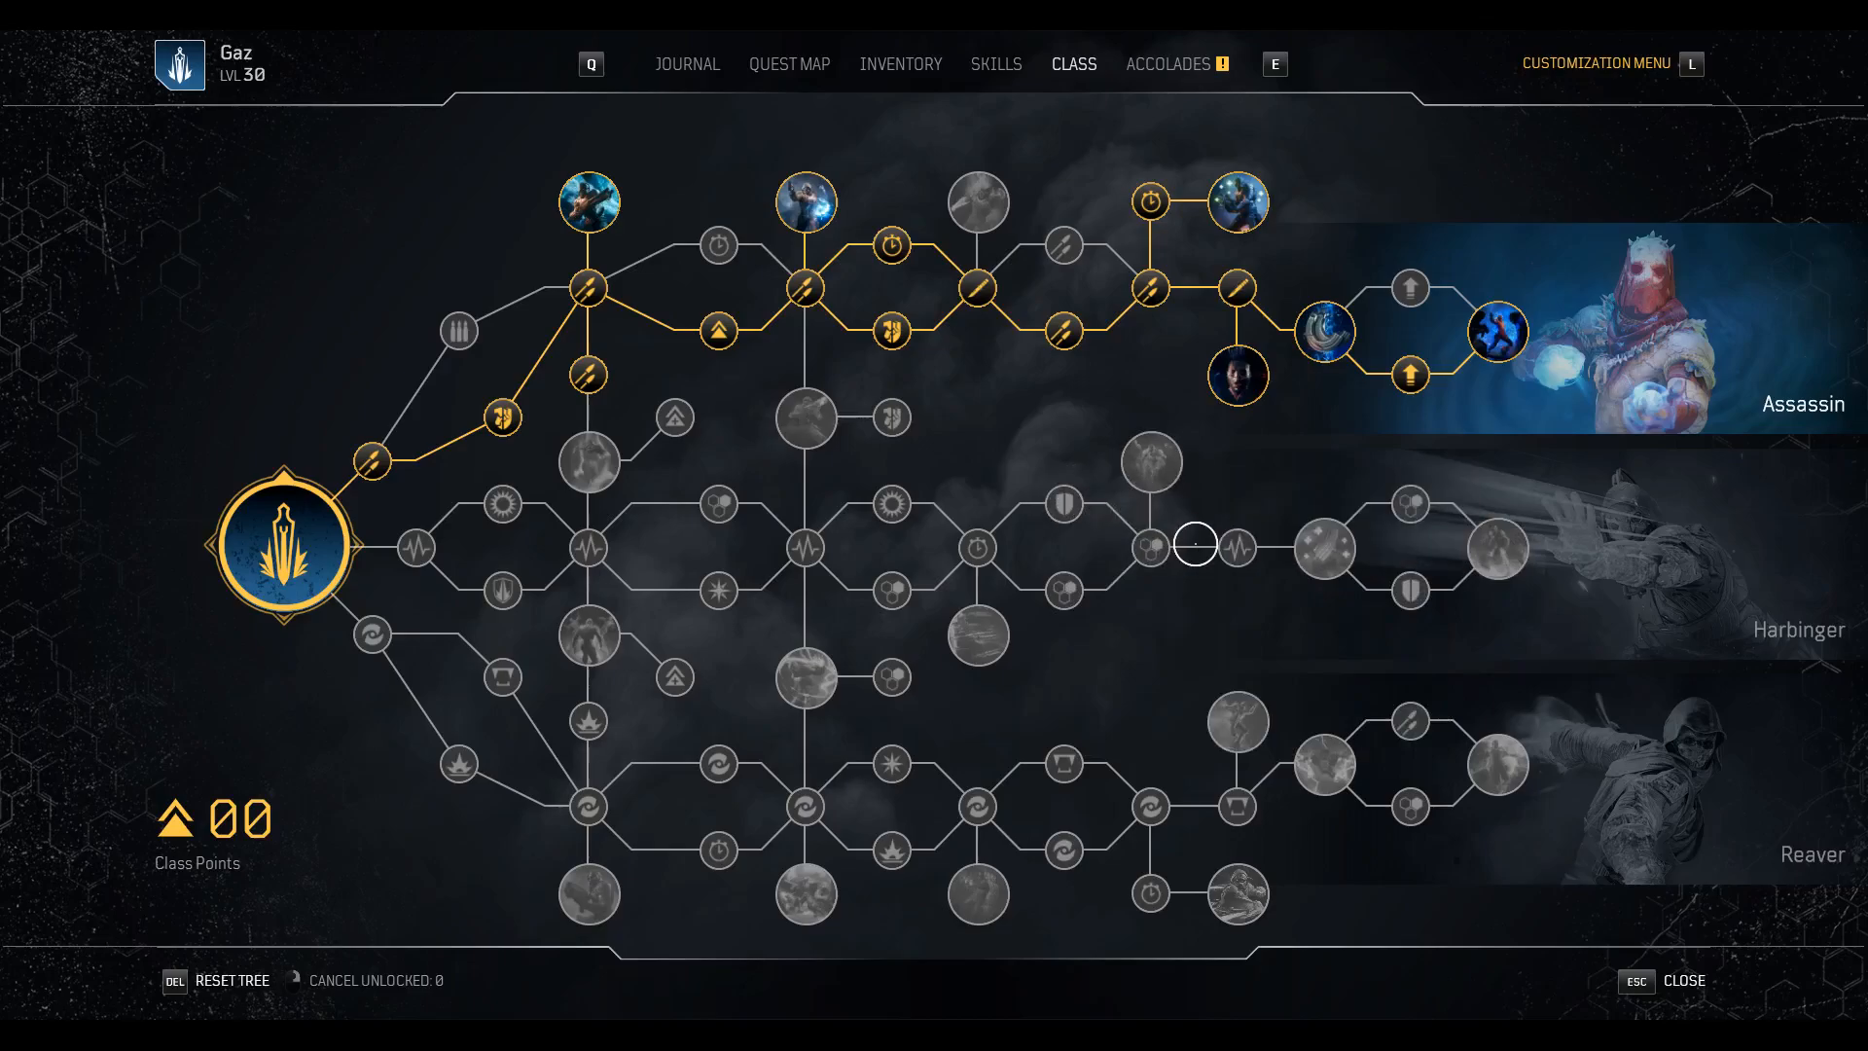
pyautogui.moveTo(1528, 568)
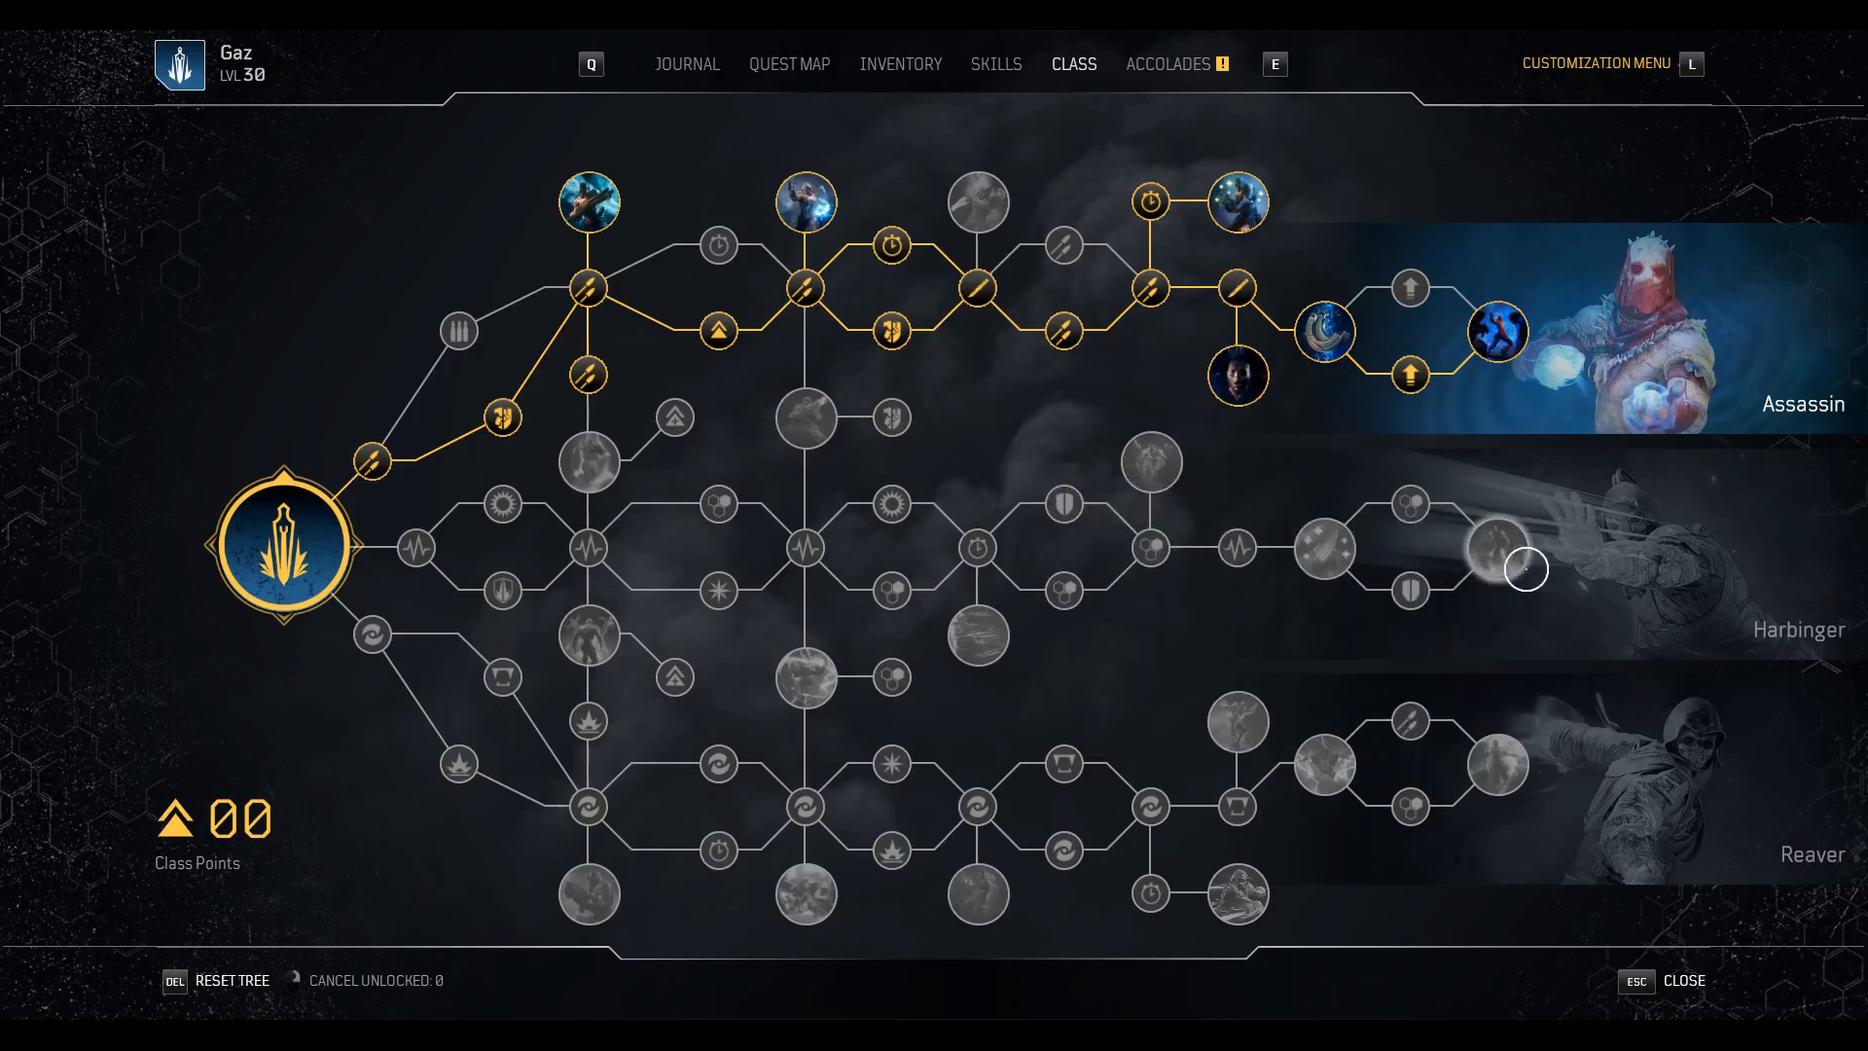
pyautogui.moveTo(1411, 502)
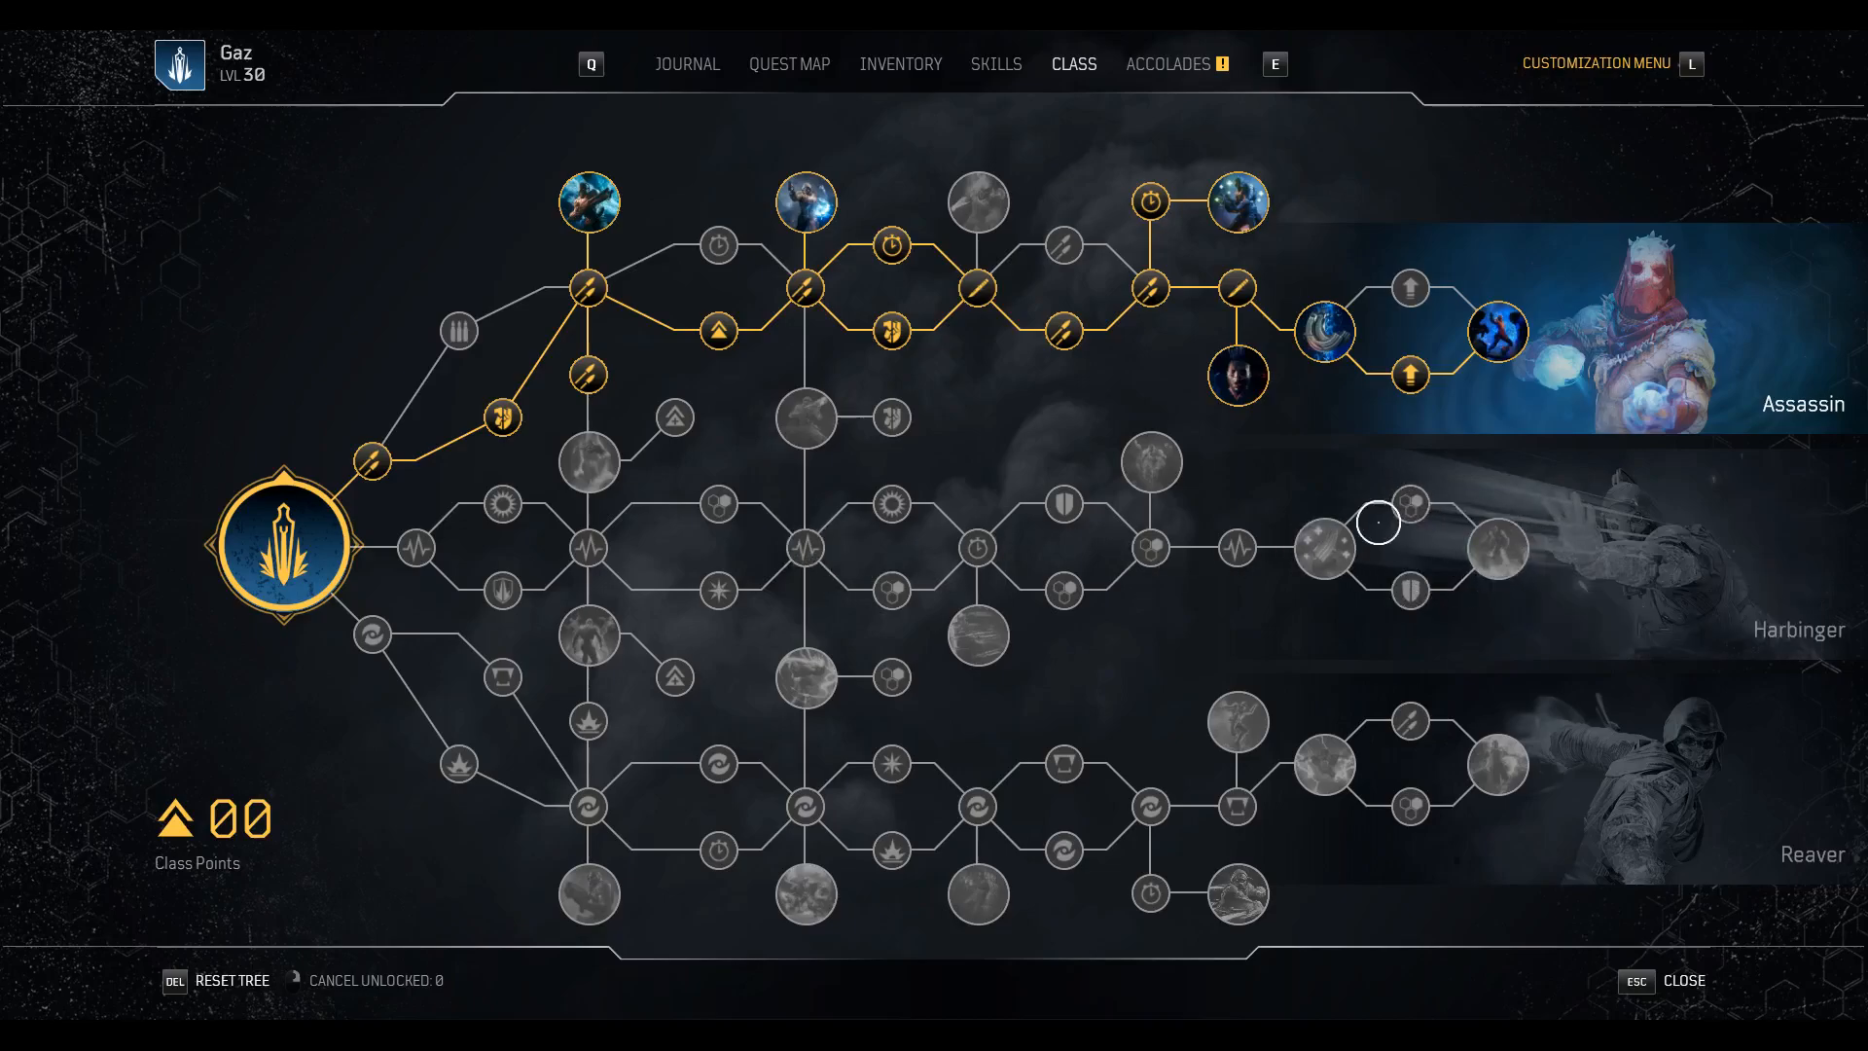
pyautogui.moveTo(1239, 547)
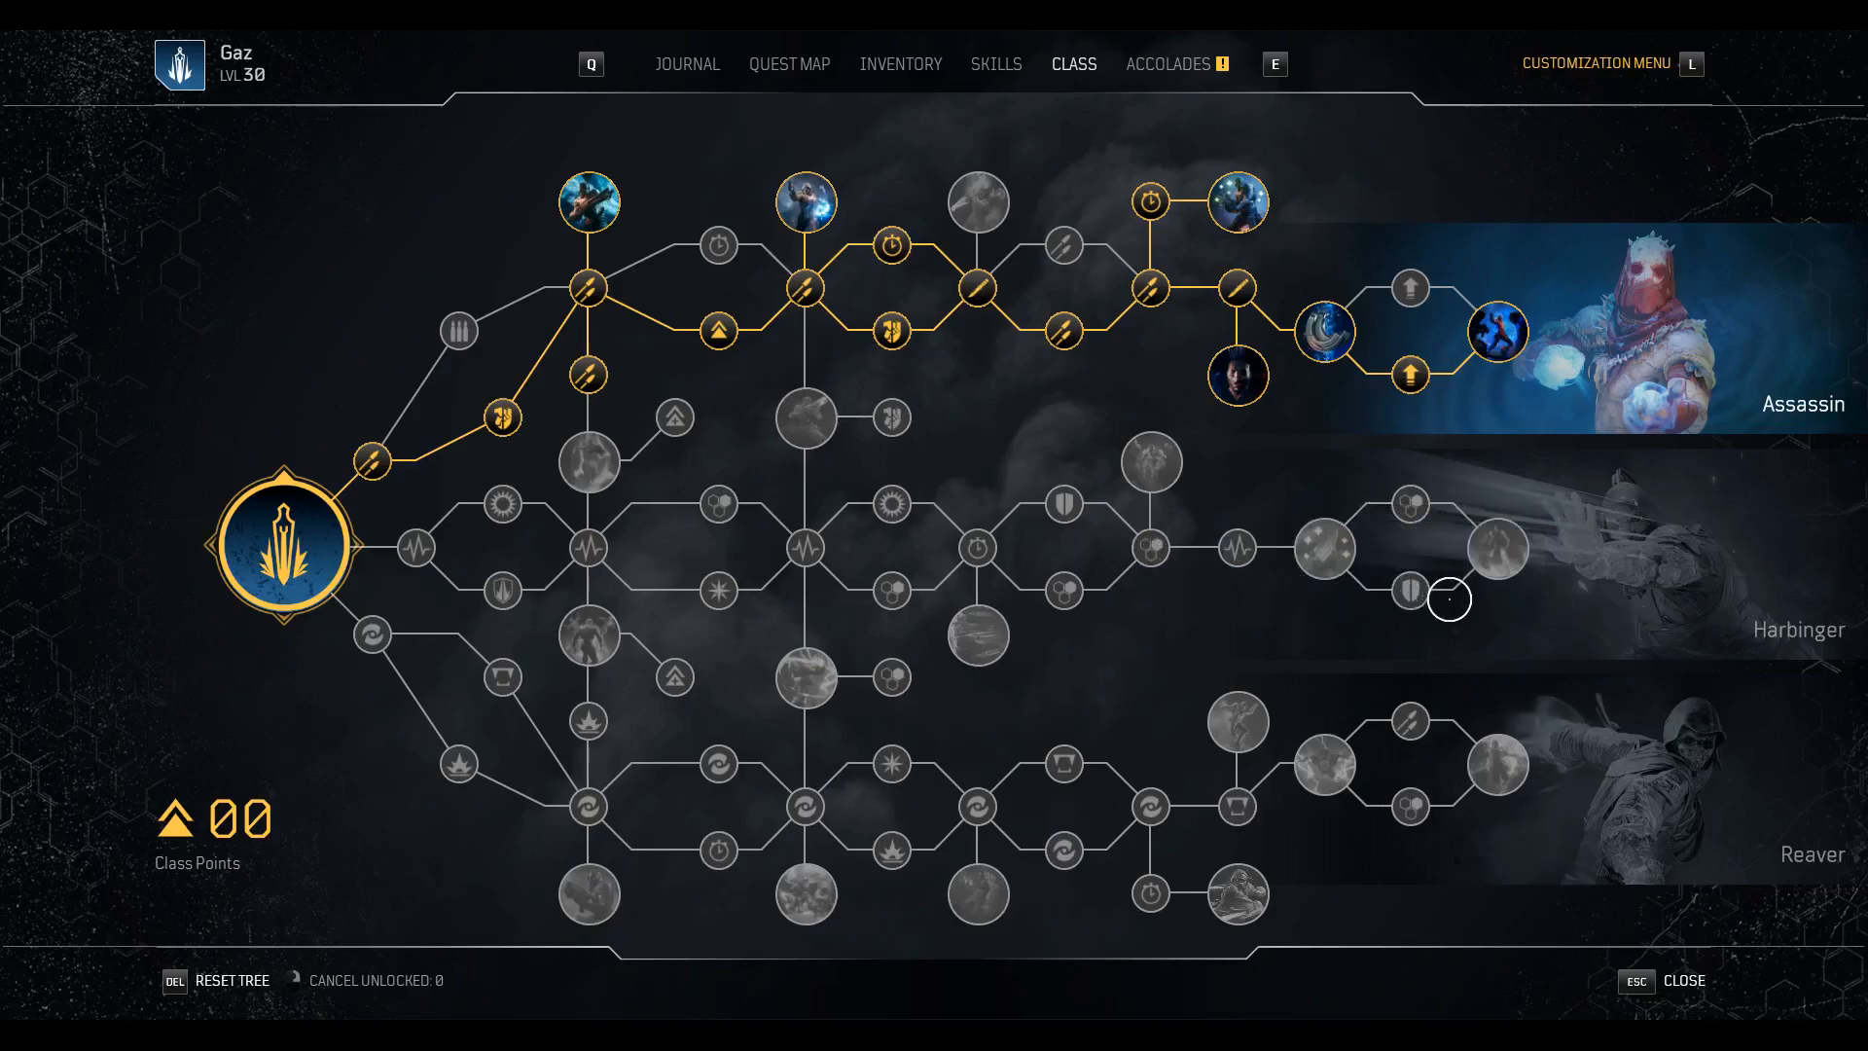
pyautogui.moveTo(1379, 564)
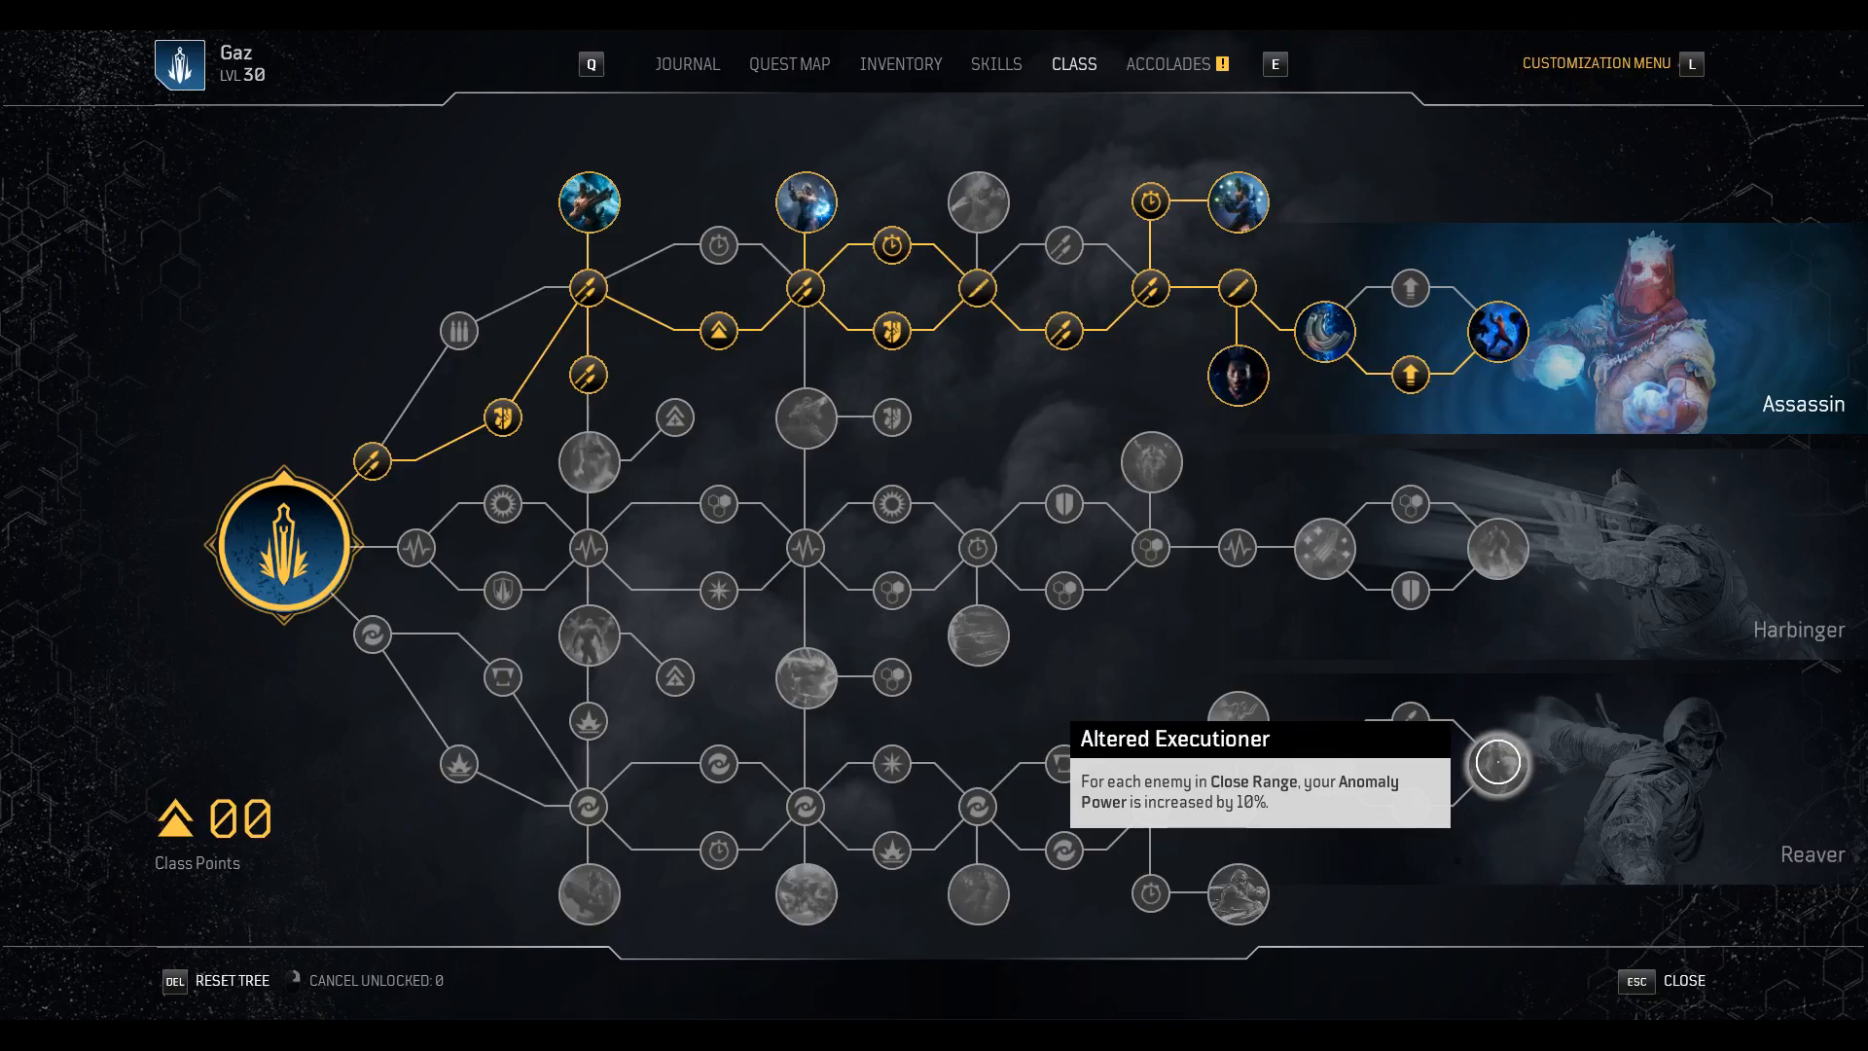
# Check the Hunt The Prey skill details, then reopen the Trickster class tree
pyautogui.click(997, 64)
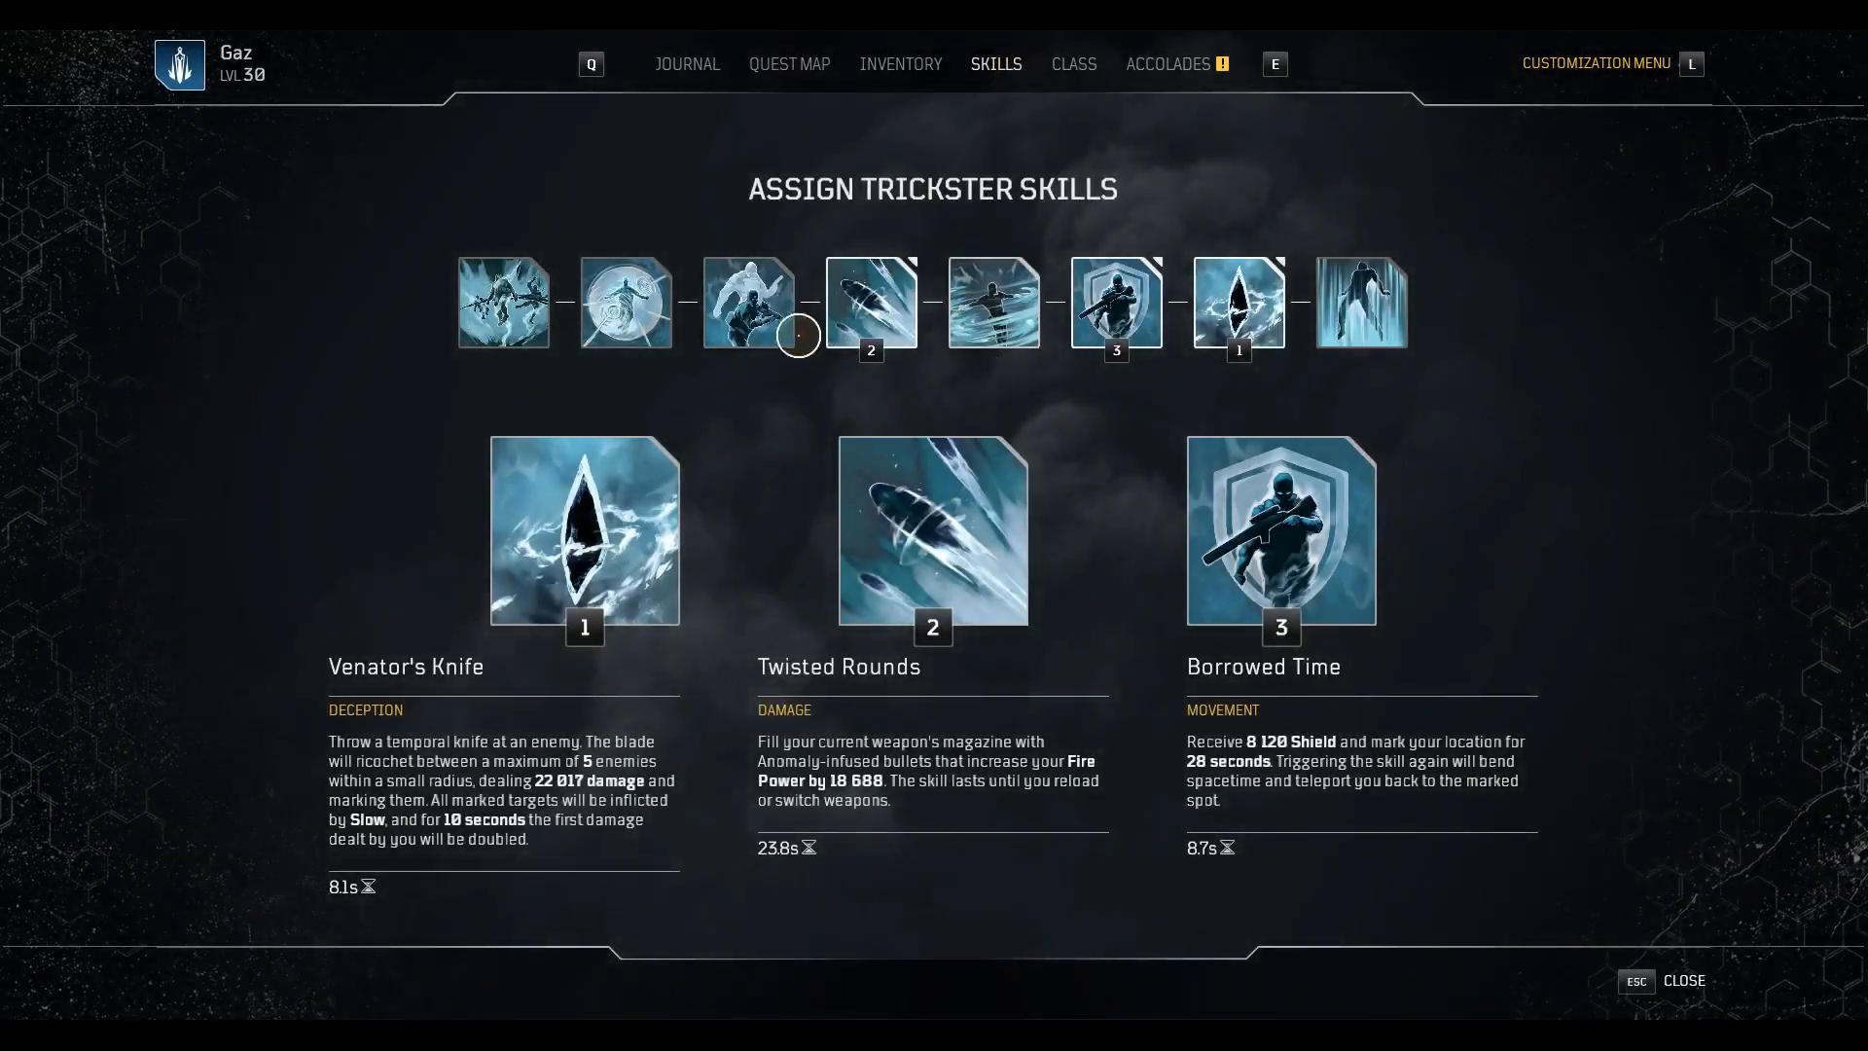
pyautogui.moveTo(747, 301)
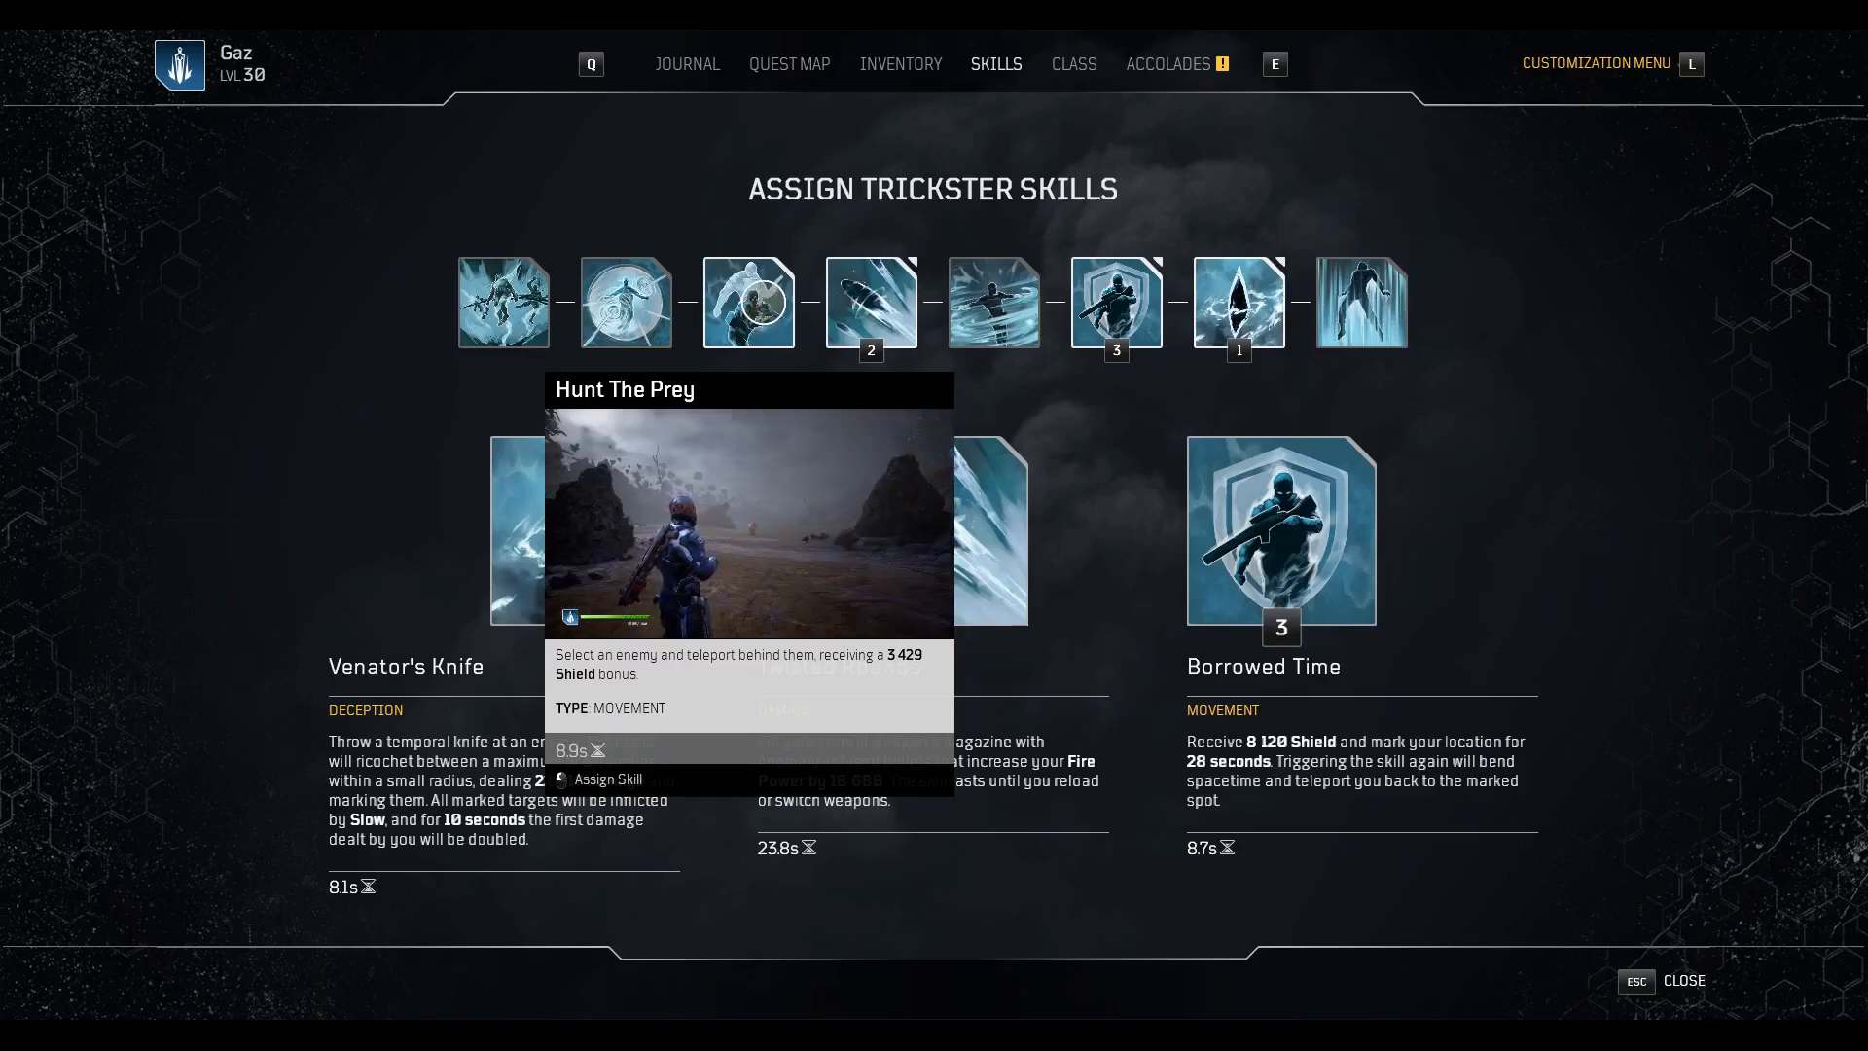
pyautogui.moveTo(1053, 89)
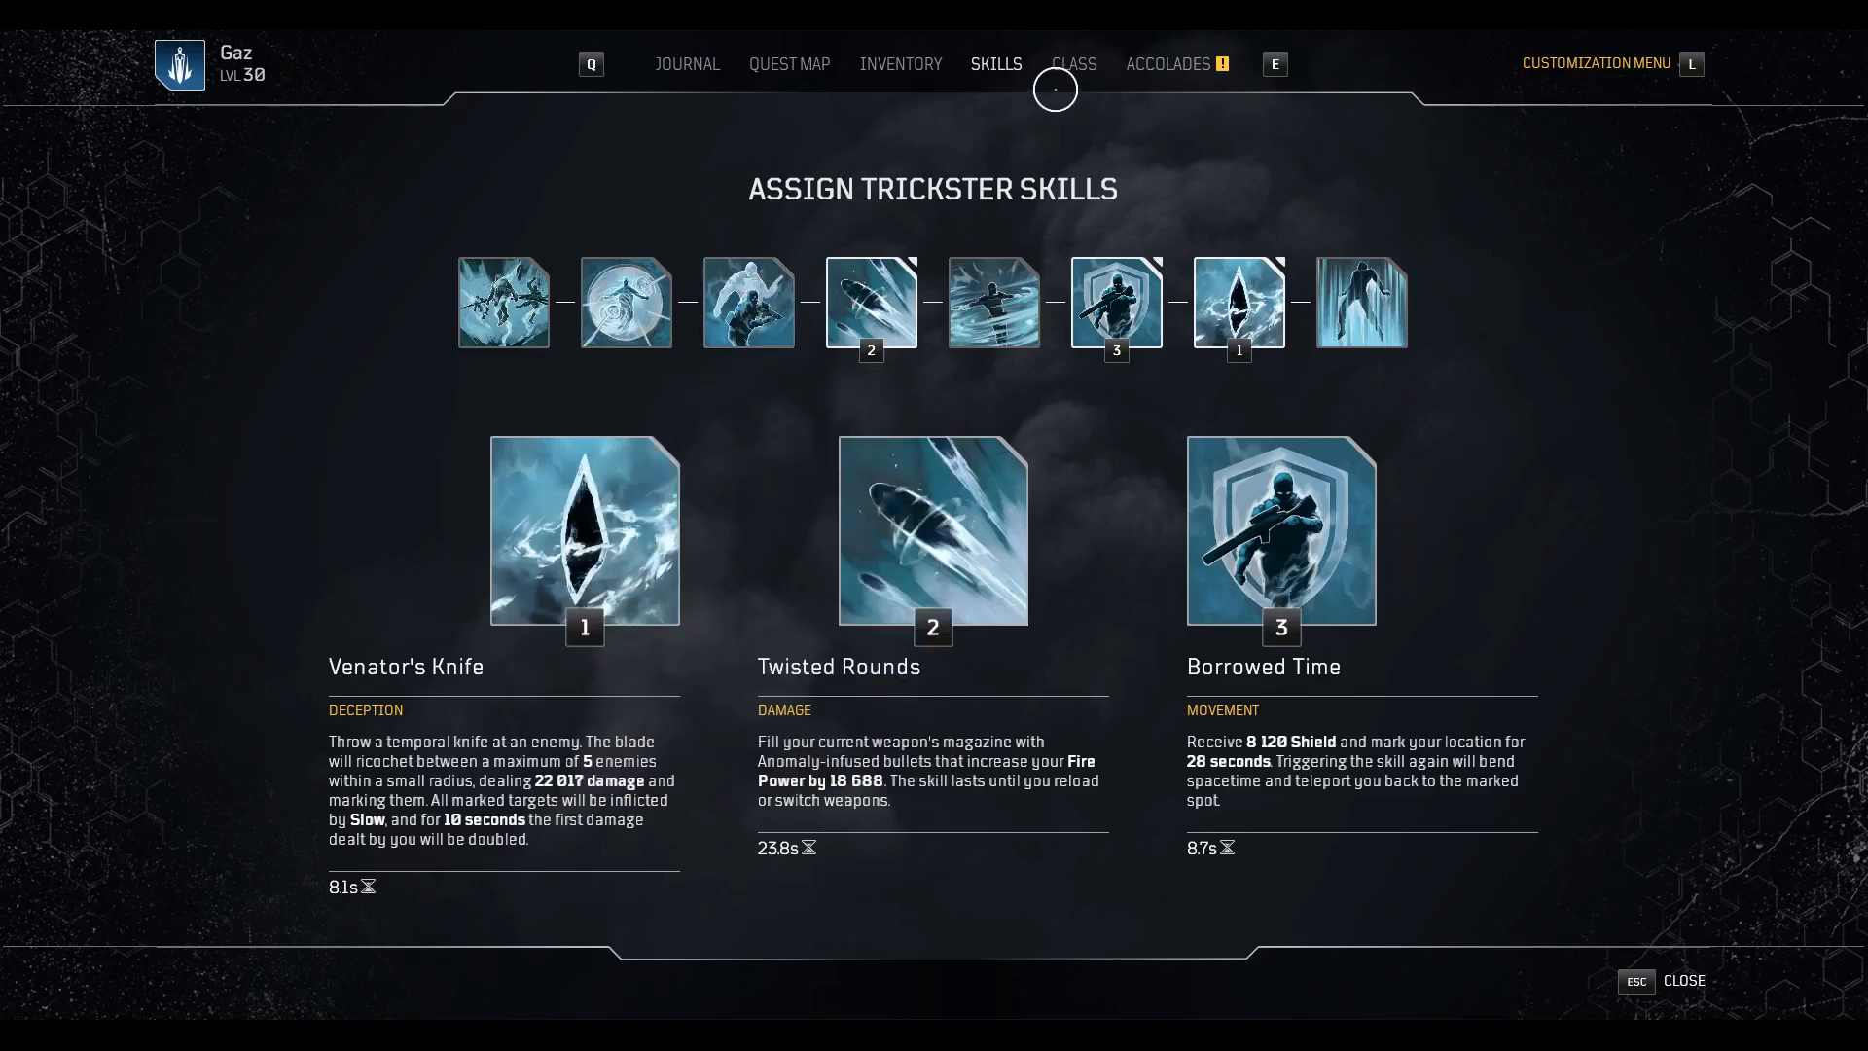
pyautogui.click(1072, 65)
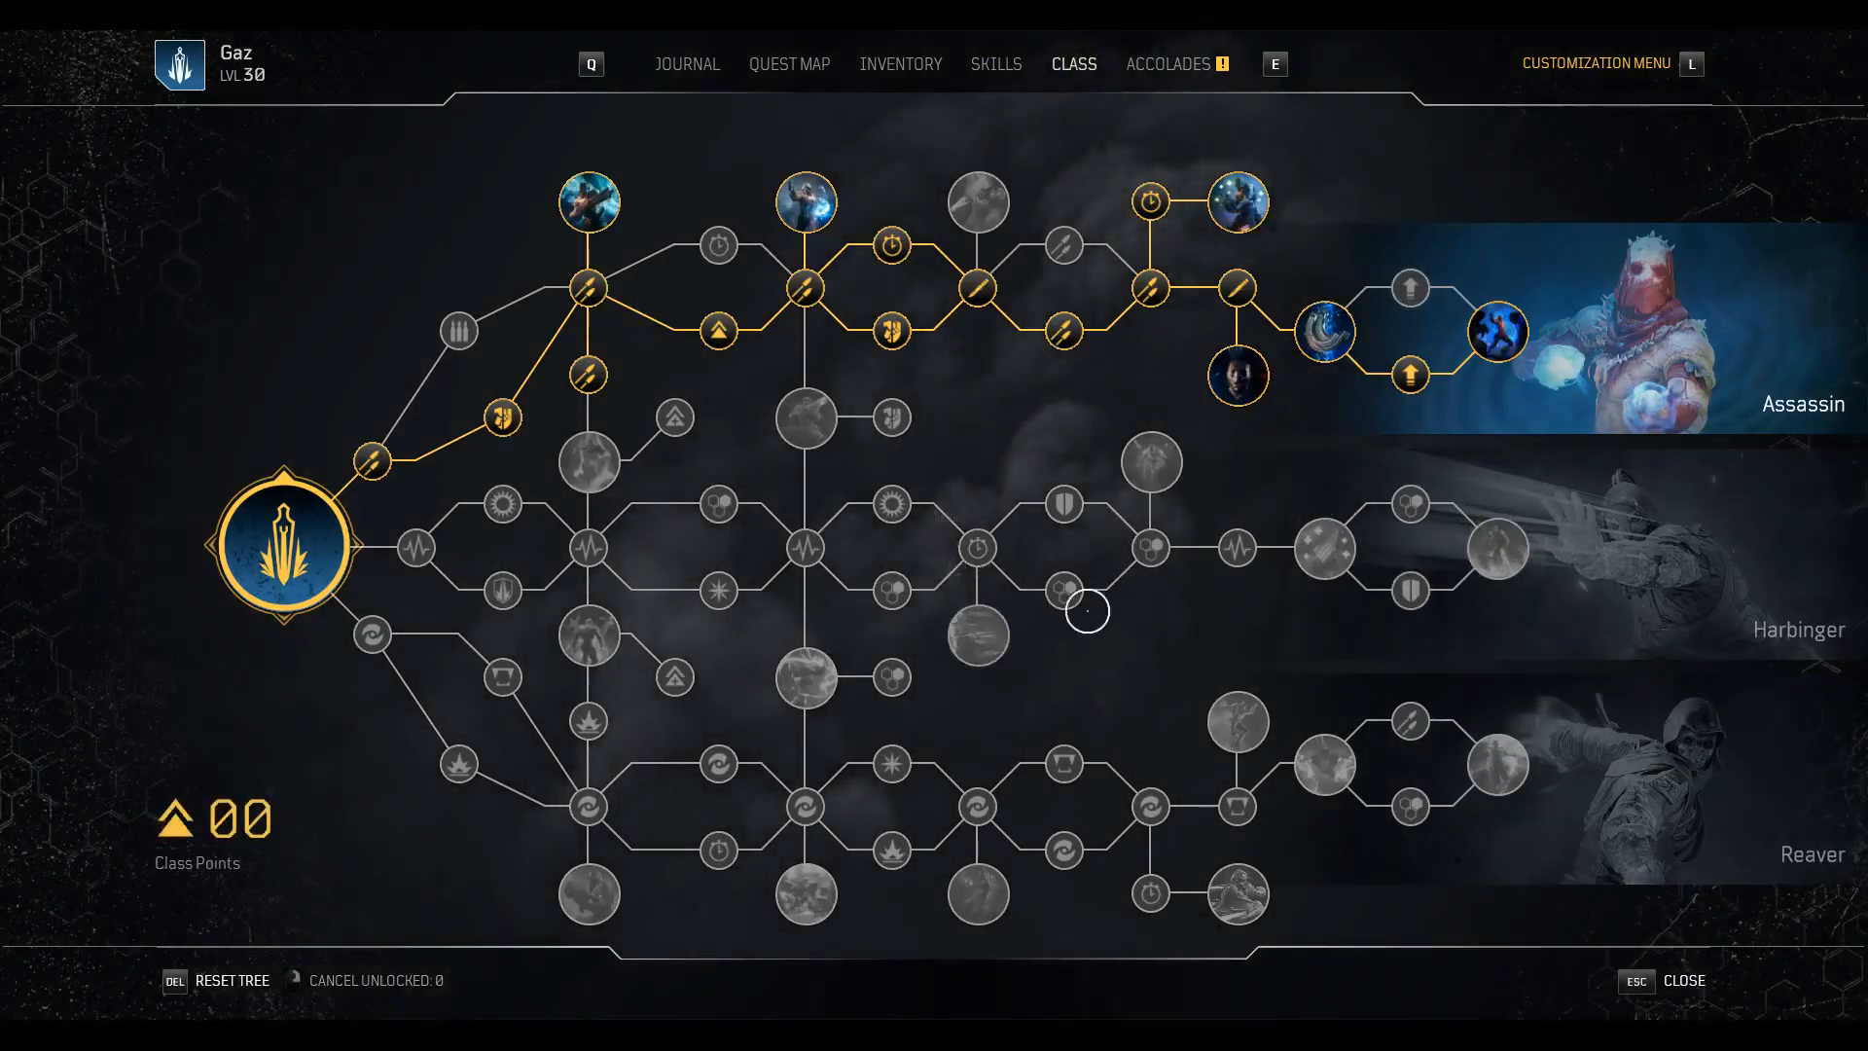
pyautogui.moveTo(620, 628)
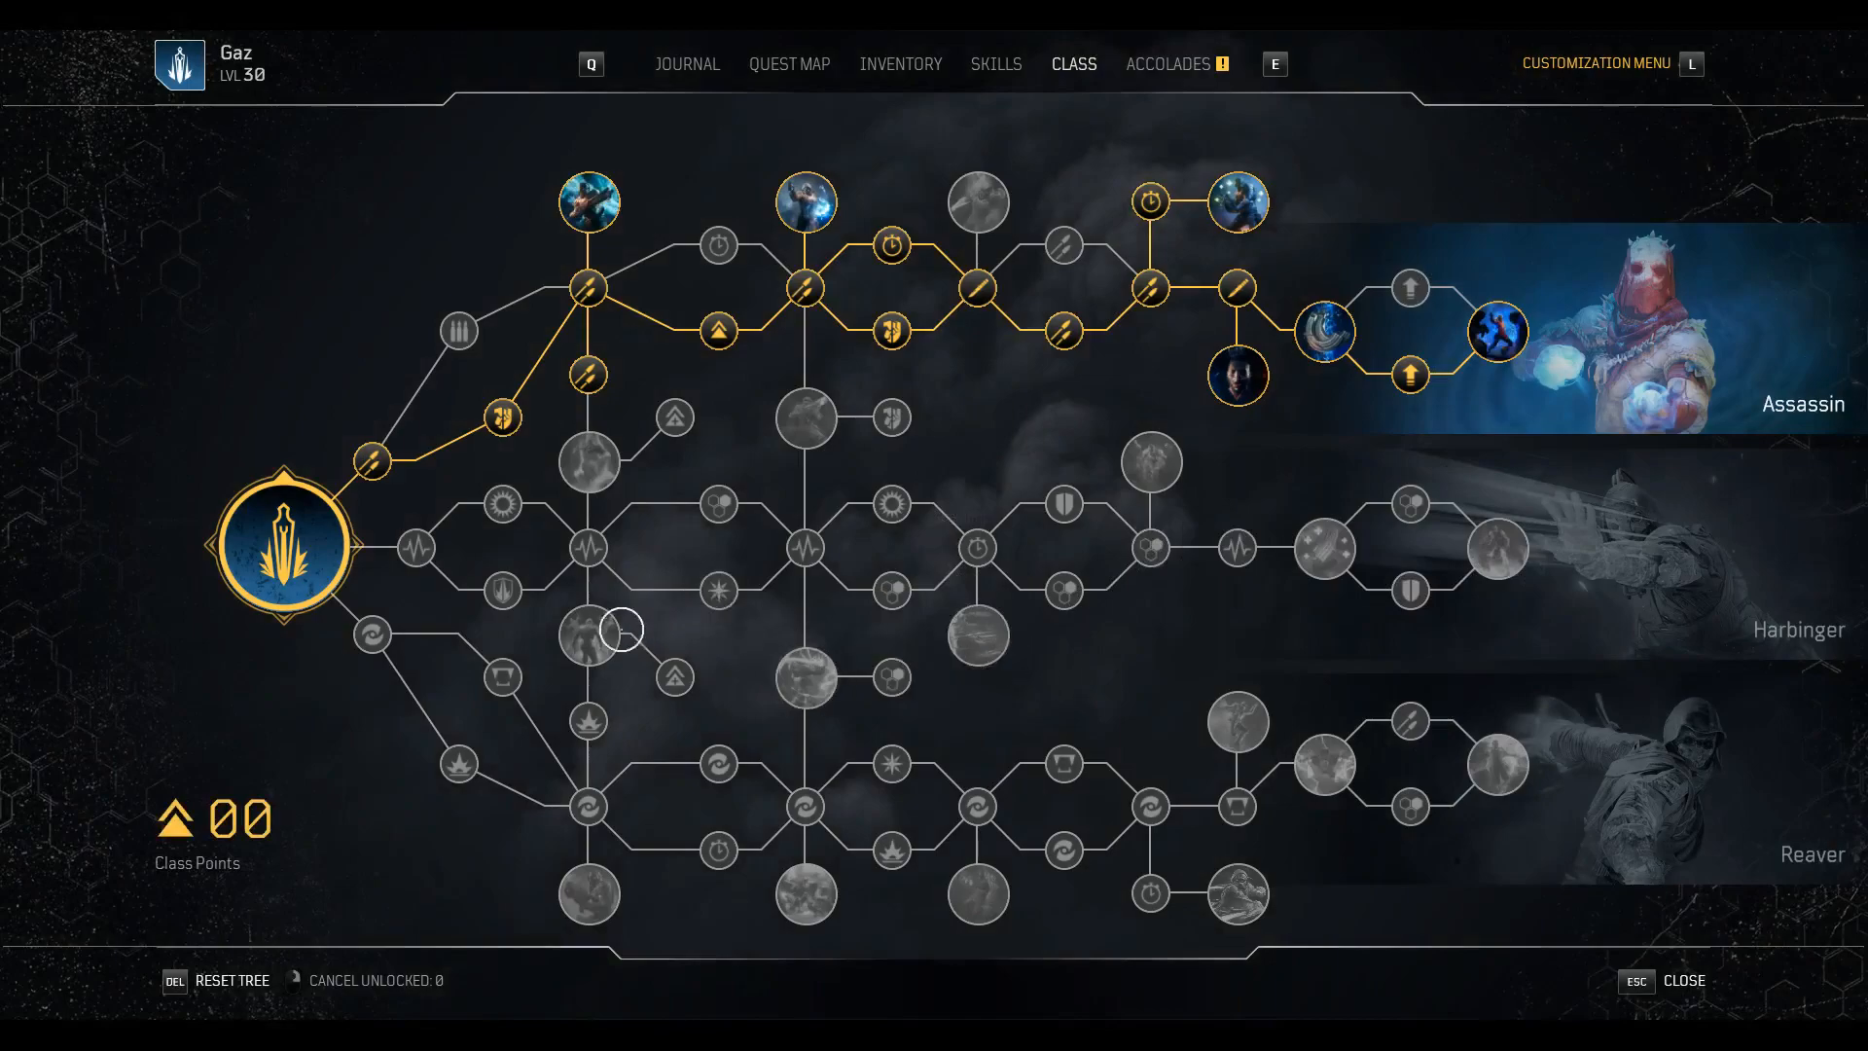
pyautogui.moveTo(516, 826)
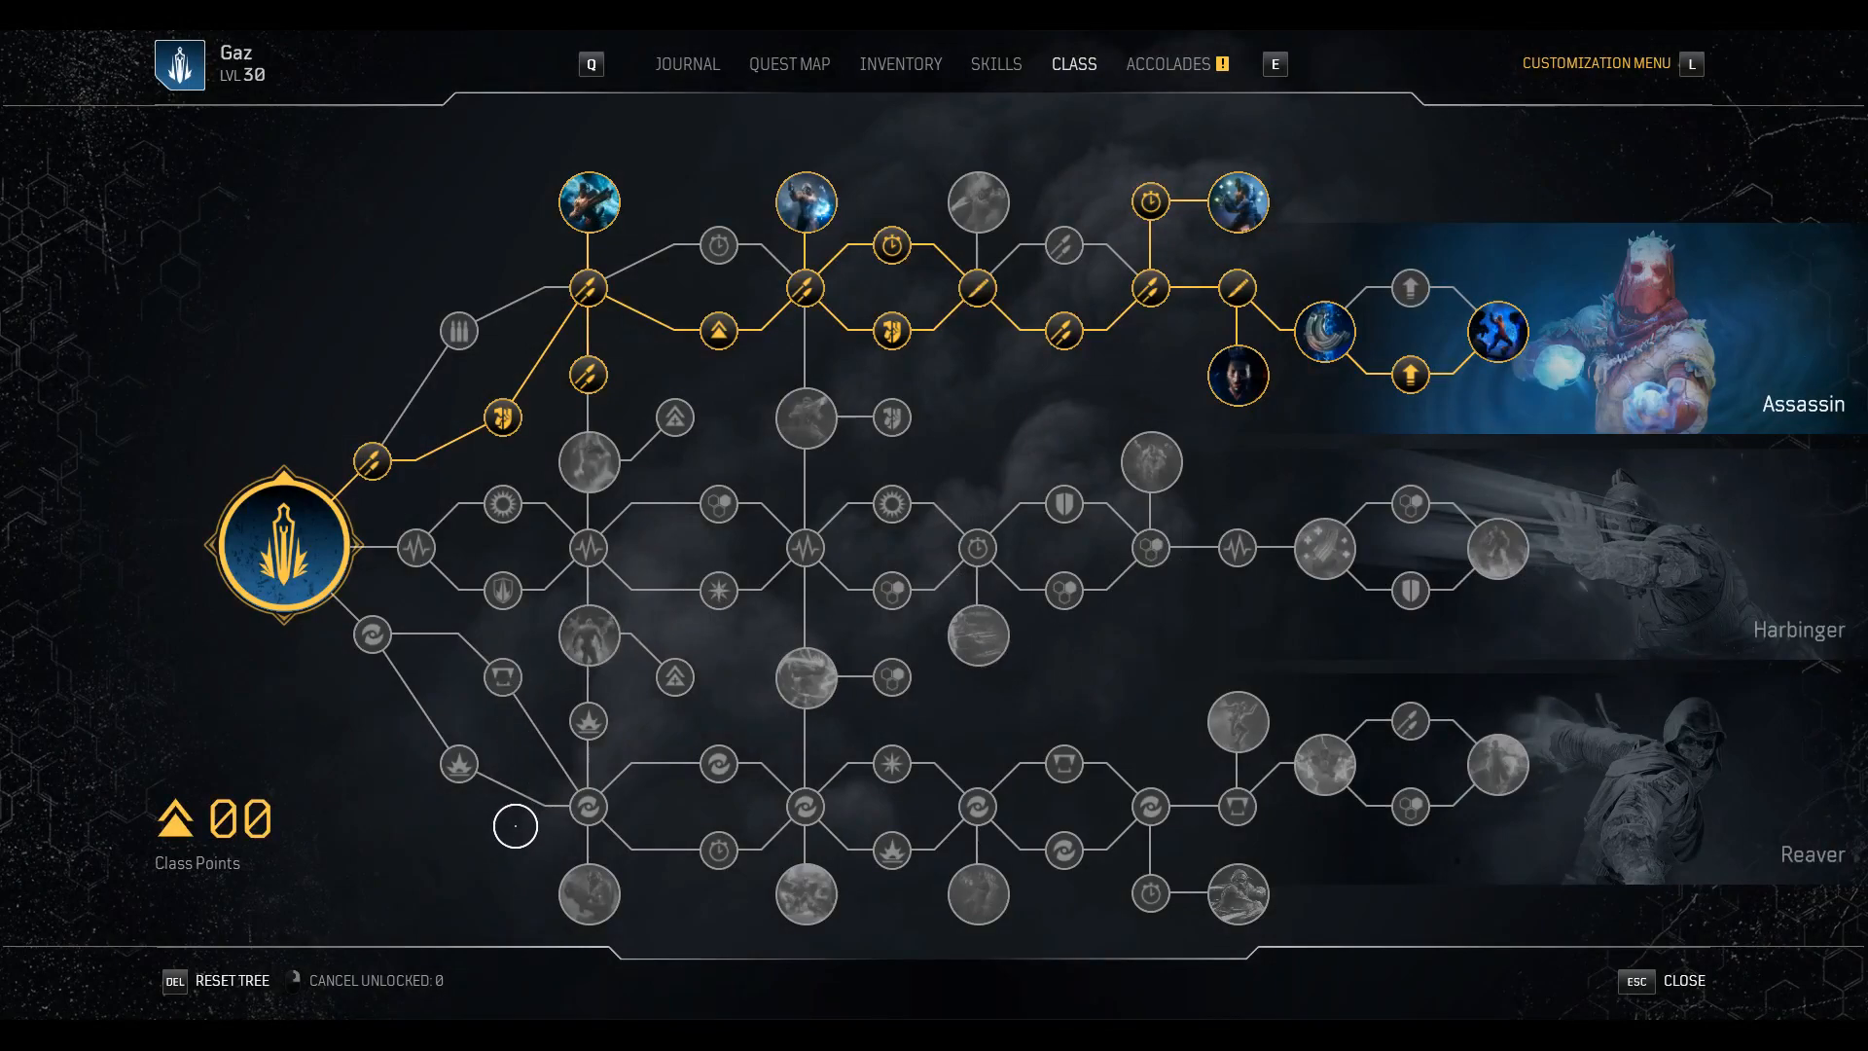
pyautogui.moveTo(477, 527)
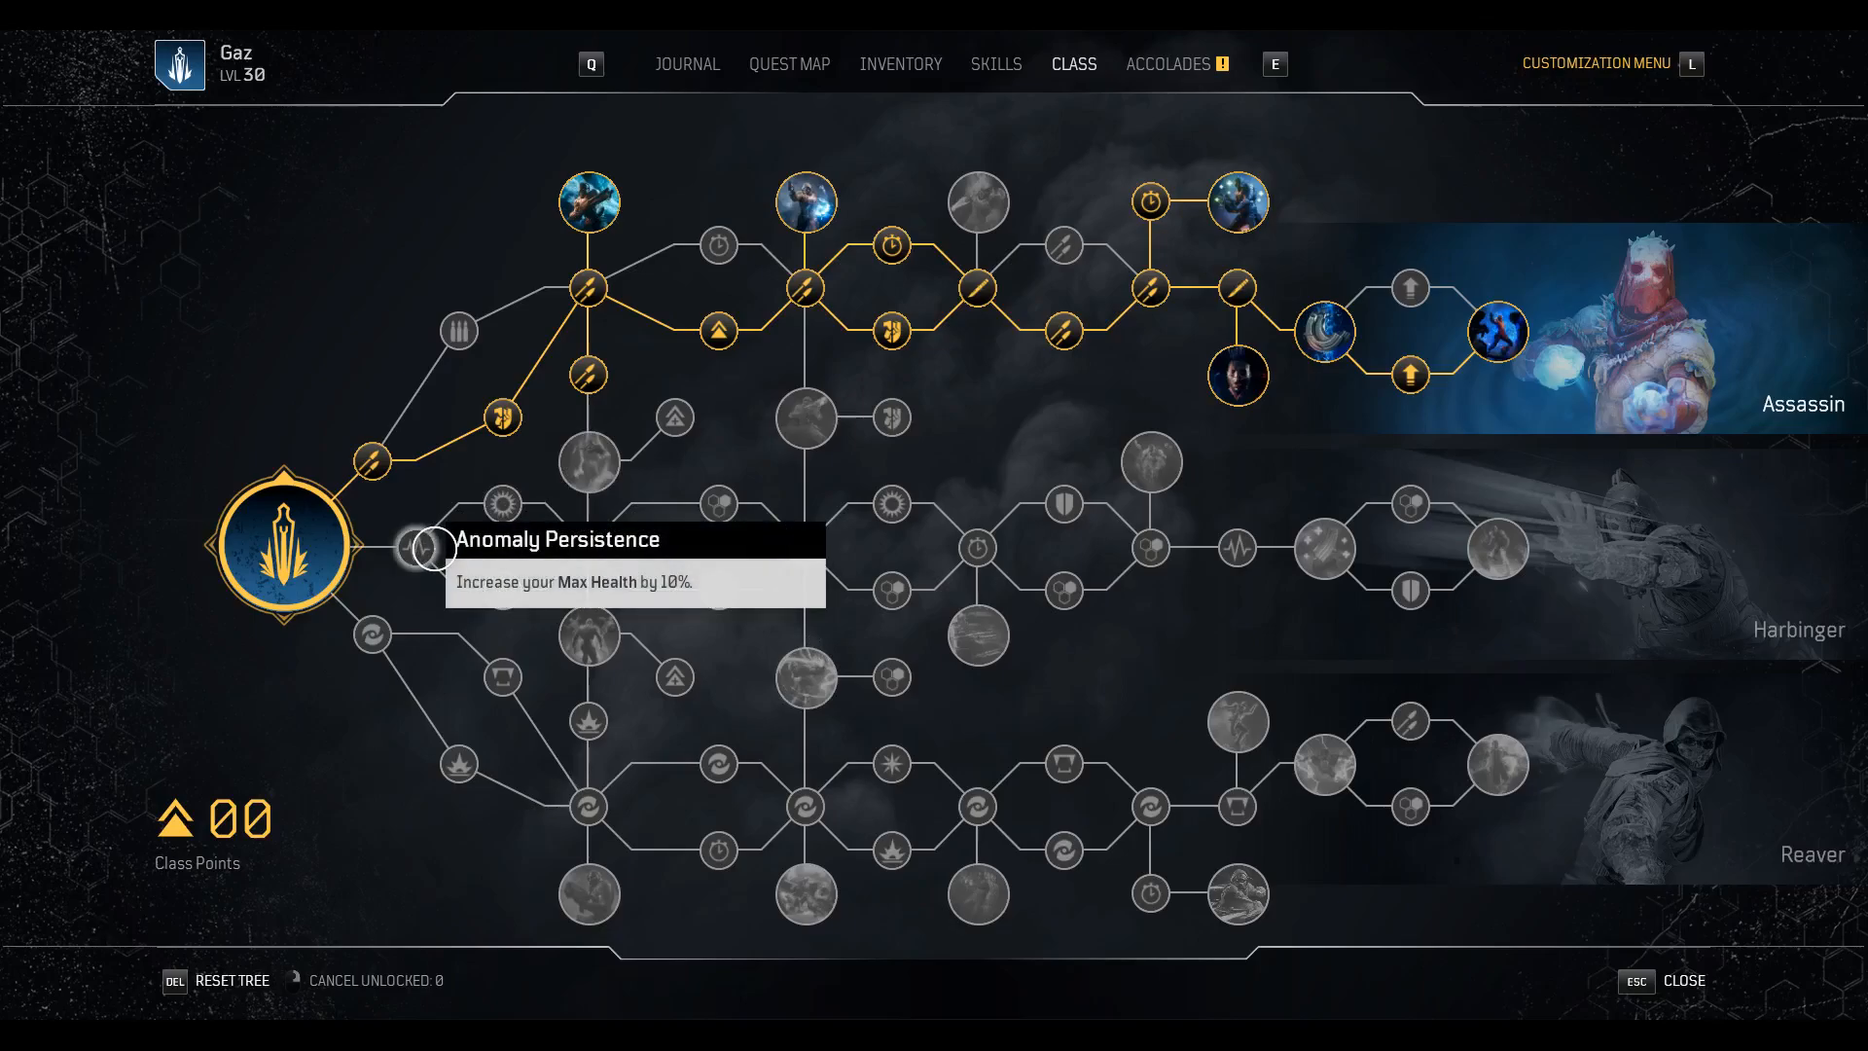
pyautogui.moveTo(585, 633)
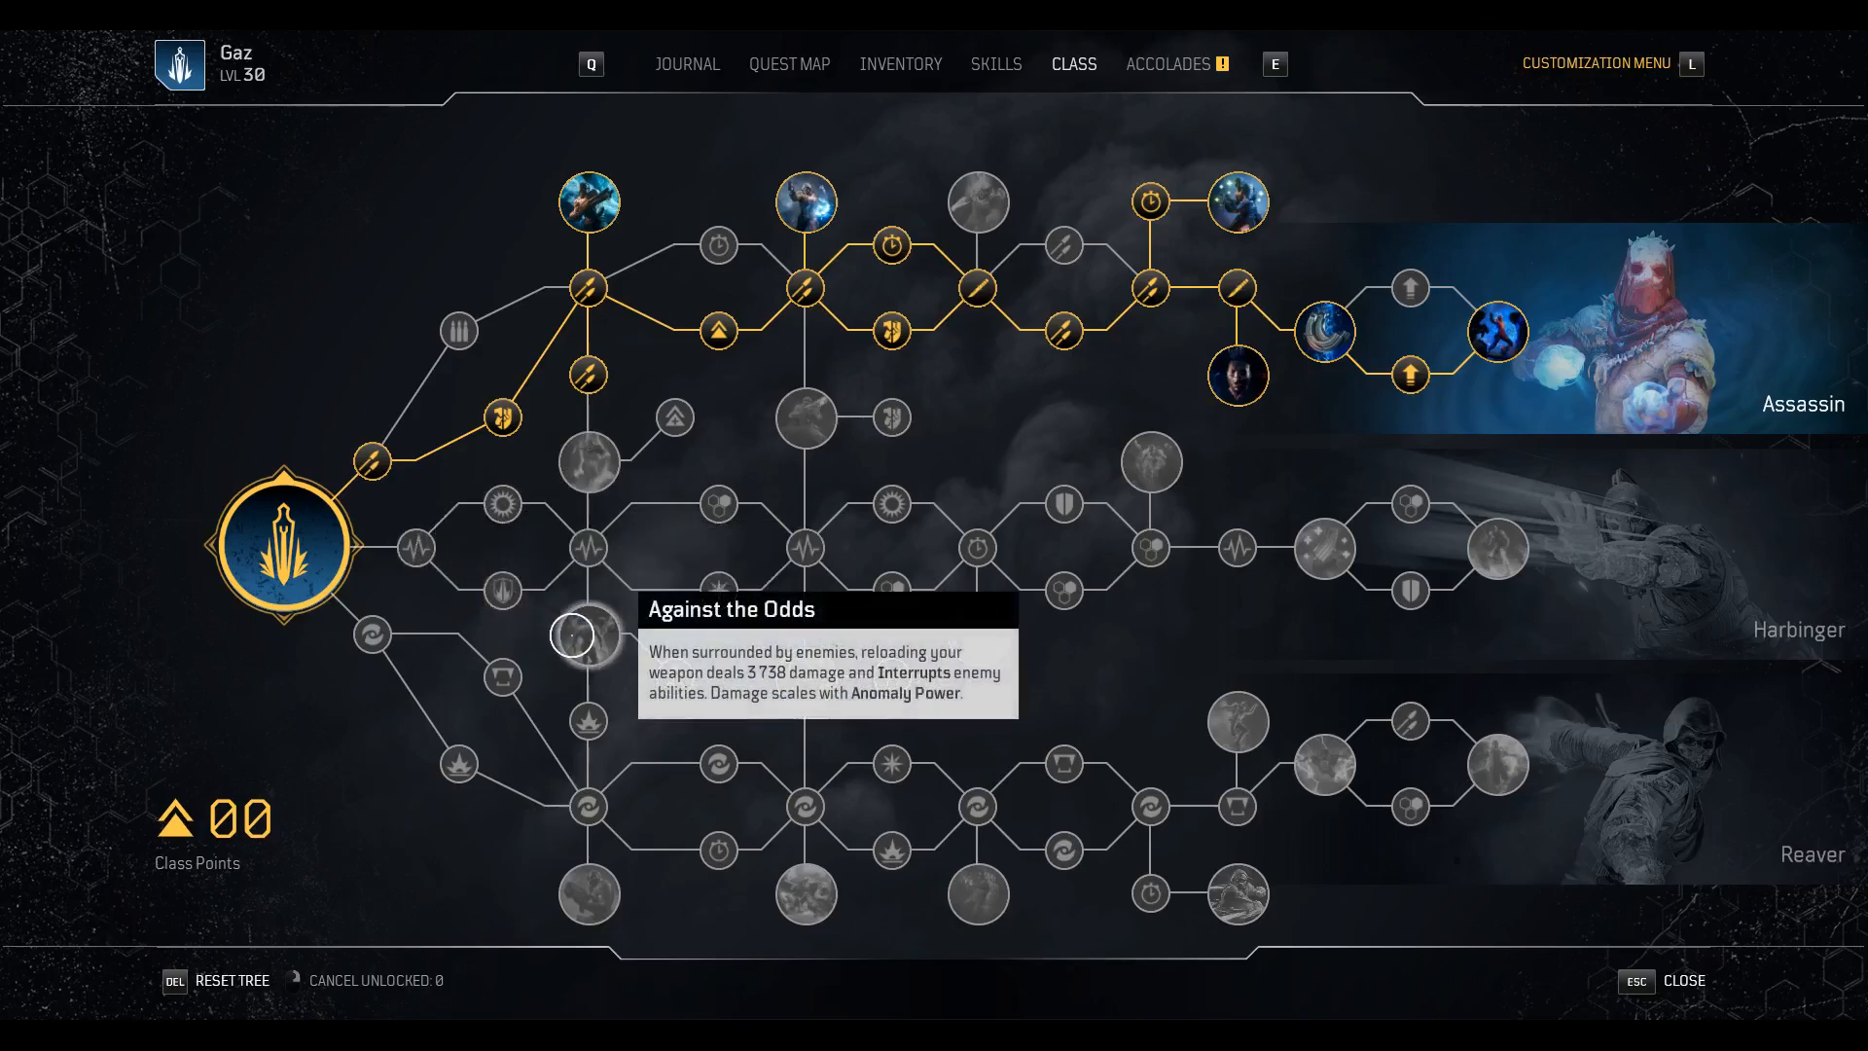